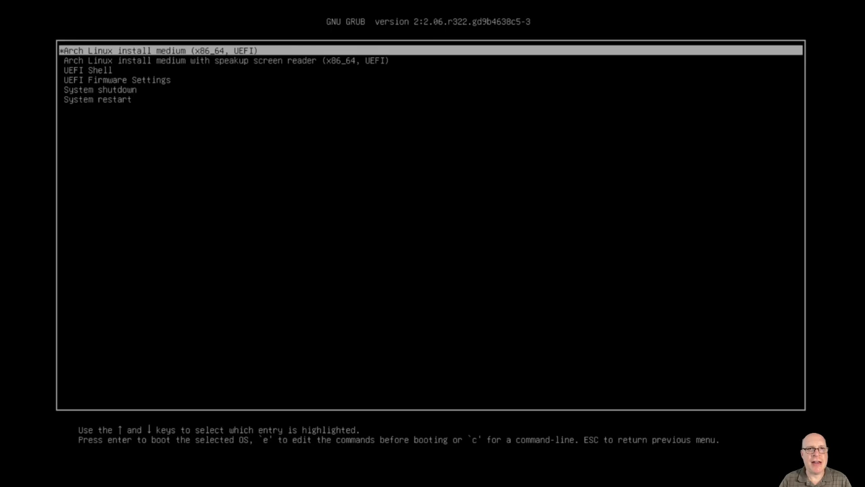
# Step: Edit the install medium entry to append video=1920x1080 to the linux line and boot it
pyautogui.press('e')
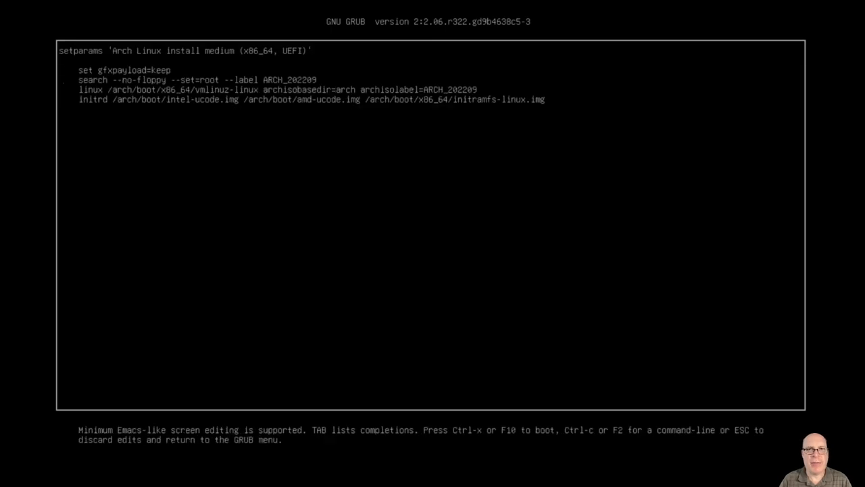
pyautogui.write('video')
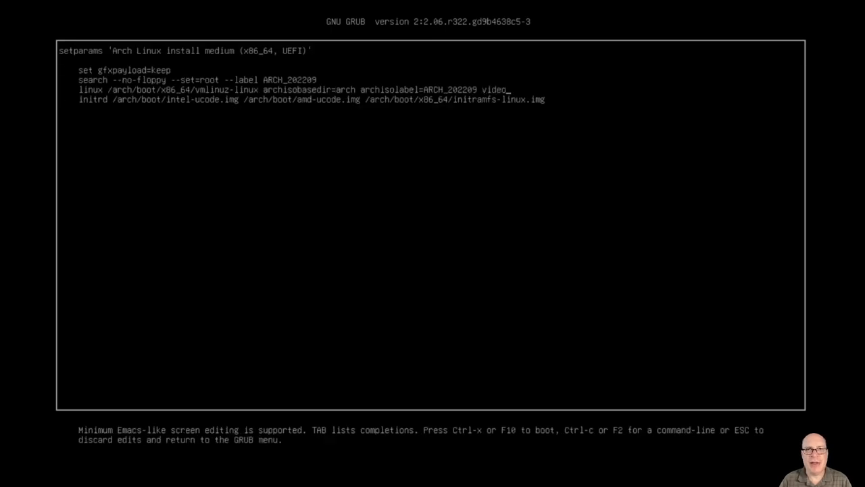
pyautogui.write('1920x1080')
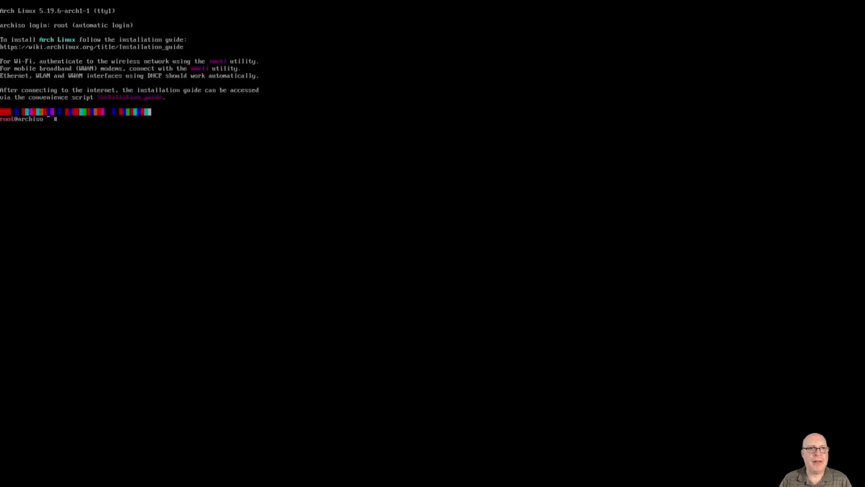
# Step: Switch the console font to ter-120n and check the interfaces with ip a
pyautogui.write('setfont')
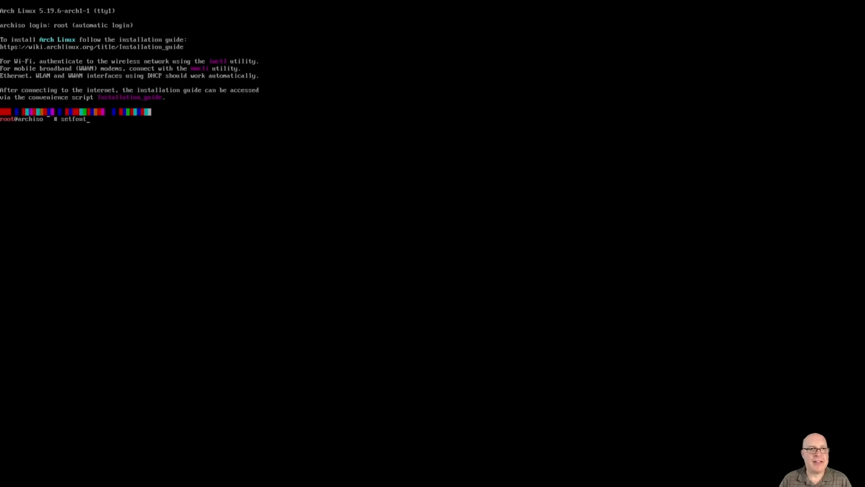
pyautogui.write('ter-120n')
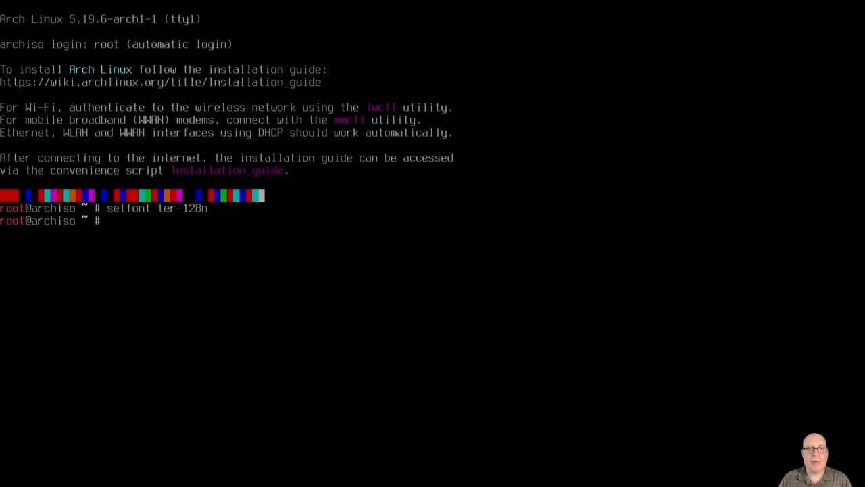
pyautogui.write('ip a')
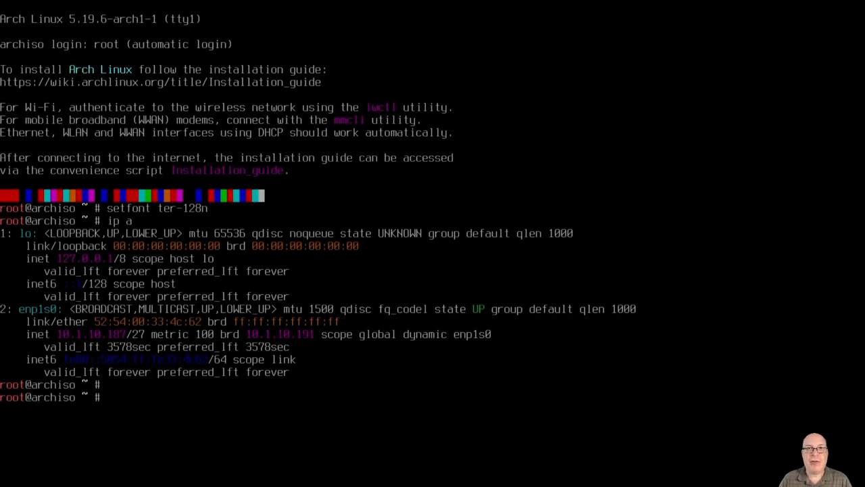
# Step: Inspect wireless status in iwctl without connecting to an SSID, then exit the tool
pyautogui.write('iwctl')
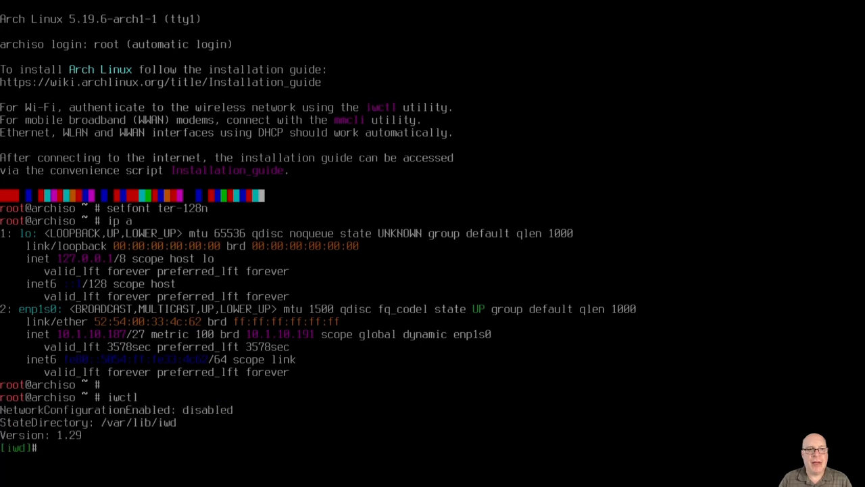
pyautogui.write('station wlan')
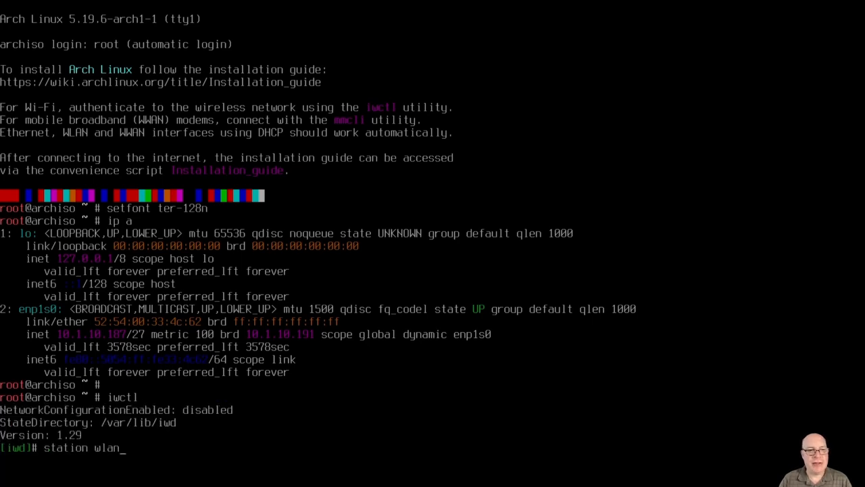
pyautogui.write('0 co')
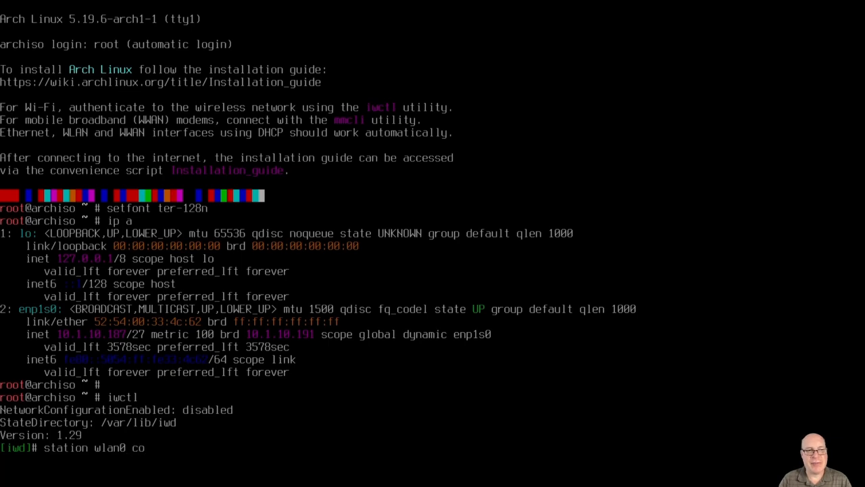
pyautogui.write('nnect SSID')
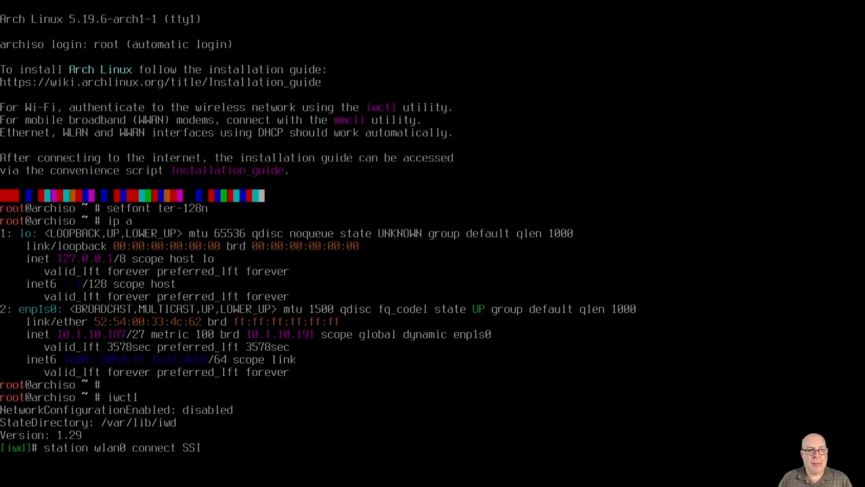
pyautogui.write('exit')
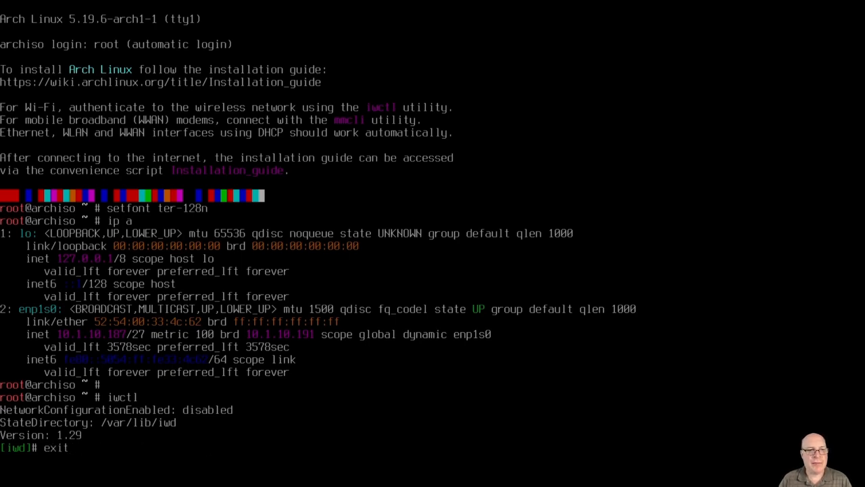
pyautogui.press('Return')
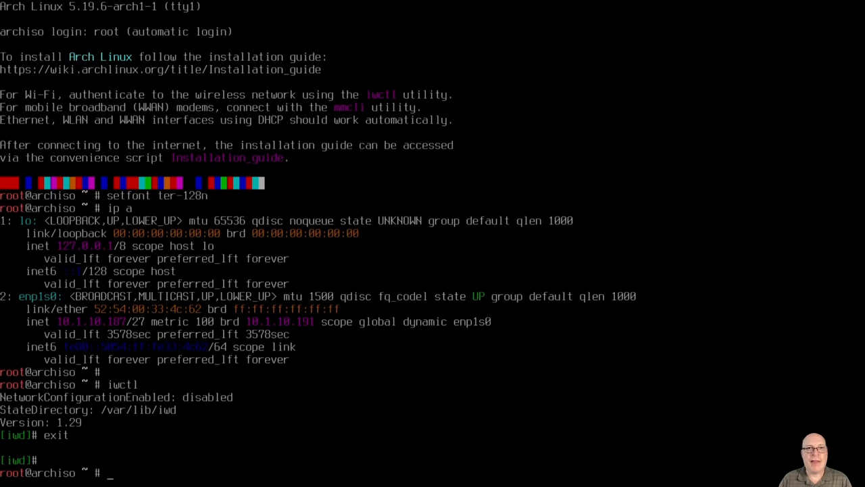
# Step: List disks with lsblk and save the five latest rate-sorted US mirrors to /etc/pacman.d/mirrorlist with reflector
pyautogui.write('lsblk')
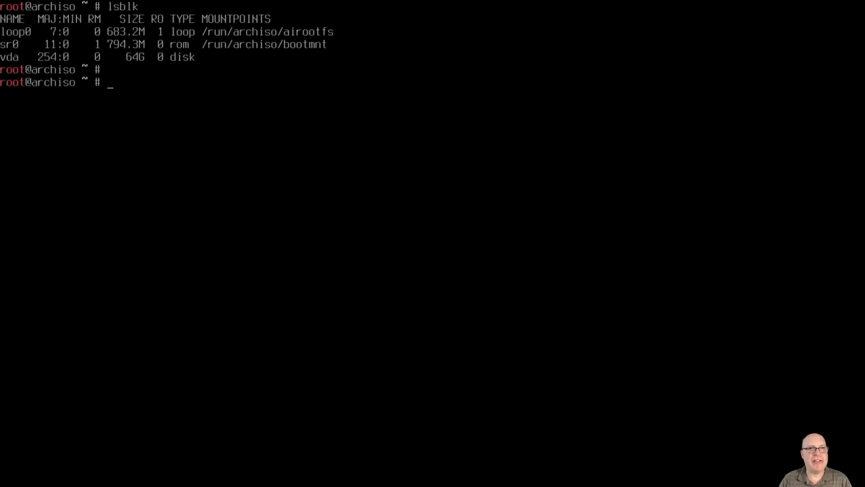
pyautogui.write('reflector')
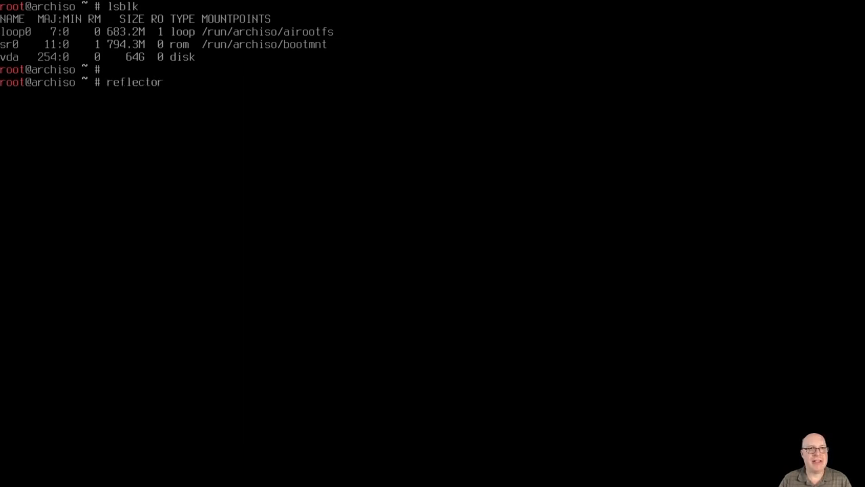
pyautogui.write('--country')
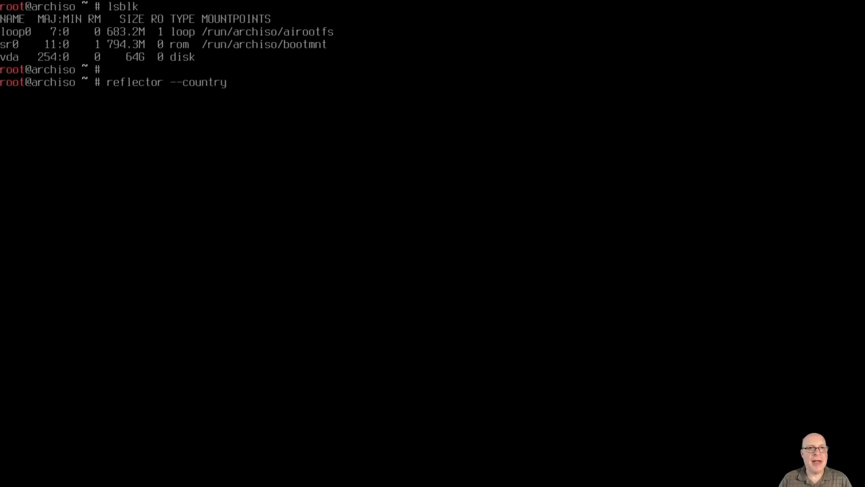
pyautogui.write('US')
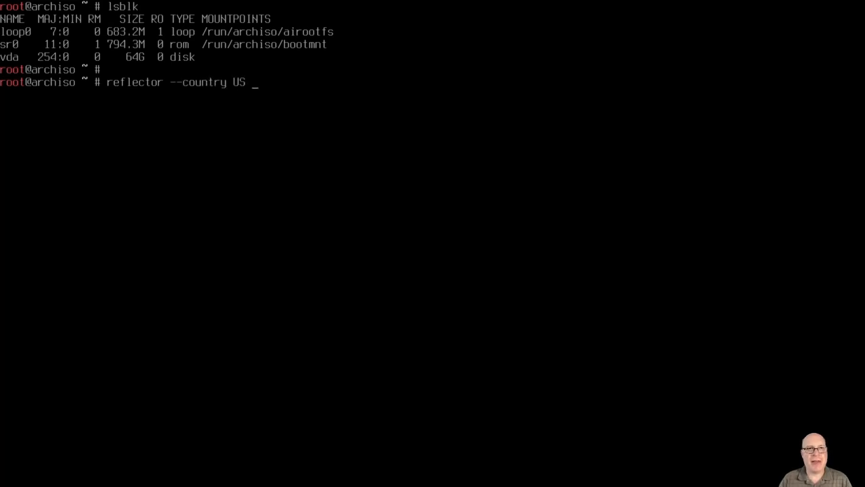
pyautogui.write('--lates')
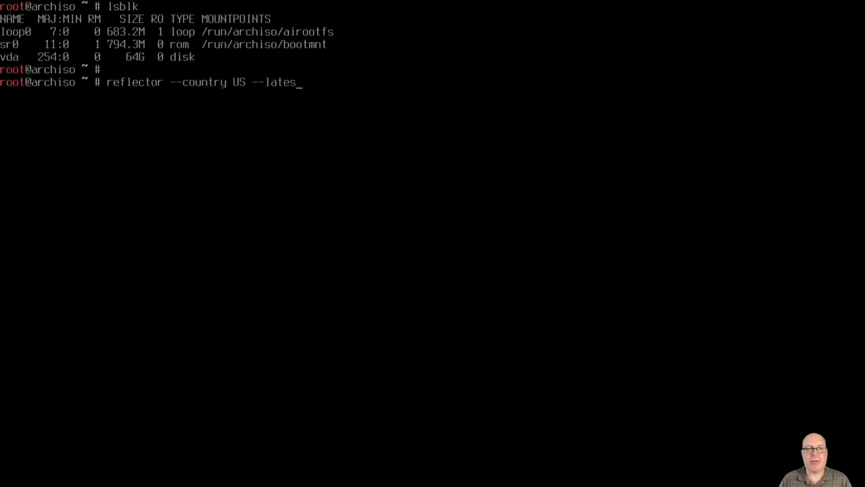
pyautogui.write('t 5')
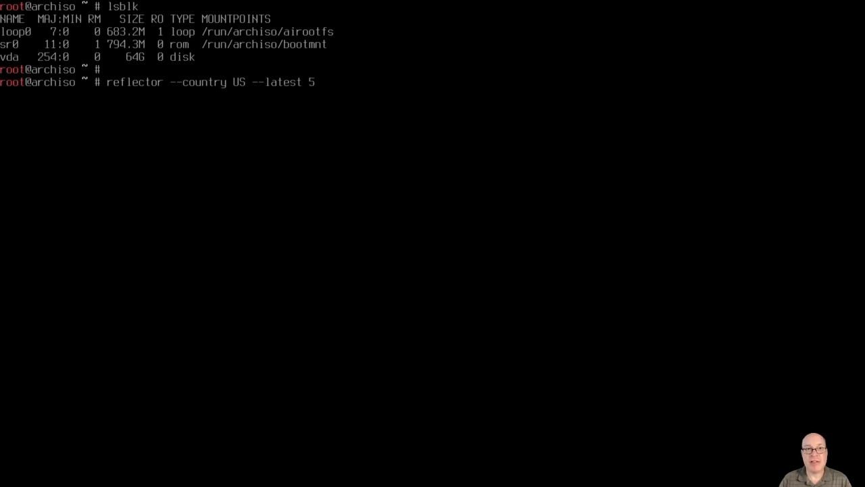
pyautogui.write('--srt r')
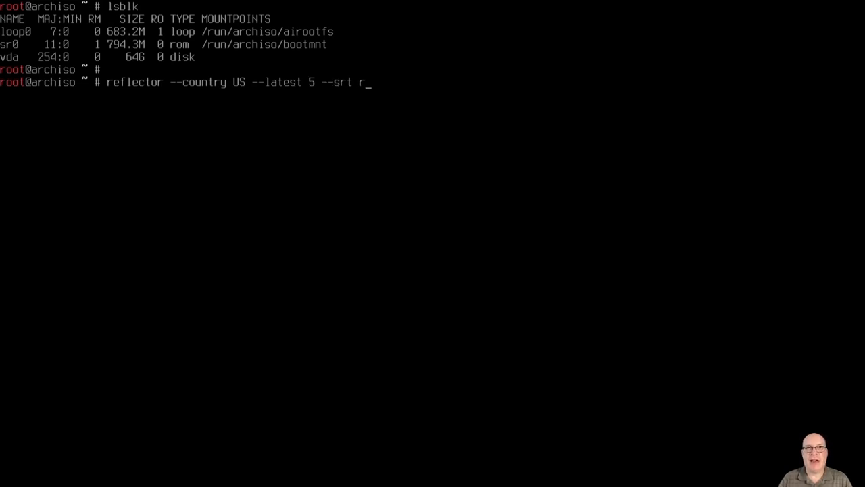
pyautogui.press('BackSpace')
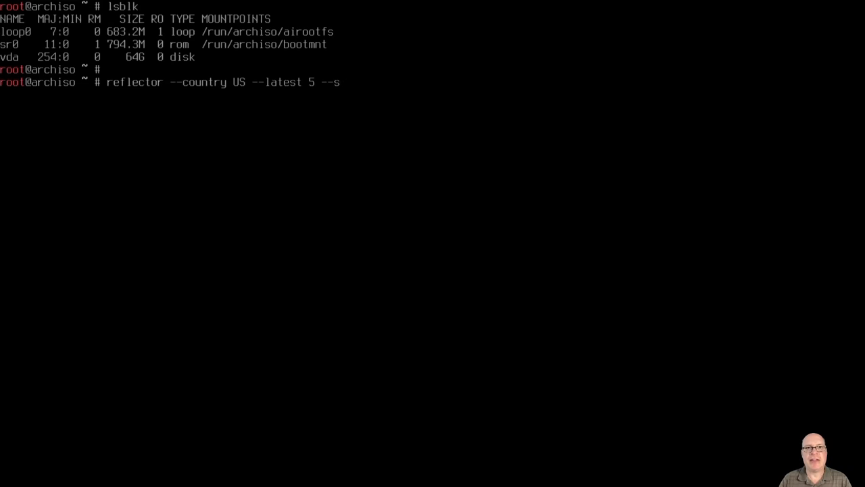
pyautogui.write('ort rate')
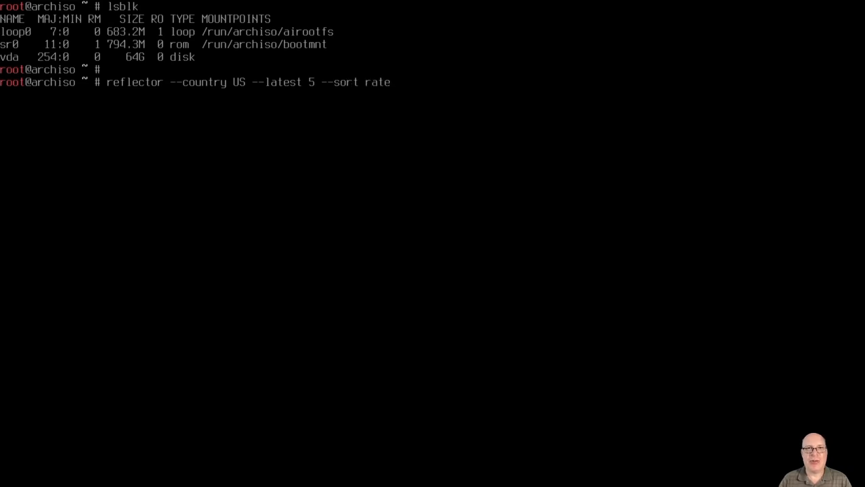
pyautogui.write('--save')
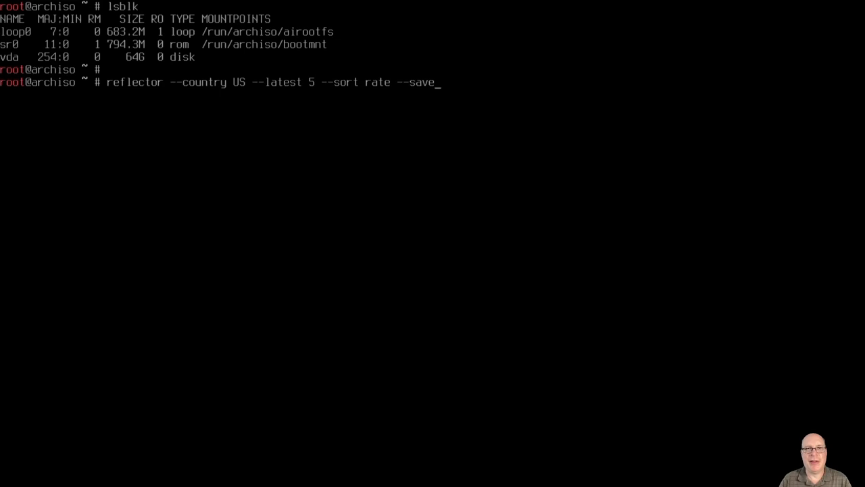
pyautogui.write('/etc/p')
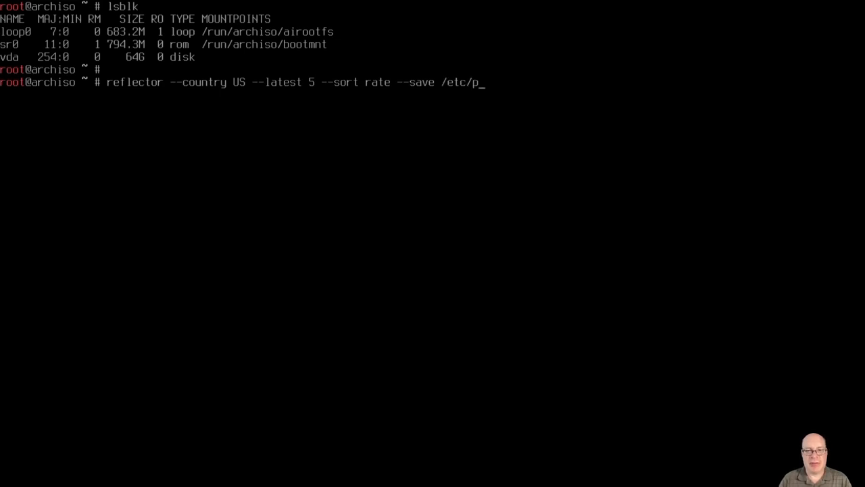
pyautogui.write('acman.d/mirrorlist')
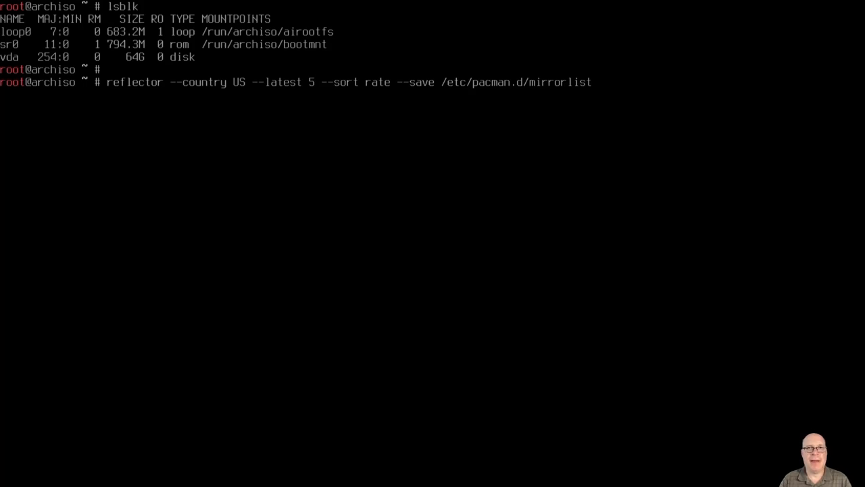
# Step: Start editing /etc/pacman.conf in nano
pyautogui.write('nano /etc/pa')
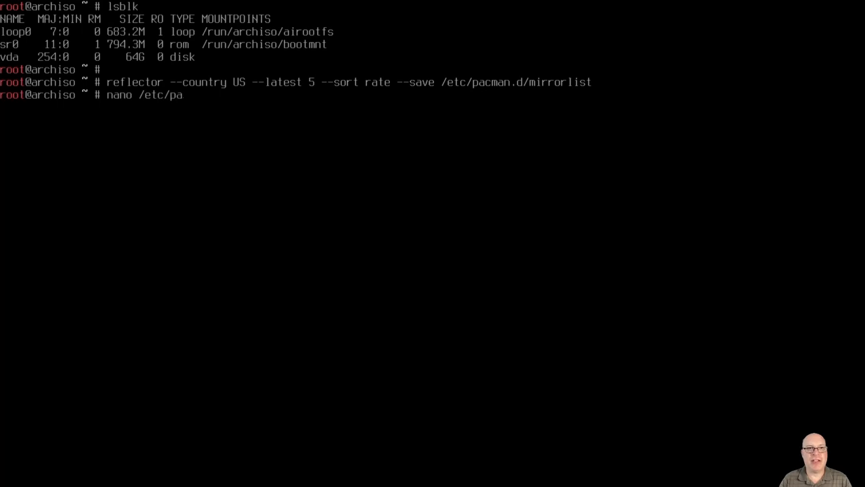
pyautogui.write('cman.conf')
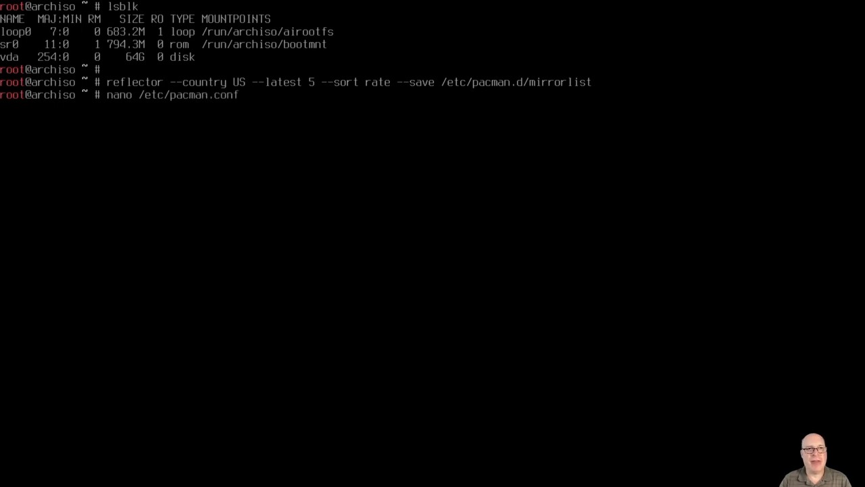
# Step: Enable ParallelDownloads = 5 in pacman.conf, save it and leave nano
pyautogui.press('Return')
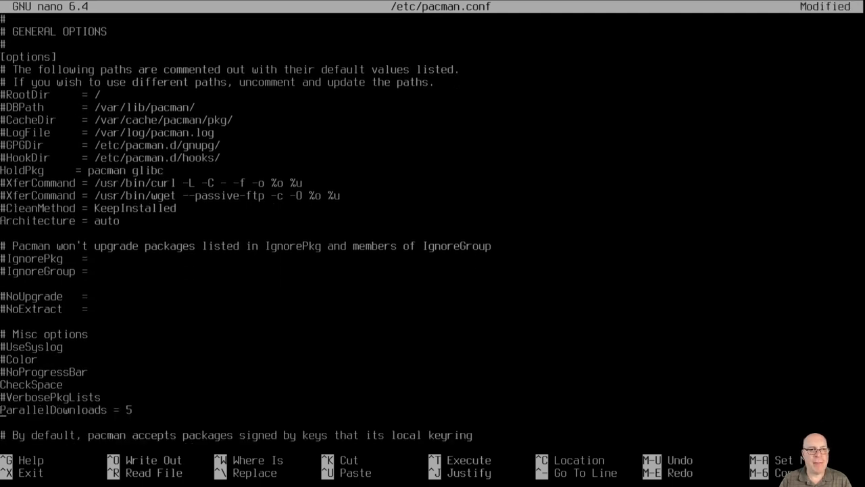
pyautogui.press('Ctrl+X')
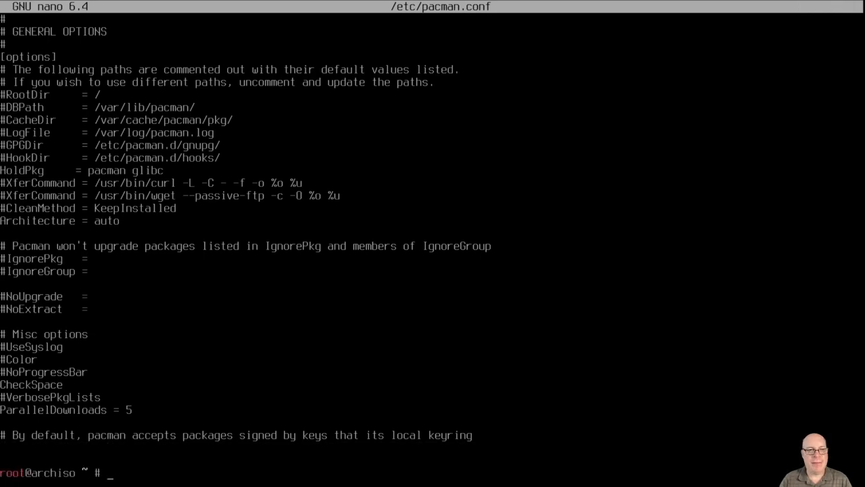
# Step: Enable NTP with timedatectl set-ntp true and refresh the databases with pacman -Syy
pyautogui.write('timedate')
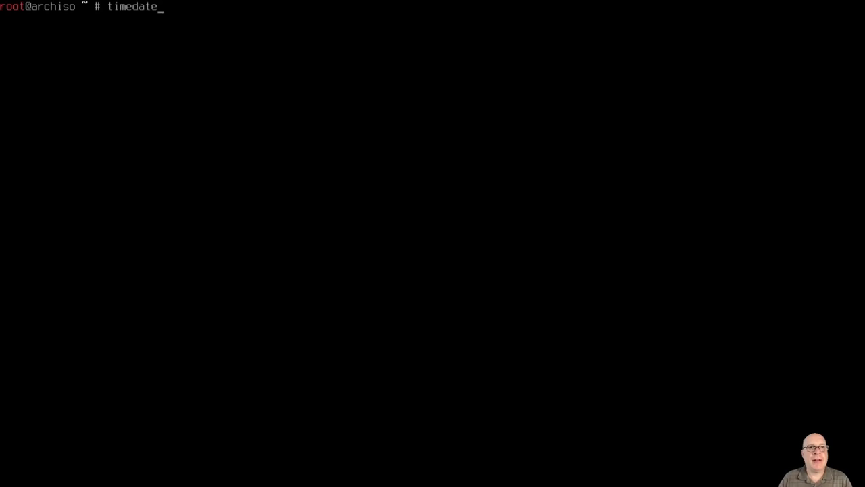
pyautogui.write('ctl s')
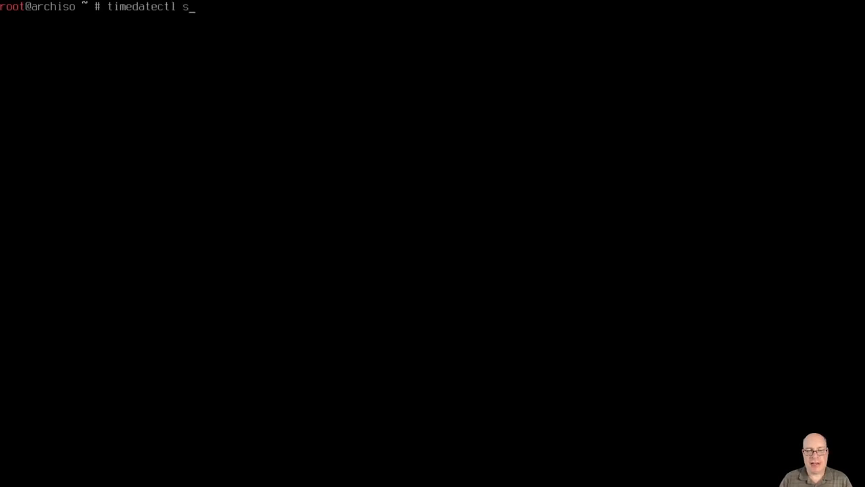
pyautogui.write('et-ntp')
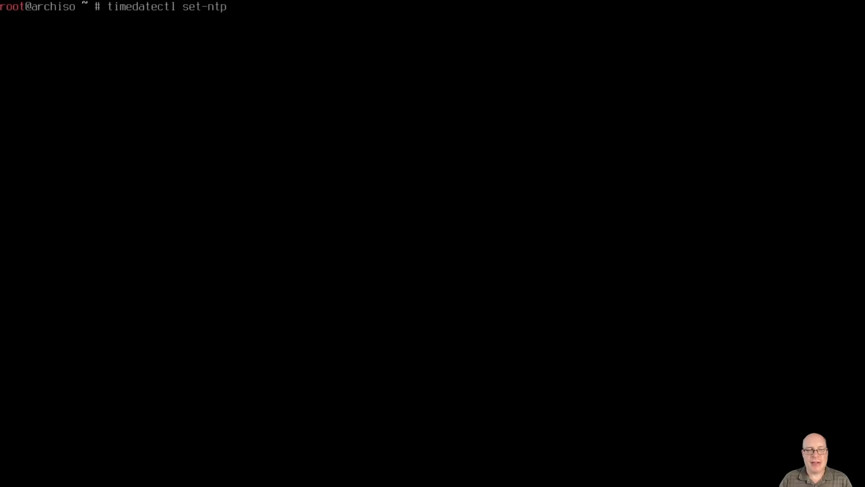
pyautogui.write('true')
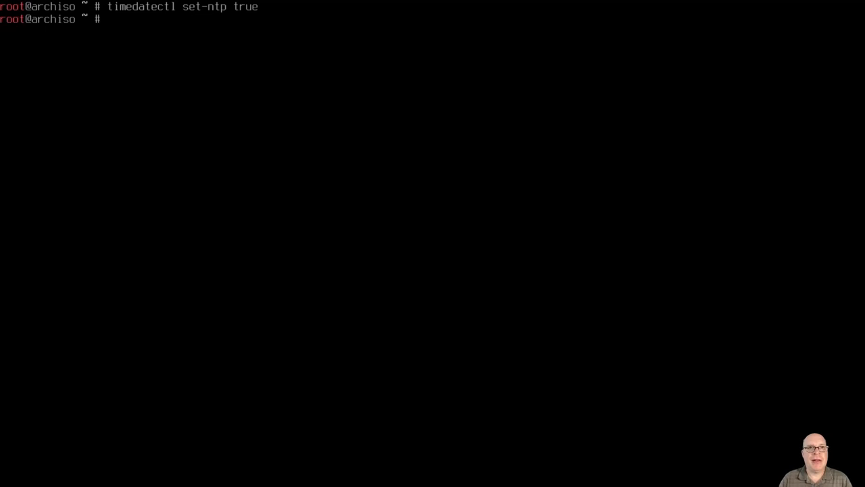
pyautogui.write('pacman -')
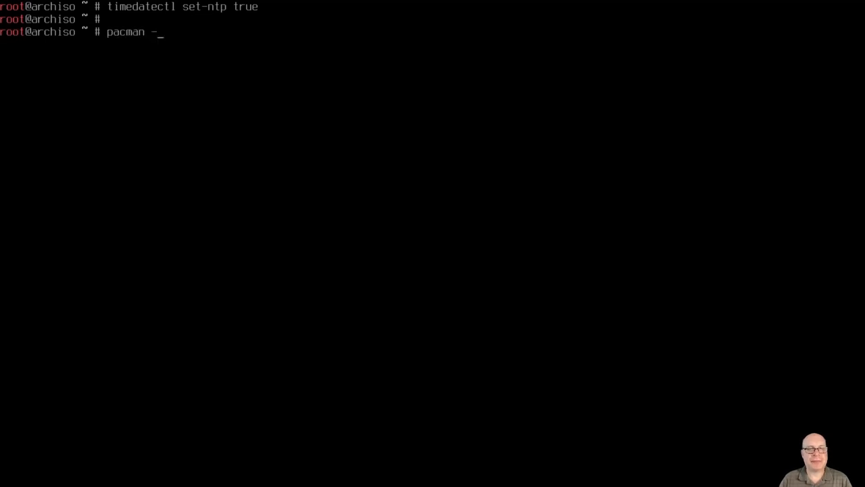
pyautogui.write('Syy')
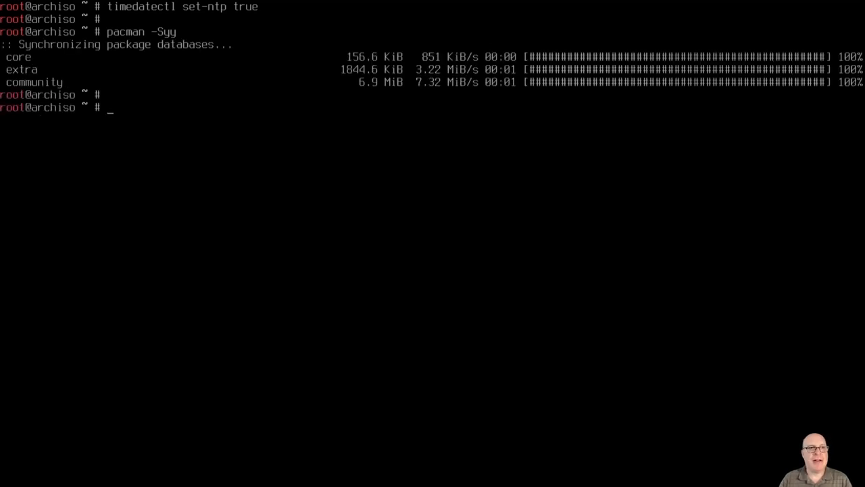
# Step: In gdisk on /dev/vda, create a 512 MiB ef00 EFI partition and name it BOOT
pyautogui.write('gdisk')
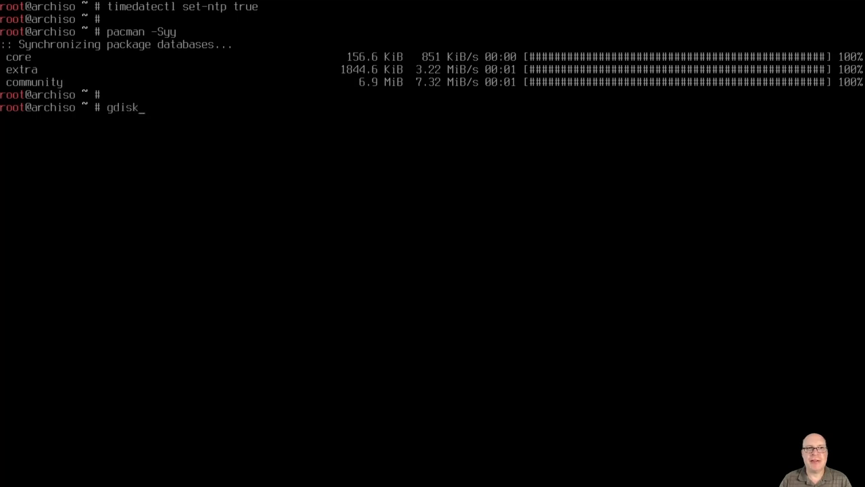
pyautogui.write('/dev/vda')
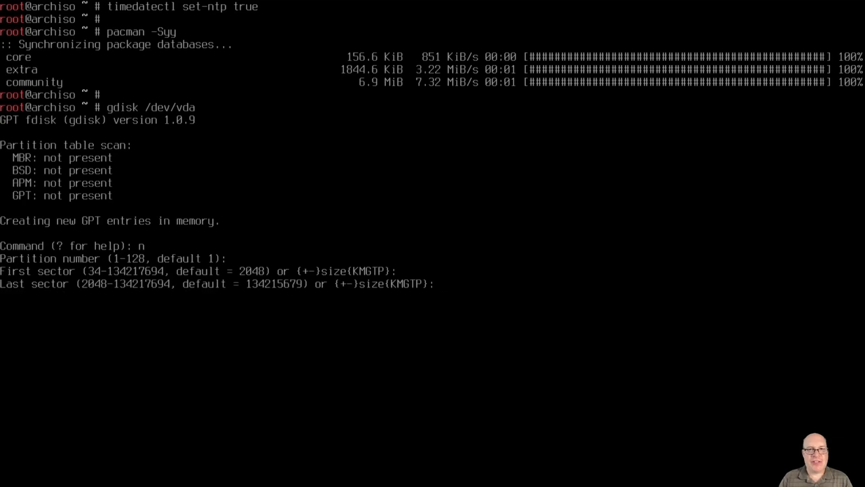
pyautogui.write('+5')
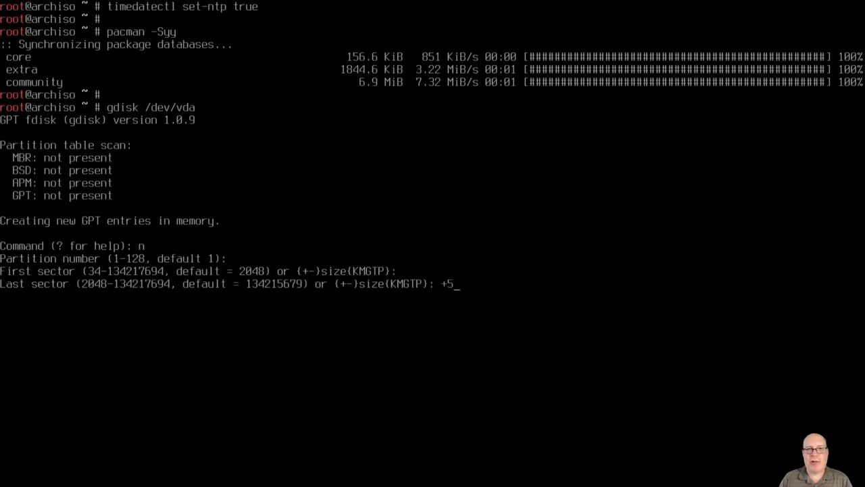
pyautogui.write('12M')
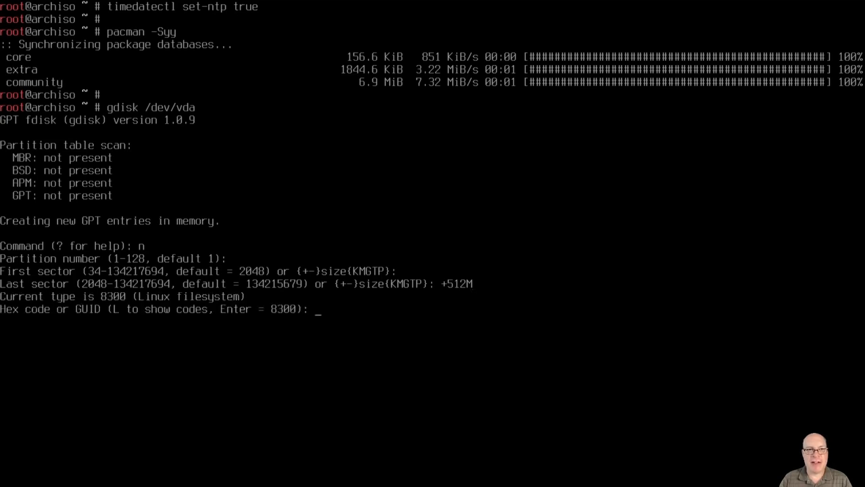
pyautogui.write('ef00')
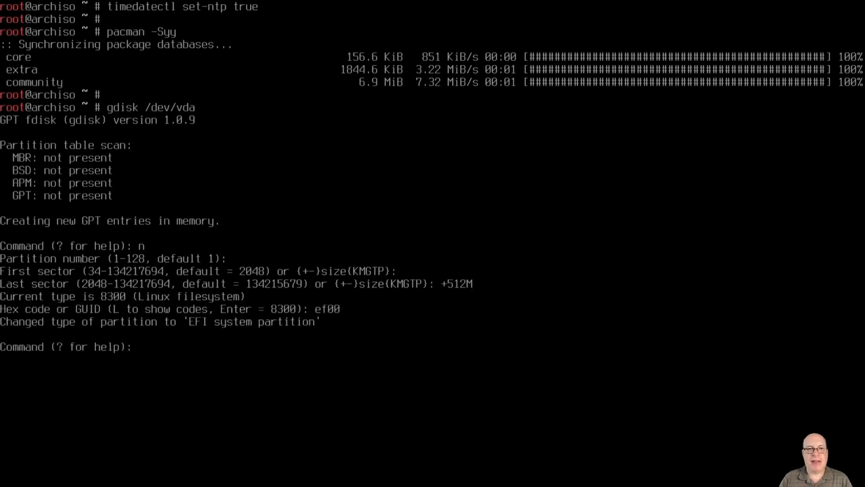
pyautogui.write('c')
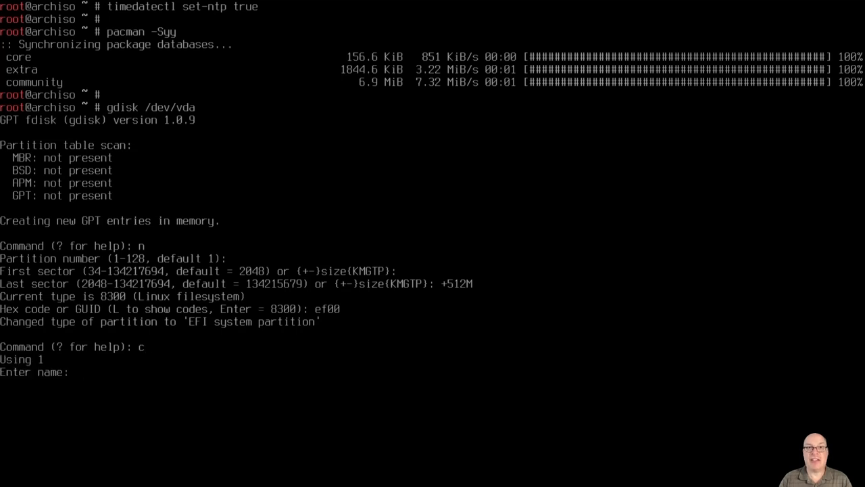
pyautogui.write('BOOT')
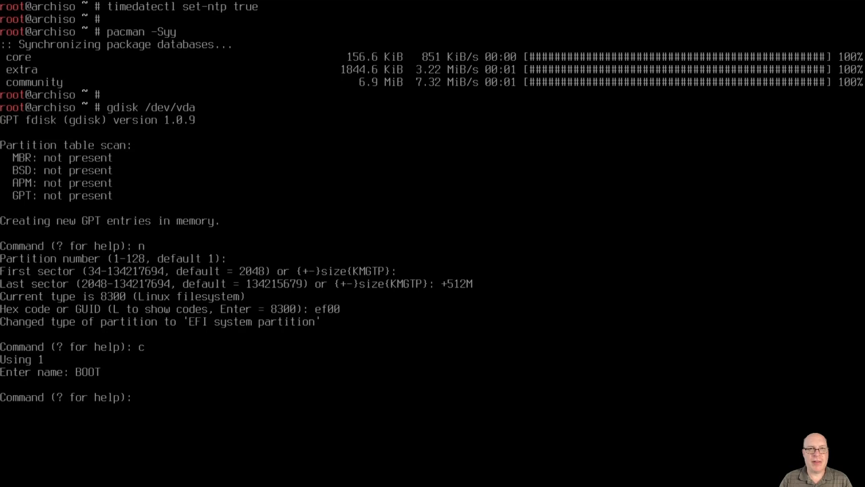
# Step: Create a default Linux partition named ROOT, print the table and write it to disk
pyautogui.write('n')
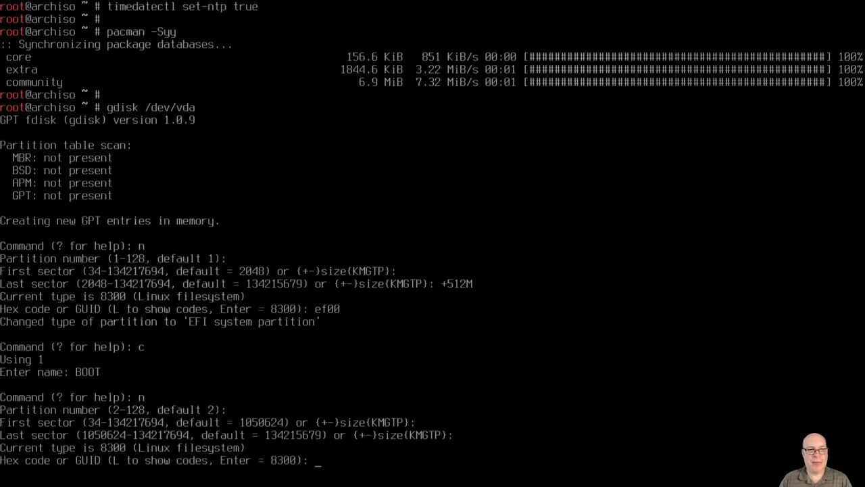
pyautogui.press('Return')
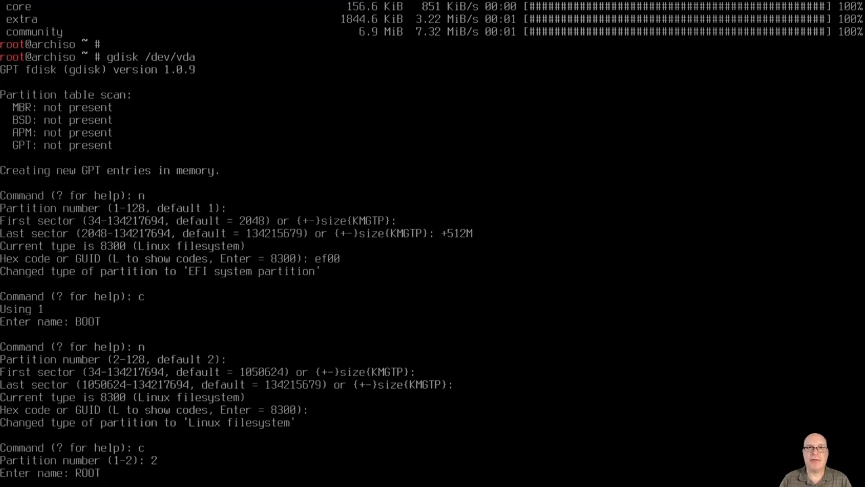
pyautogui.write('p): p')
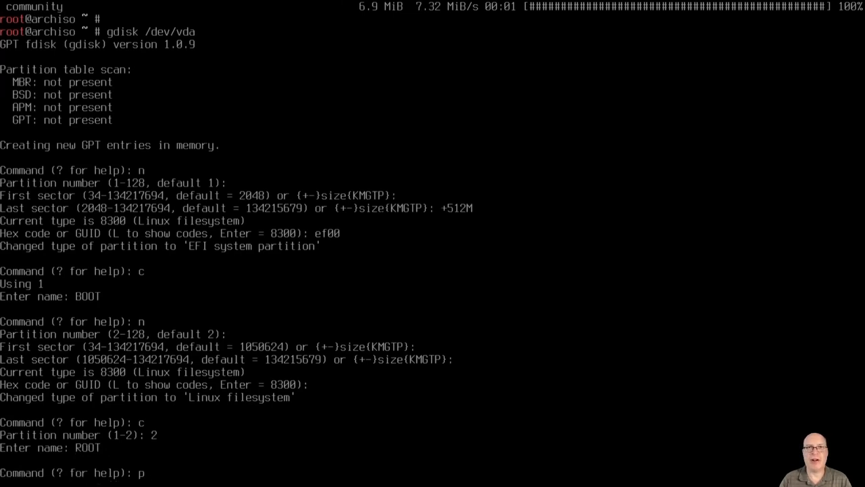
pyautogui.press('Return')
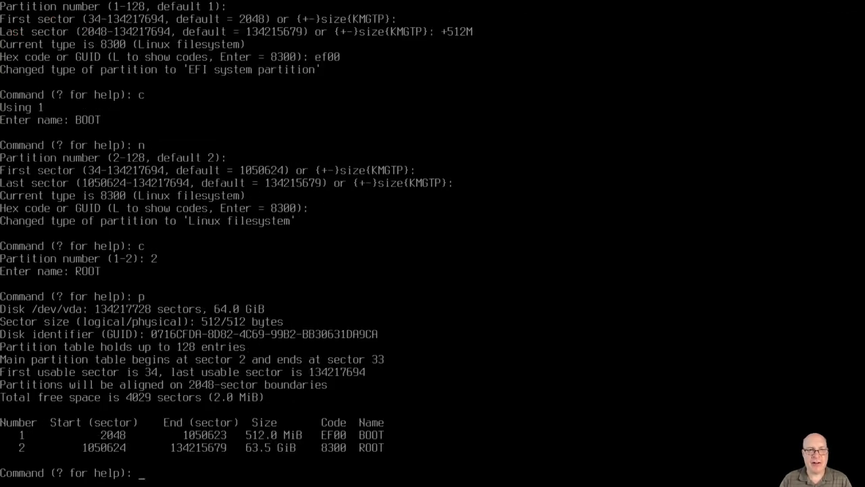
pyautogui.write('w')
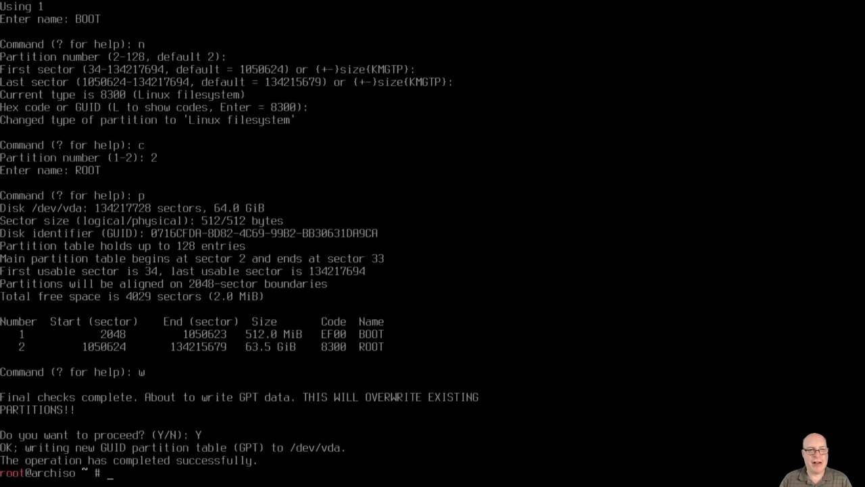
pyautogui.write('mkfs.vfat -n')
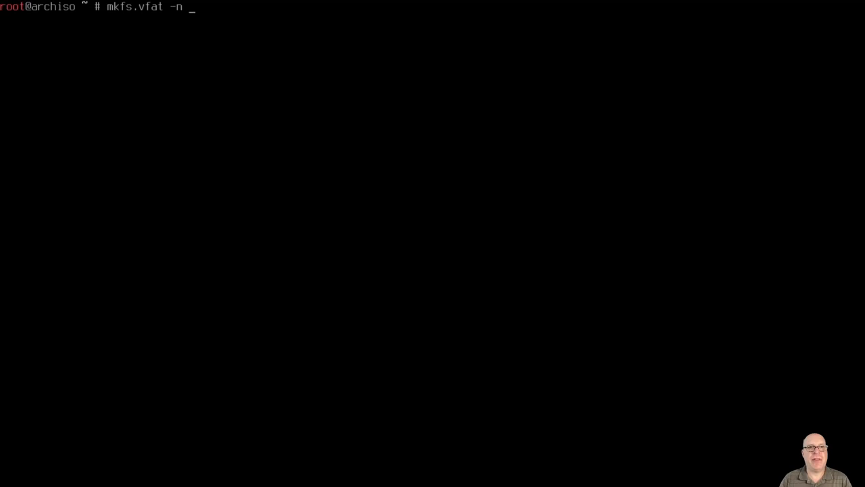
# Step: Format /dev/vda1 as FAT labelled BOOT, /dev/vda2 as btrfs labelled ROOT, and mount ROOT at /mnt
pyautogui.write('BOOT /dev/vda1')
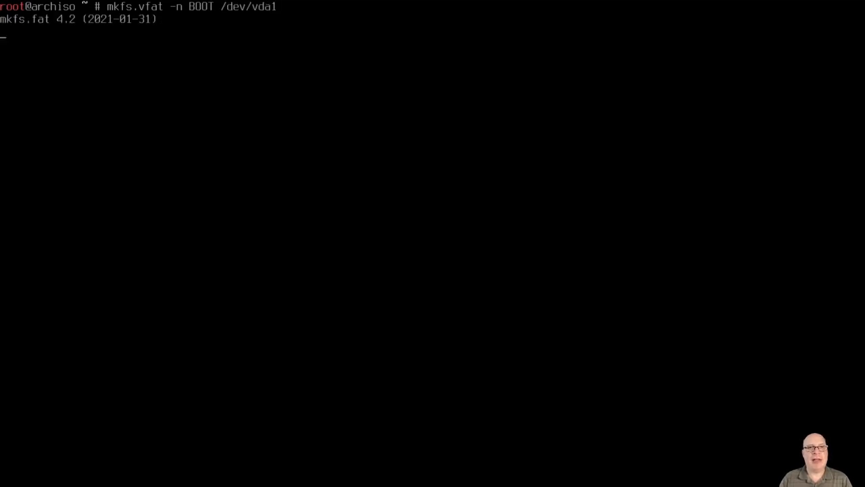
pyautogui.write('mkfs')
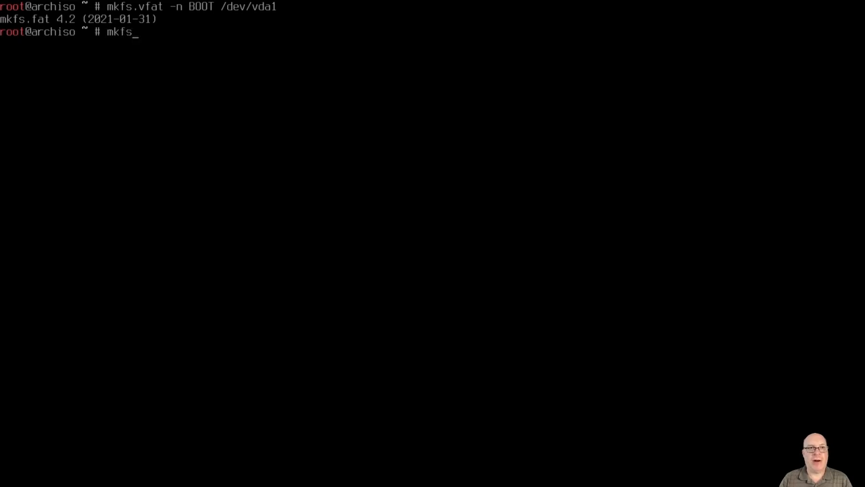
pyautogui.write('.btrfs')
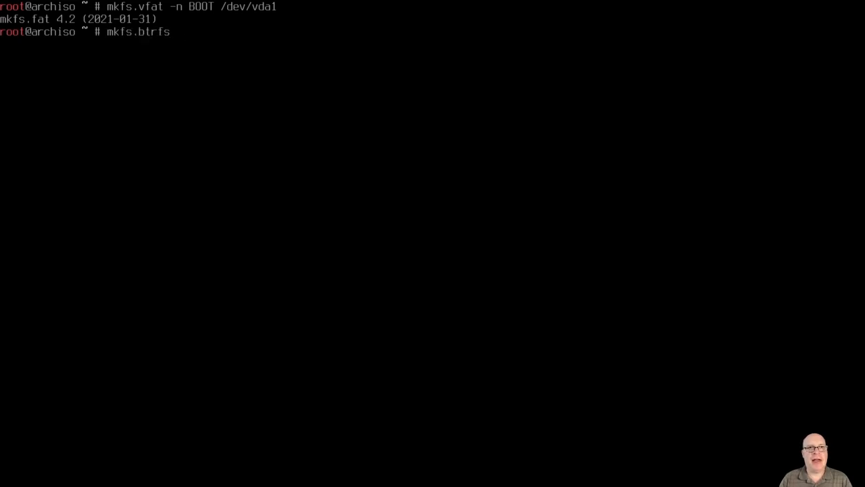
pyautogui.write('-L ROOT /dev/vda2')
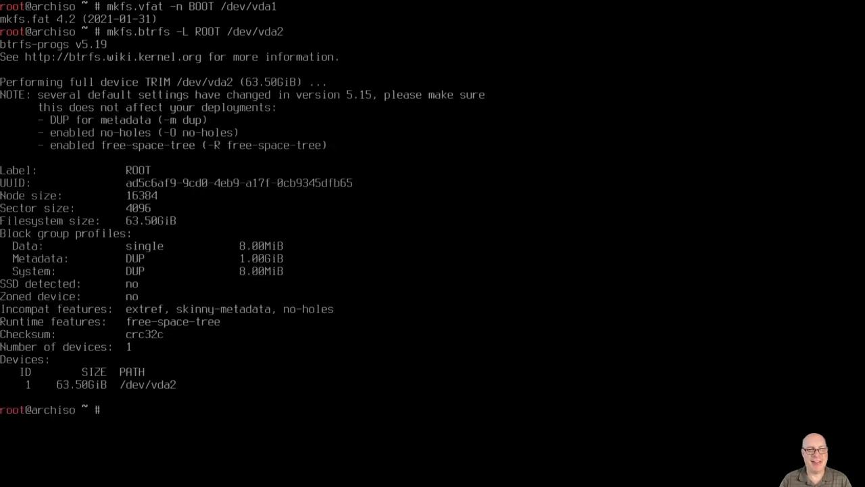
pyautogui.write('mount /dev/vda2 /mnt')
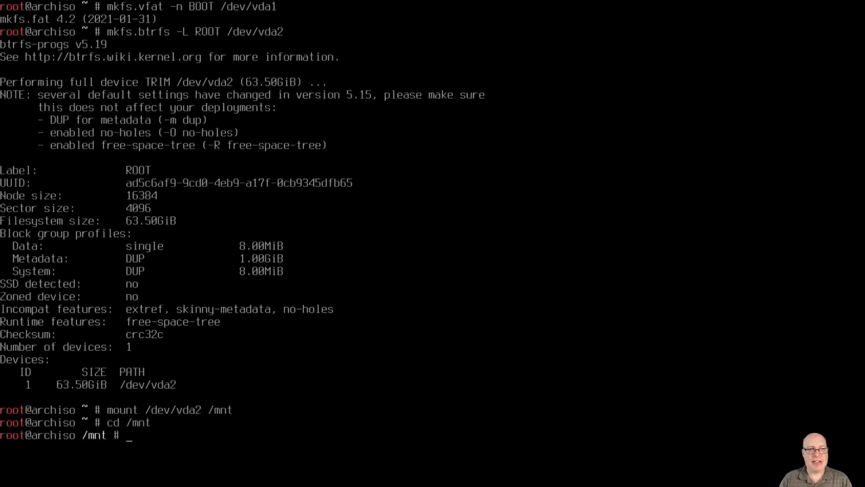
pyautogui.write('btrfs su cr @')
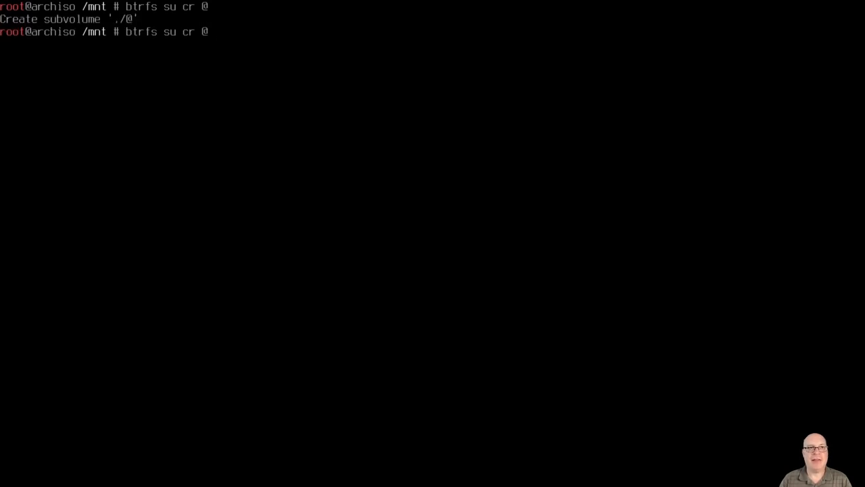
pyautogui.write('home')
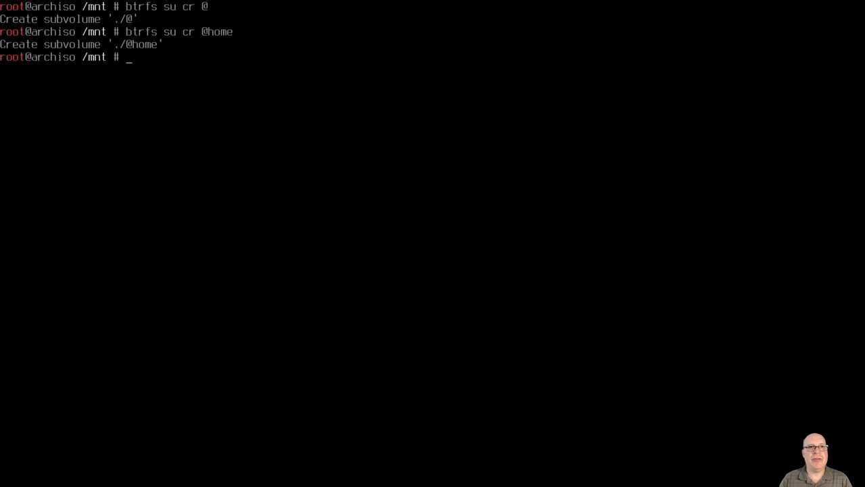
pyautogui.write('btrfs su cr @')
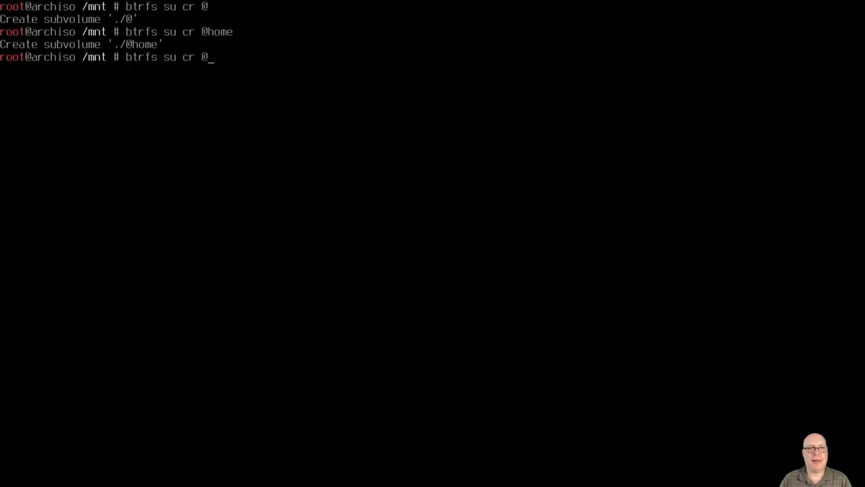
pyautogui.write('snapshots')
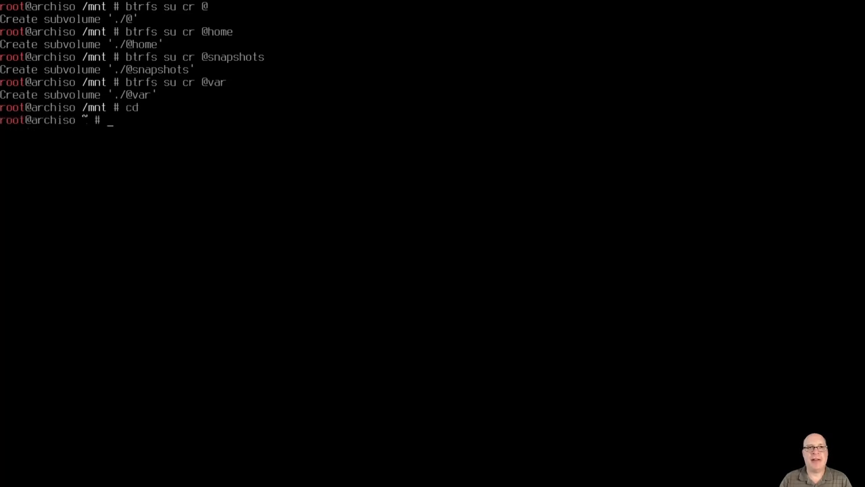
pyautogui.write('umount')
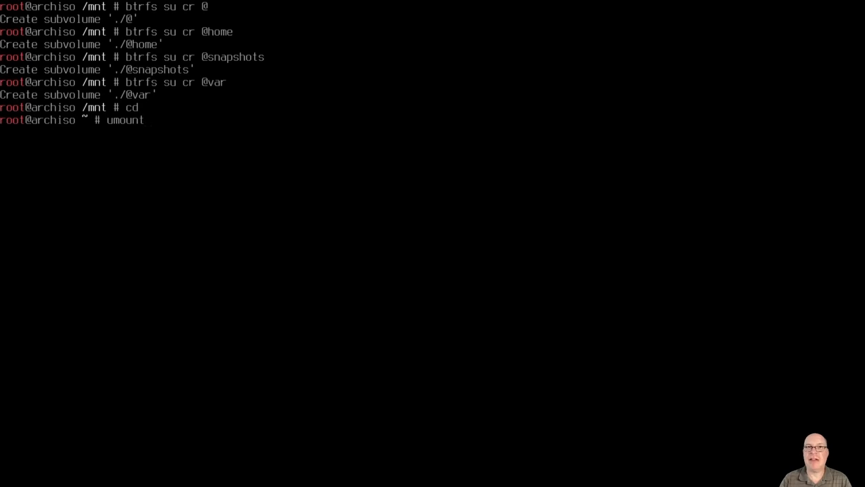
pyautogui.write('/mnt')
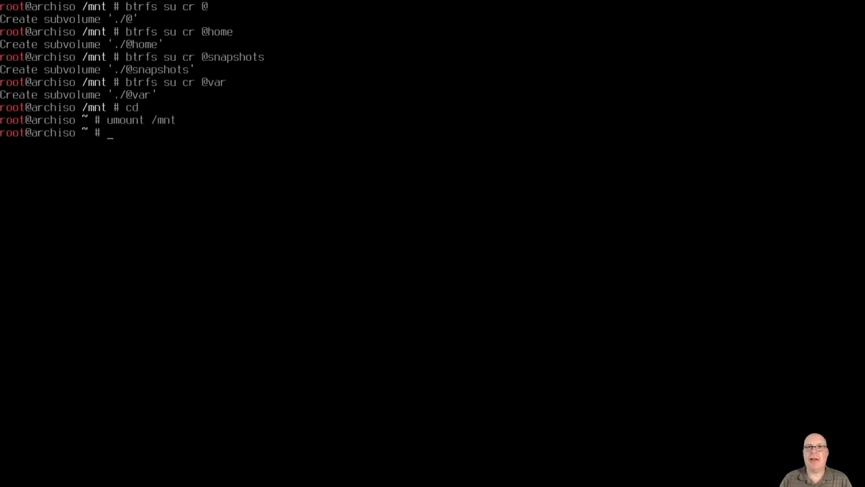
pyautogui.write('mount -o compre')
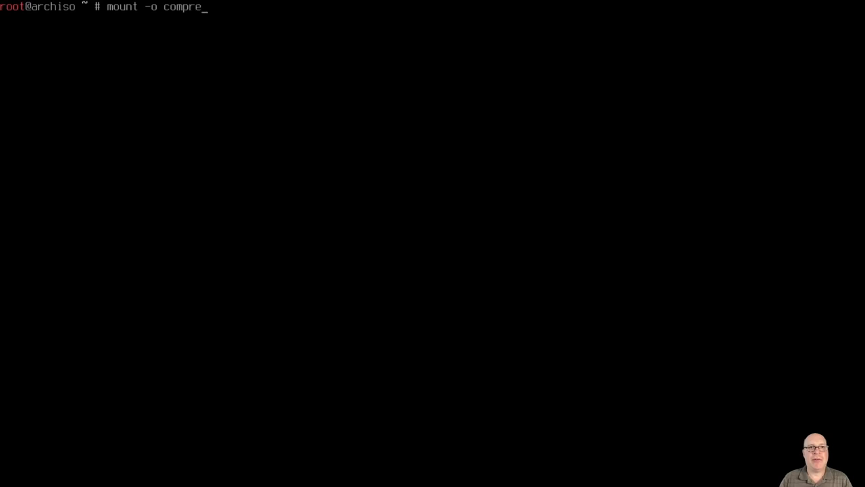
# Step: Mount subvol=@ of /dev/vda2 at /mnt with compress=zstd:1,noatime
pyautogui.write('ss=')
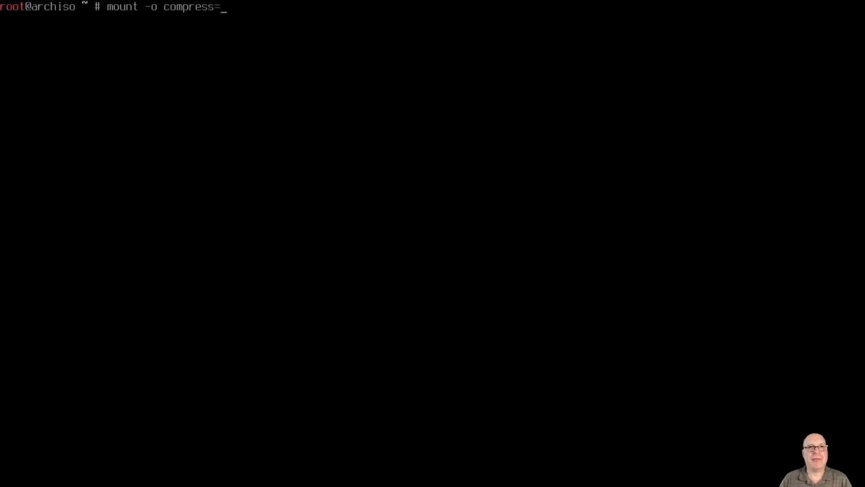
pyautogui.write('zstd:1,')
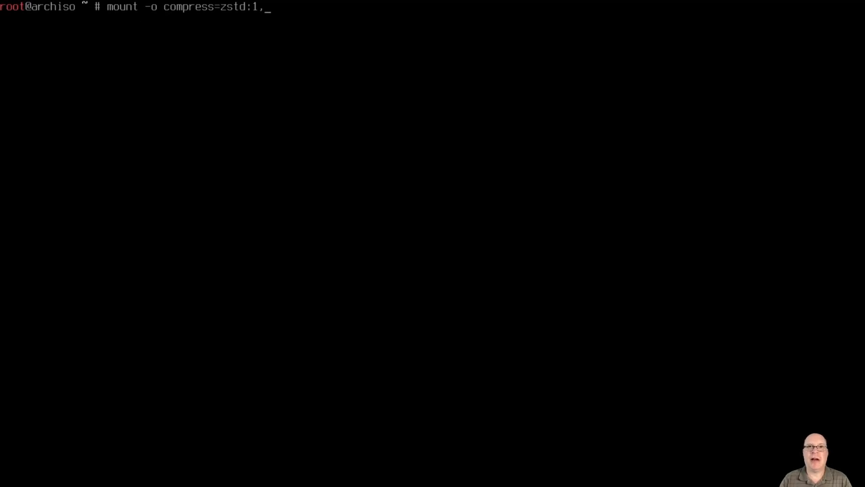
pyautogui.write('noat')
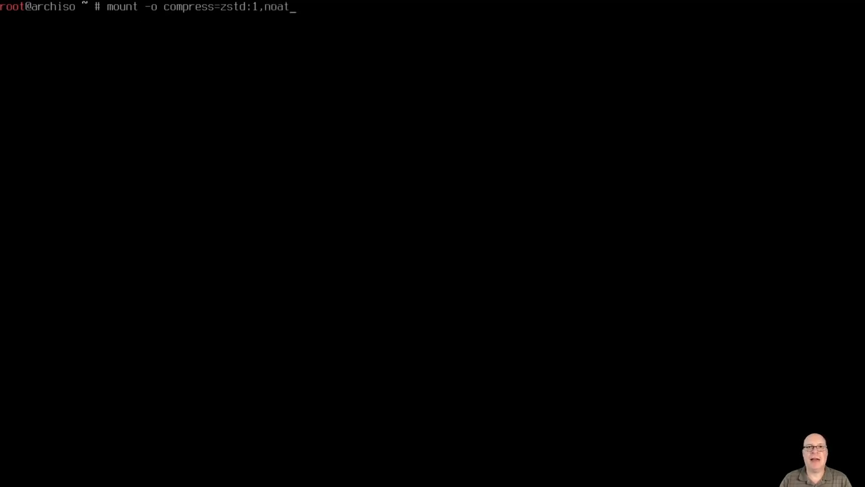
pyautogui.write('ime,')
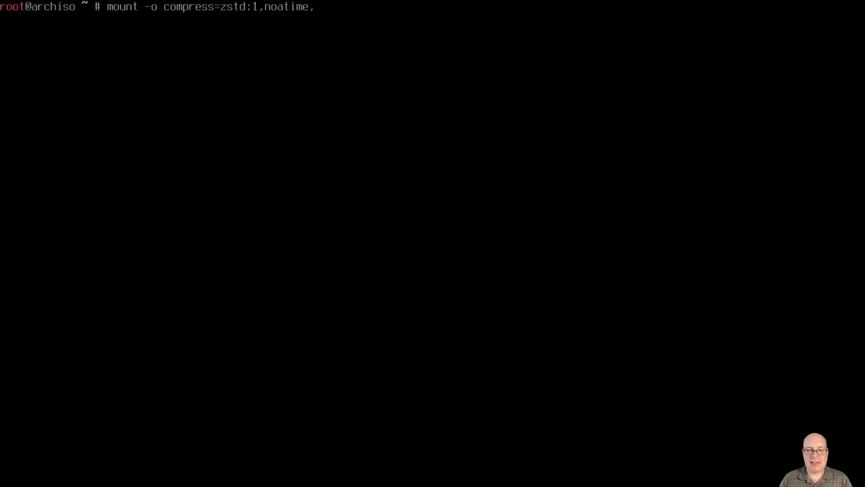
pyautogui.write('subvol')
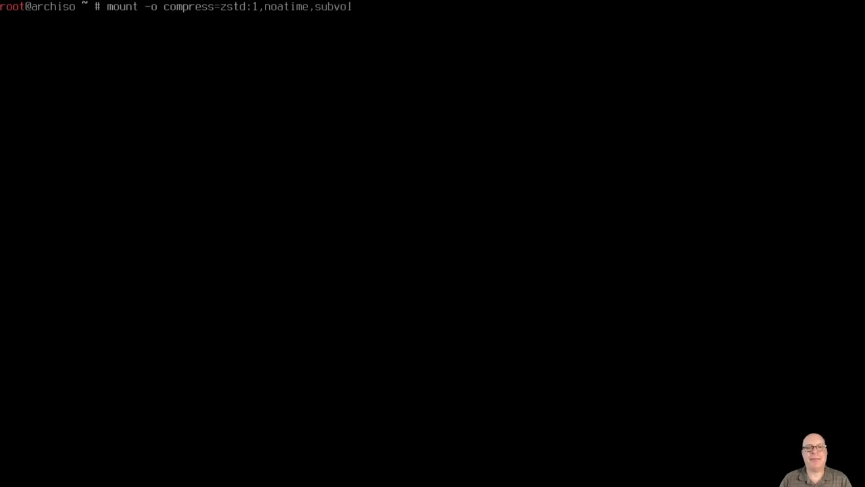
pyautogui.write('=@')
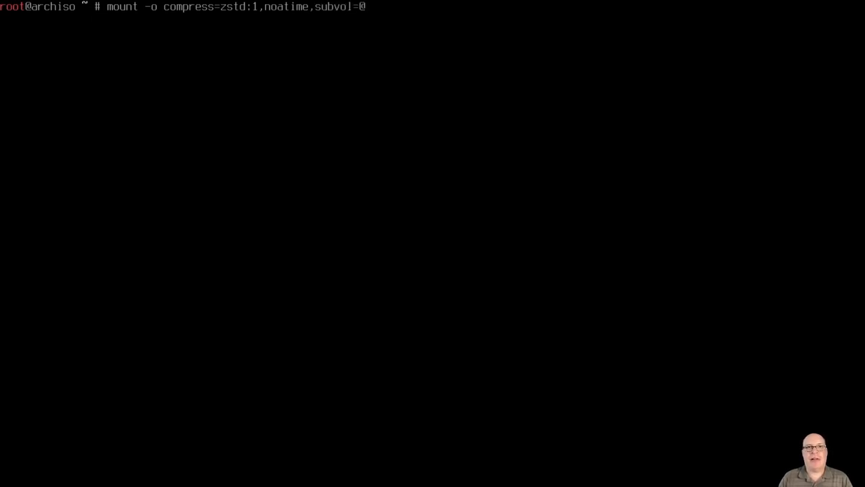
pyautogui.write('/dev/v')
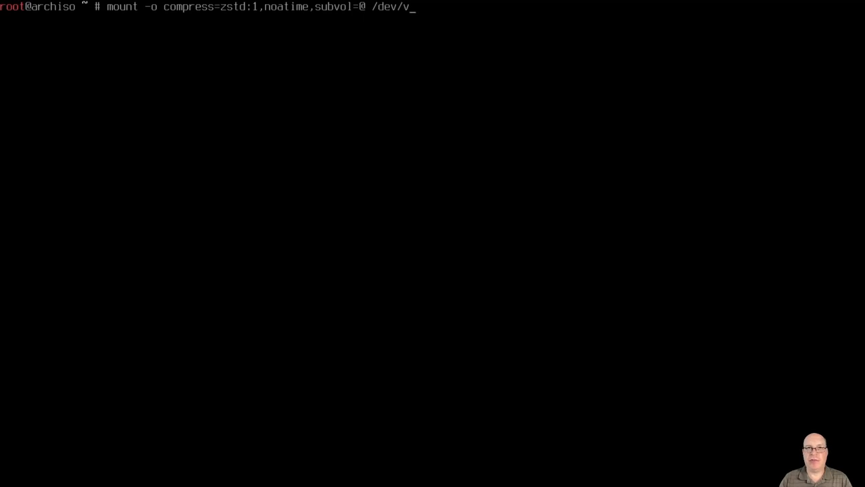
pyautogui.write('da2')
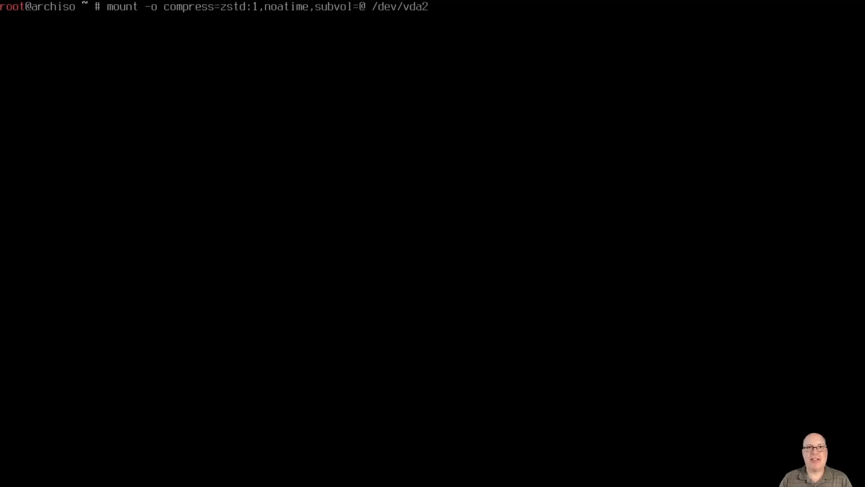
pyautogui.write('/mnt')
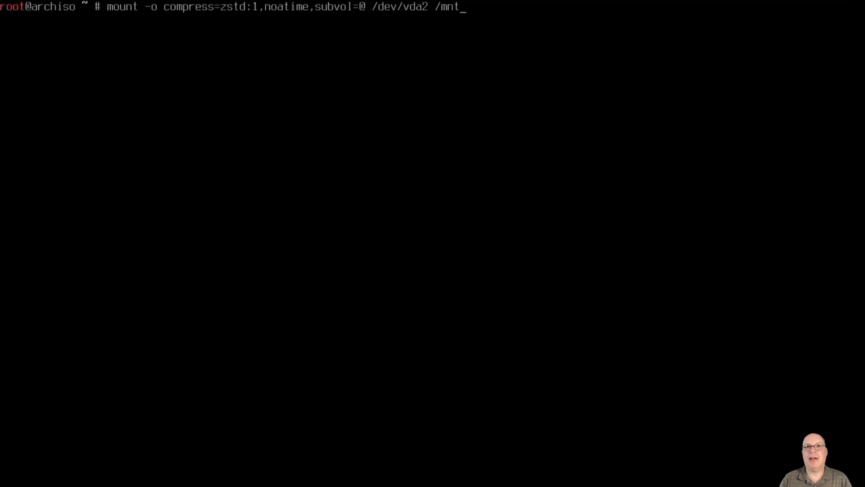
pyautogui.press('Return')
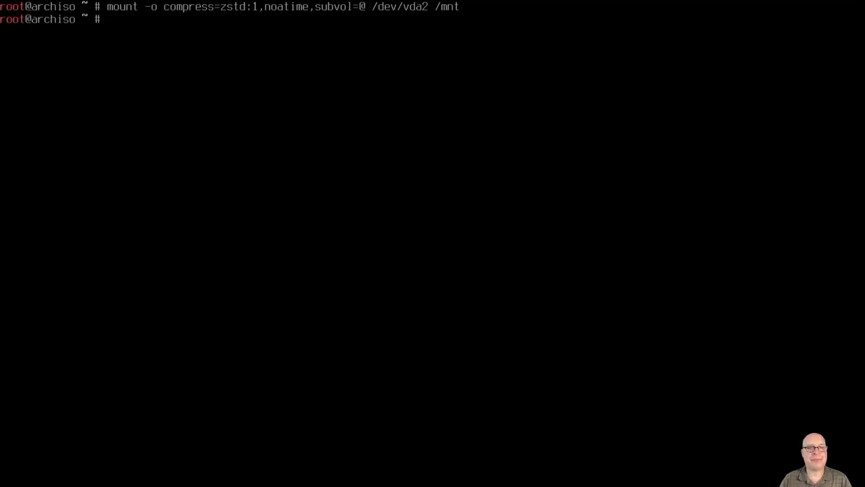
# Step: Create the /mnt/{boot/efi,home,.snapshots,var} mount points with mkdir -p
pyautogui.write('mk')
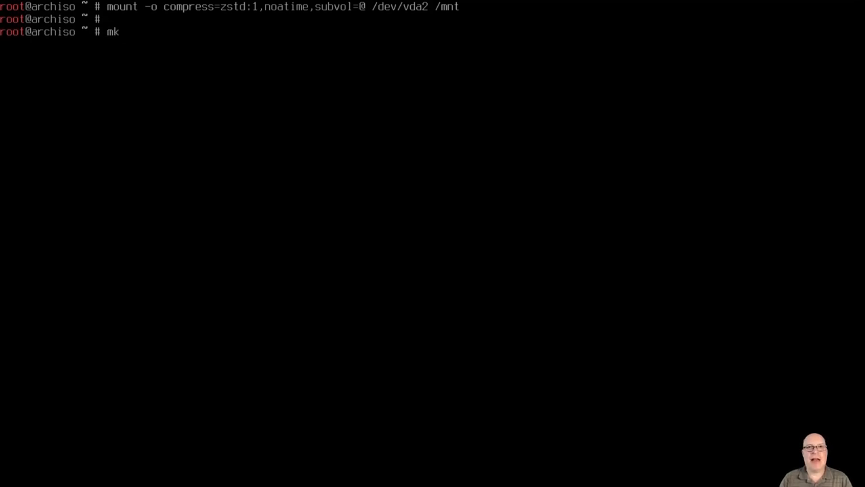
pyautogui.write('dir -p')
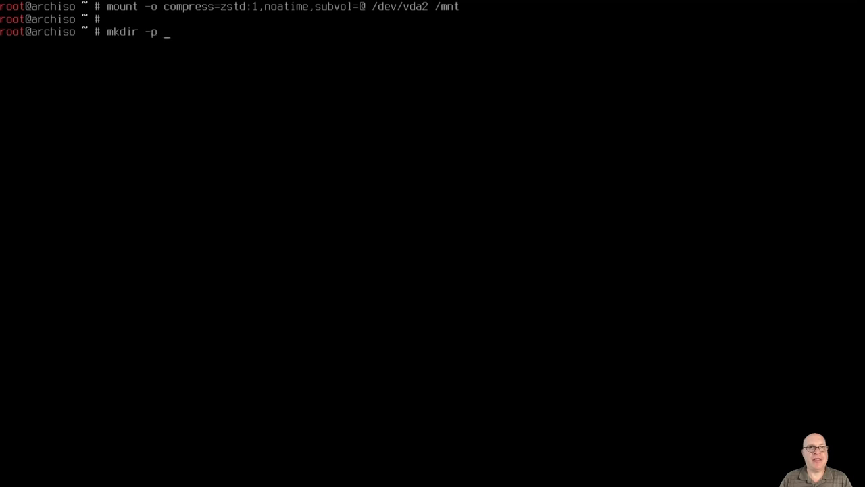
pyautogui.write('/mnt/')
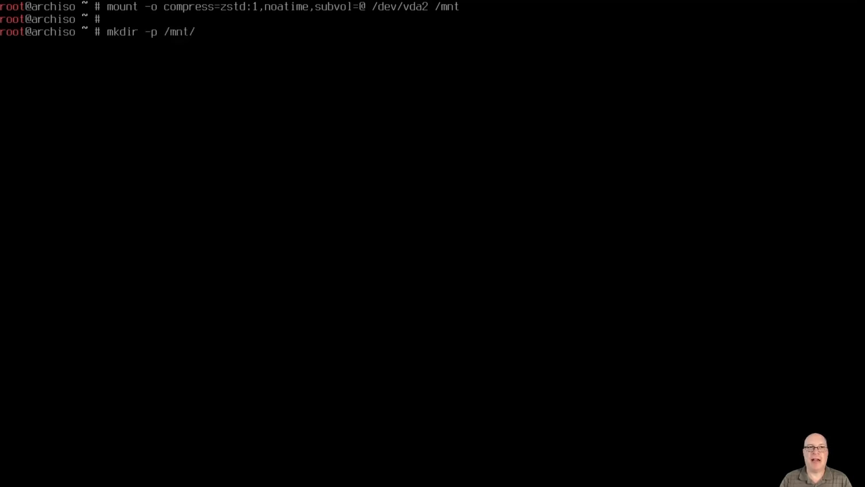
pyautogui.write('{')
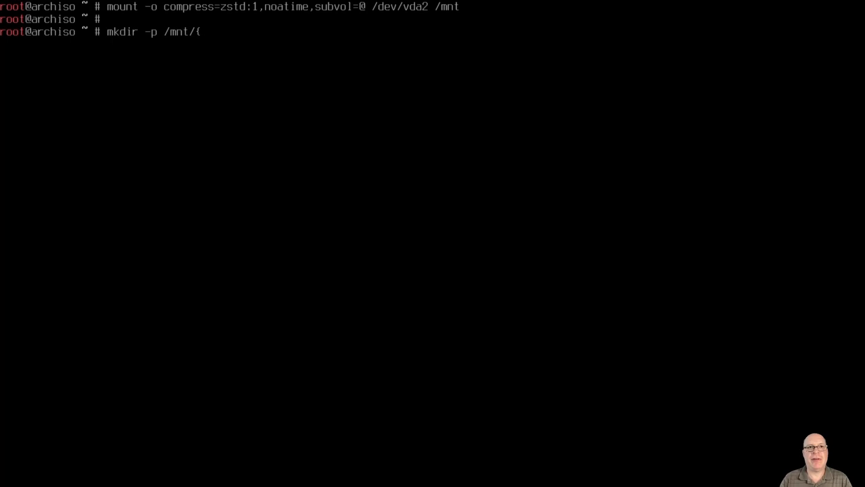
pyautogui.write('boot/efi')
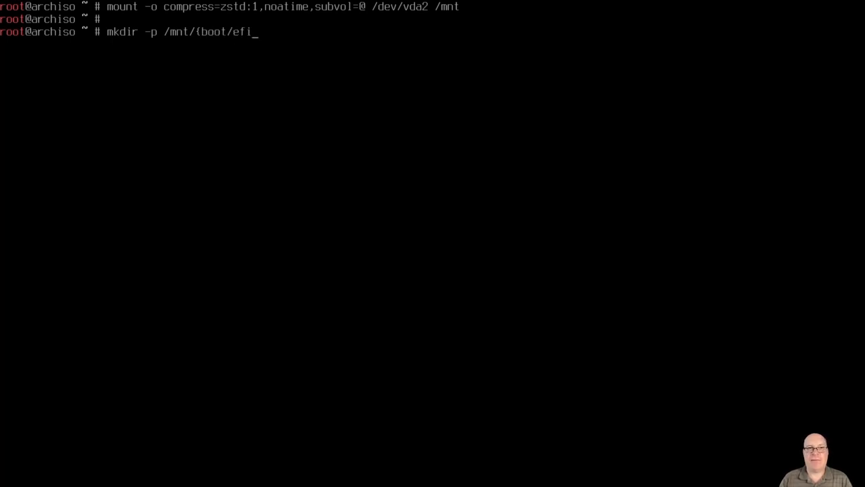
pyautogui.write(',home')
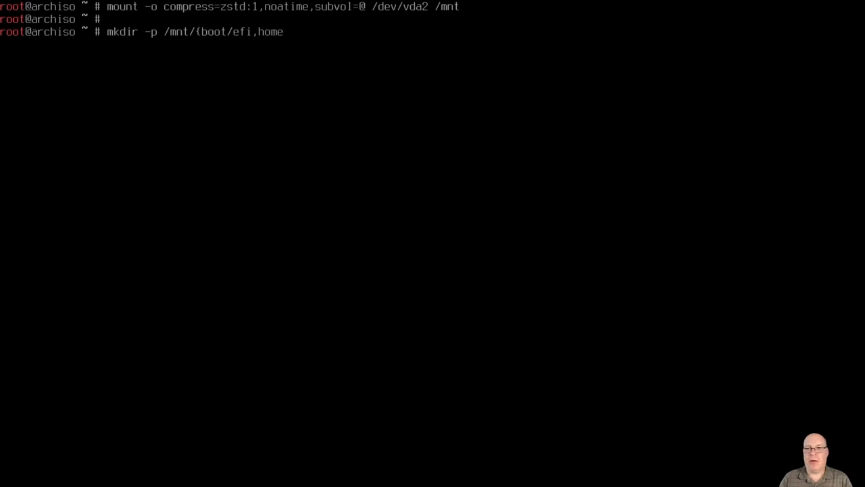
pyautogui.write(',.')
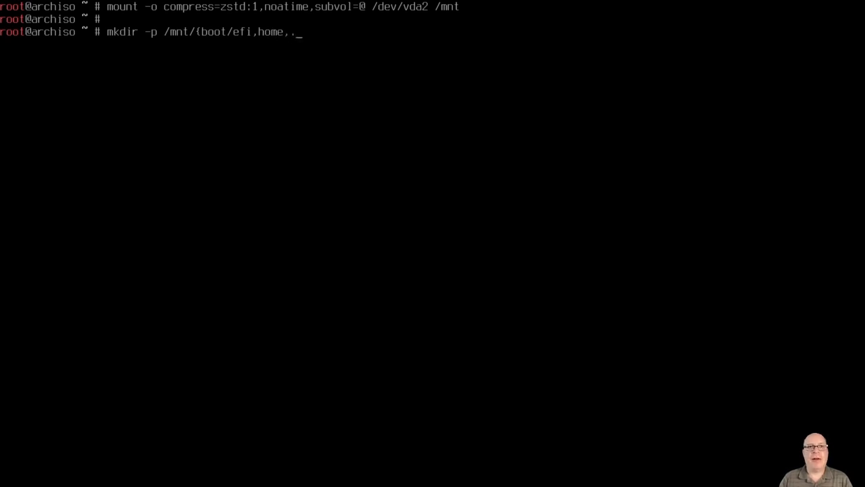
pyautogui.write('snapshots')
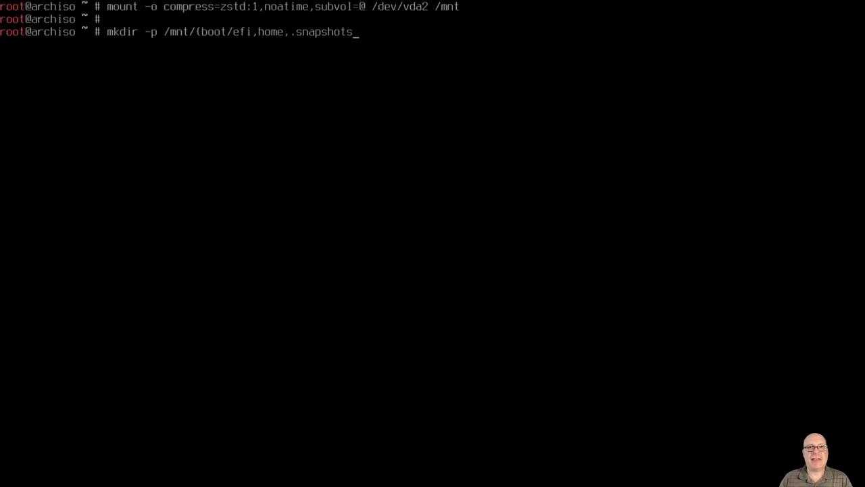
pyautogui.write(',v')
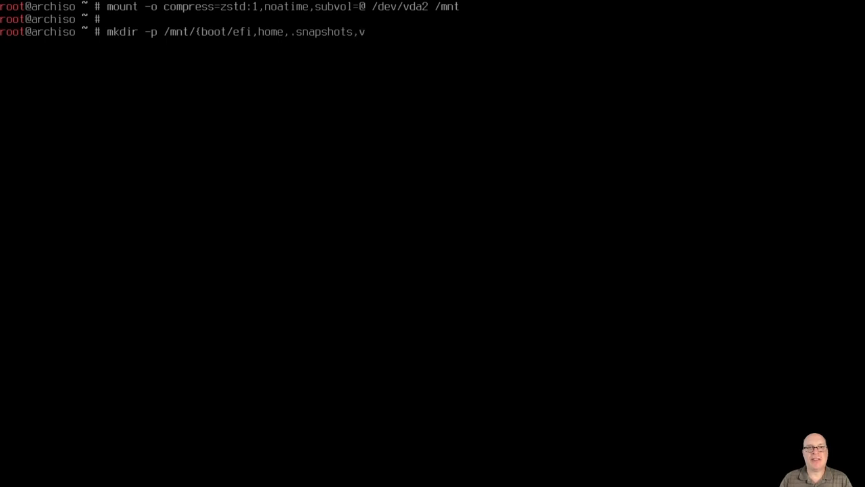
pyautogui.write('ar}')
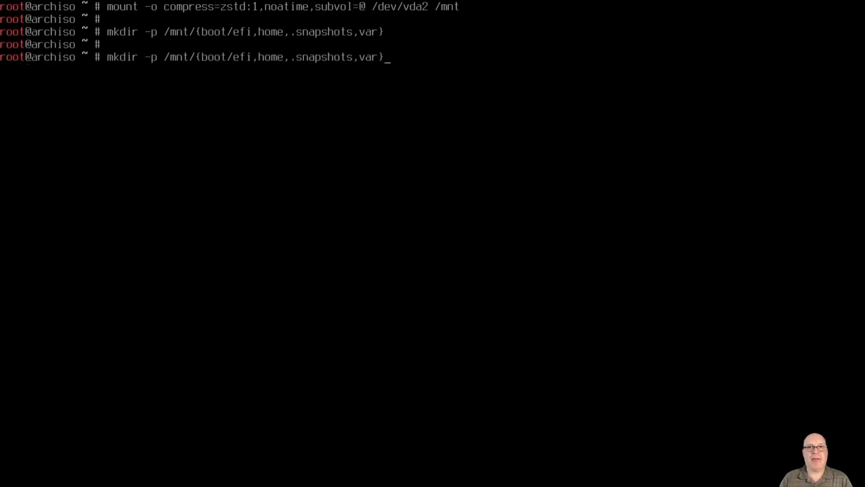
pyautogui.press('Up')
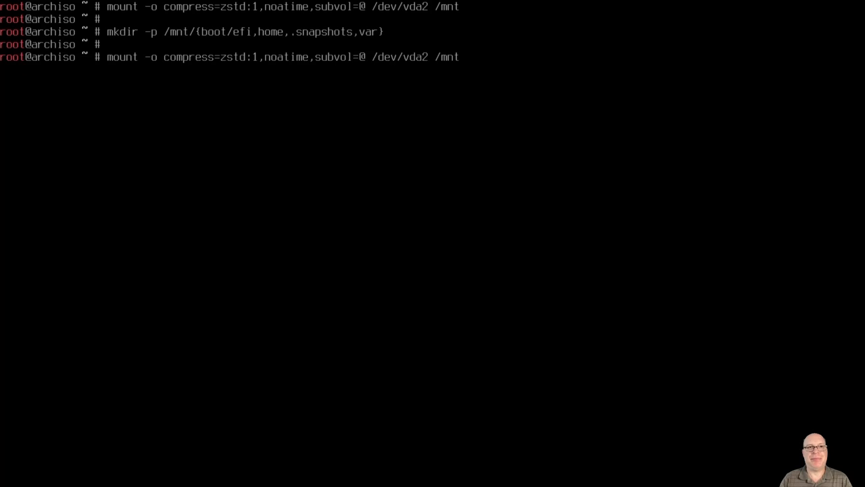
pyautogui.write('home')
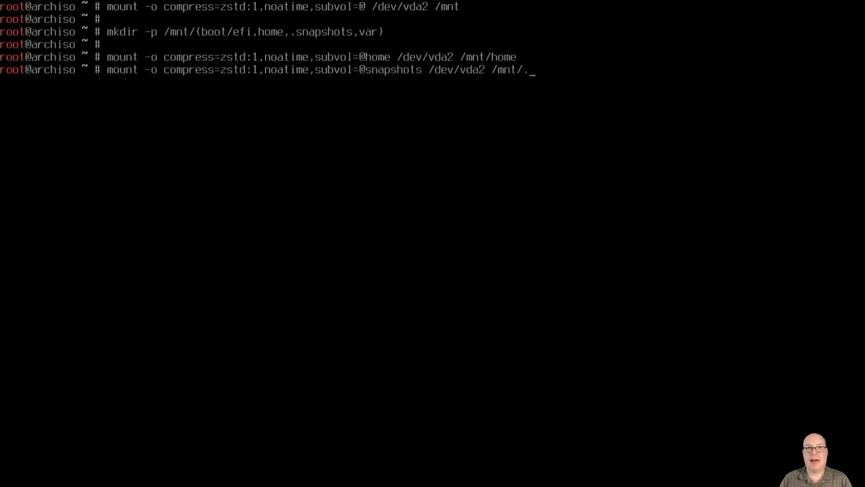
pyautogui.write('snapshots')
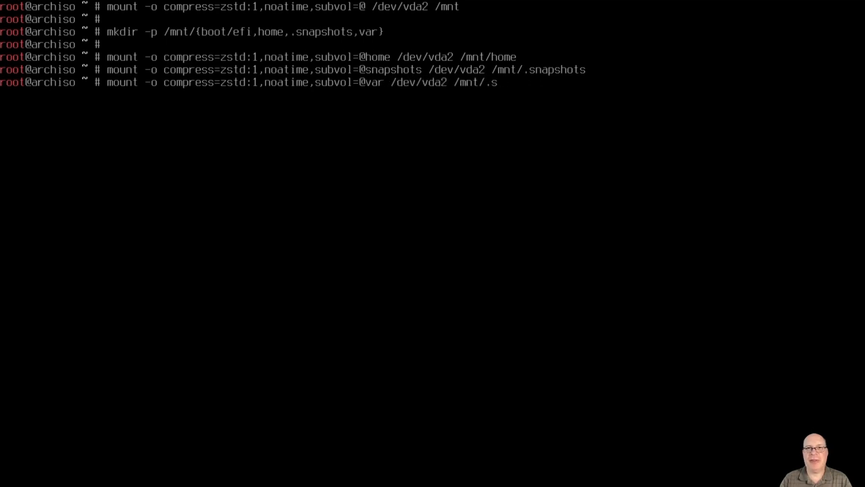
pyautogui.write('var')
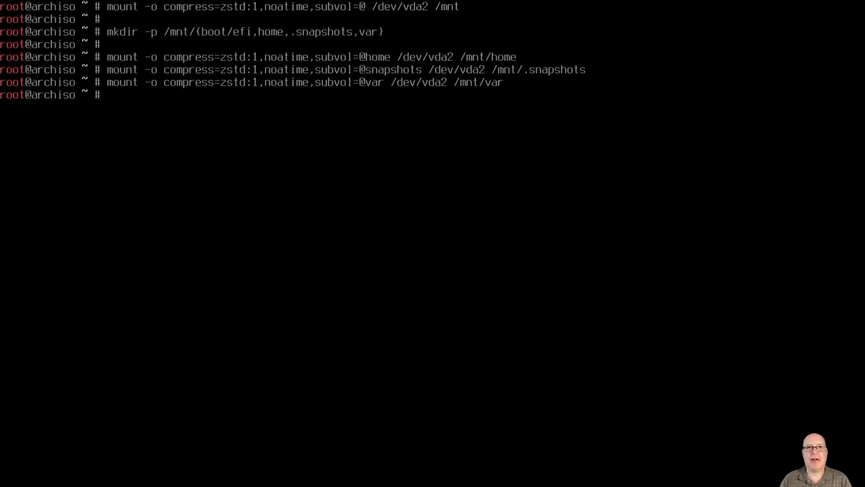
# Step: Mount /dev/vda1 at /mnt/boot/efi and verify the layout with lsblk
pyautogui.write('mount /dev/vd')
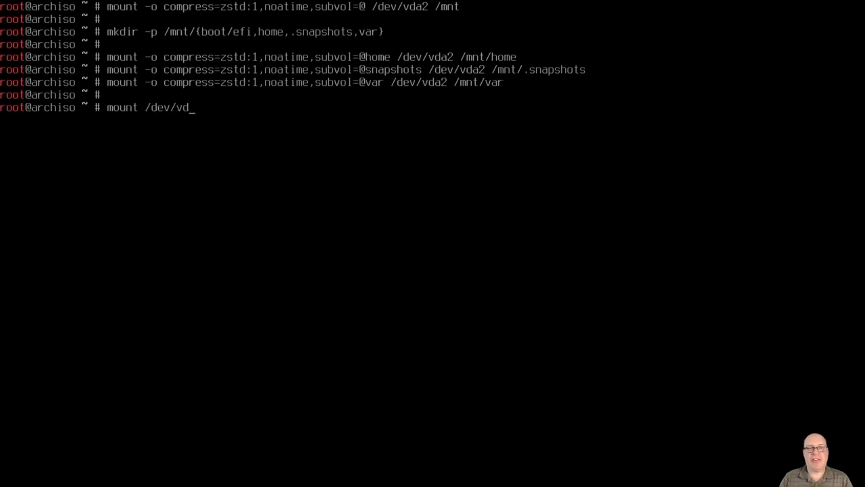
pyautogui.write('a1 /')
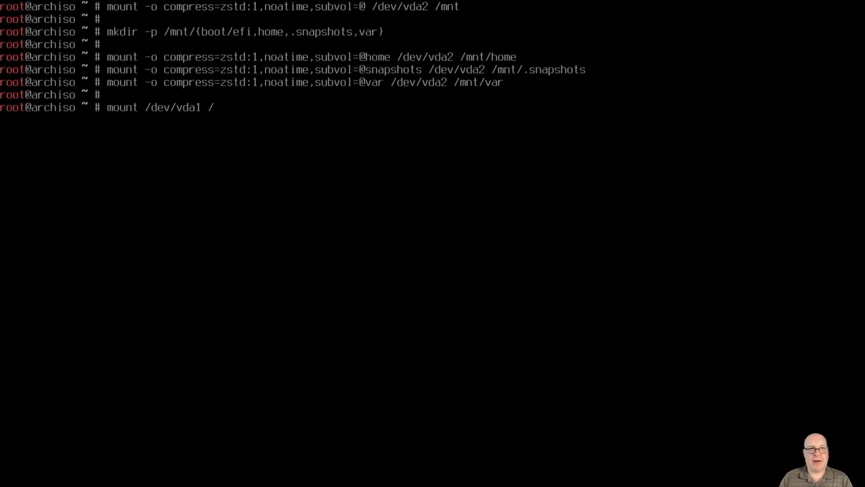
pyautogui.write('mnt/boot/efi')
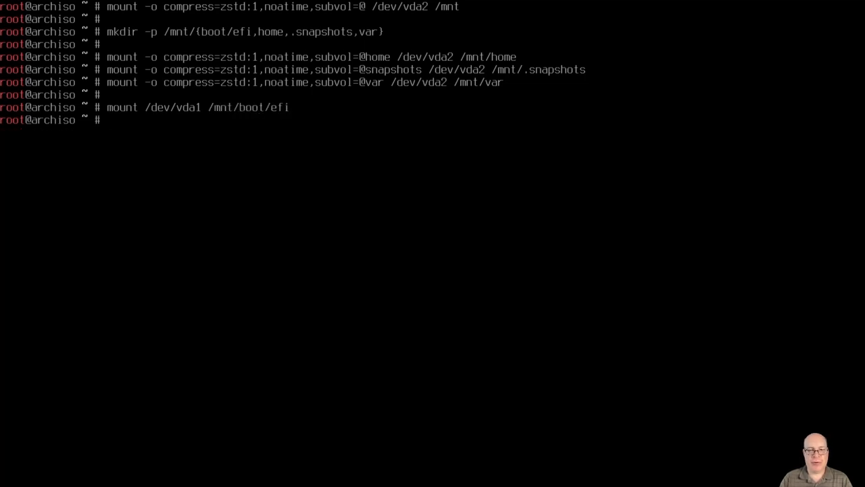
pyautogui.write('lsbl')
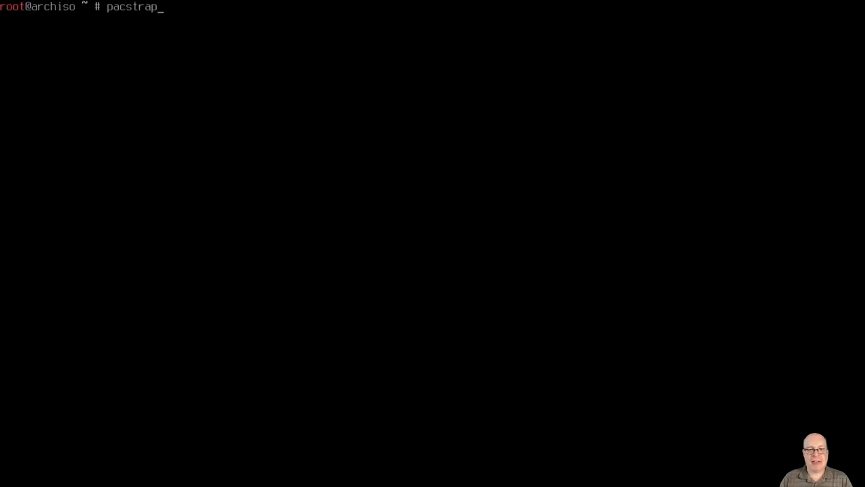
# Step: Pacstrap base, nano, openssh, reflector and rsync into /mnt
pyautogui.write('/mnt')
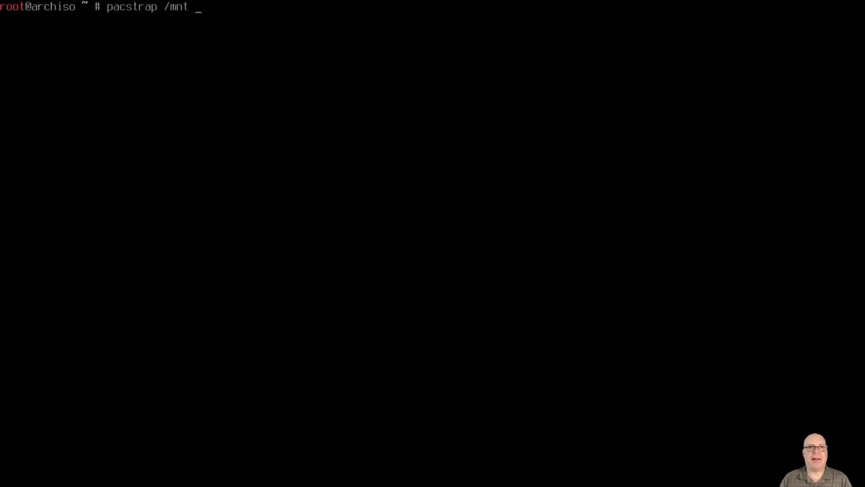
pyautogui.write('base n')
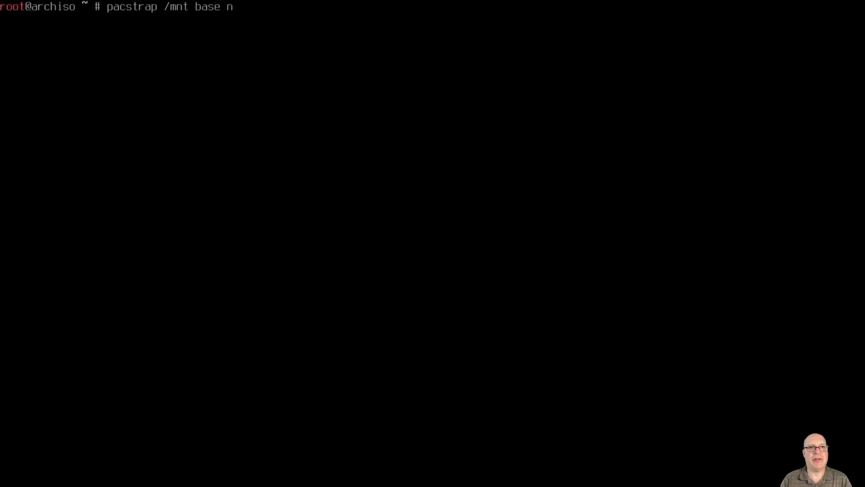
pyautogui.write('ano openssh refl')
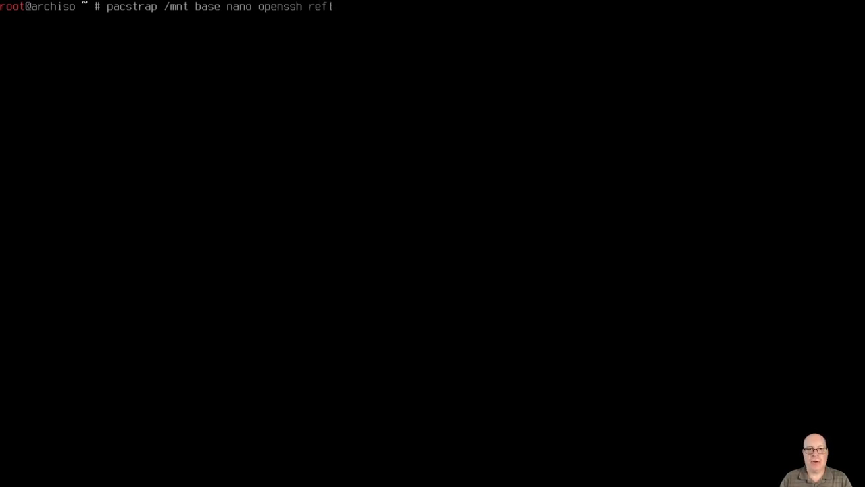
pyautogui.write('ector sy')
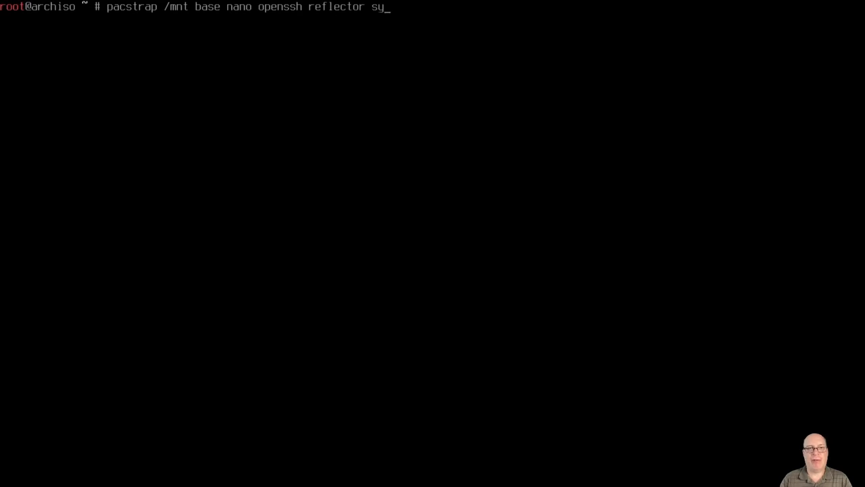
pyautogui.write('rync')
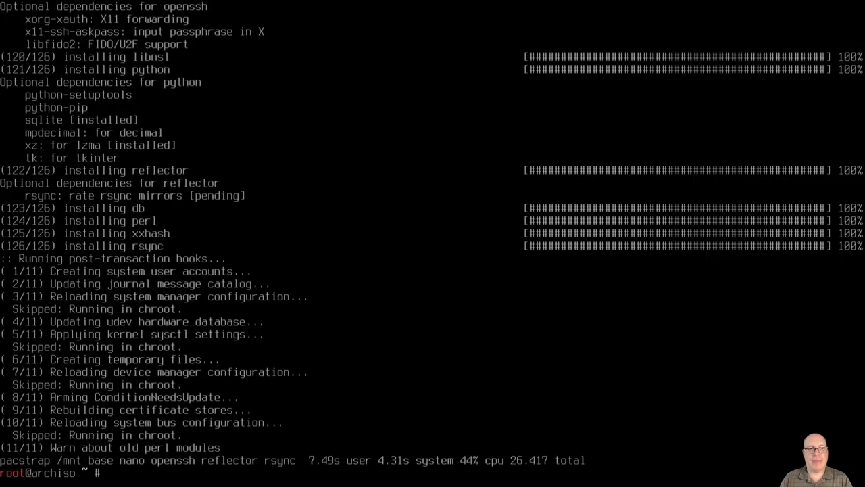
pyautogui.write('genfstab')
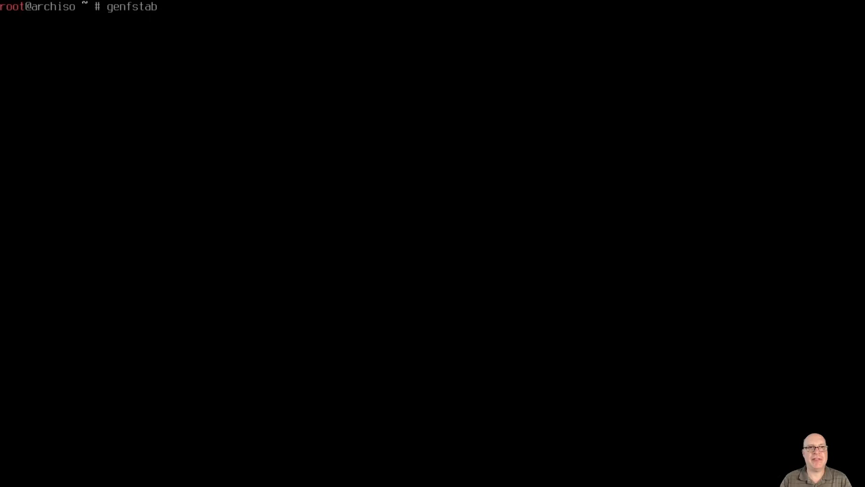
# Step: Generate a UUID-based fstab for /mnt into /mnt/etc/fstab with genfstab -U
pyautogui.write('-U')
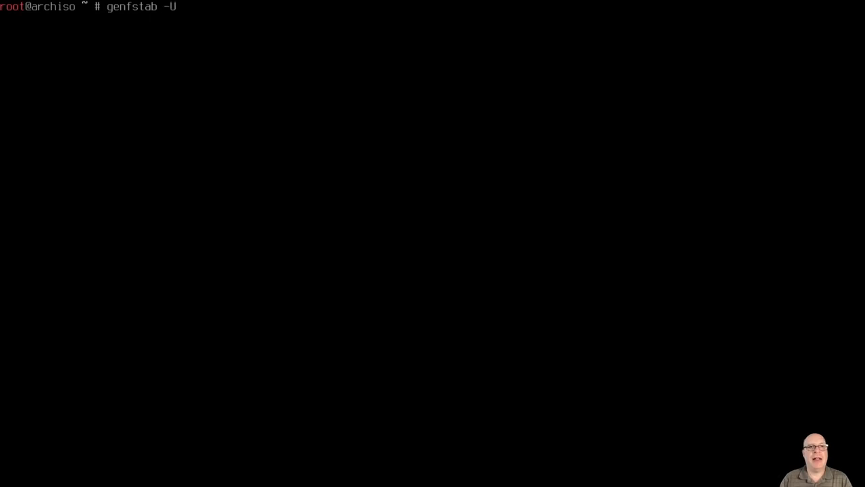
pyautogui.write('/mnt')
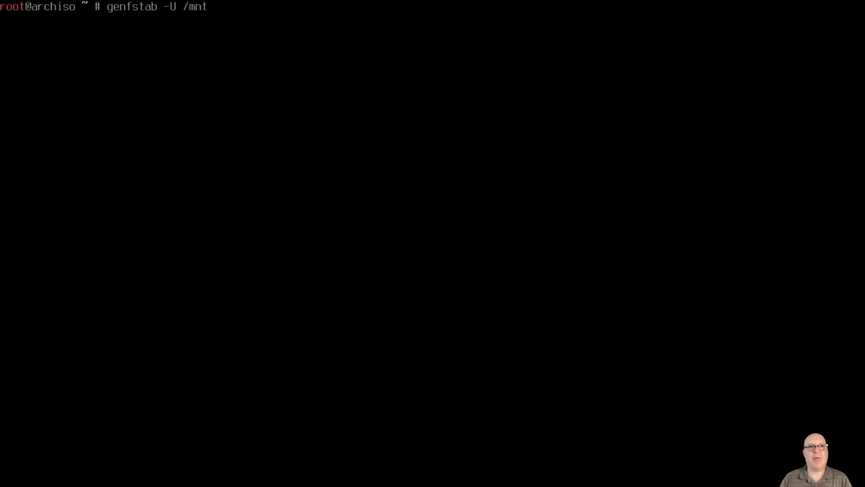
pyautogui.write('>> /mnt')
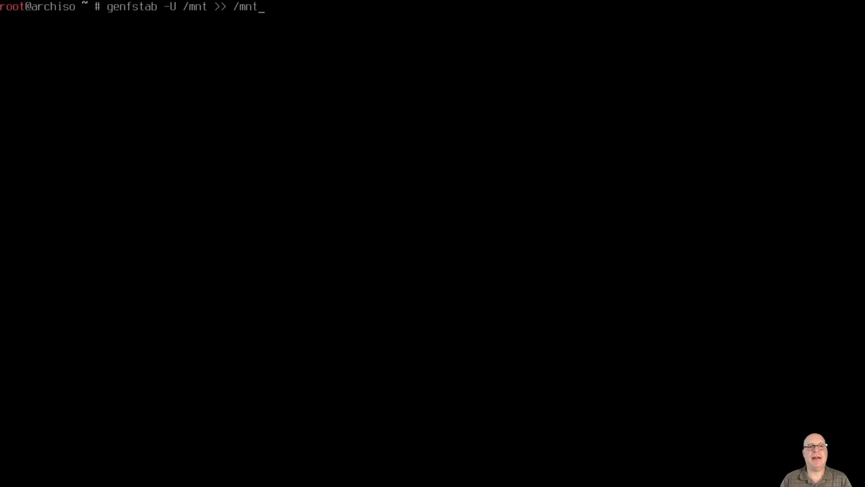
pyautogui.write('/etc/fstab')
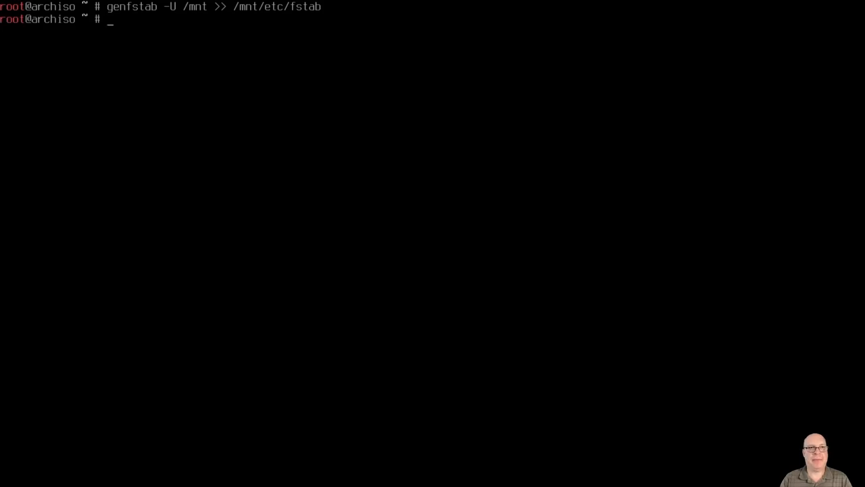
# Step: Chroot into /mnt with arch-chroot and review /etc/fstab in nano
pyautogui.write('arch-ch')
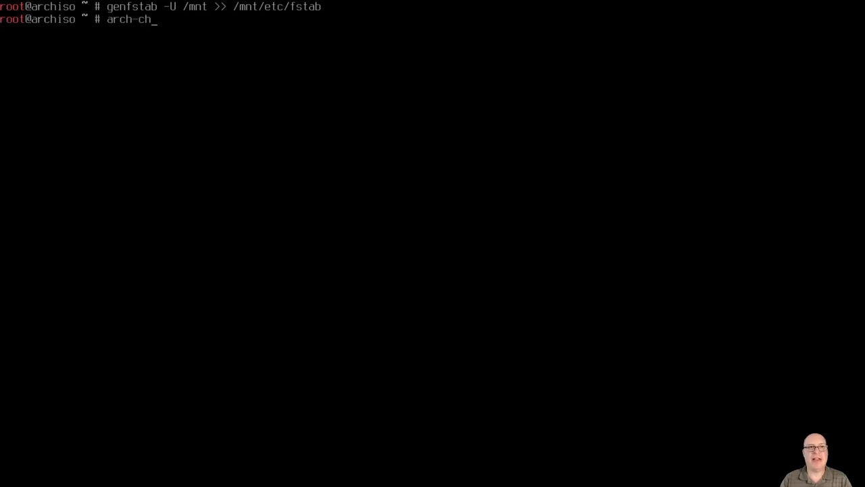
pyautogui.write('root /mnt')
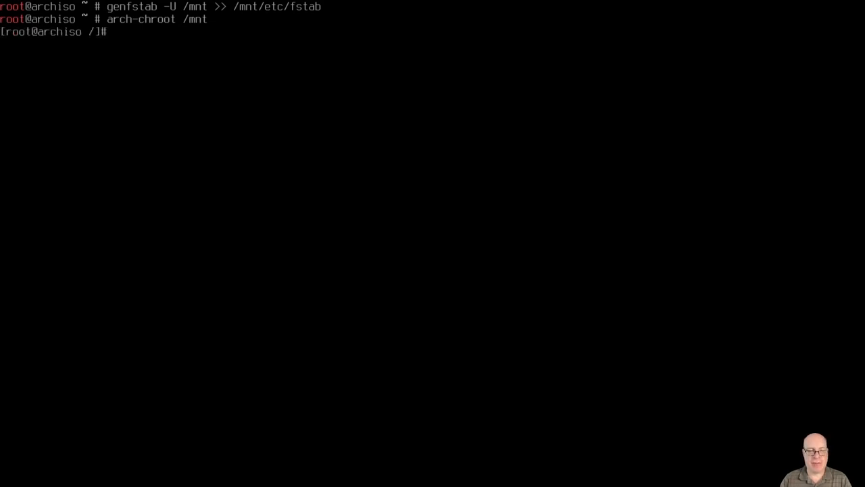
pyautogui.write('nano')
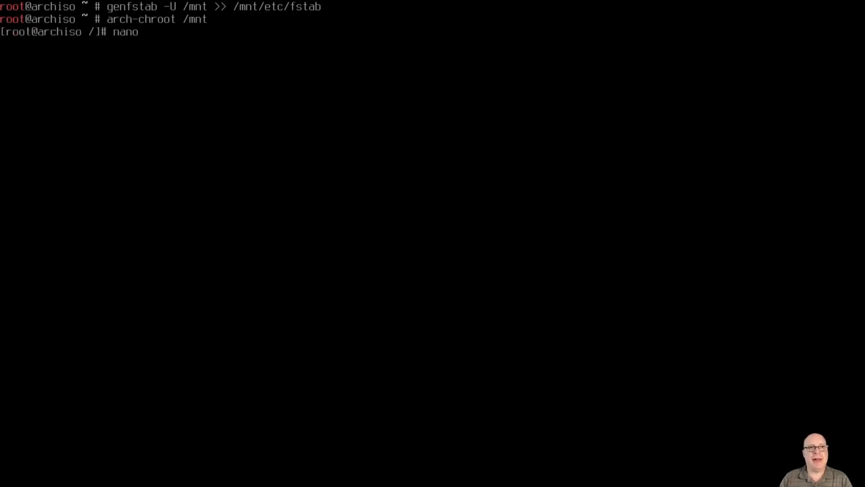
pyautogui.write('/etc/fstab')
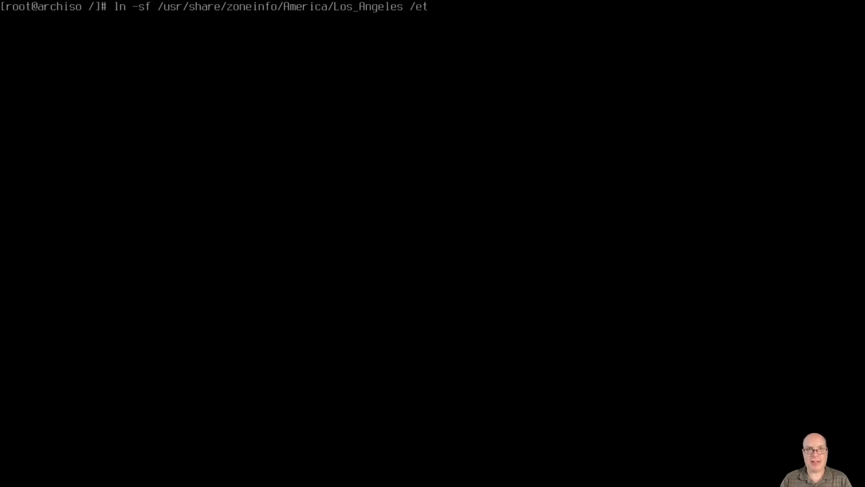
# Step: Link /etc/localtime to America/Los_Angeles and run hwclock --systohc --utc
pyautogui.write('c/localtime')
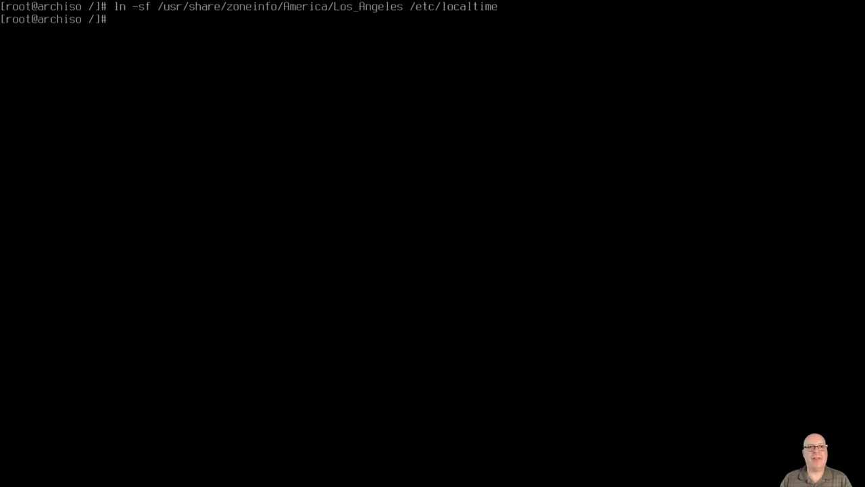
pyautogui.write('hw')
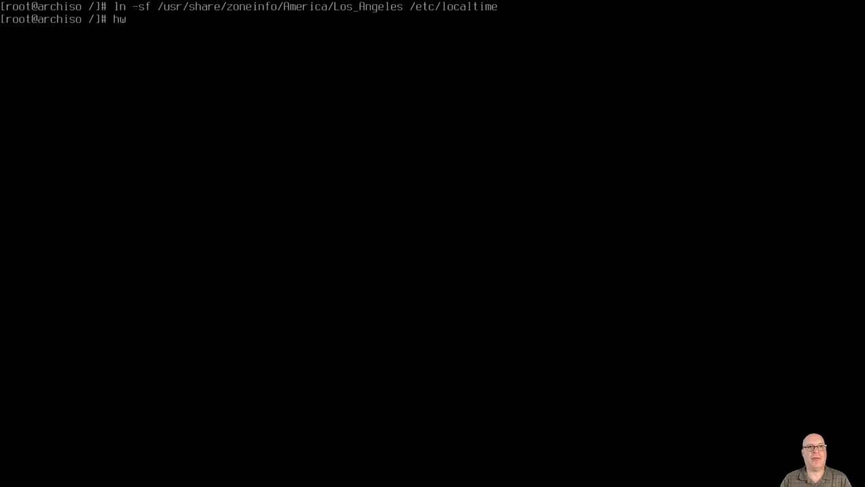
pyautogui.write('clock')
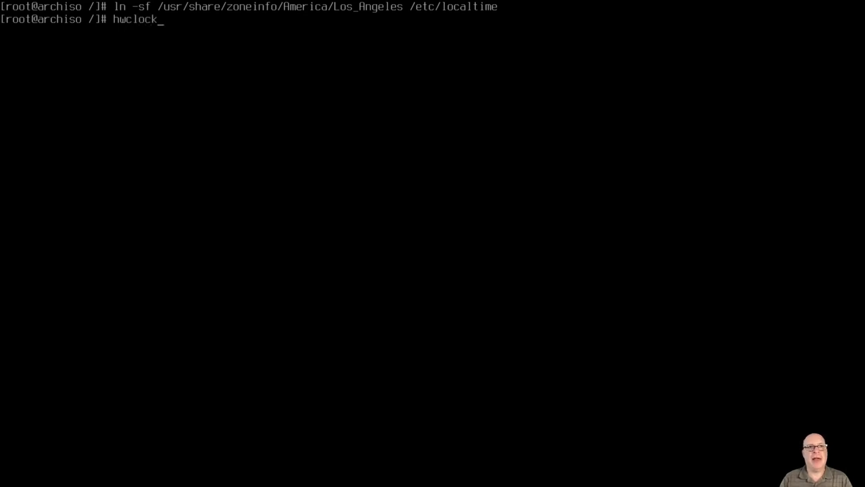
pyautogui.write('--systo')
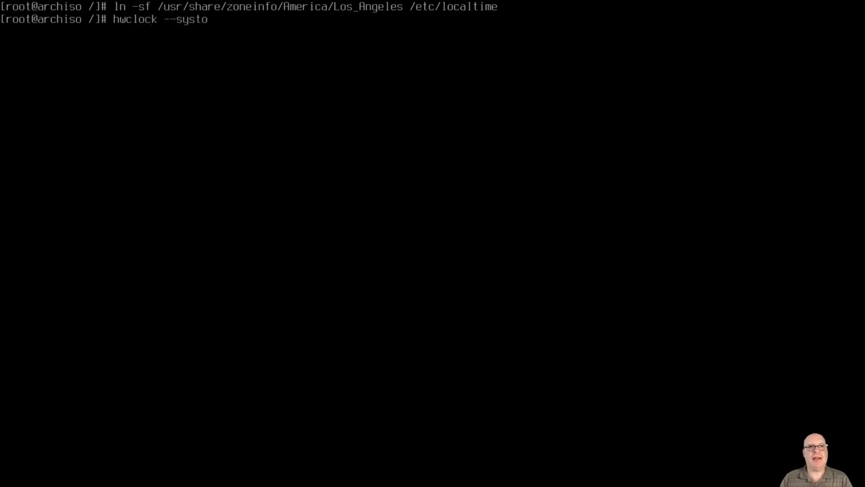
pyautogui.write('hc')
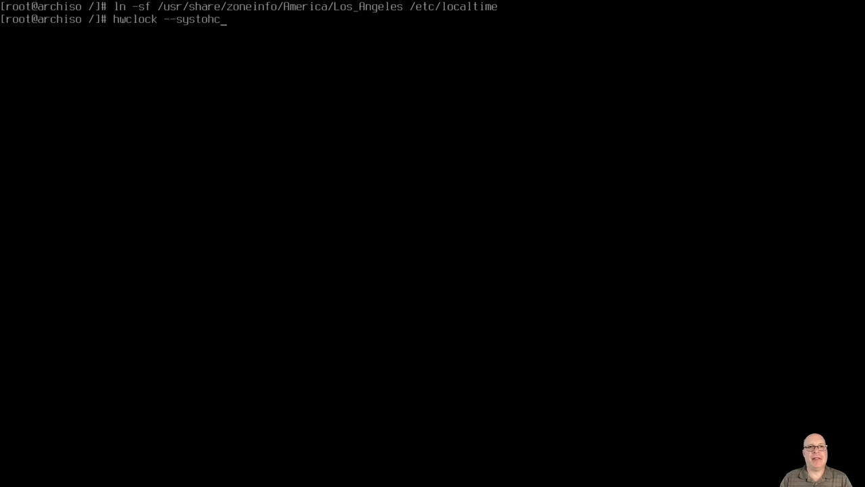
pyautogui.write('--utc')
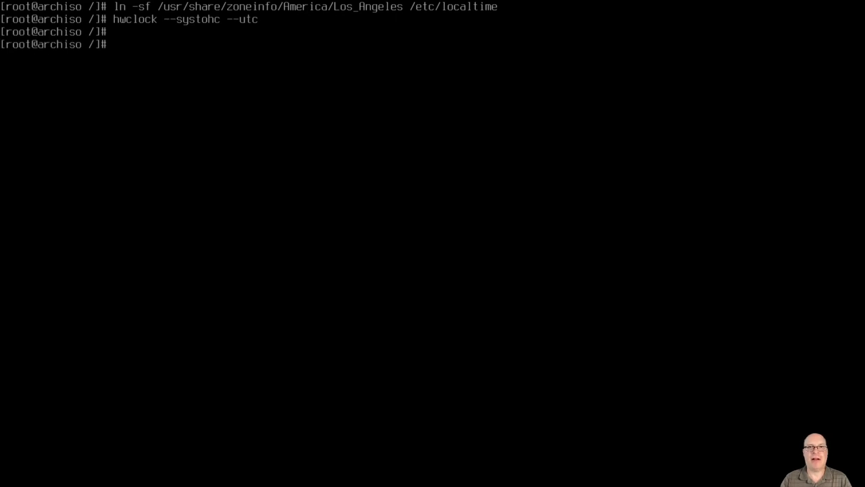
# Step: Save the 5 latest rate-sorted US mirrors to /etc/pacman.d/mirrorlist with reflector, then pacman -Syy
pyautogui.write('refl')
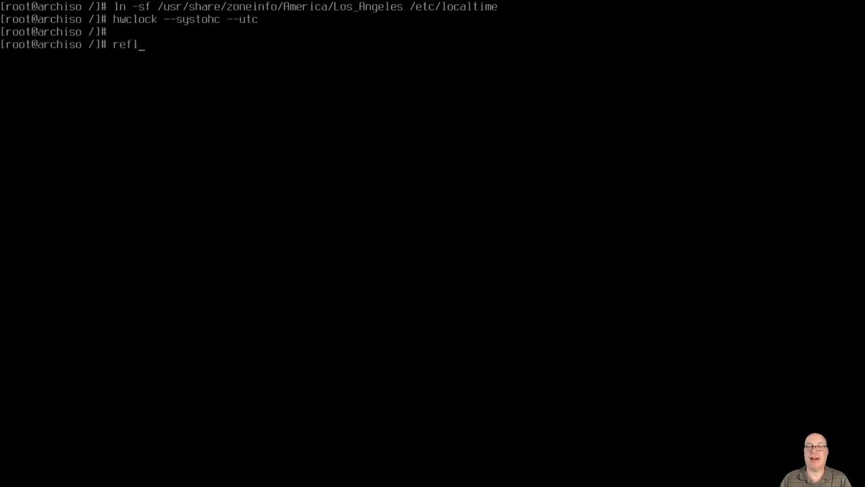
pyautogui.write('ector')
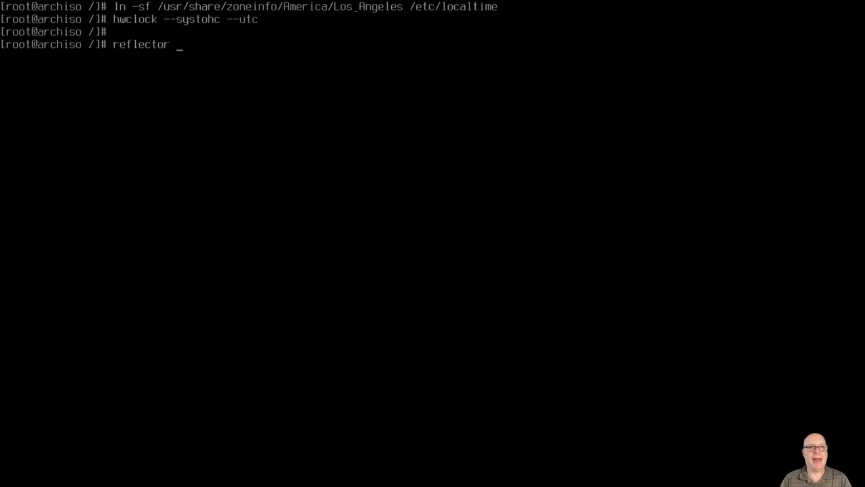
pyautogui.write('--country')
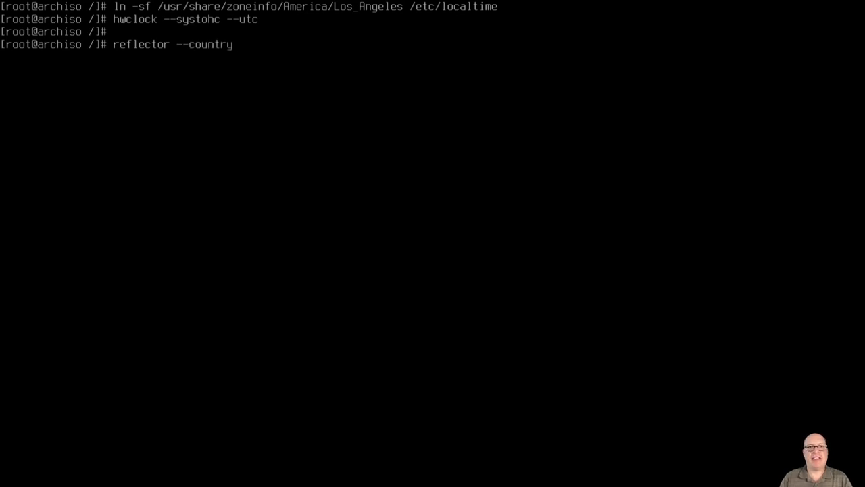
pyautogui.write('US')
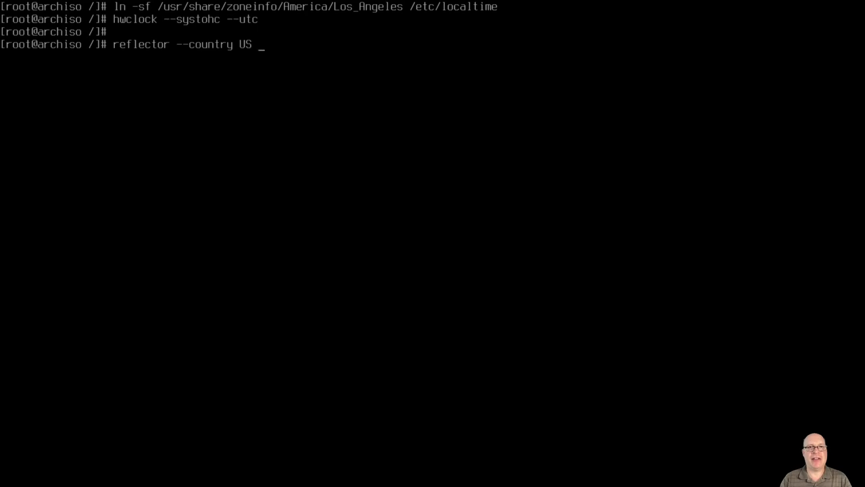
pyautogui.write('--latest 5')
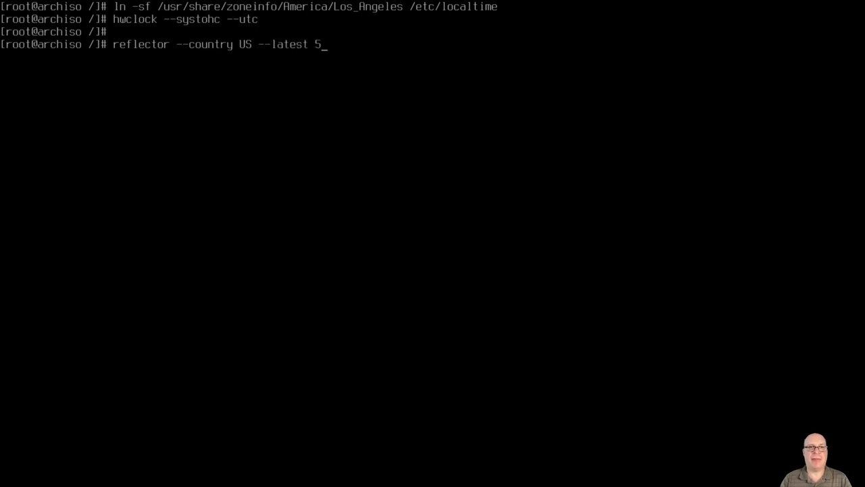
pyautogui.write('--sor')
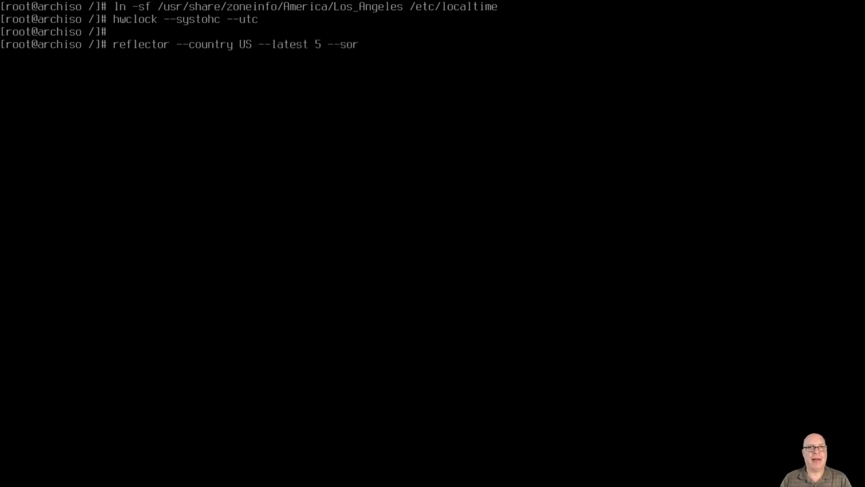
pyautogui.write('t rate')
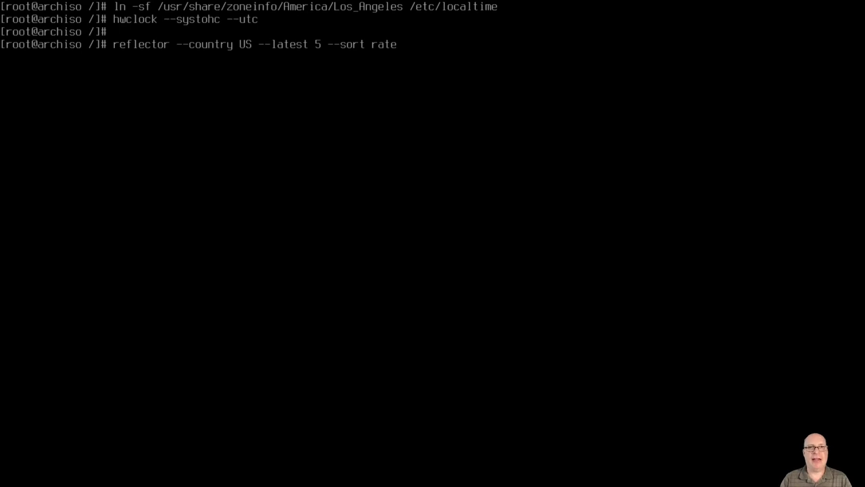
pyautogui.write('--save')
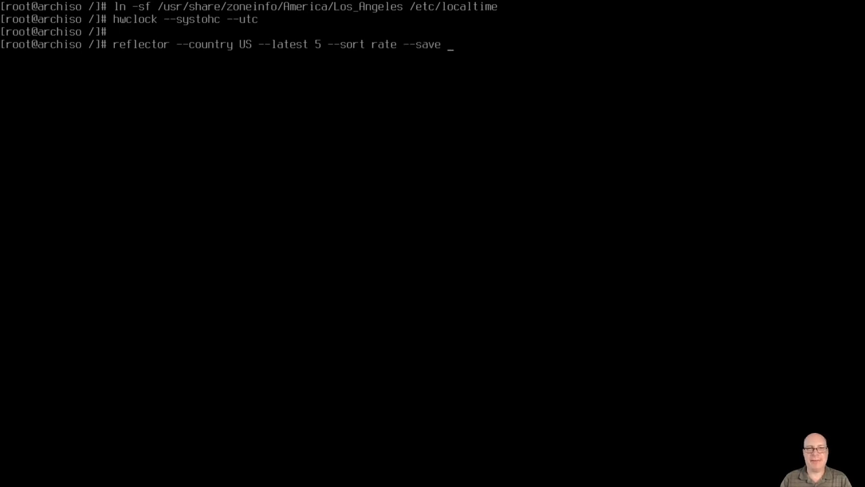
pyautogui.write('/etc/pacman.d/mi')
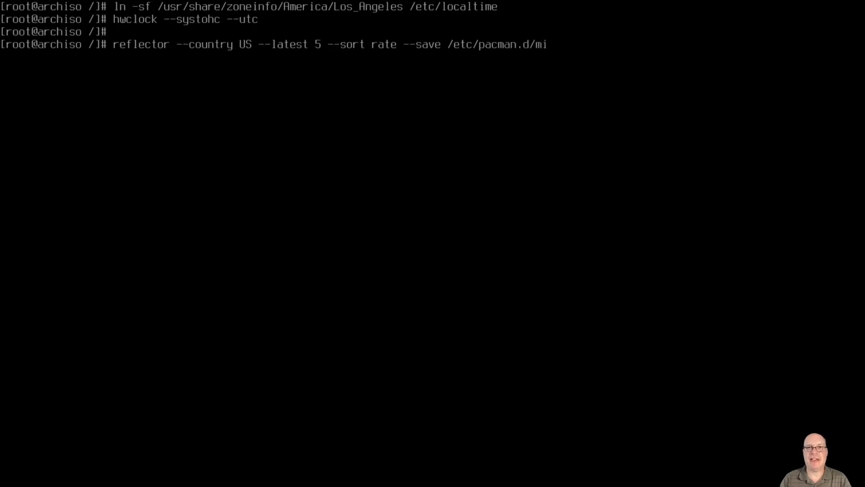
pyautogui.write('rrorlist')
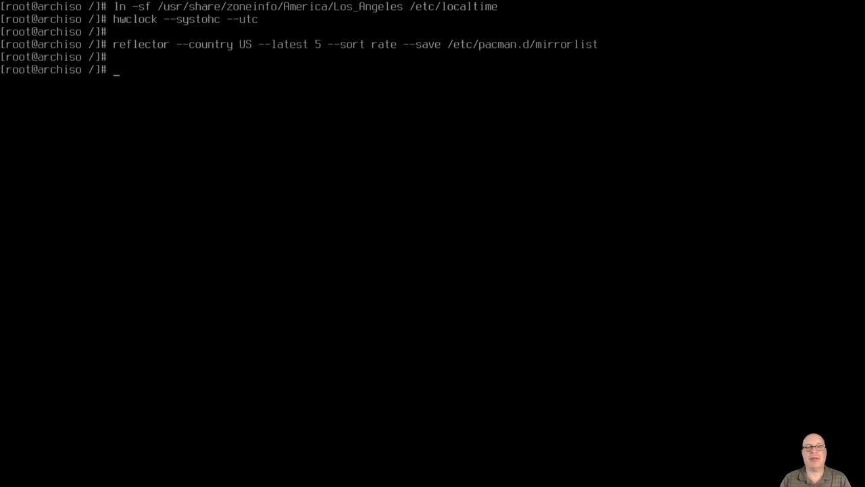
pyautogui.write('pacman -Syy')
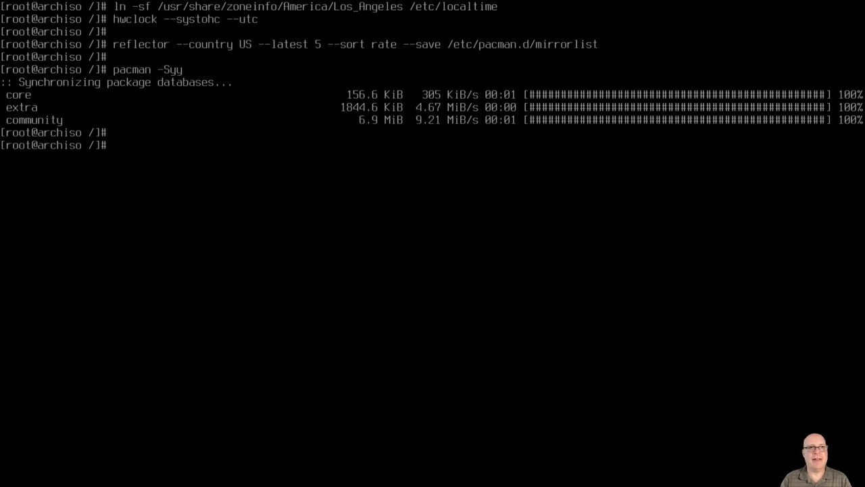
pyautogui.write('nano /etc')
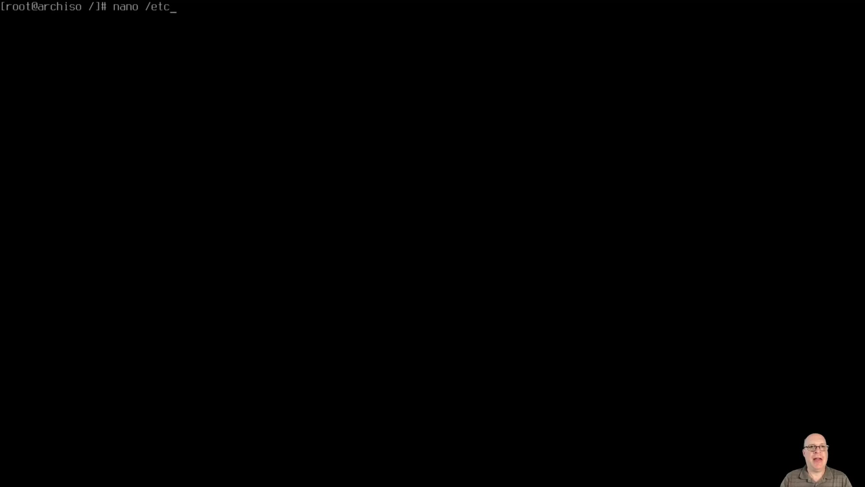
# Step: Enable en_US.UTF-8 in /etc/locale.gen and run locale-gen
pyautogui.write('/locale.')
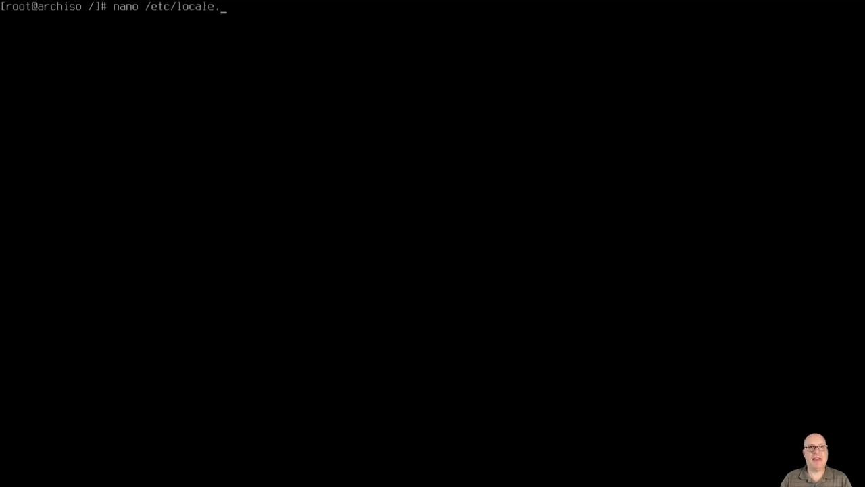
pyautogui.press('Return')
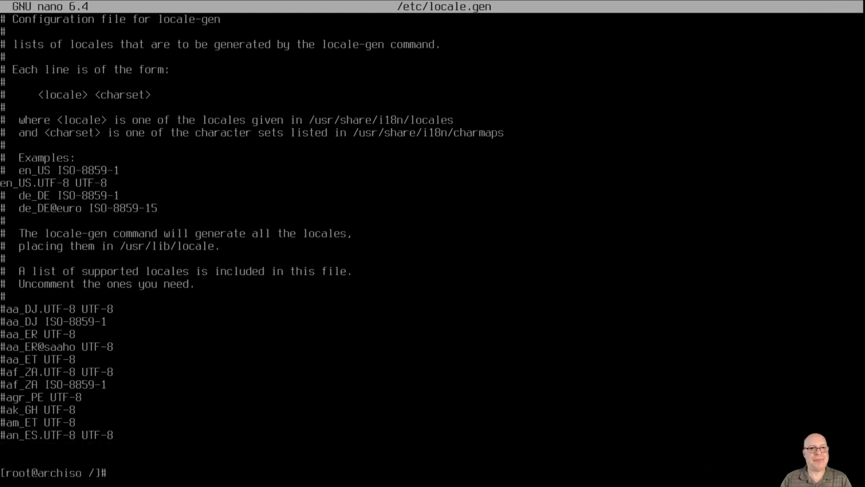
pyautogui.write('locale-gen')
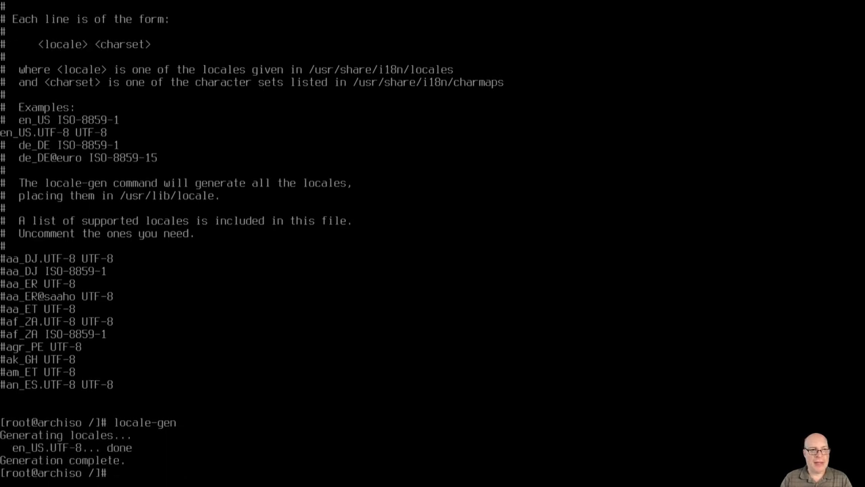
# Step: Write LANG=en_US.UTF-8 to /etc/locale.conf
pyautogui.write('echo')
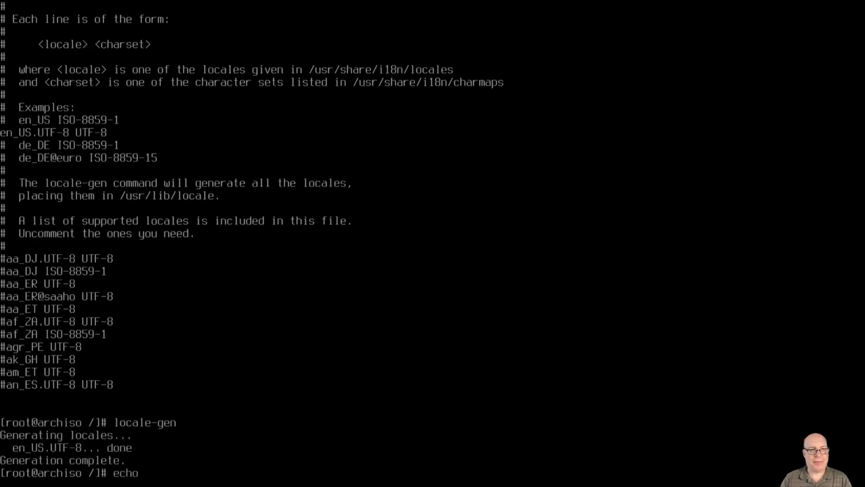
pyautogui.write('LANG')
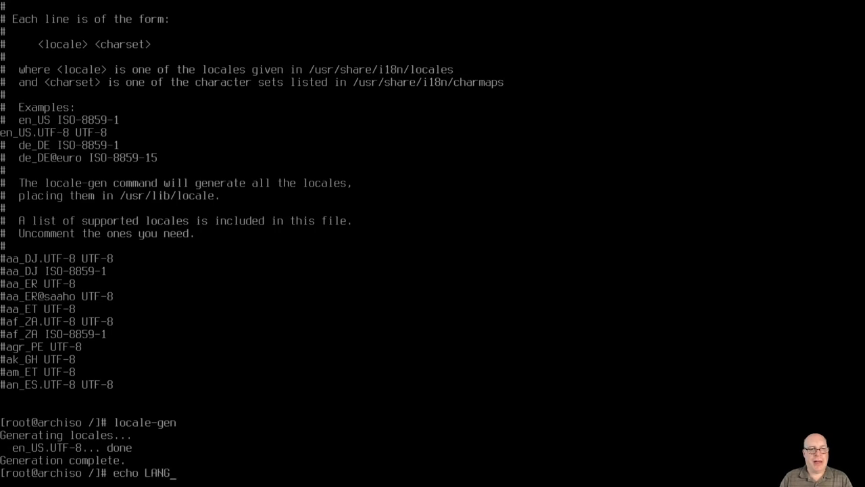
pyautogui.write('=e')
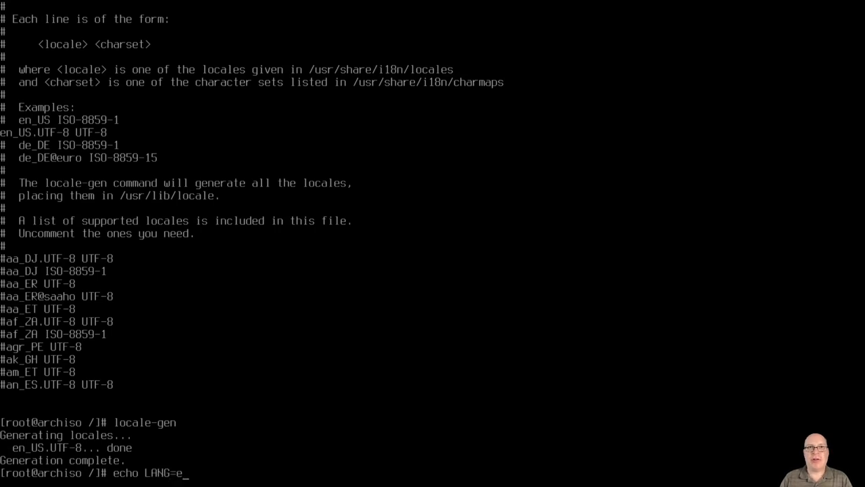
pyautogui.write('n_US')
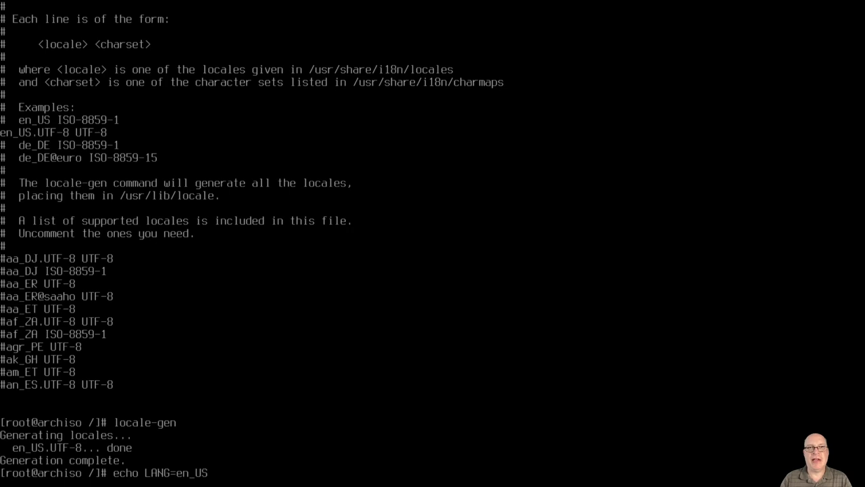
pyautogui.write('.UTF')
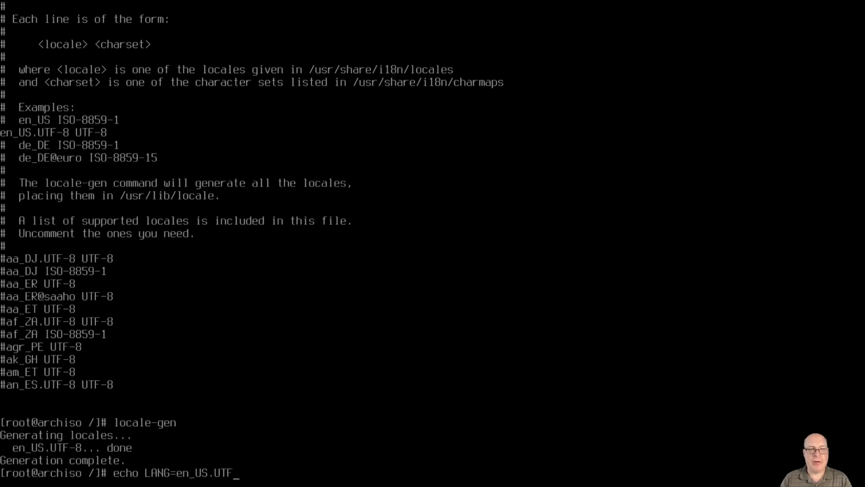
pyautogui.write('8 > /etc/lo')
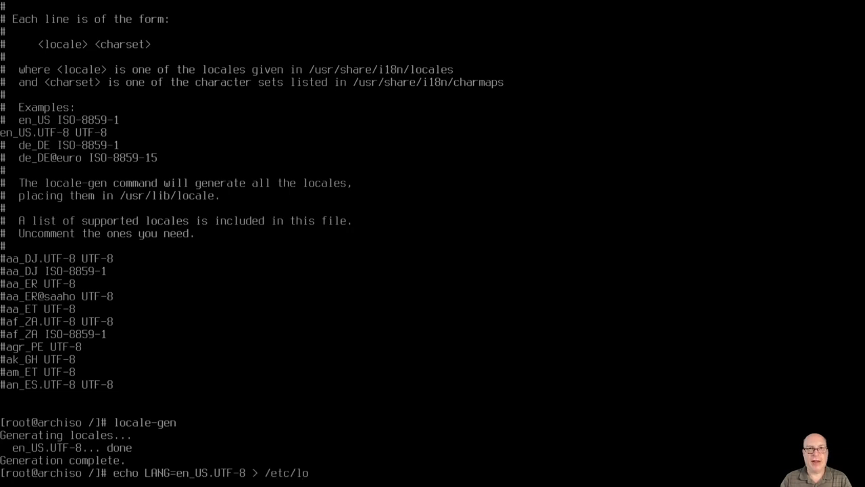
pyautogui.write('cale.conf')
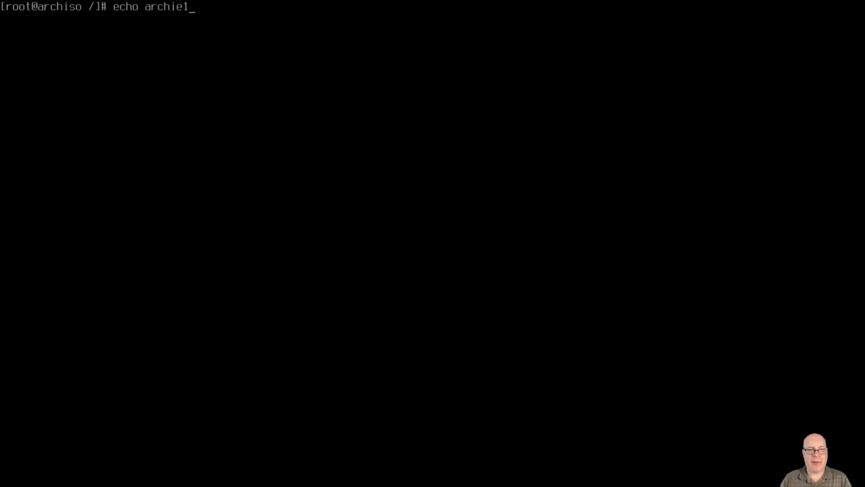
# Step: Echo archie1 into /etc/hostname
pyautogui.write('> /')
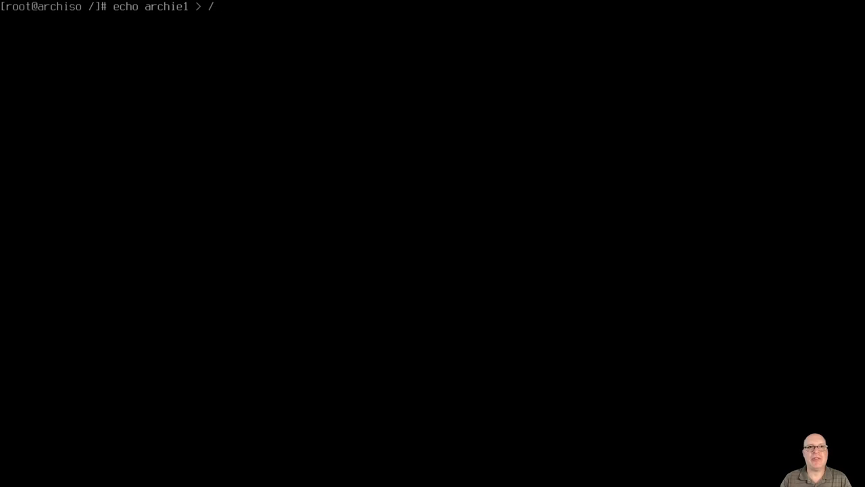
pyautogui.write('etc/hostna')
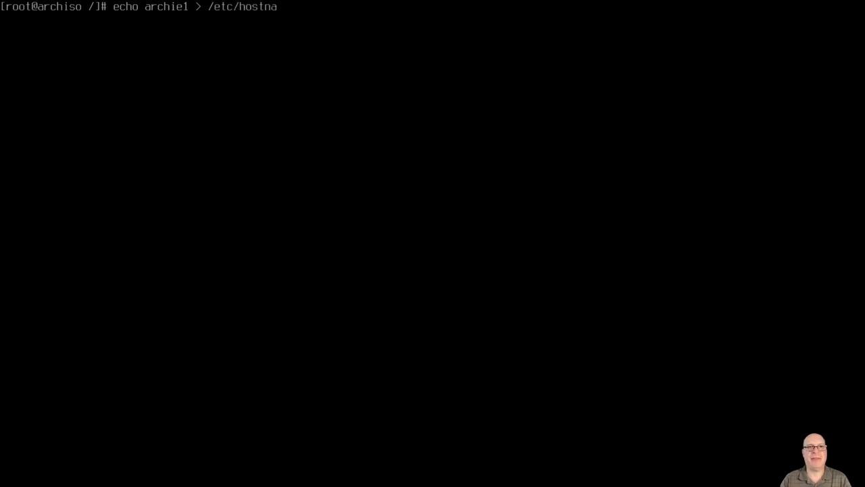
pyautogui.write('me')
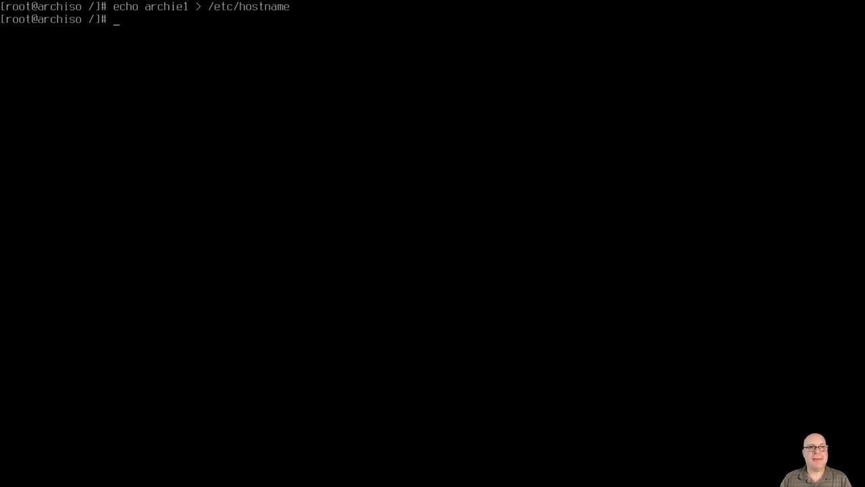
# Step: In /etc/hosts add 127.0.0.1 localhost and ::1 localhost
pyautogui.write('nano')
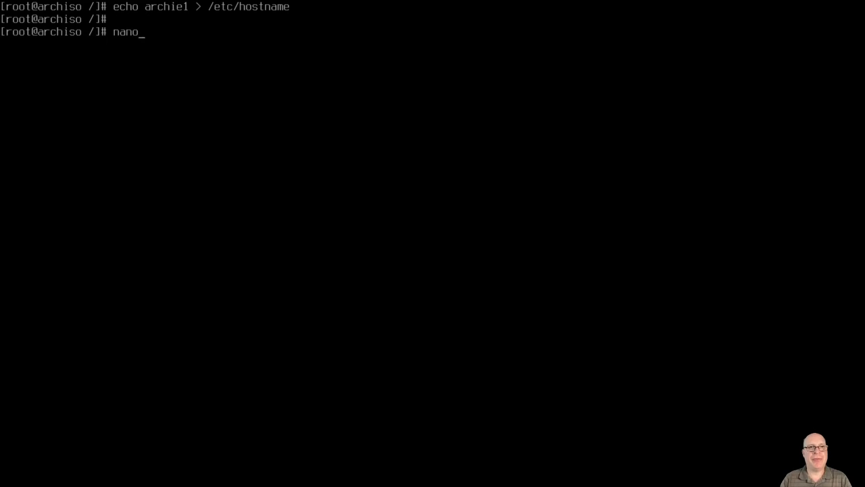
pyautogui.write('/etc/hosts')
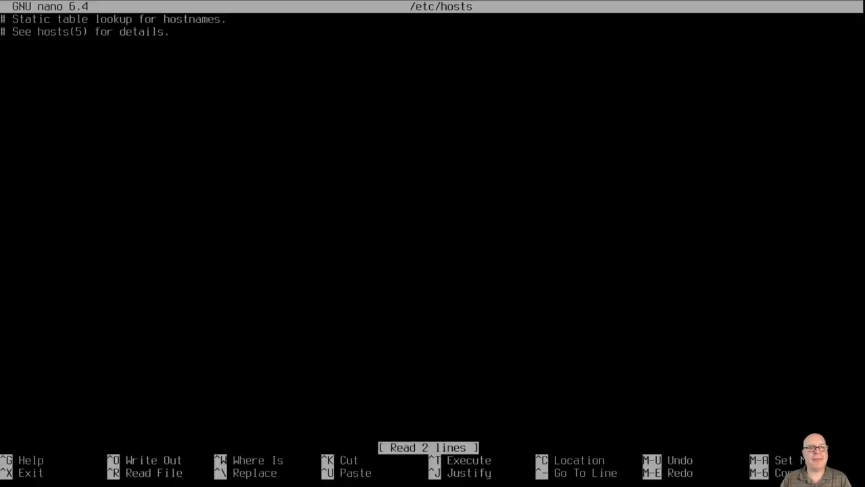
pyautogui.write('127.0.0.1')
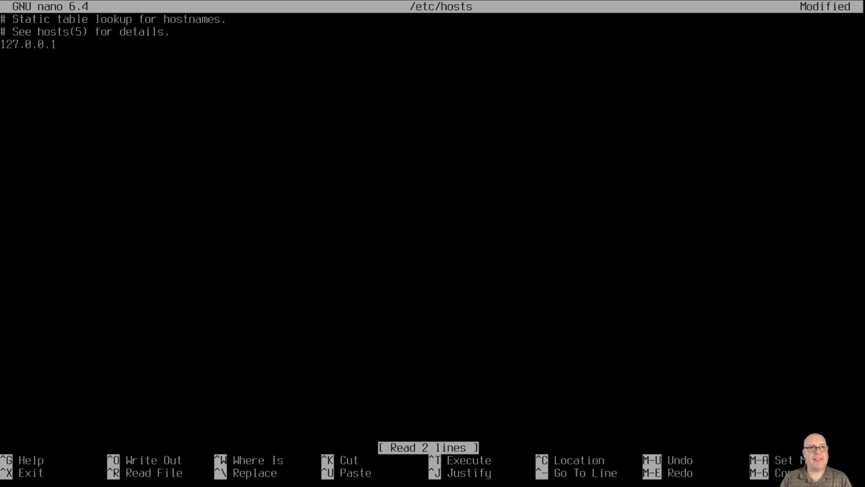
pyautogui.write('loca')
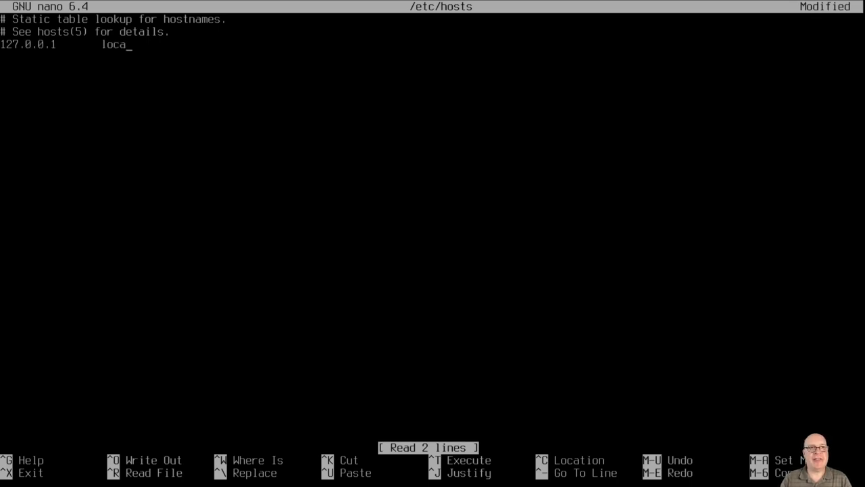
pyautogui.write('lhost')
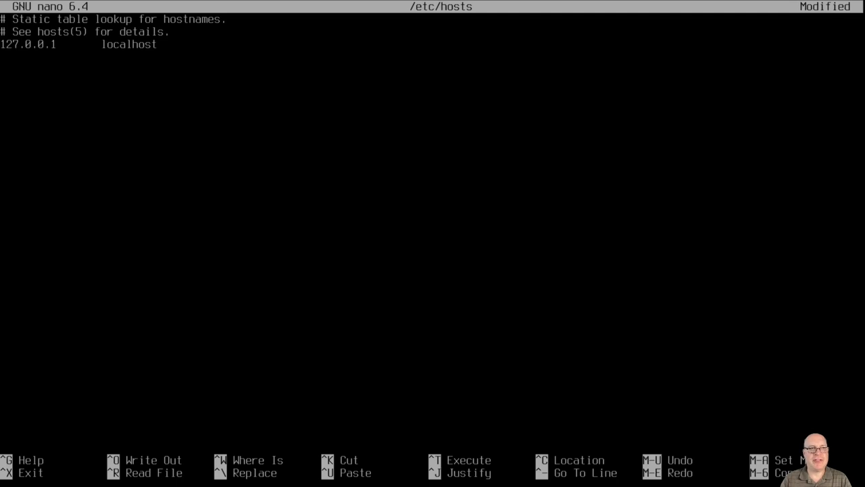
pyautogui.write('::1\tloca')
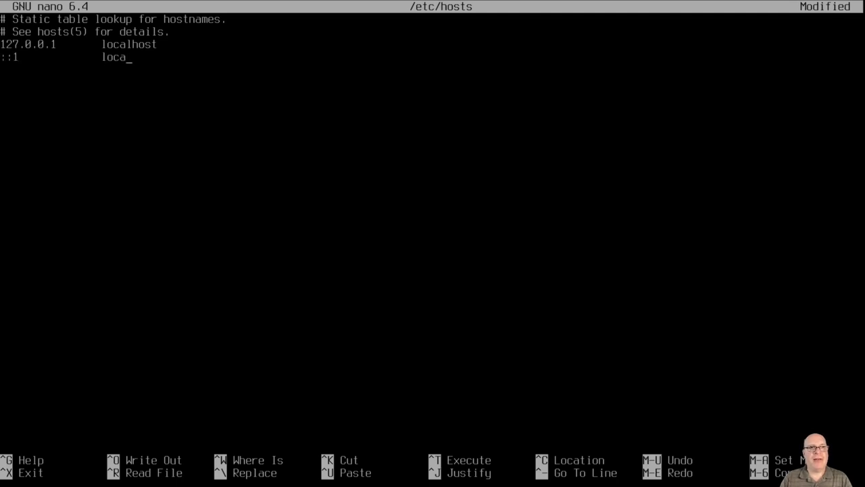
pyautogui.write('lhost')
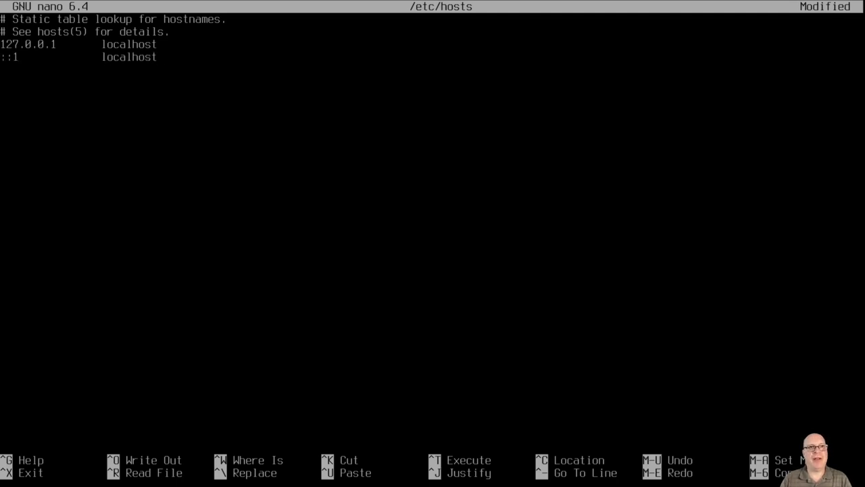
# Step: Add 127.0.1.1 archie1.localdomain archie1 and save the hosts file
pyautogui.write('127.0.1.1')
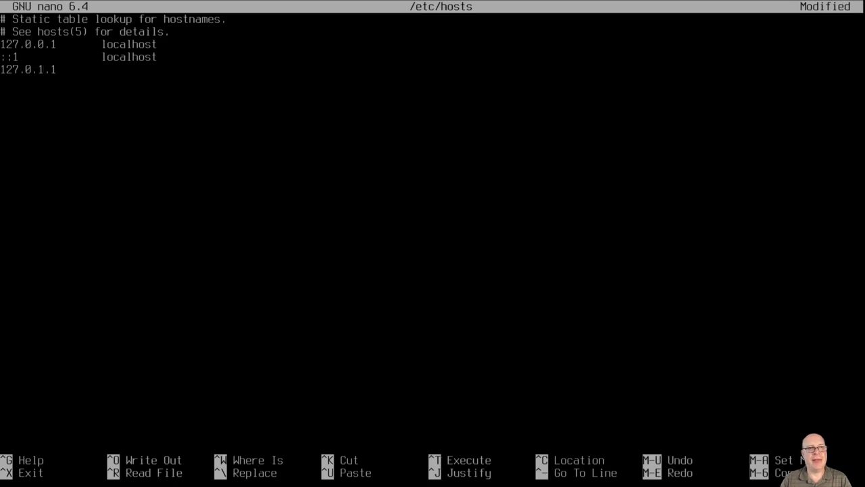
pyautogui.write('archie')
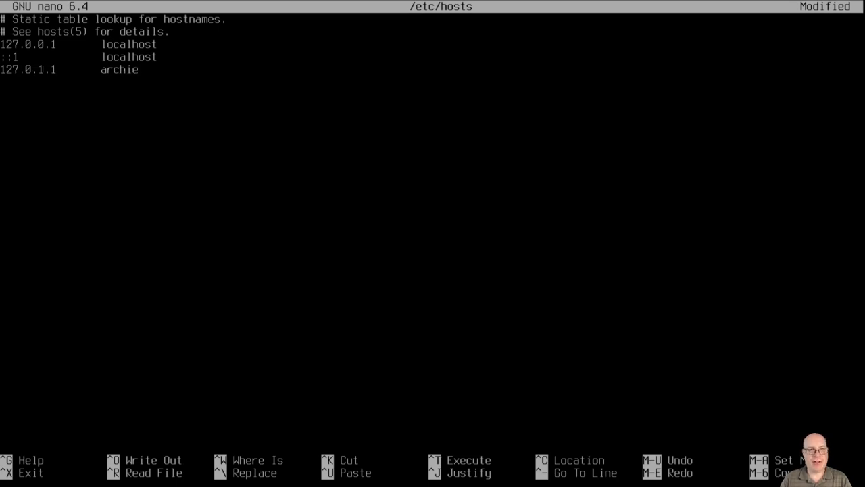
pyautogui.write('1.loca')
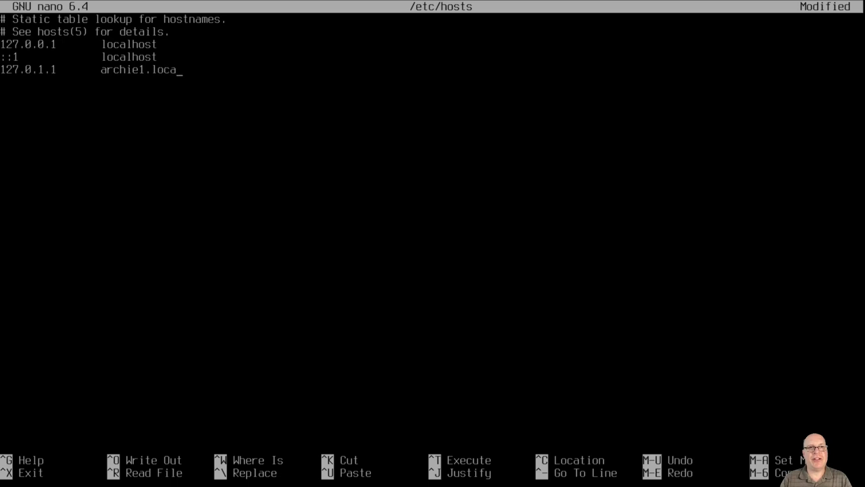
pyautogui.write('ldomain ar')
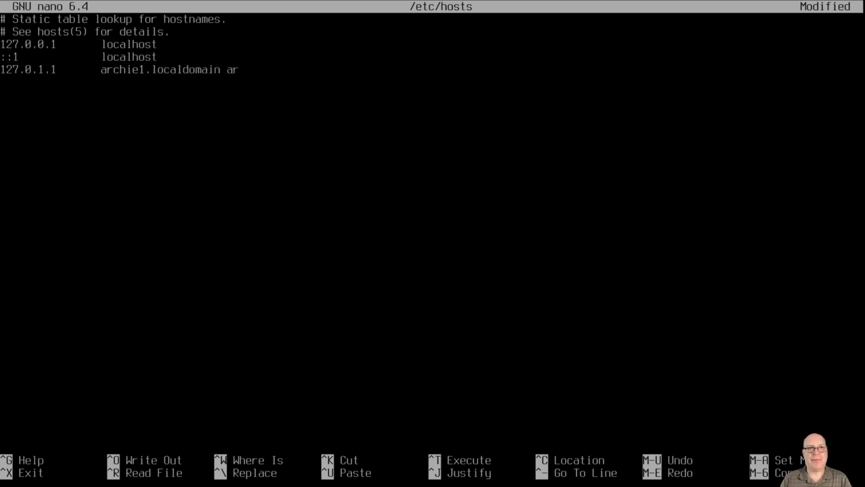
pyautogui.write('chie1')
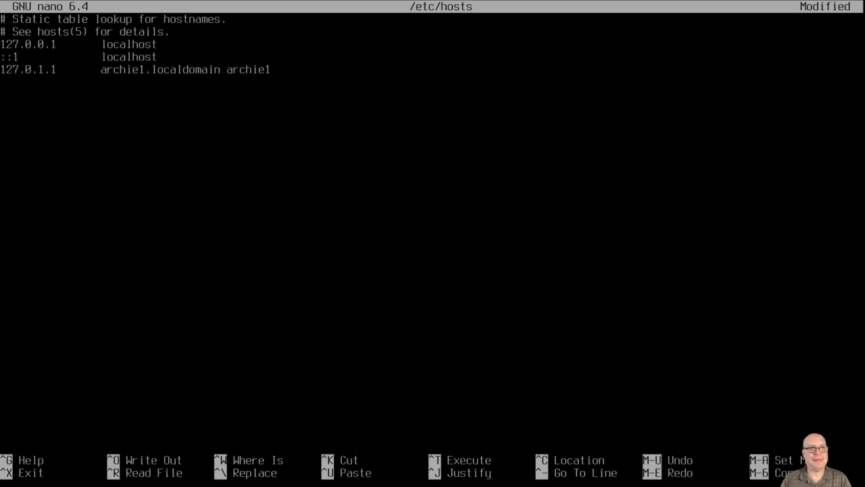
pyautogui.press('ctrl+x')
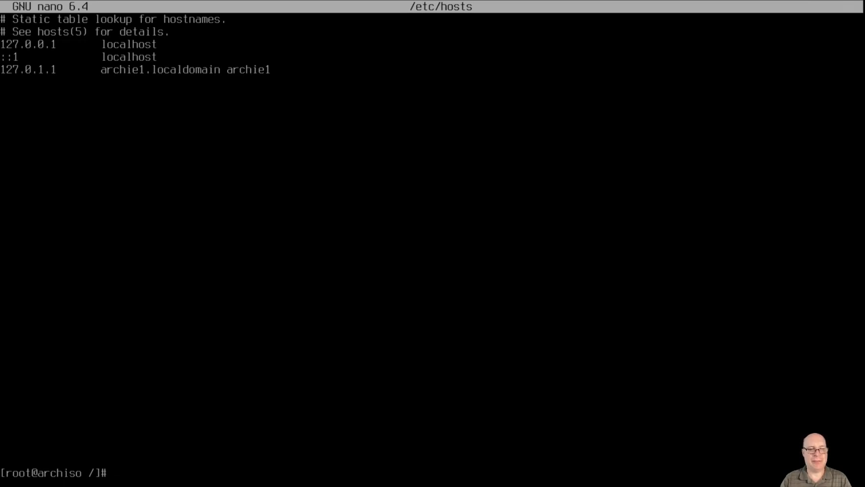
pyautogui.write('nano /etc/')
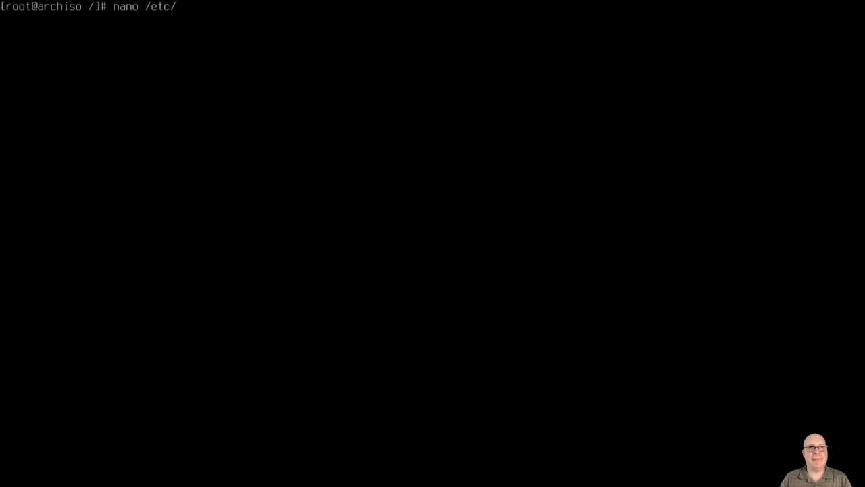
# Step: Set ParallelDownloads = 5 in /etc/pacman.conf and write the file
pyautogui.write('pacman.conf')
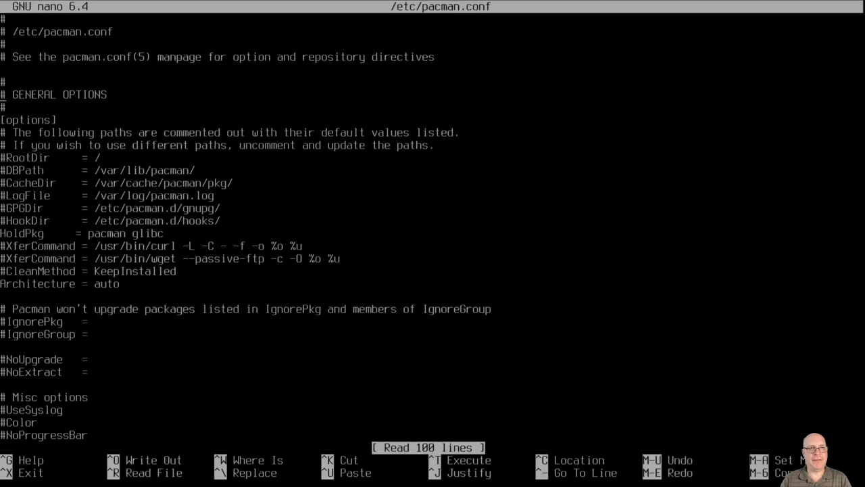
pyautogui.scroll(-3)
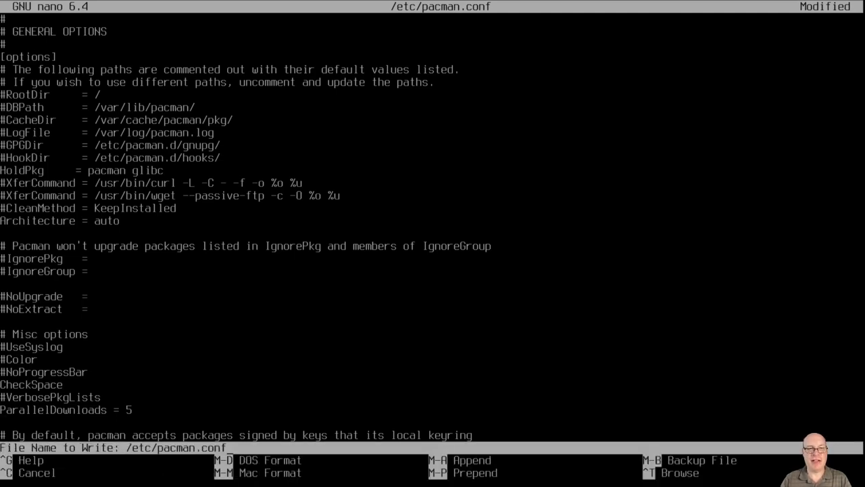
pyautogui.press('Enter')
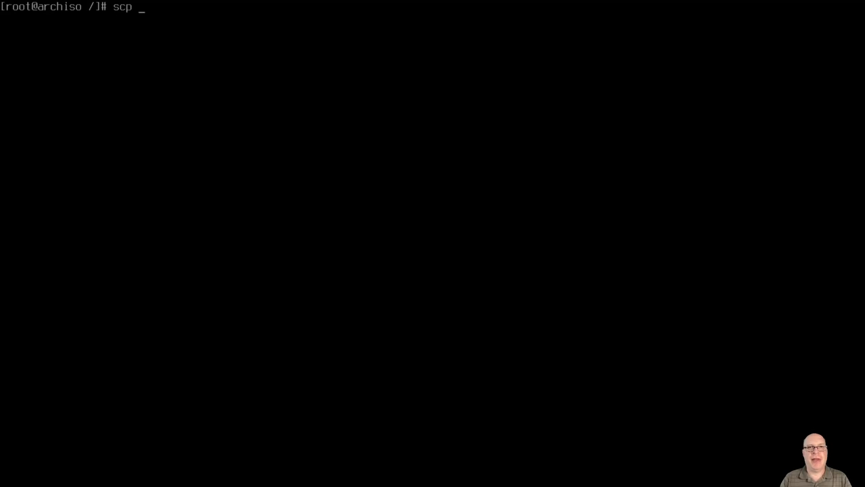
pyautogui.write('nas@10')
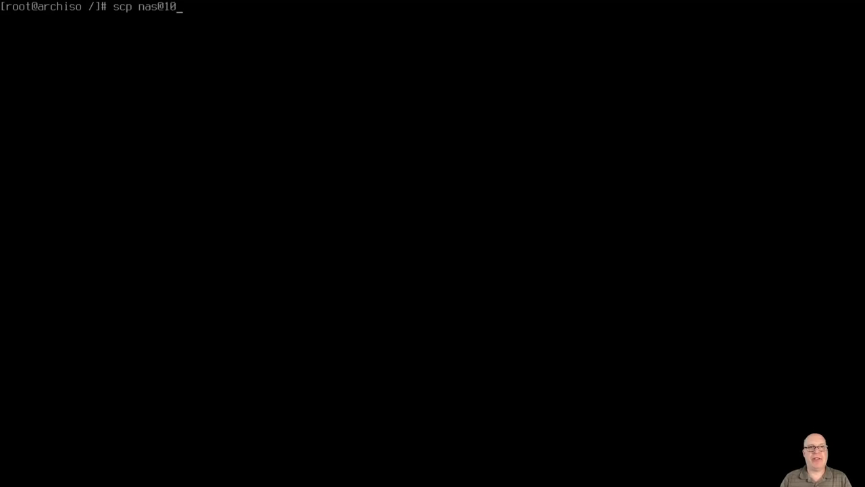
pyautogui.write('.1.10.')
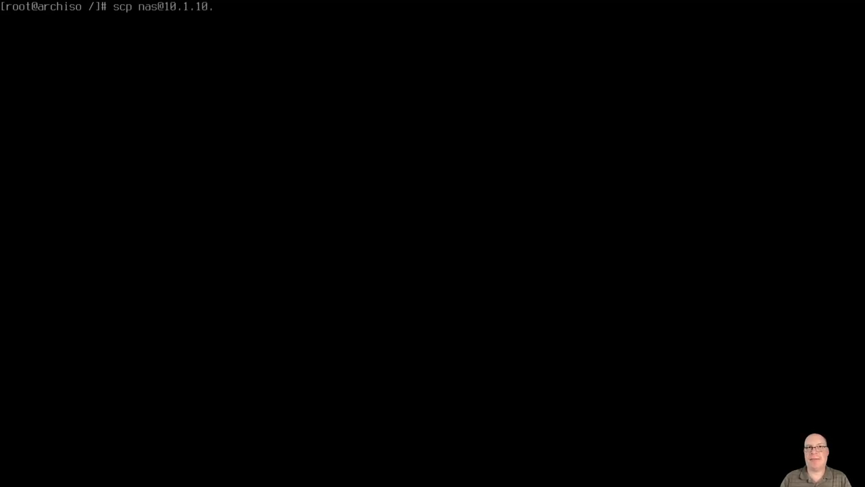
pyautogui.write('3:pac')
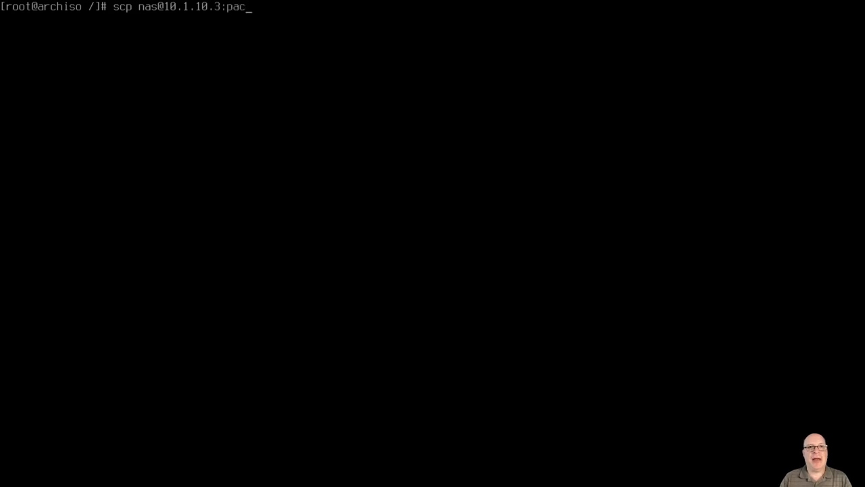
pyautogui.write('list.tgz .')
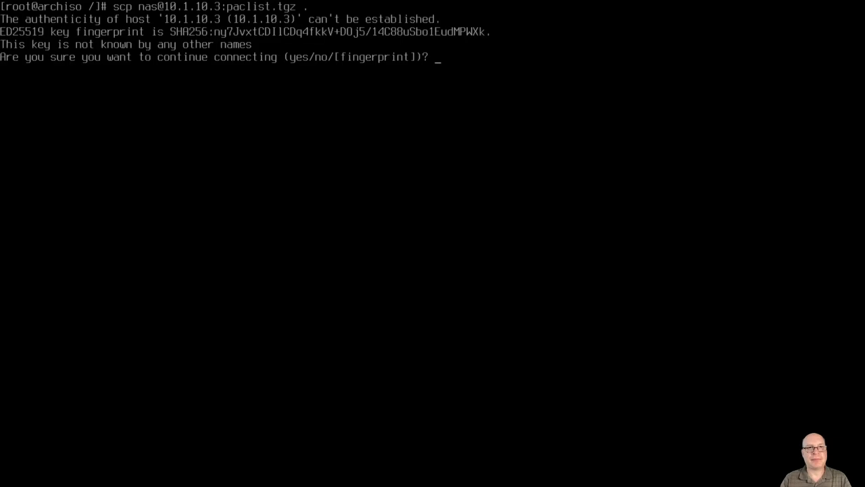
pyautogui.write('yes')
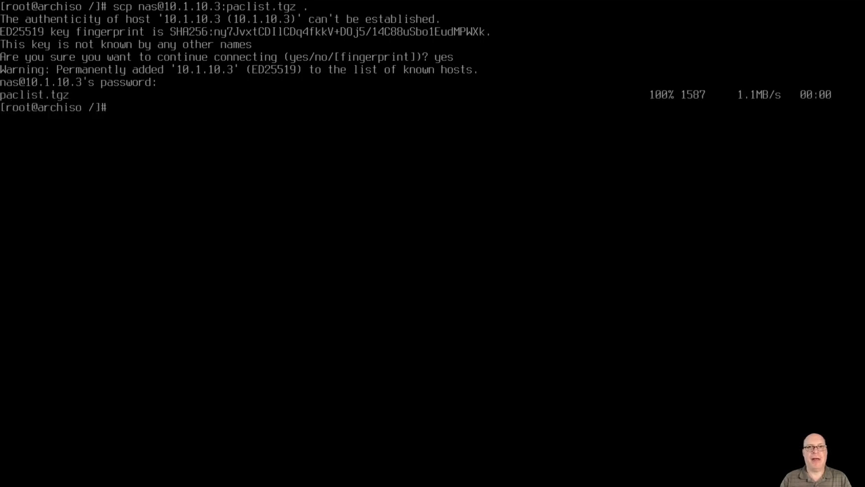
# Step: Extract paclist.tgz with tar zxvf into the six package list files
pyautogui.write('tar')
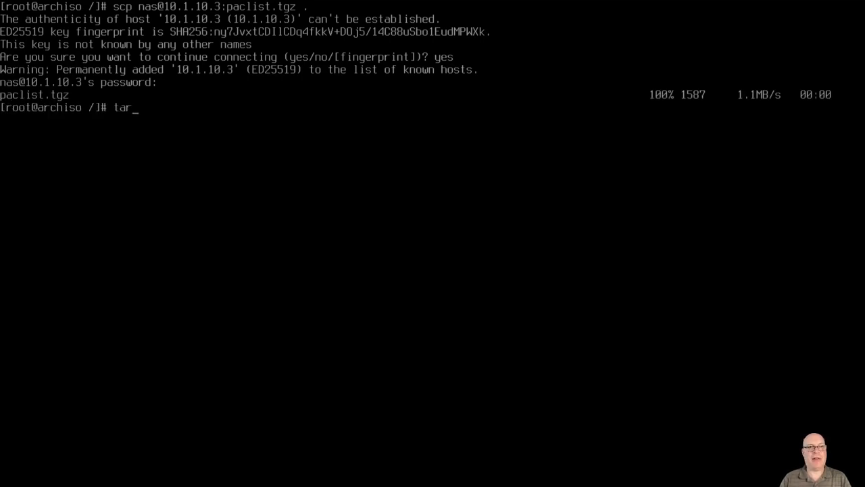
pyautogui.write('zxvf pa')
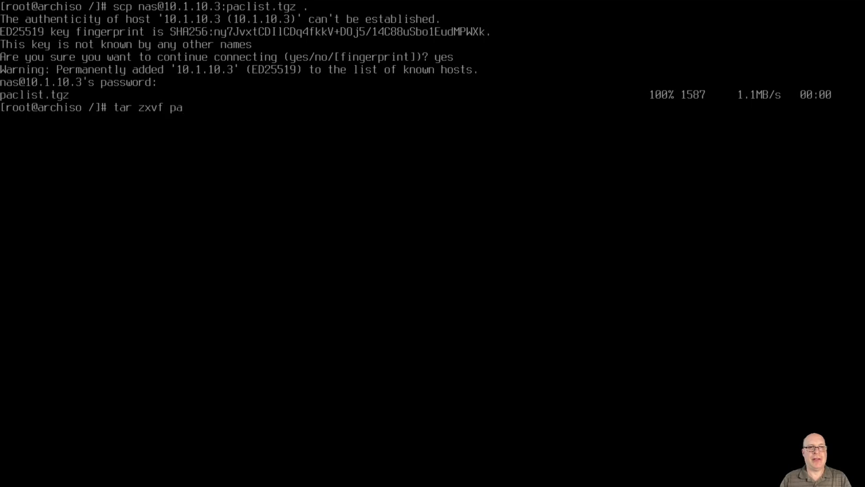
pyautogui.write('clist.tgz')
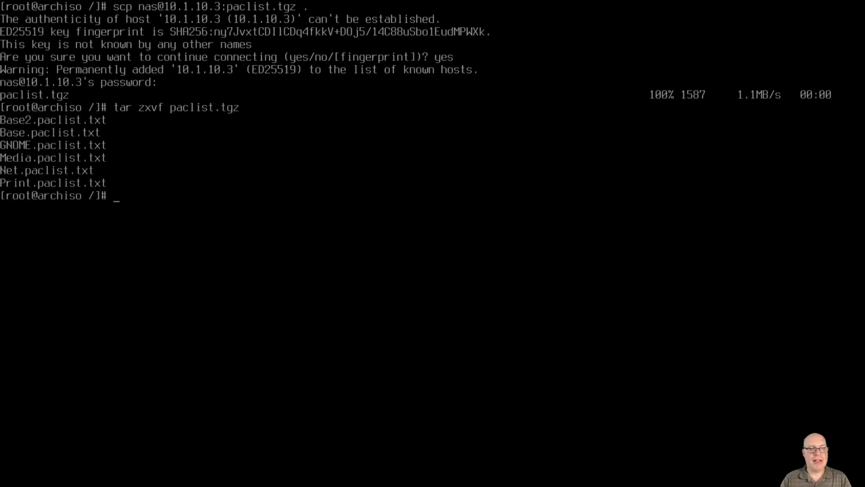
pyautogui.write('nano')
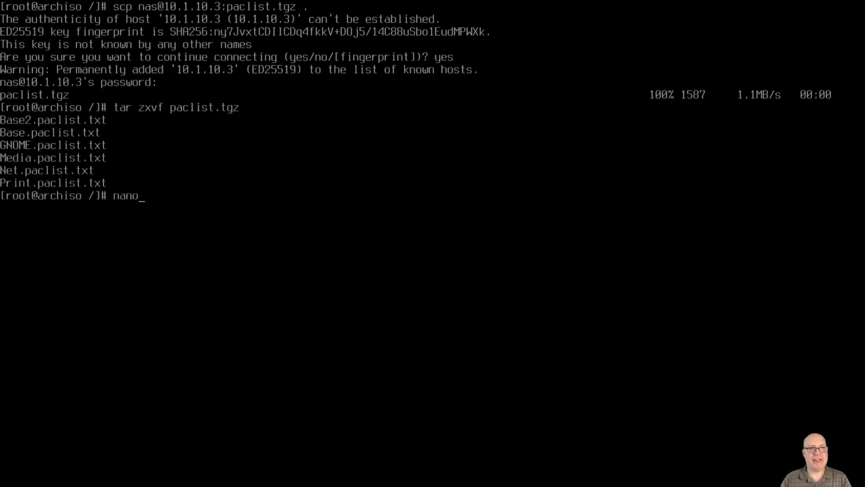
pyautogui.write('Base')
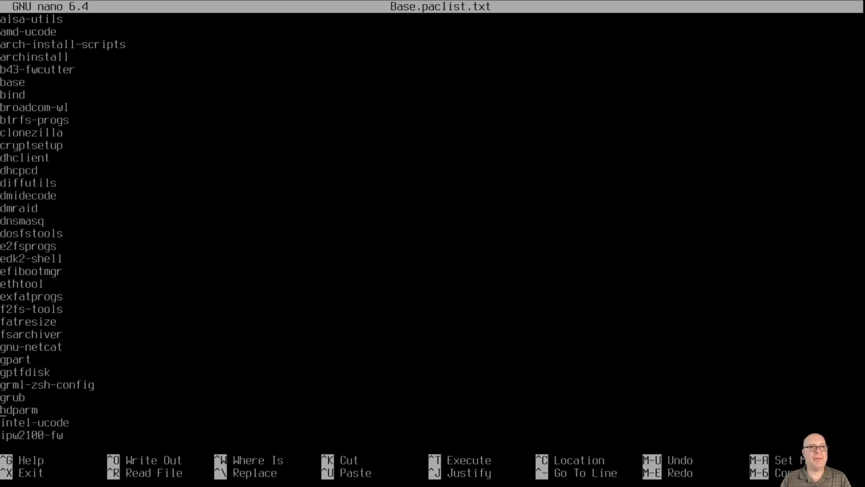
pyautogui.scroll(-3)
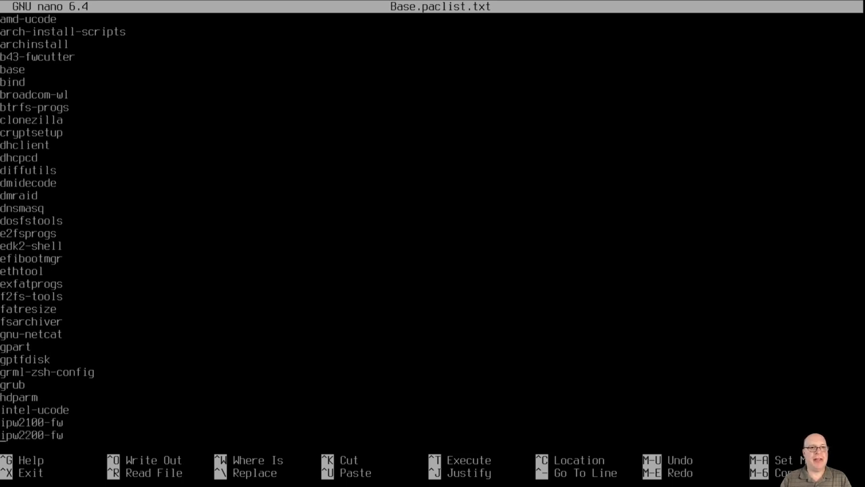
pyautogui.scroll(-3)
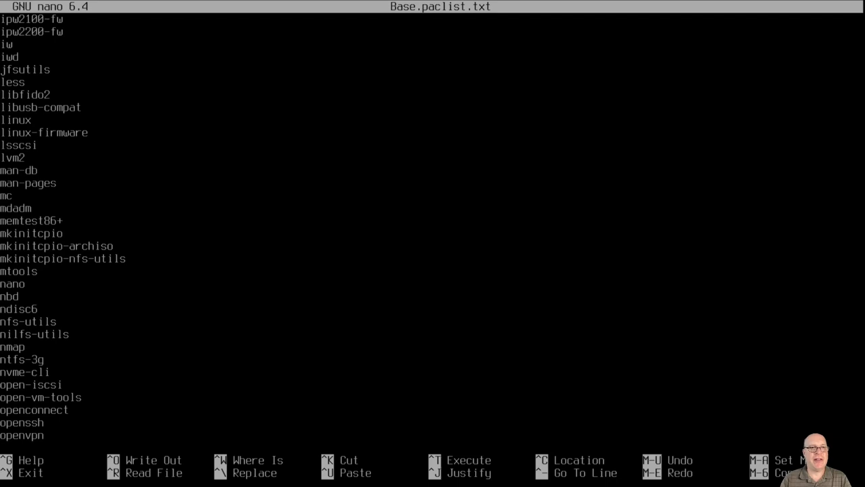
pyautogui.scroll(-3)
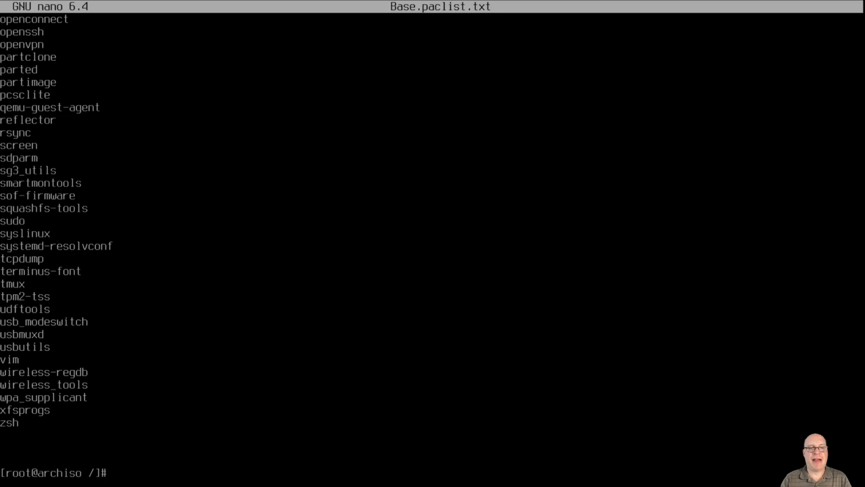
# Step: Install all packages from Base.paclist.txt with pacman -S --needed
pyautogui.write('pacm')
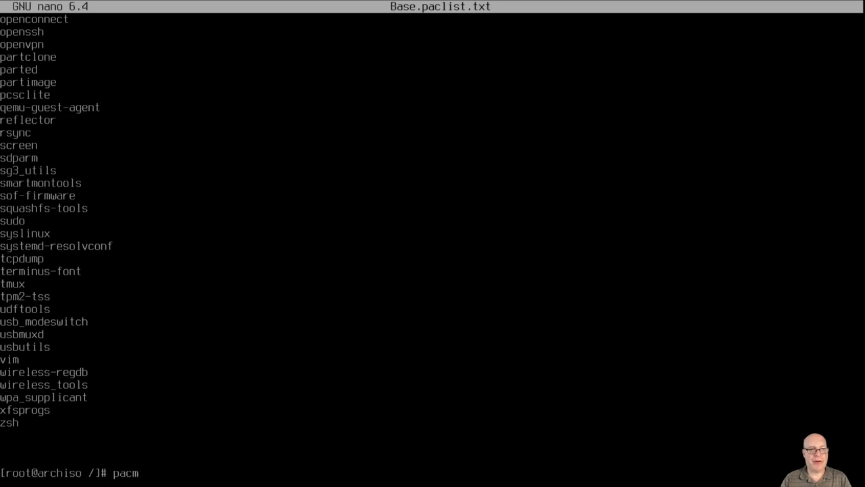
pyautogui.write('an -')
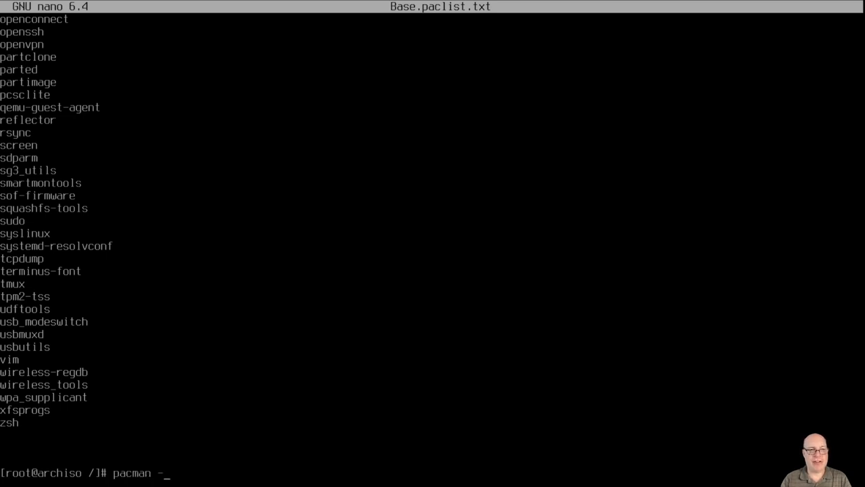
pyautogui.write('S --needed - < B')
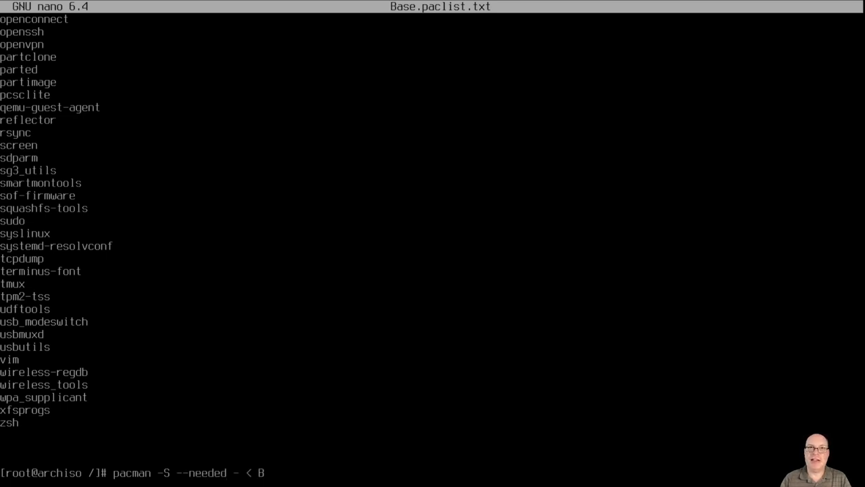
pyautogui.write('ase.pac')
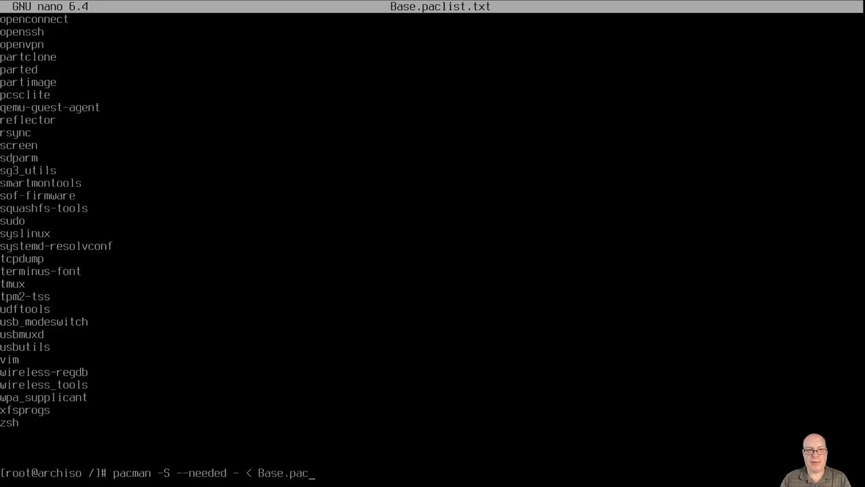
pyautogui.write('list.txt')
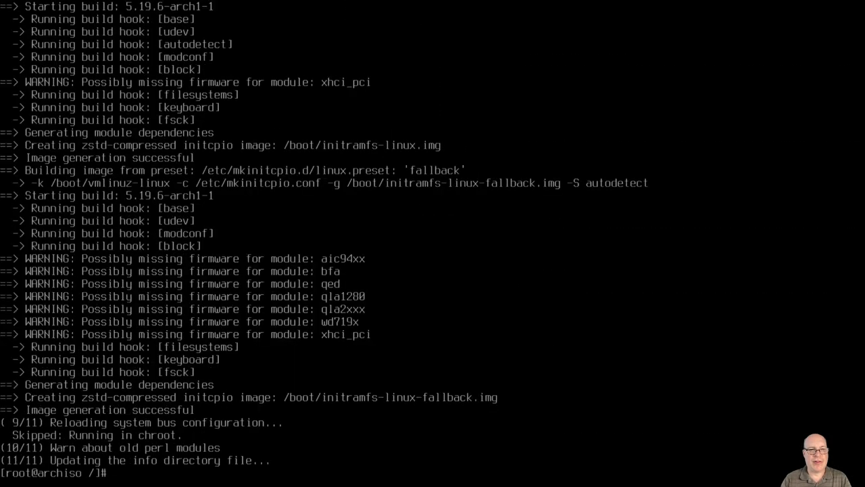
pyautogui.write('nano Base_paclist.txt')
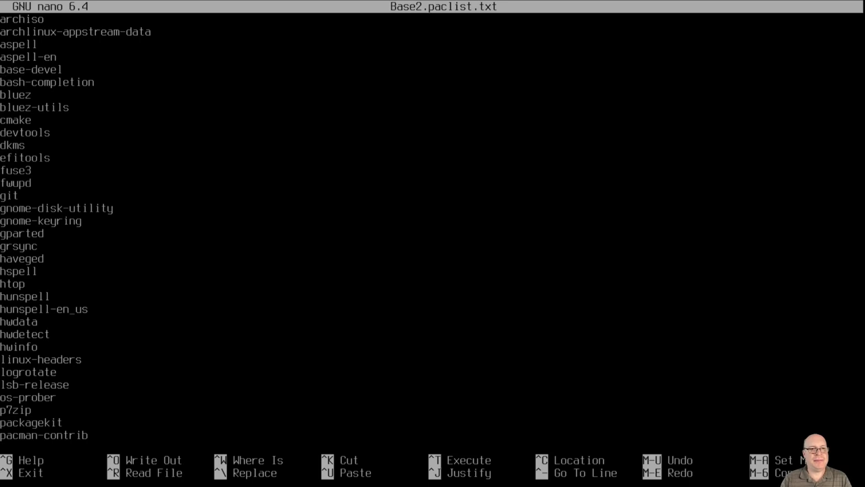
# Step: Read Base2.paclist.txt down to zstd and close nano back to the root prompt
pyautogui.scroll(-3)
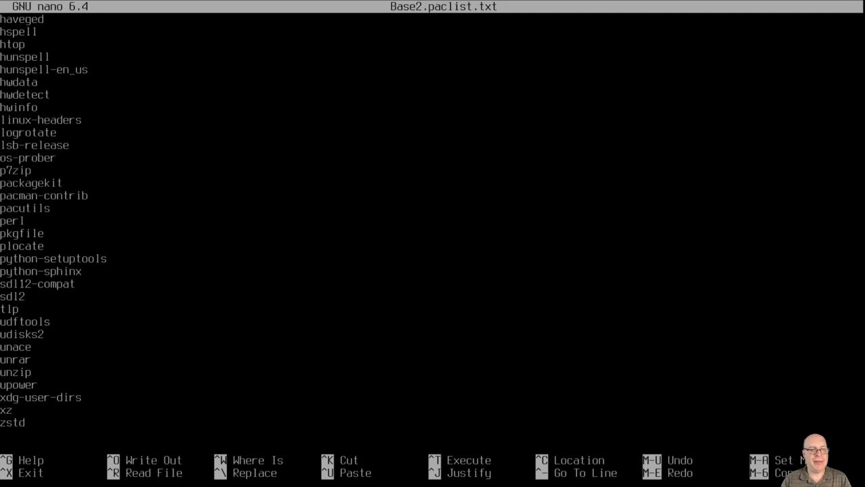
pyautogui.press('Ctrl+X')
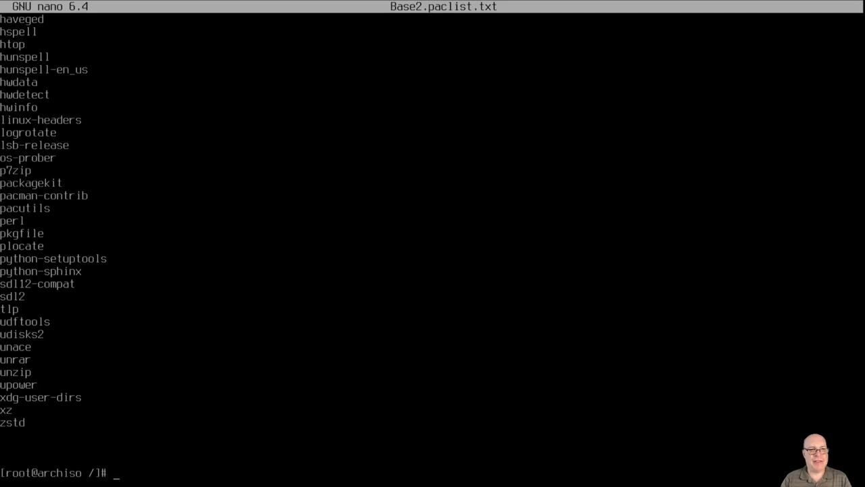
# Step: Install the Base2.paclist.txt packages with pacman -S --needed and let the hooks finish
pyautogui.write('nano Base2.paclist.txt')
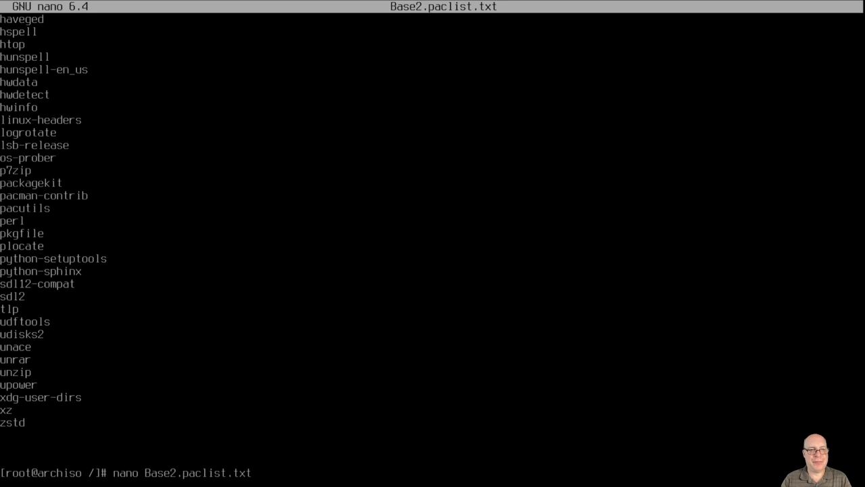
pyautogui.write('pacman -S --needed - < Base2.paclist.txt')
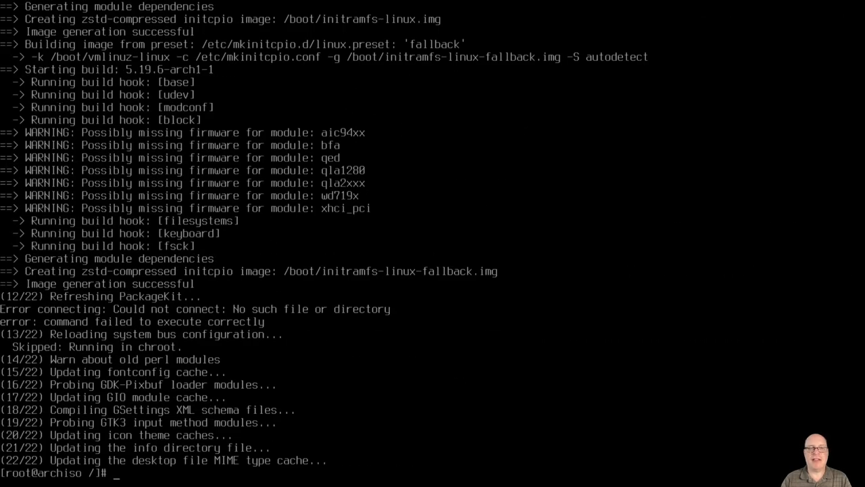
pyautogui.write('nano Base2.paclist.txt')
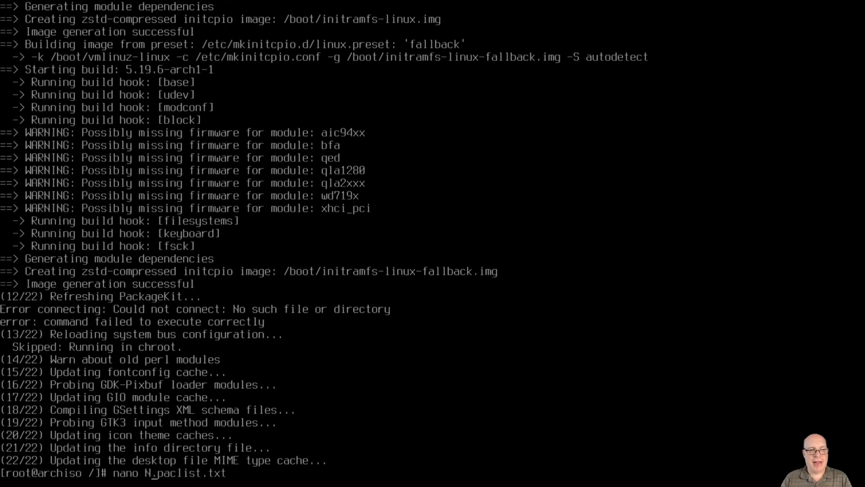
# Step: Review Net.paclist.txt, then install it with pacman, choosing pipewire-jack (2) and the default font
pyautogui.press('Enter')
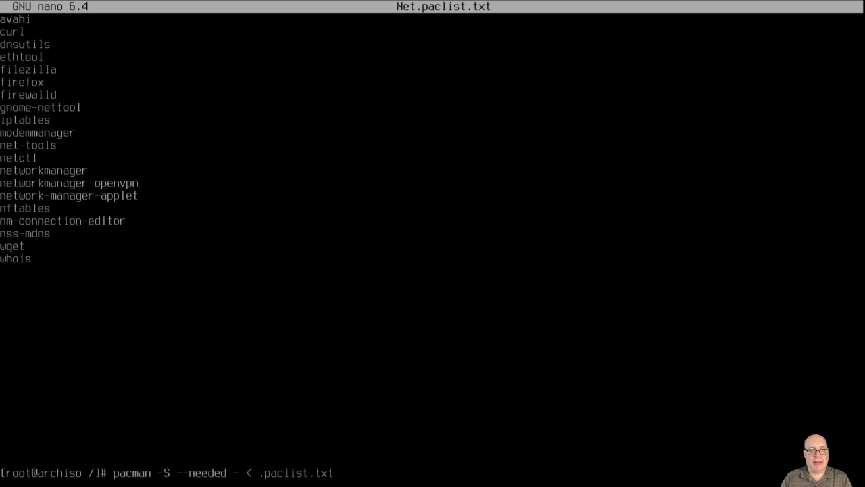
pyautogui.press('Enter')
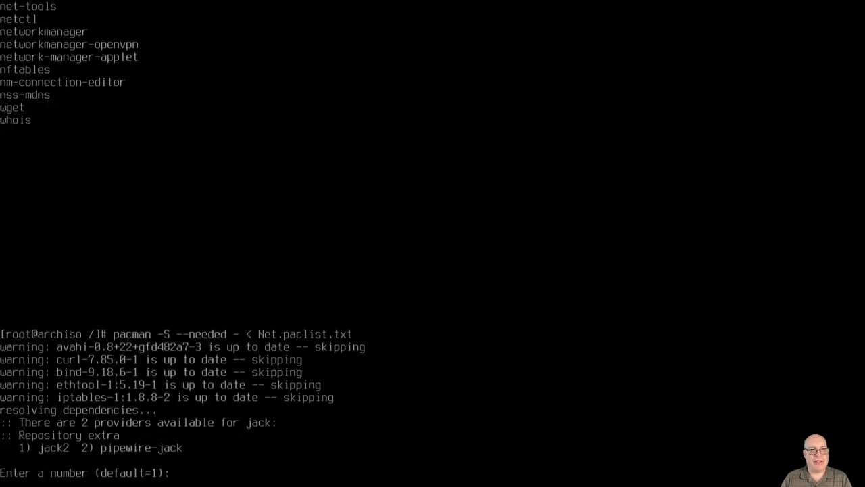
pyautogui.write('2')
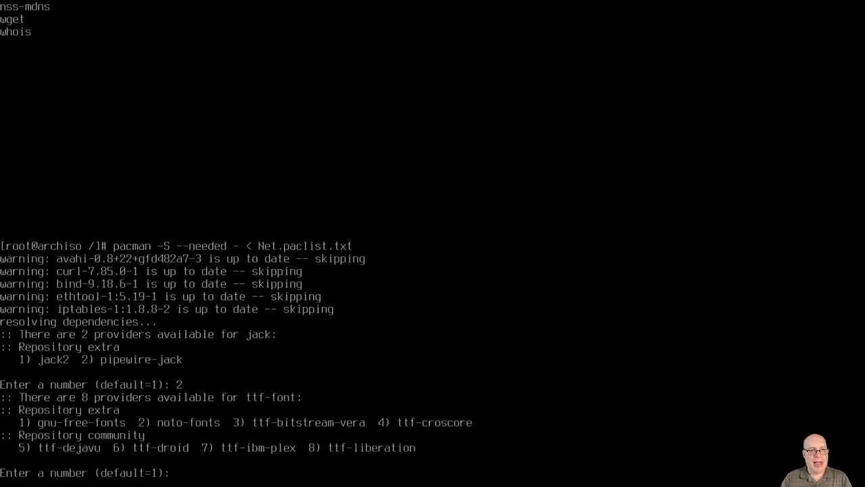
pyautogui.press('enter')
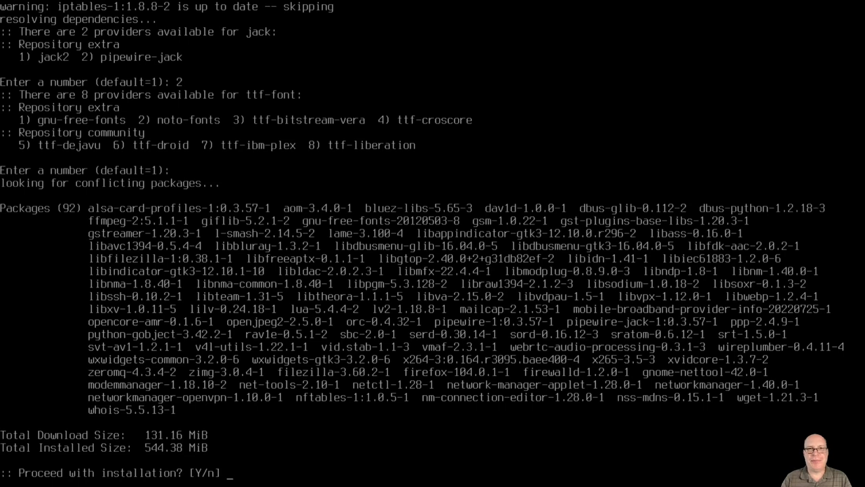
pyautogui.press('Return')
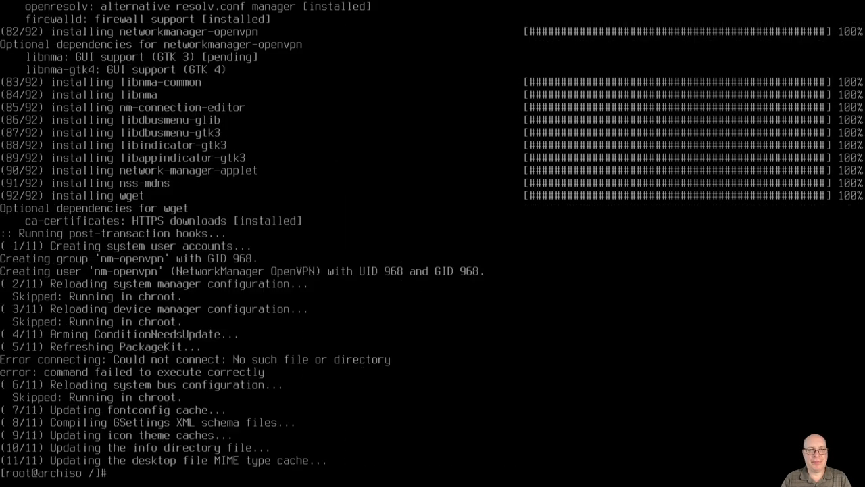
# Step: Review and install the Print.paclist.txt packages such as cups and system-config-printer
pyautogui.write('nano Net.paclist.txt')
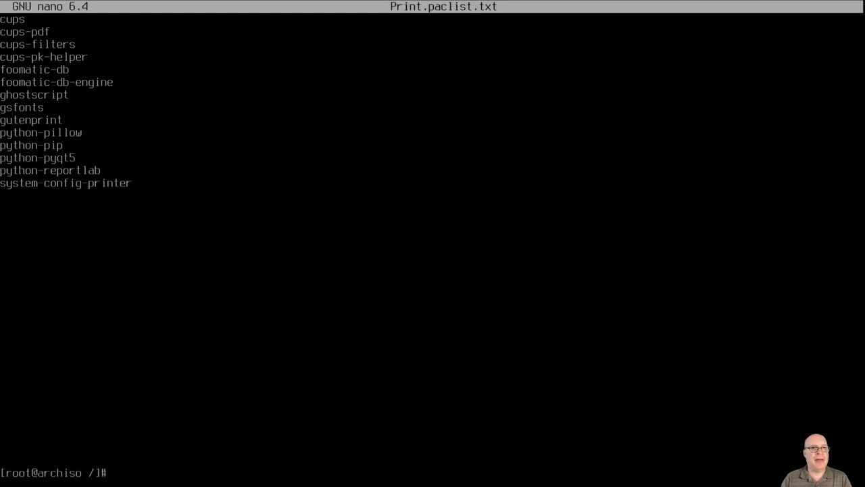
pyautogui.write('pacman -S --needed - < Net.paclist.txt')
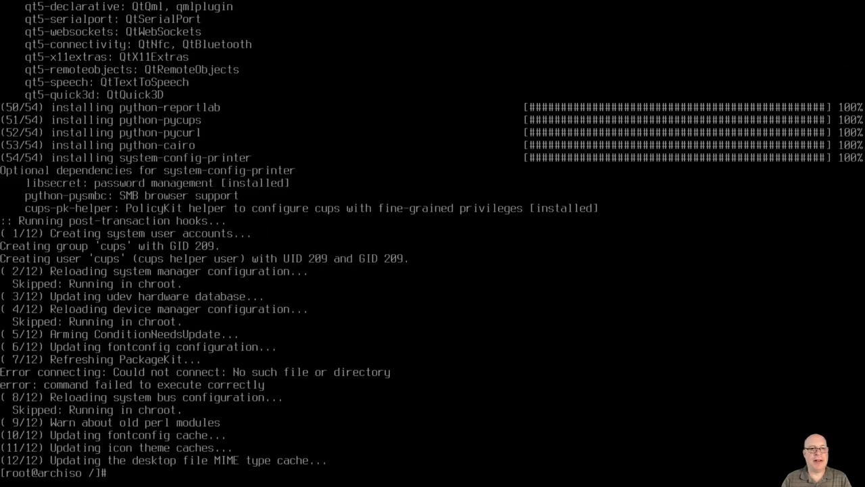
pyautogui.write('nano Print.paclist.txt')
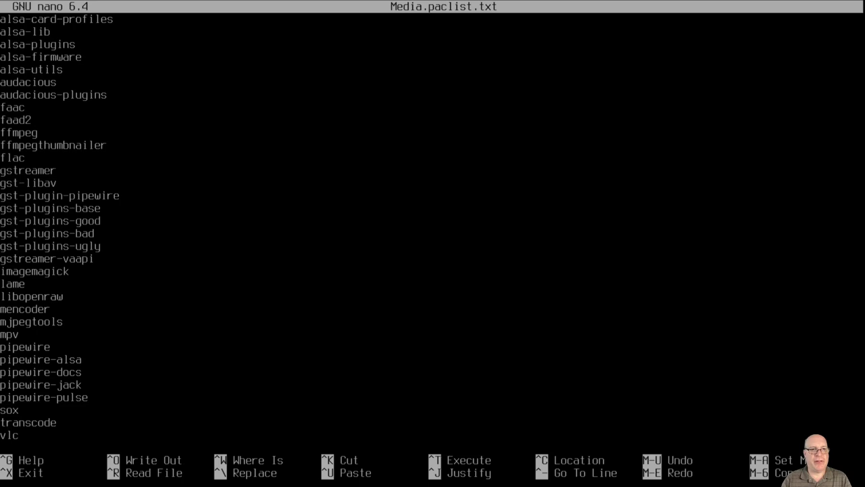
# Step: Review and install the Media.paclist.txt packages such as ffmpeg, pipewire and vlc
pyautogui.scroll(-3)
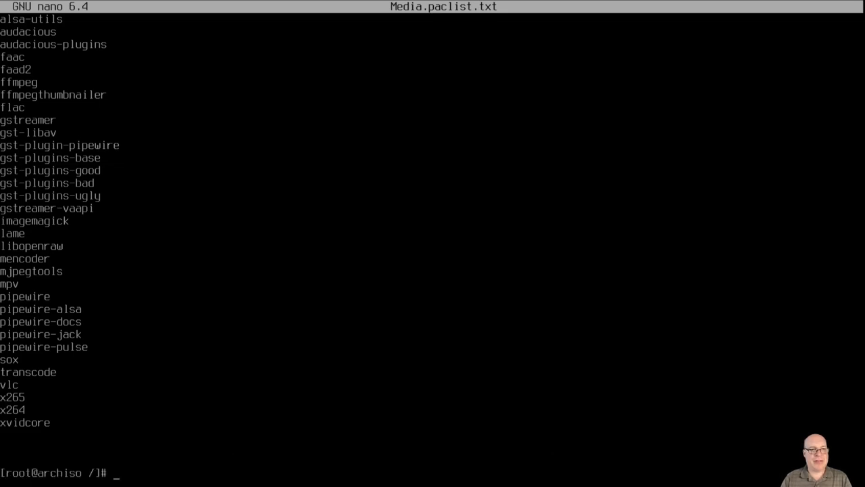
pyautogui.write('pacman -S --needed - < Print.paclist.txt')
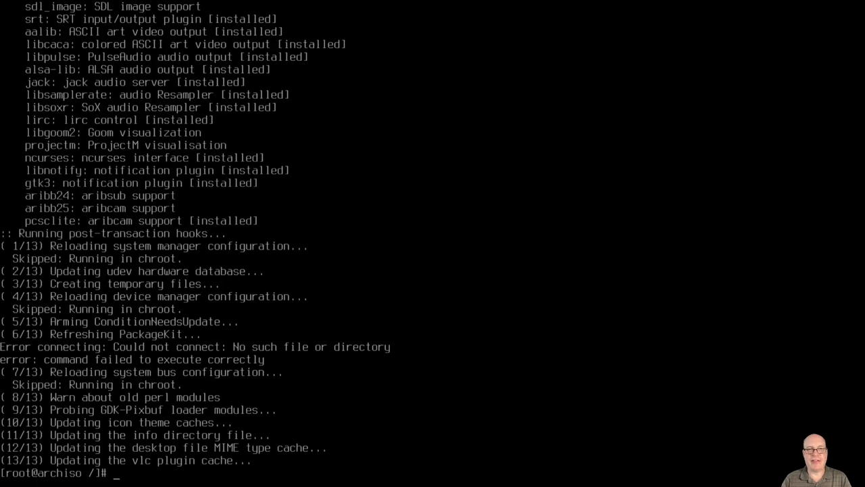
pyautogui.write('nano Media.paclist.txt')
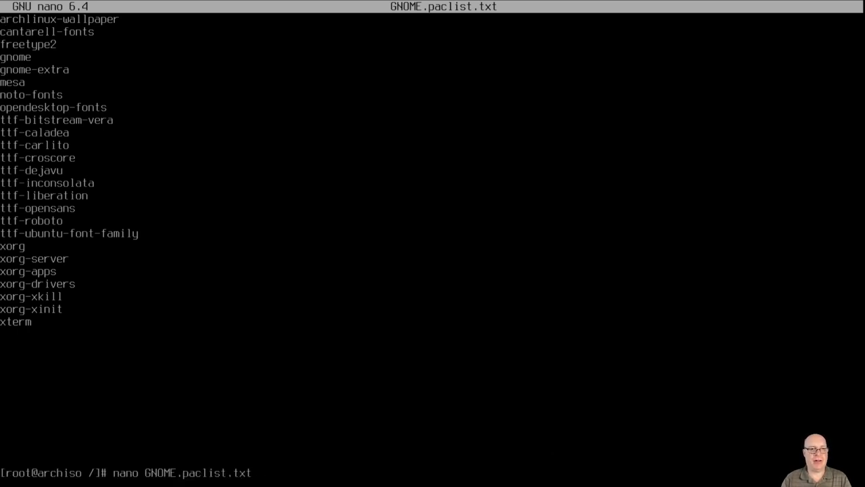
# Step: Install GNOME.paclist.txt, taking all gnome-extra, xorg-apps and xorg-drivers members and provider 1
pyautogui.write('pacman -S --needed - < Medi.paclist.txt')
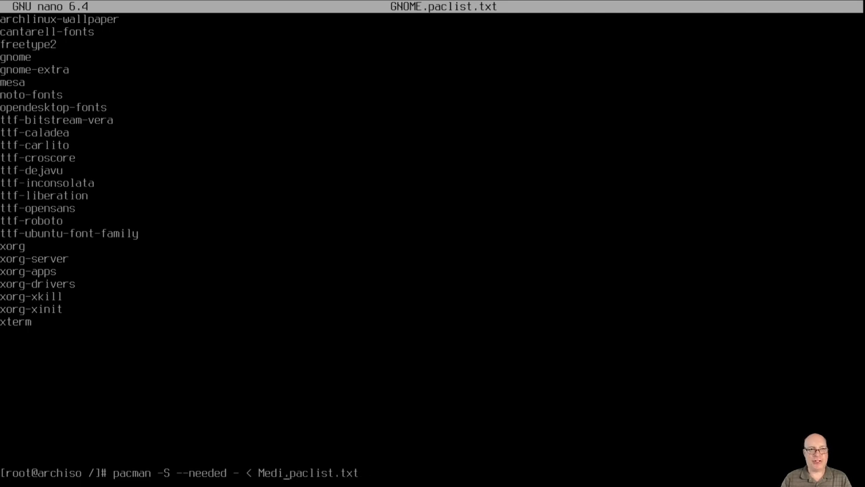
pyautogui.press('BackSpace')
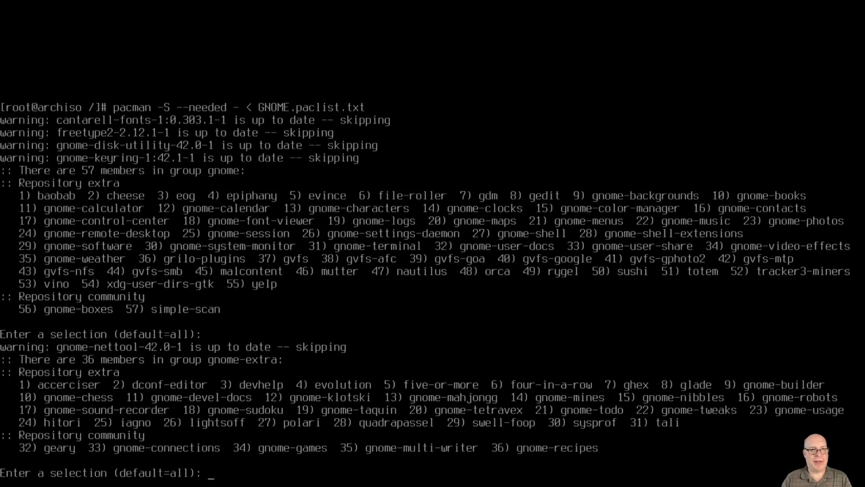
pyautogui.press('Return')
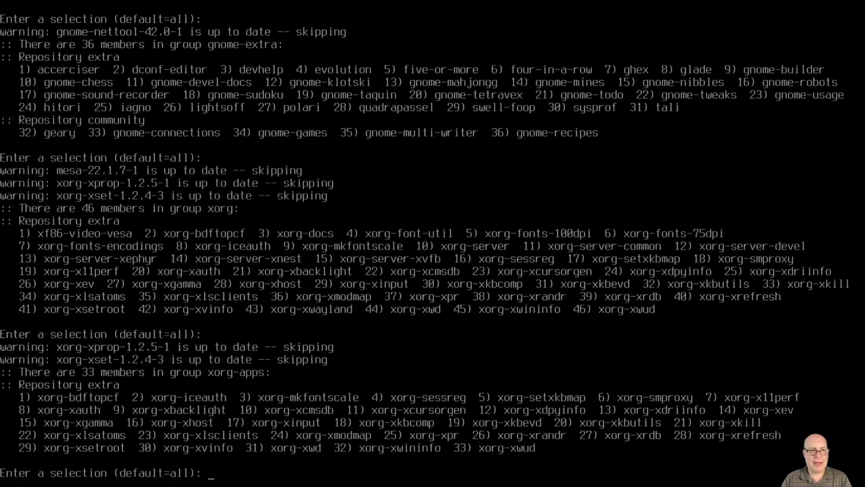
pyautogui.press('Return')
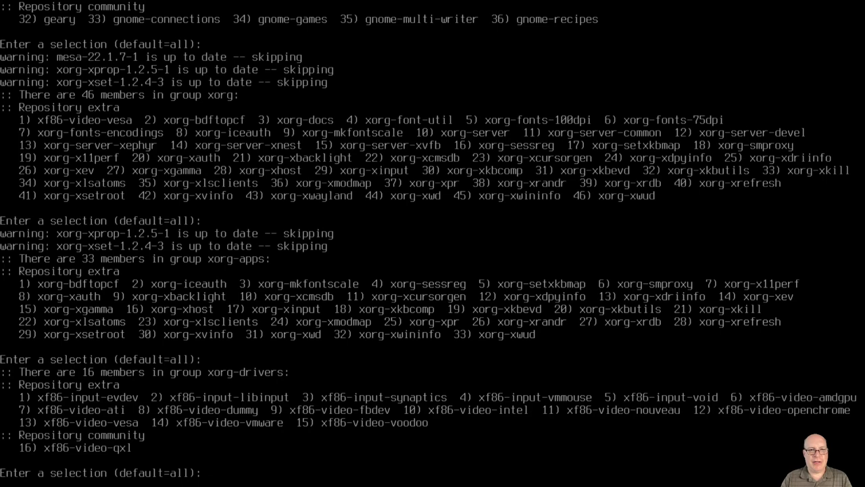
pyautogui.press('Return')
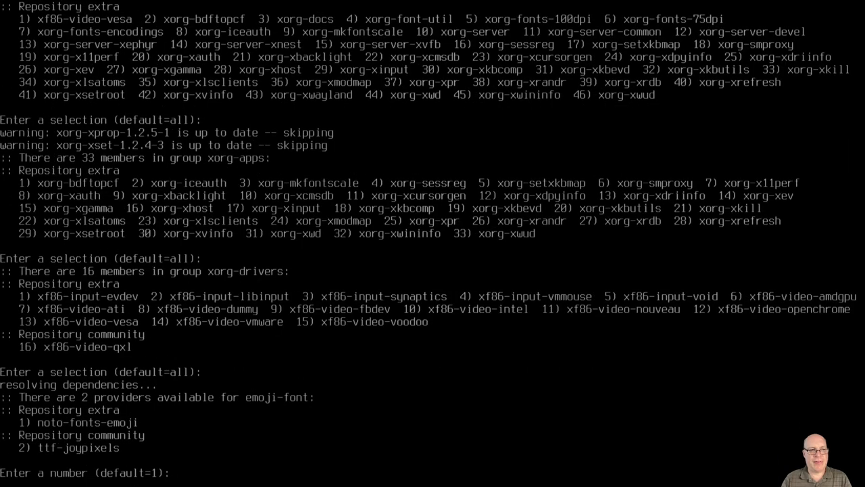
pyautogui.press('Return')
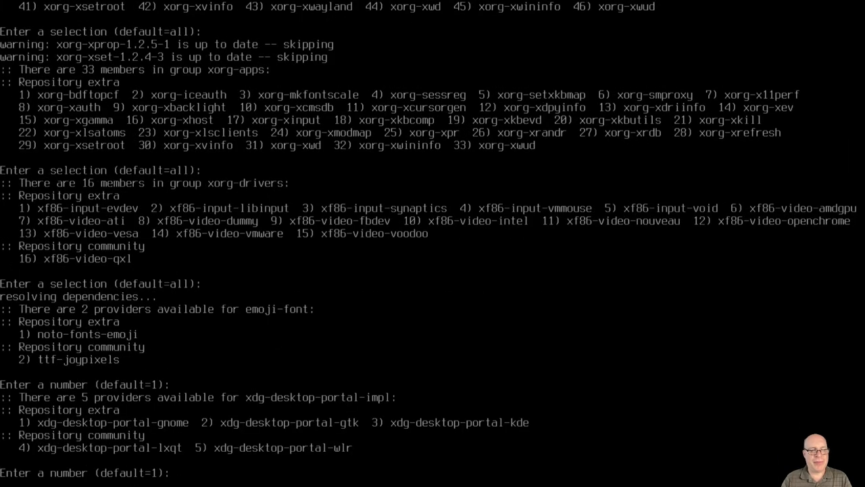
pyautogui.write('1')
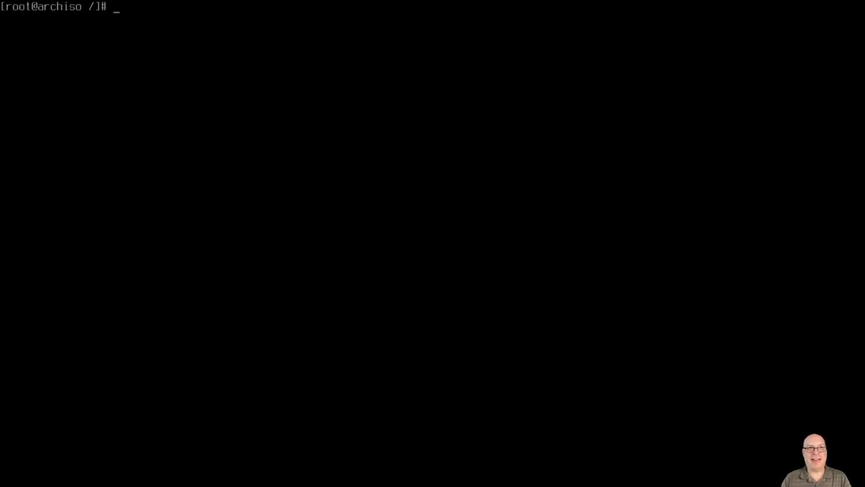
# Step: Set a new root password with passwd root
pyautogui.write('passwd root')
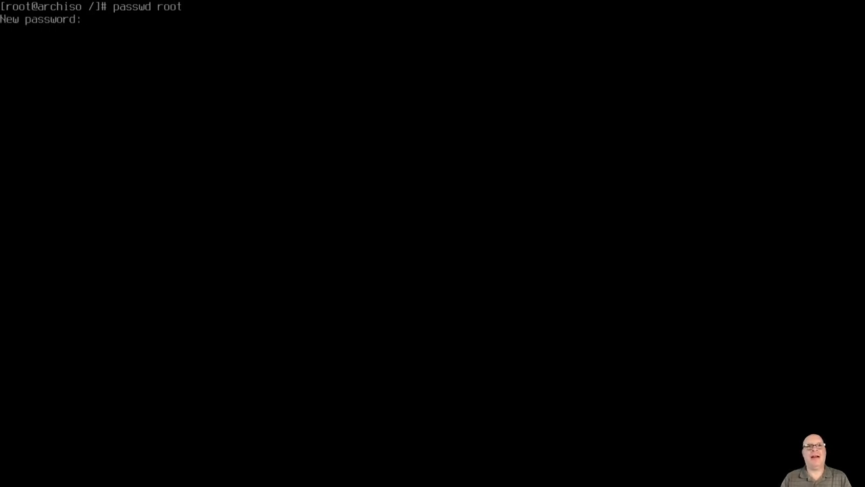
pyautogui.press('Enter')
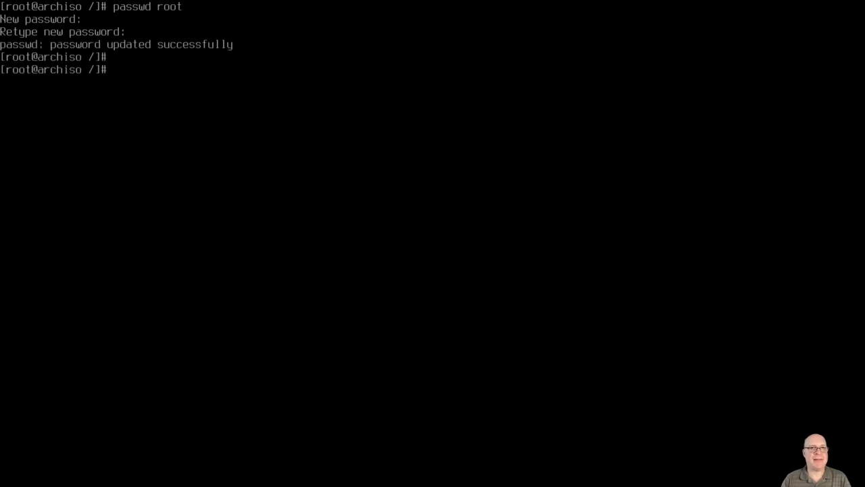
# Step: Compose useradd -m with groups sys,log,network,floppy,scanner,power,rfkill,users,video,storage,optical,lp,audio,wheel,adm
pyautogui.write('useradd')
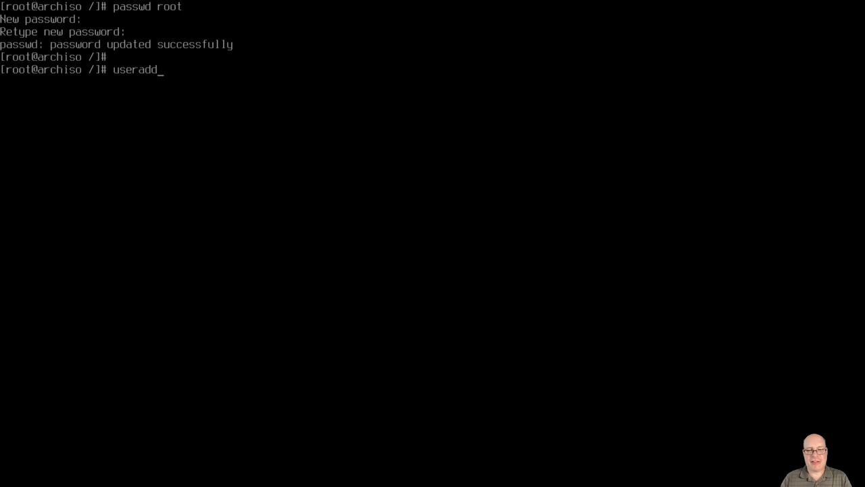
pyautogui.write('-m')
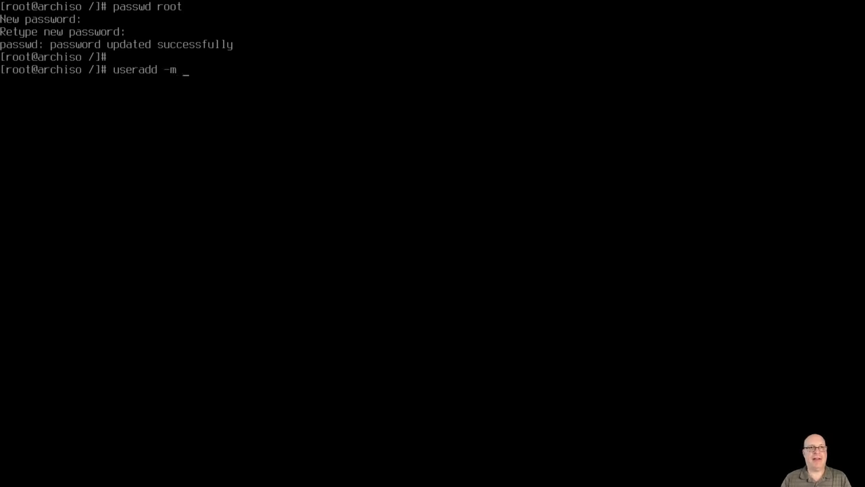
pyautogui.write('-G')
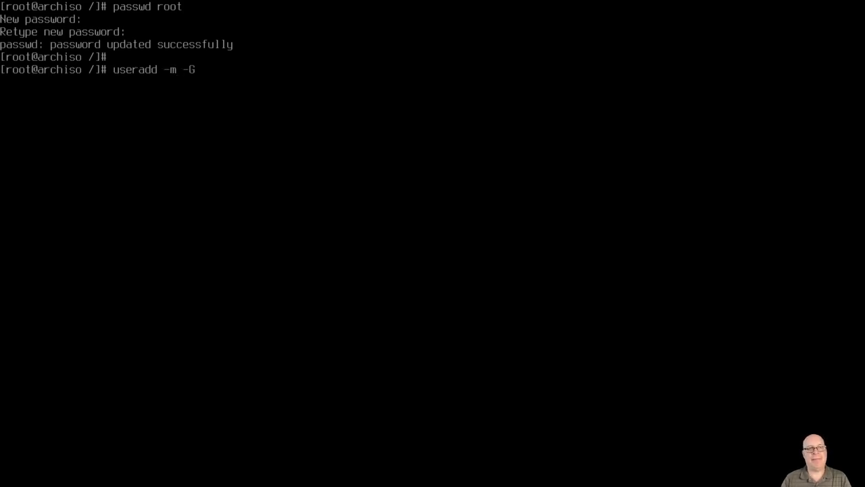
pyautogui.write('sys,lo')
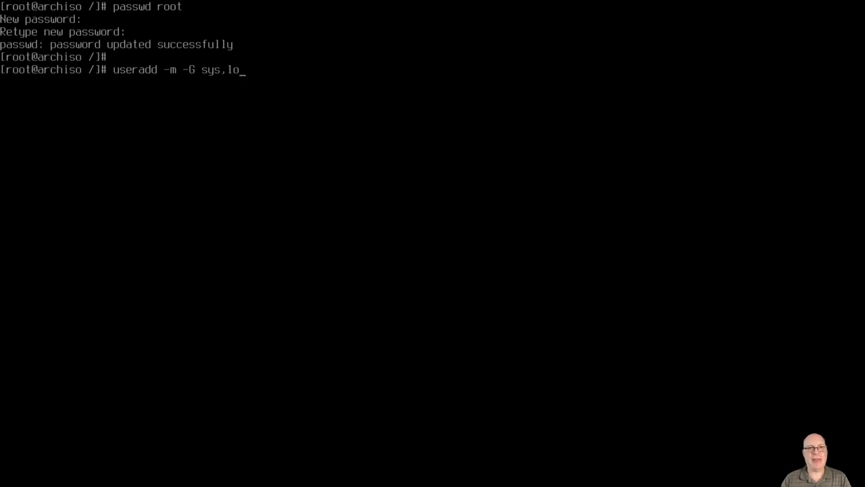
pyautogui.write('g,networ')
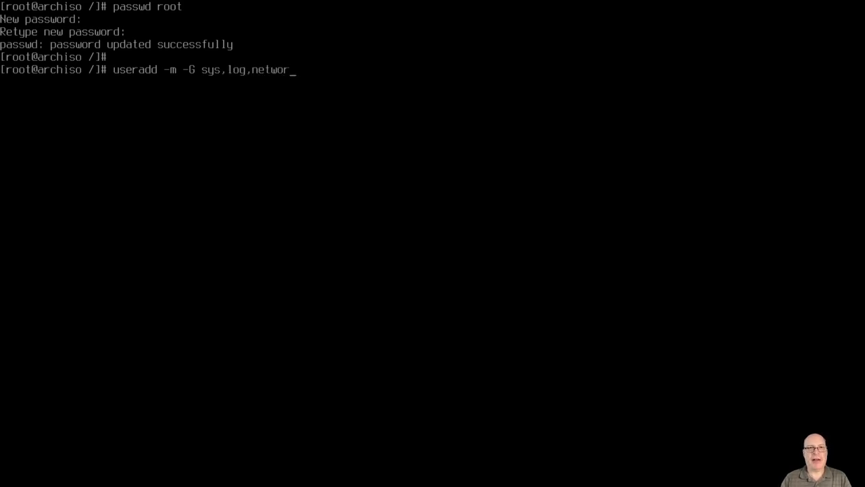
pyautogui.write('k,flo')
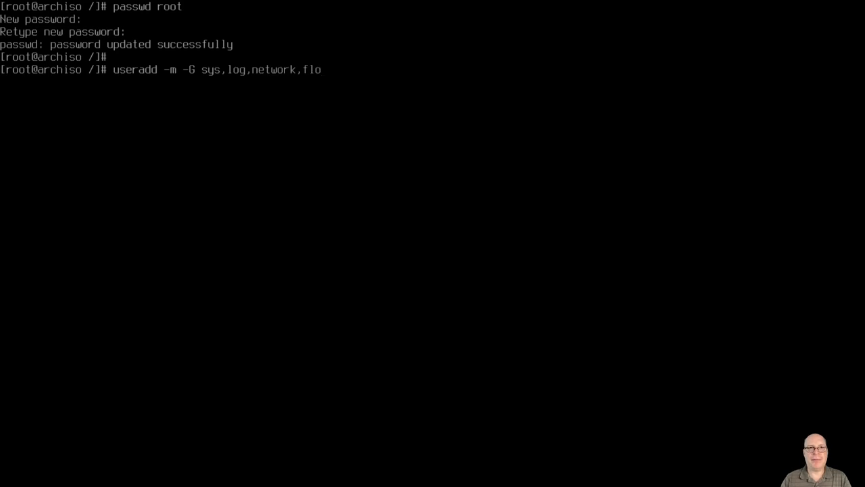
pyautogui.write('ppy,scan')
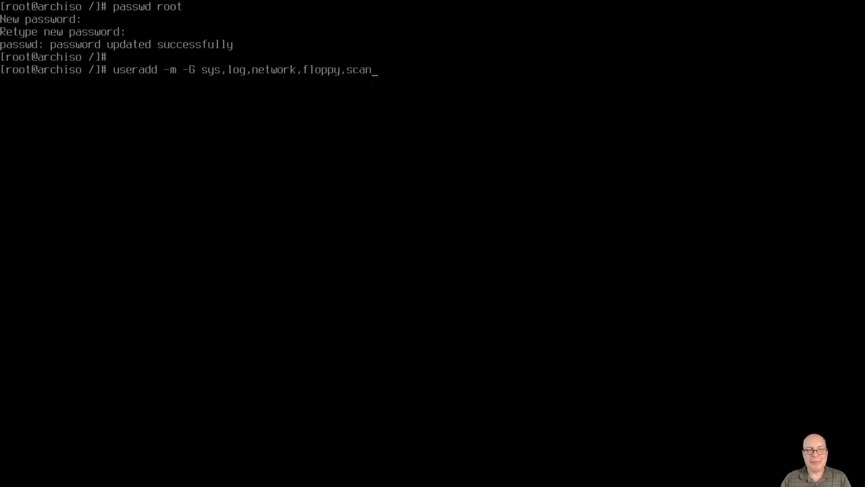
pyautogui.write('ner,power')
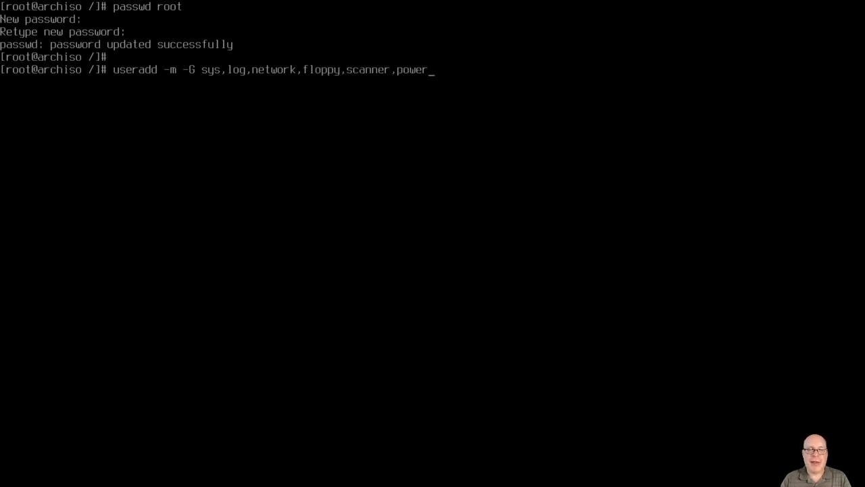
pyautogui.write(',rfk')
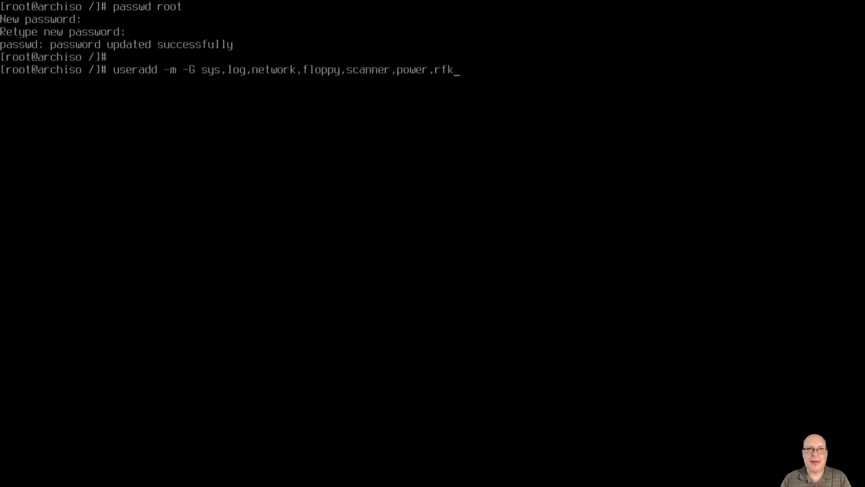
pyautogui.write('ill,us')
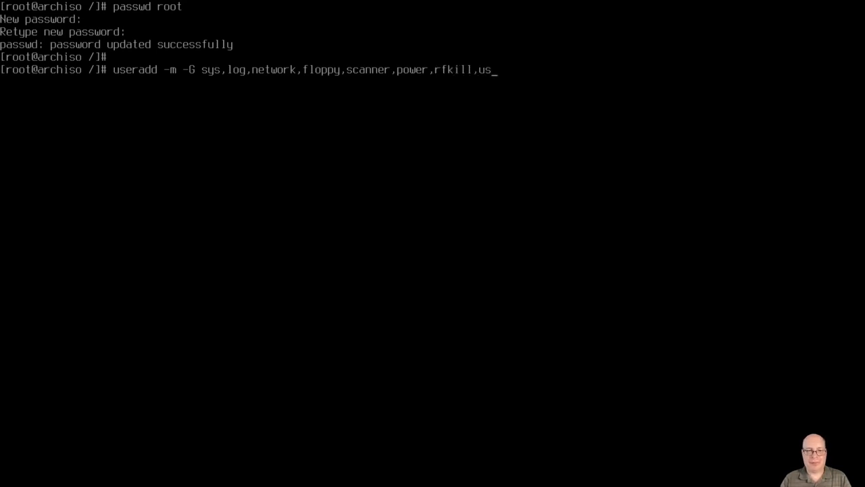
pyautogui.write('ers,video')
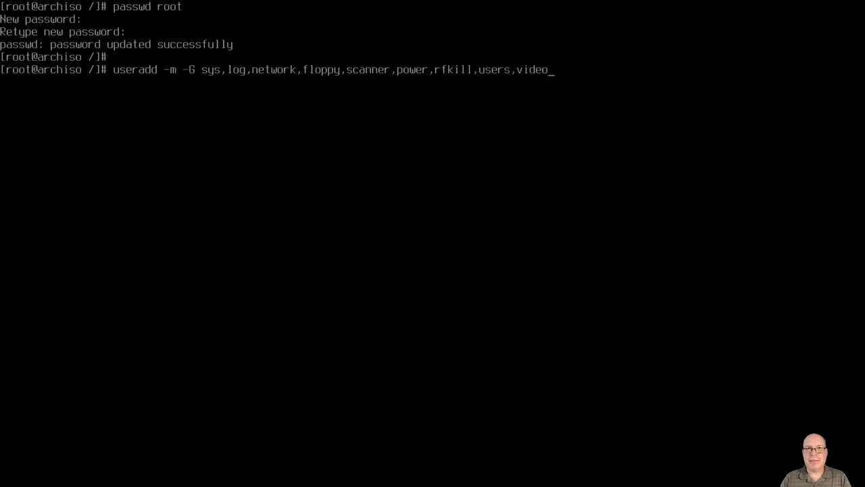
pyautogui.write(',sto')
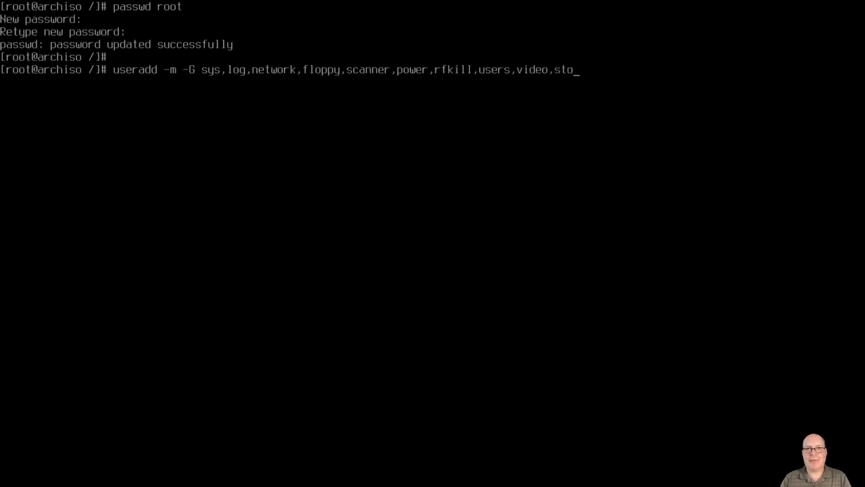
pyautogui.write('rage,optical')
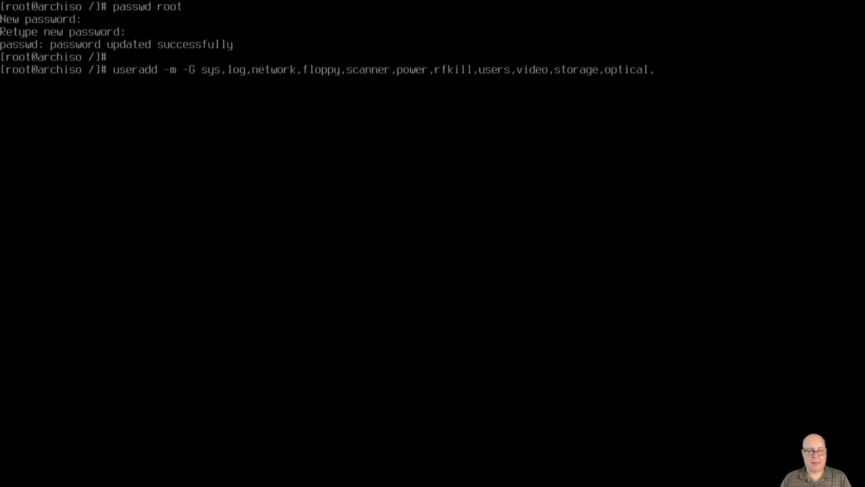
pyautogui.write(',lp,aud')
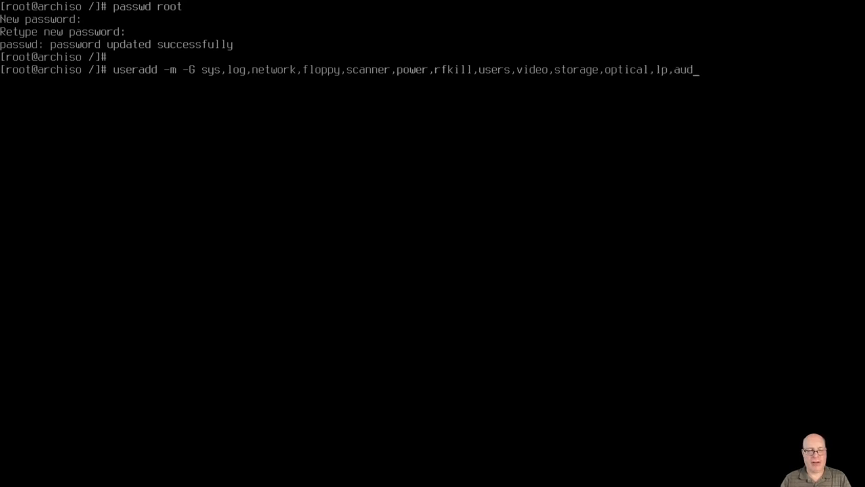
pyautogui.write('io,wheel,ad')
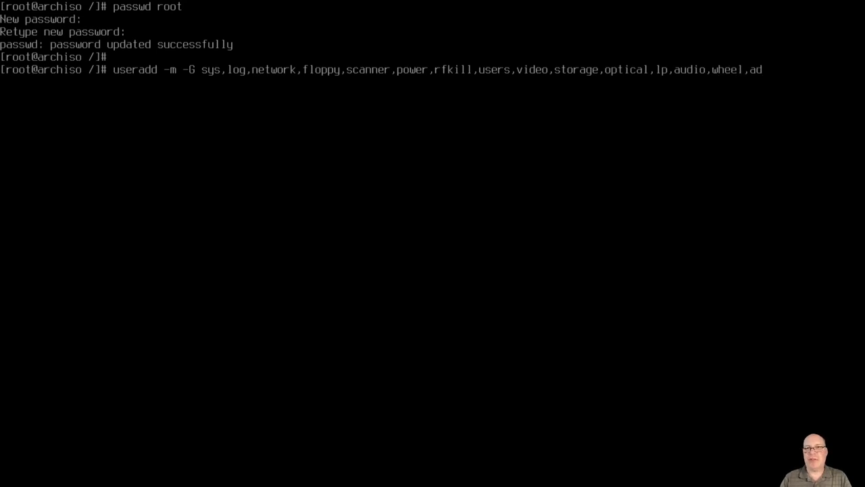
pyautogui.write('m -s')
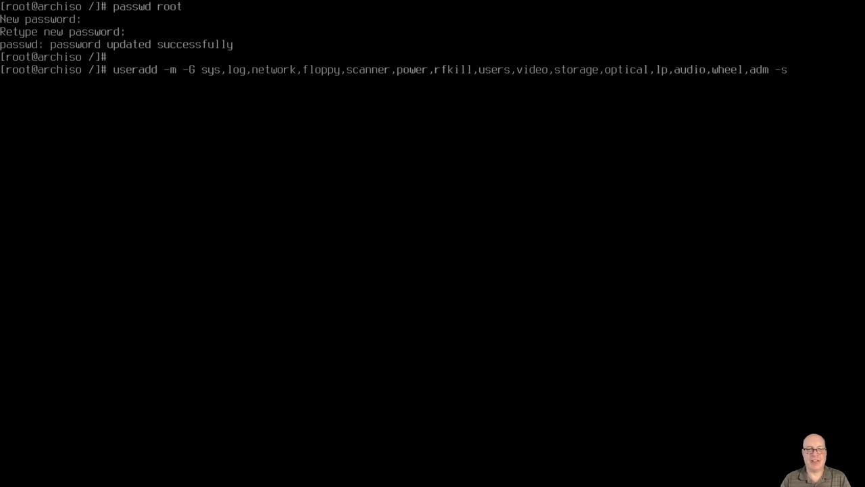
# Step: Create user stephen with /bin/zsh as shell and set its password with passwd
pyautogui.write('/bin/')
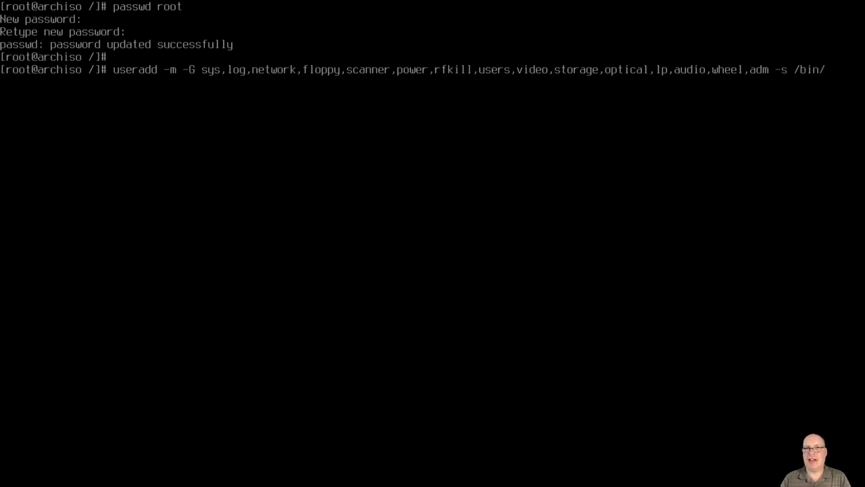
pyautogui.write('zsh')
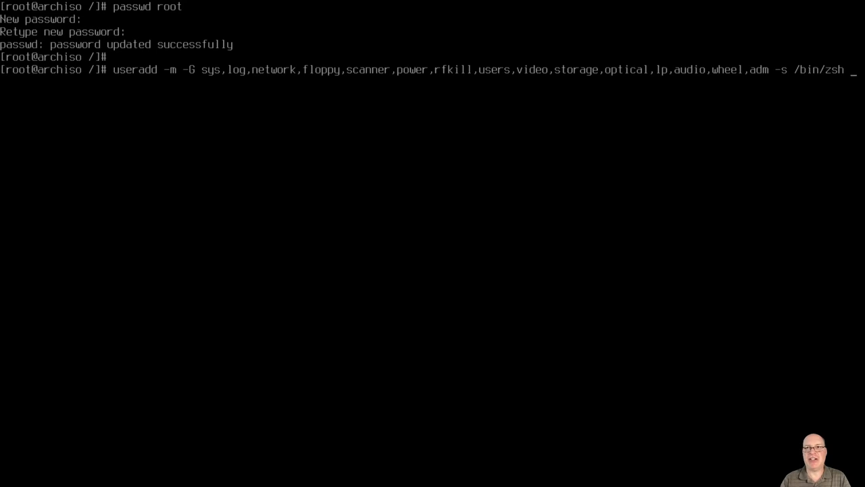
pyautogui.write('stephen')
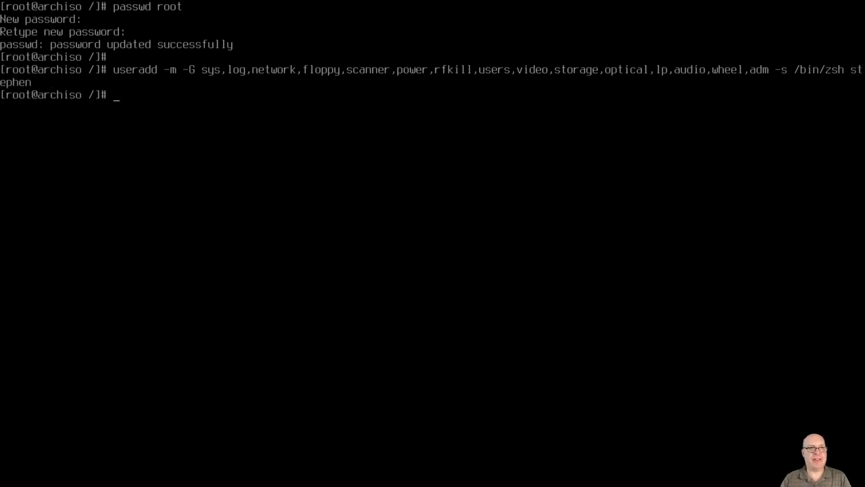
pyautogui.write('passwd stephen')
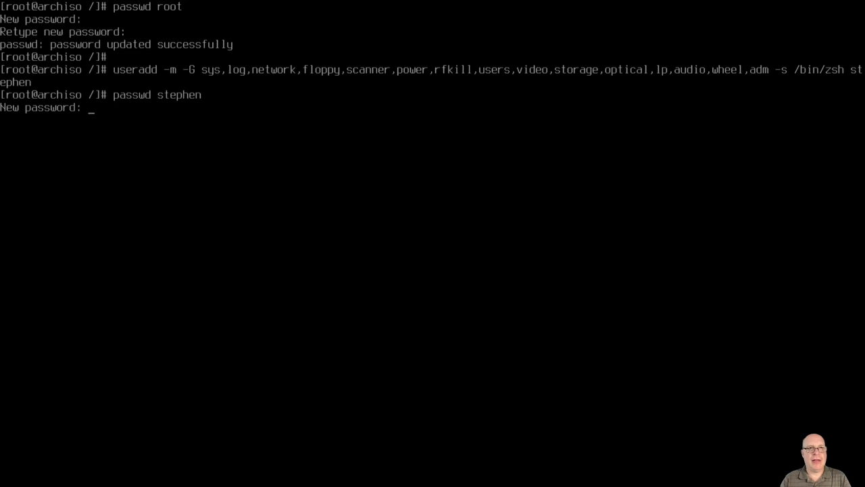
pyautogui.press('Enter')
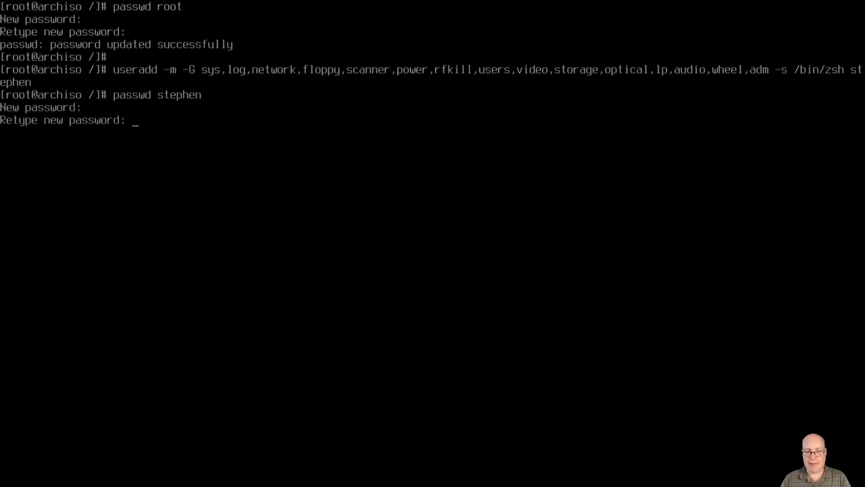
pyautogui.press('Enter')
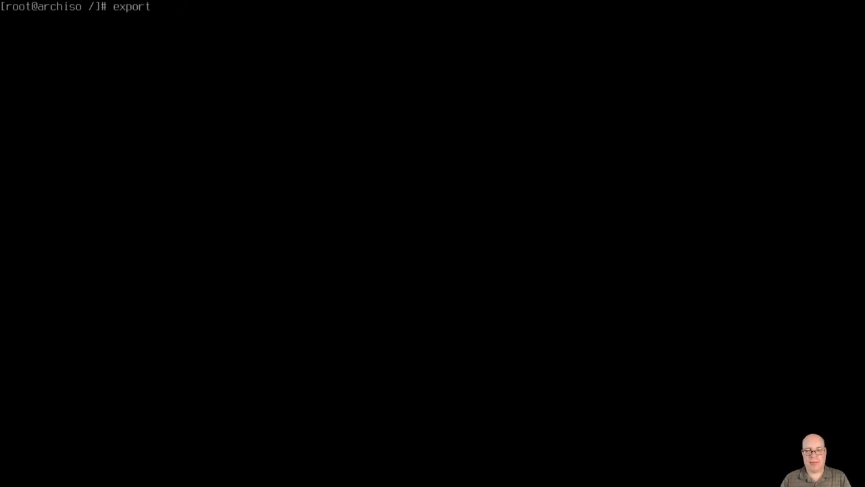
# Step: Set VISUAL=nano and open /etc/sudoers with visudo
pyautogui.write('VISUAL')
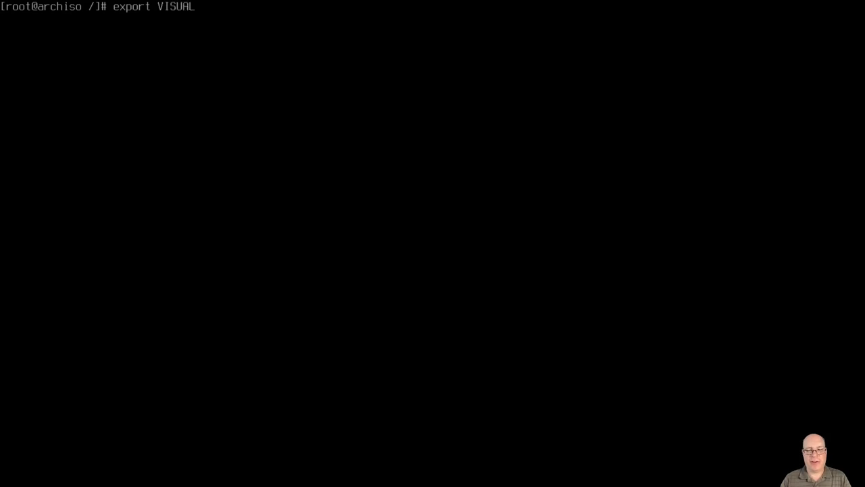
pyautogui.write('=nano')
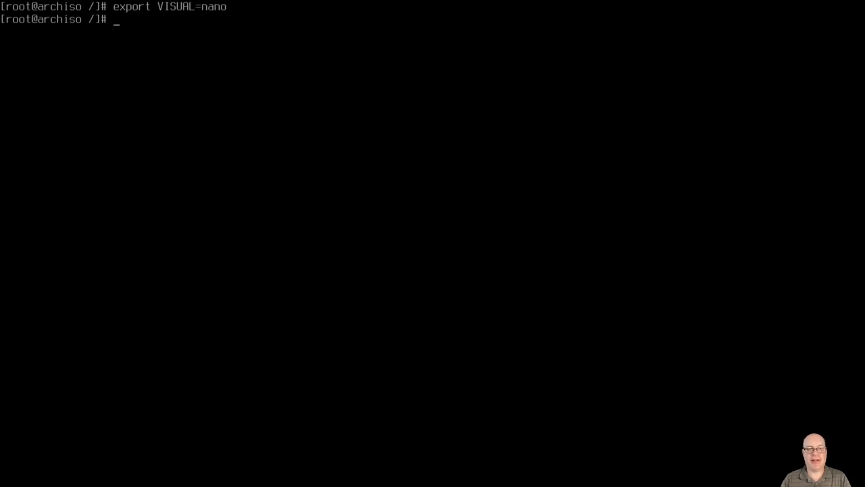
pyautogui.write('visudo /et')
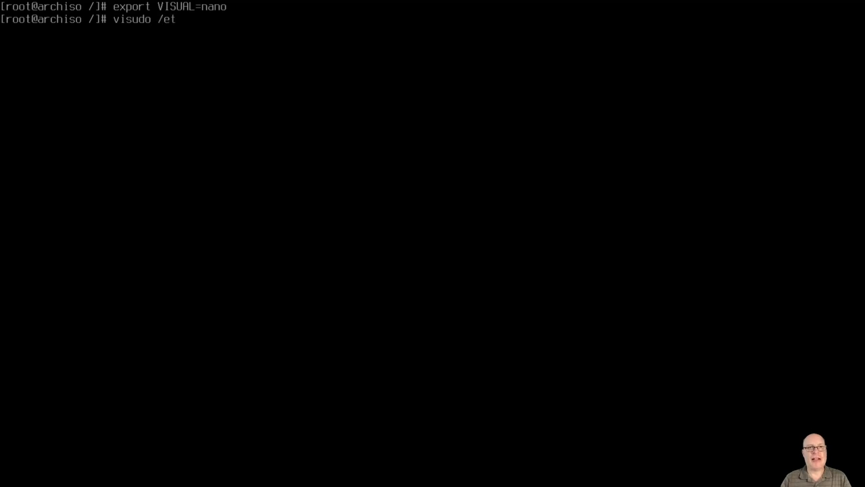
pyautogui.write('c/sudoers')
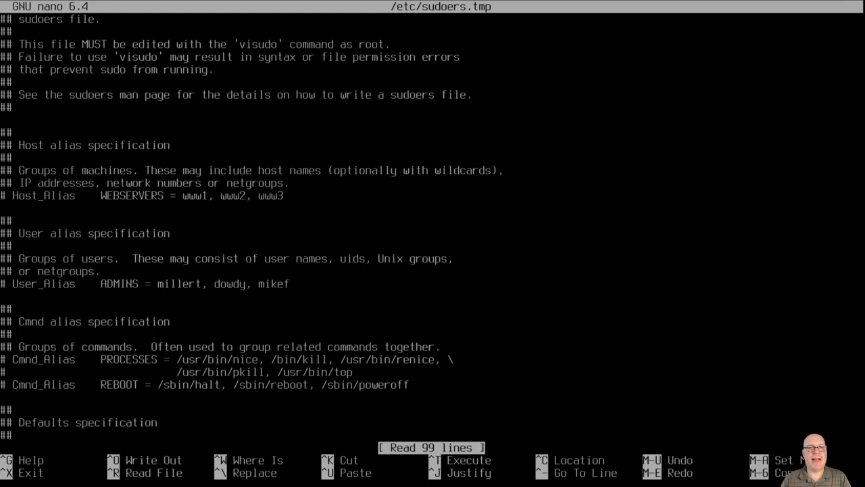
# Step: Uncomment the '%wheel ALL=(ALL:ALL) ALL' rule and save the sudoers file
pyautogui.scroll(-3)
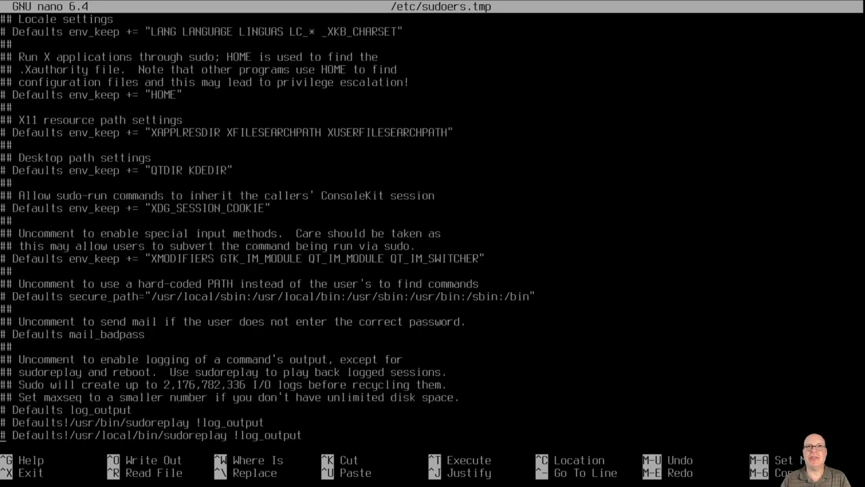
pyautogui.scroll(-3)
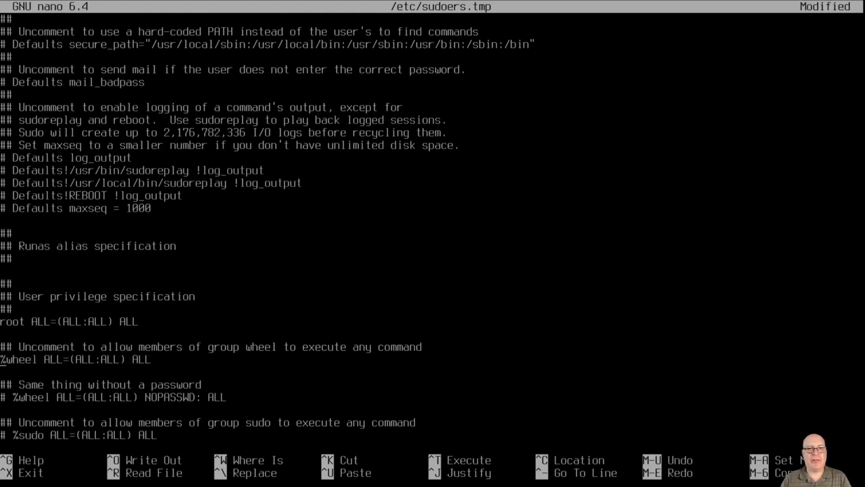
pyautogui.press('ctrl+o')
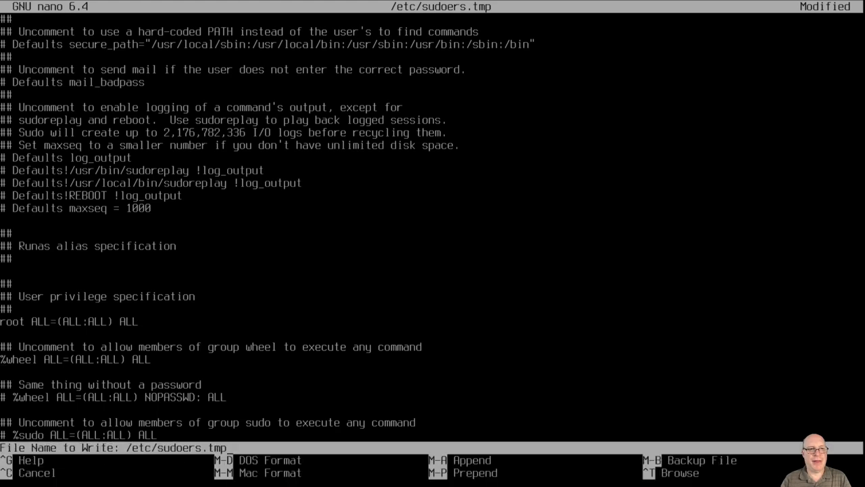
pyautogui.press('Enter')
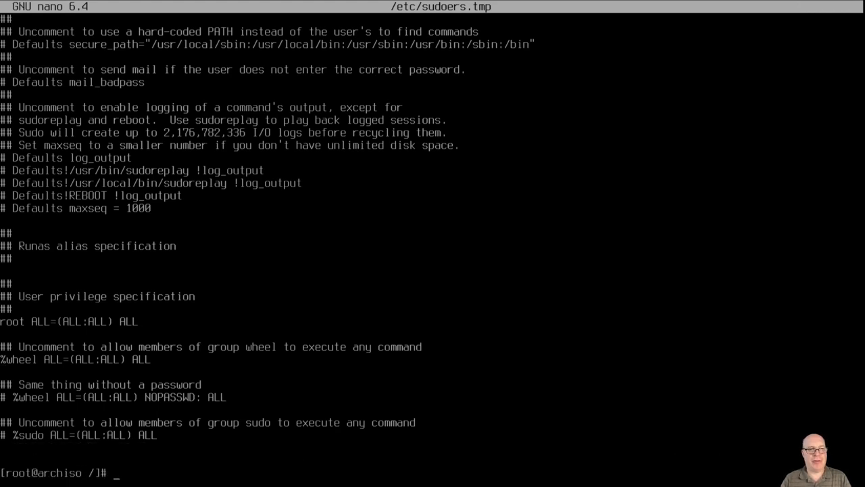
# Step: Install GRUB with --target=x86_64-efi --efi-directory=/boot/efi --bootloader-id=ArchLinux
pyautogui.write('grub-in')
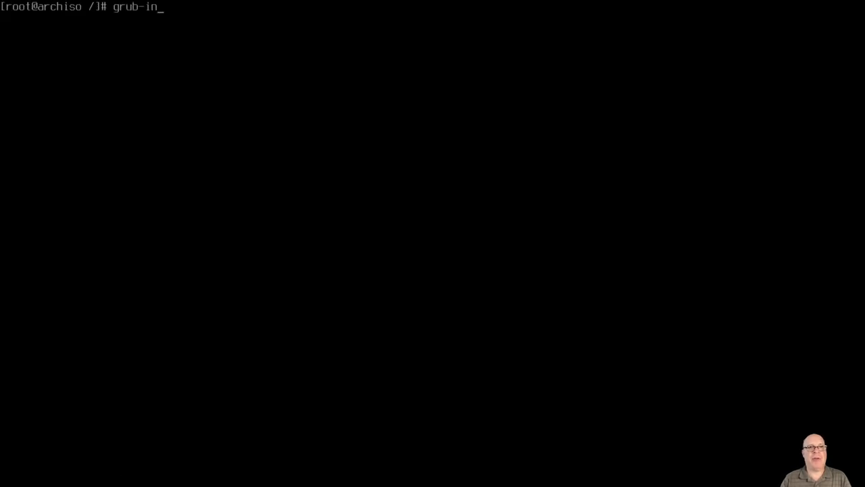
pyautogui.write('stall --t')
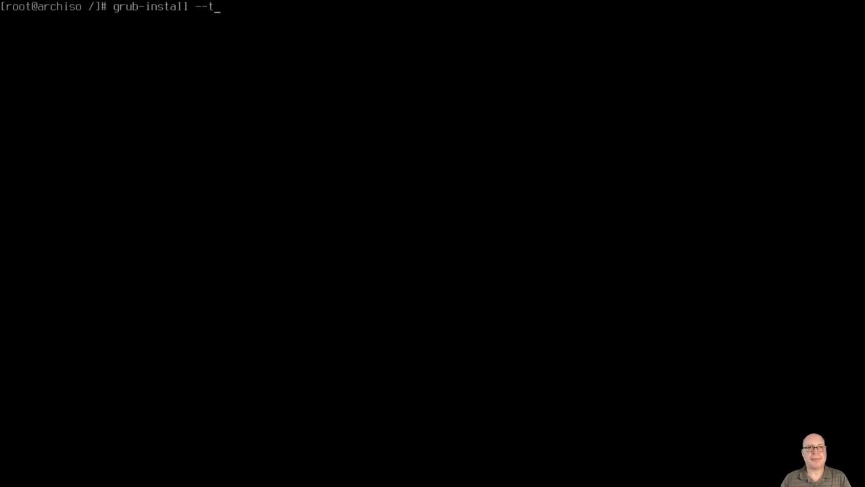
pyautogui.write('arget=')
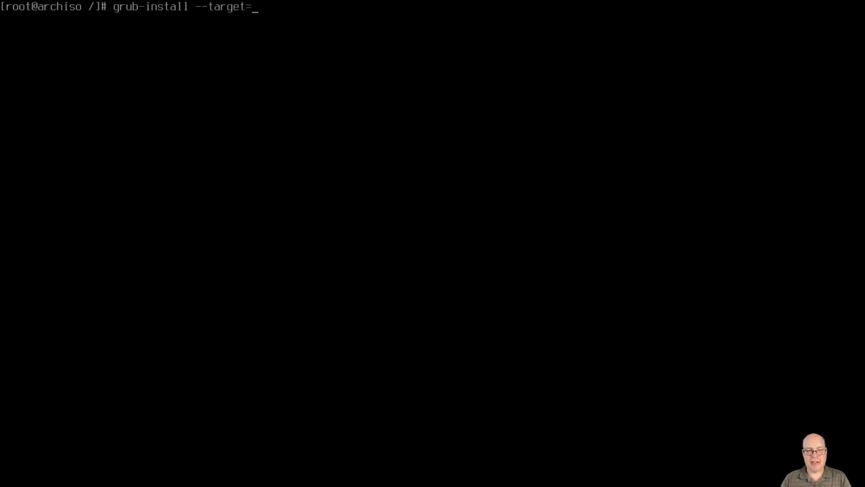
pyautogui.write('x86_64')
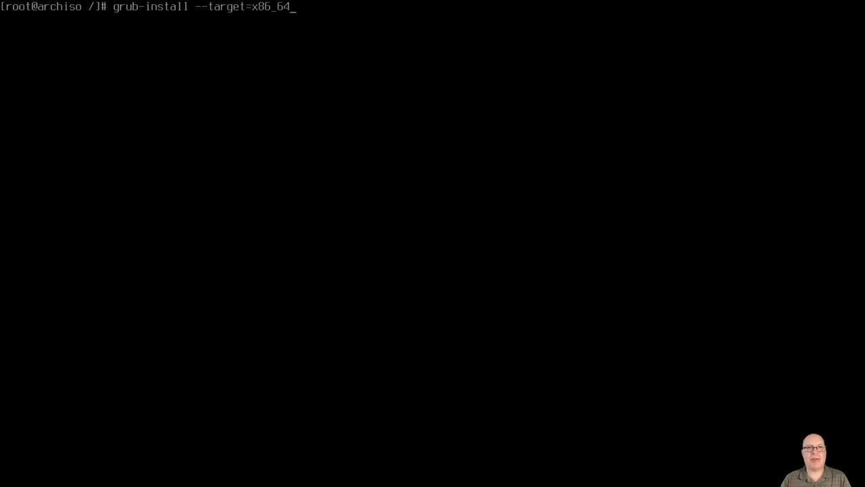
pyautogui.write('-efi')
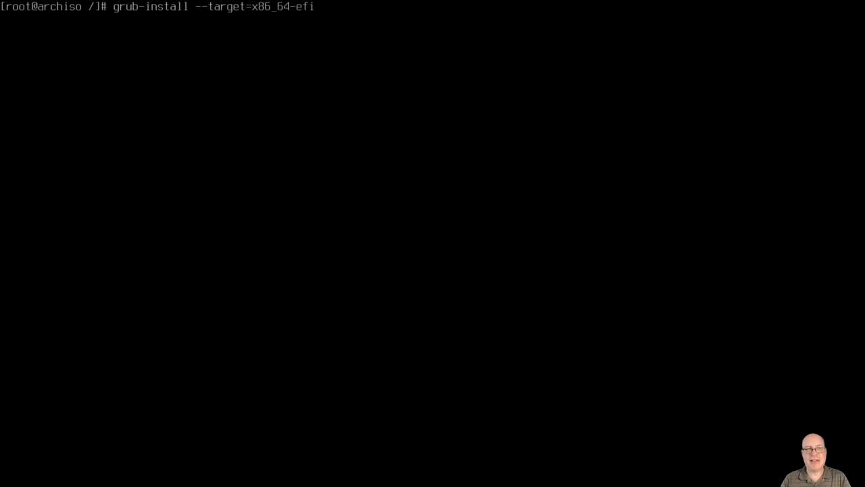
pyautogui.write('--efi')
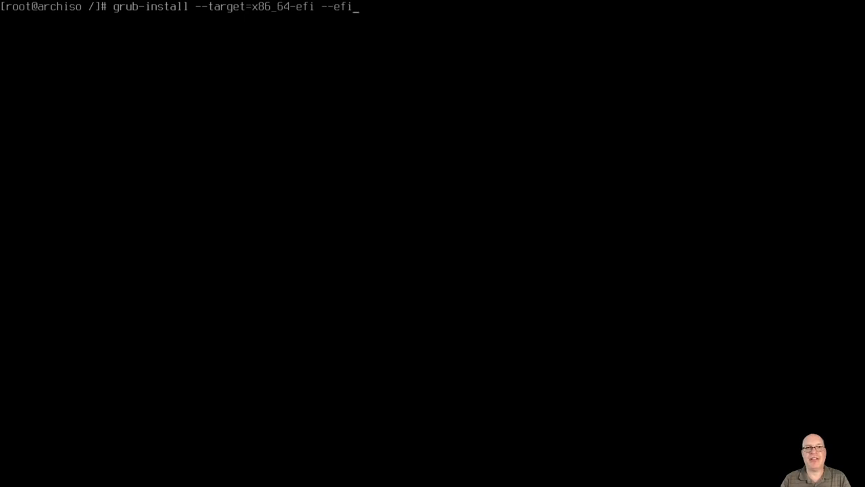
pyautogui.write('-directory')
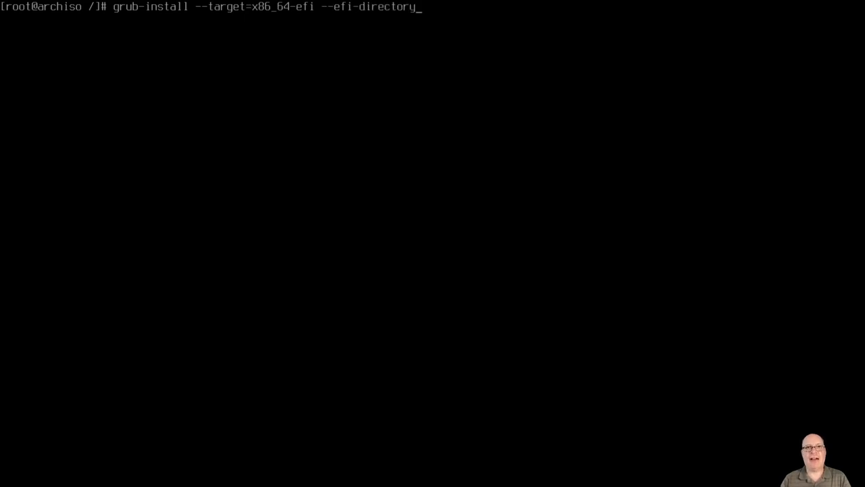
pyautogui.write('=/bo')
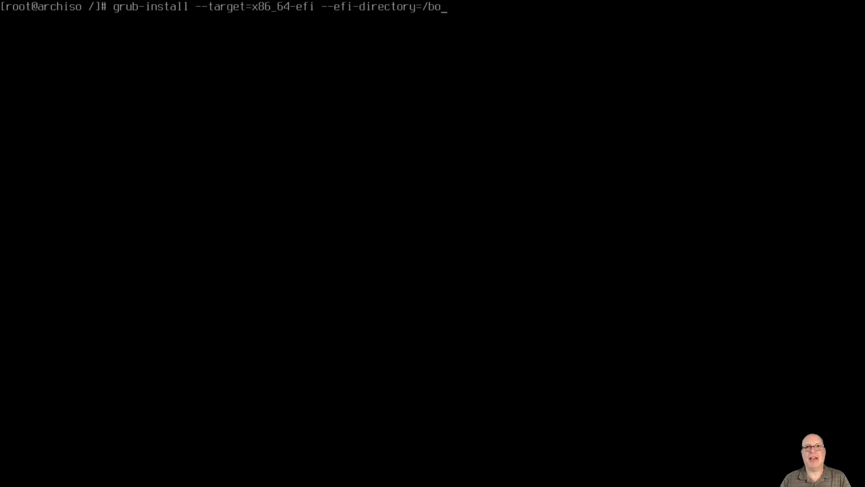
pyautogui.write('ot/efi')
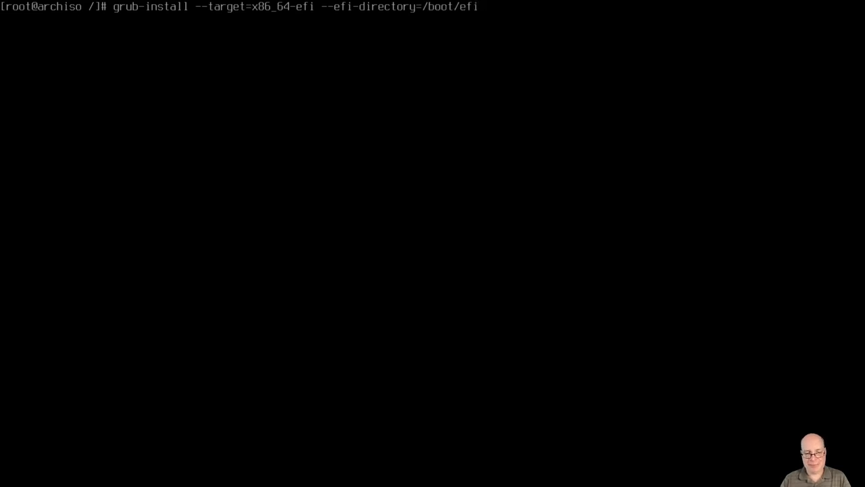
pyautogui.write('--')
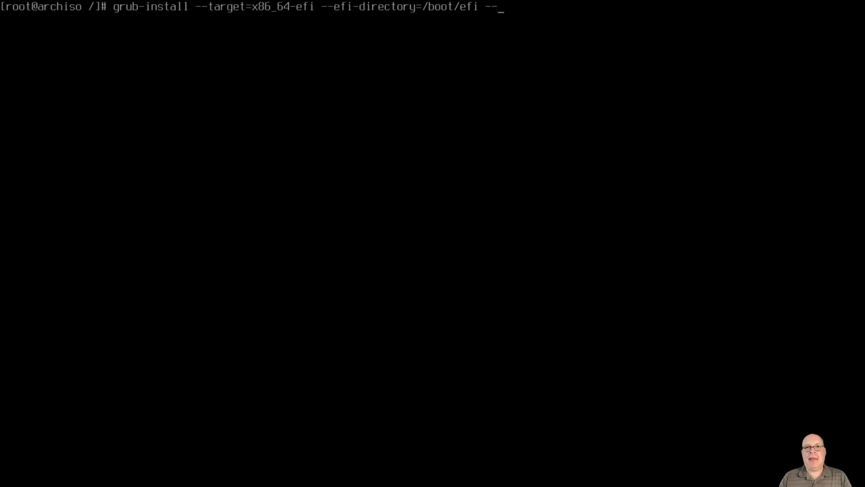
pyautogui.write('bootloader')
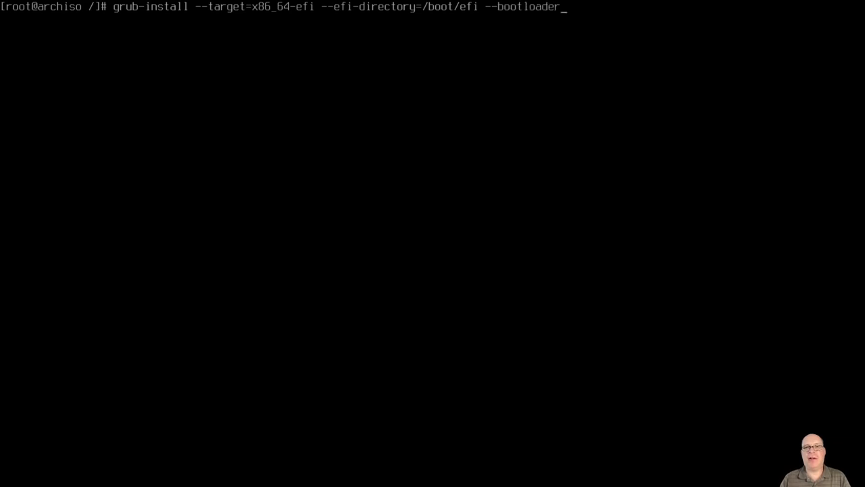
pyautogui.write('-id=')
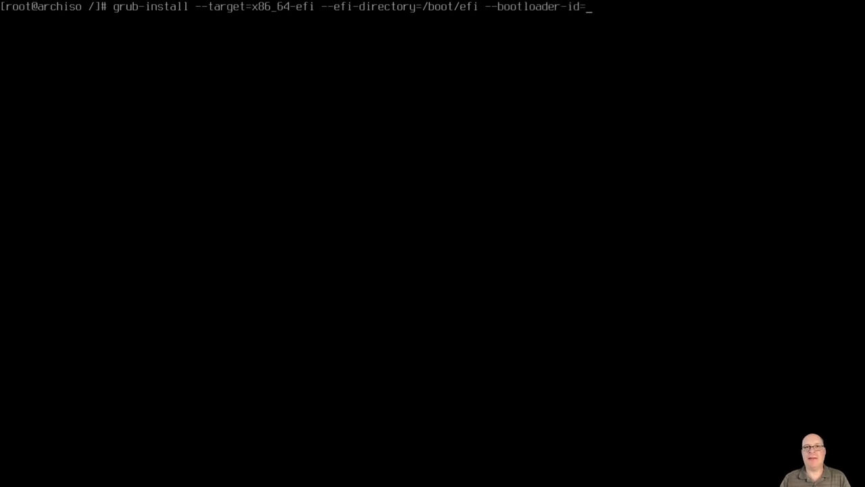
pyautogui.write('ArchLin')
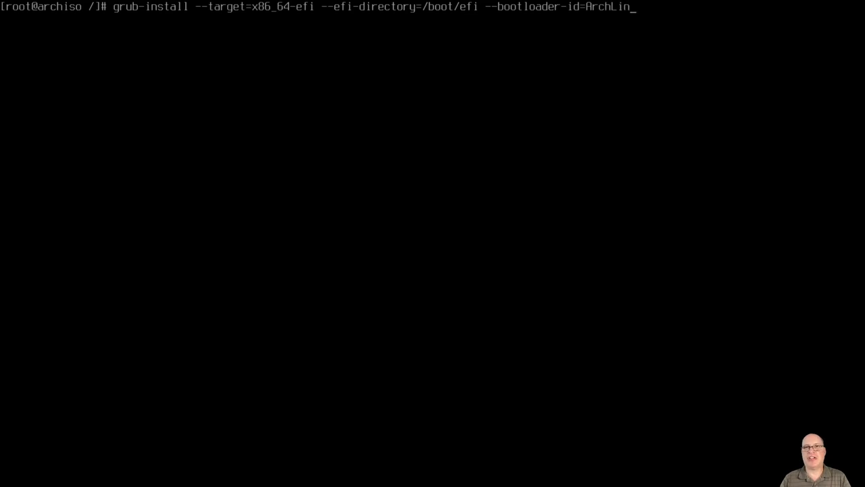
pyautogui.write('ux')
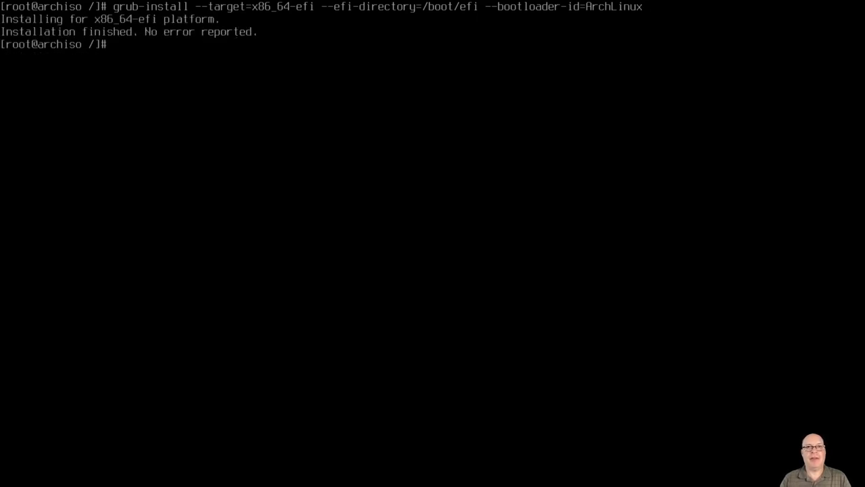
pyautogui.write('gr')
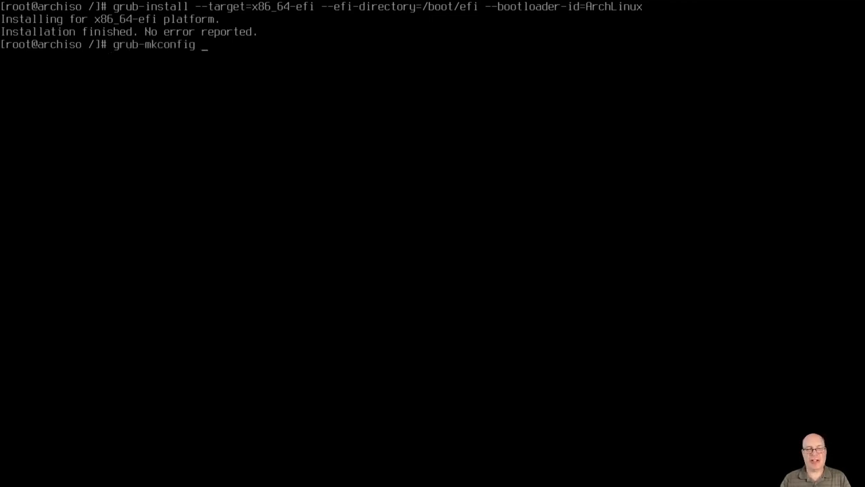
# Step: Generate the GRUB config at /boot/grub/grub.cfg with grub-mkconfig, then start nano on /etc/
pyautogui.write('-o /')
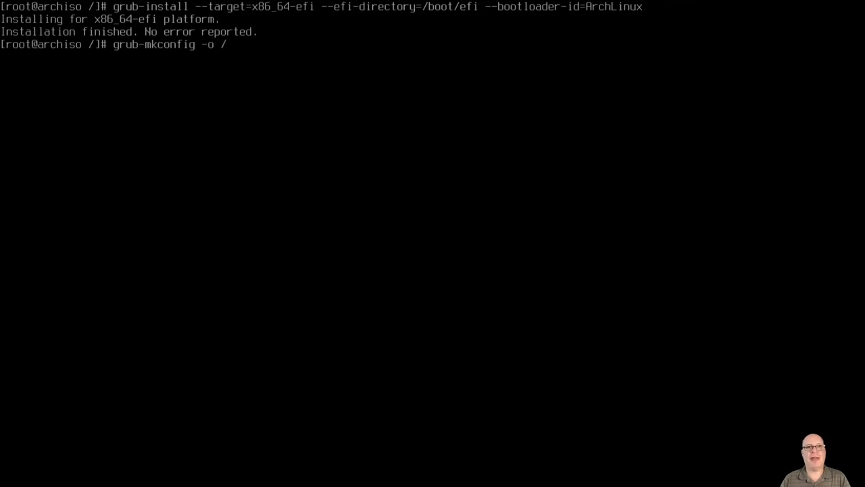
pyautogui.write('boot/grub')
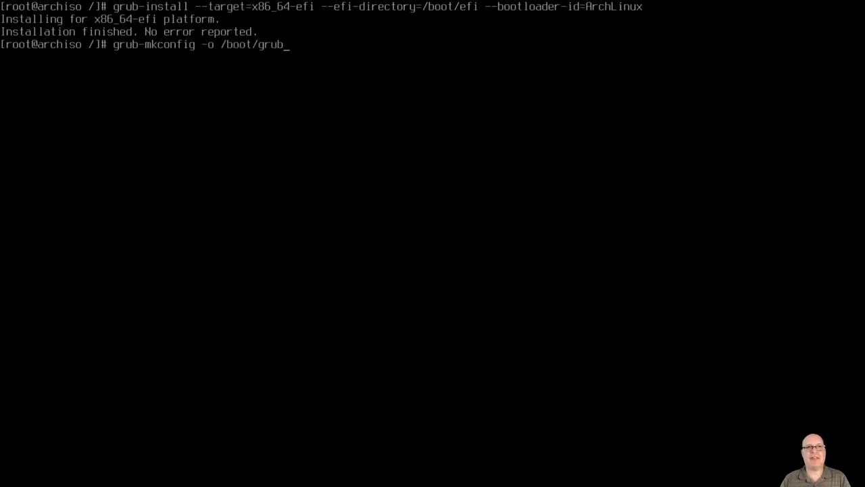
pyautogui.write('/grub.cfg')
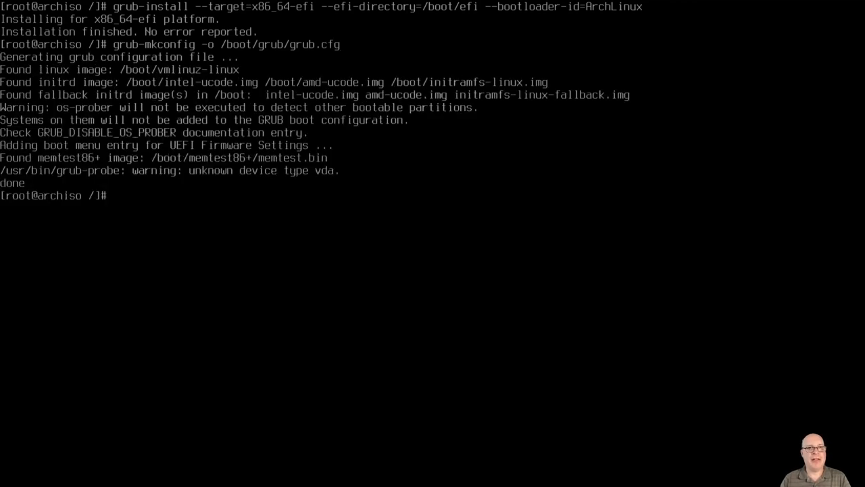
pyautogui.write('nano /etc/')
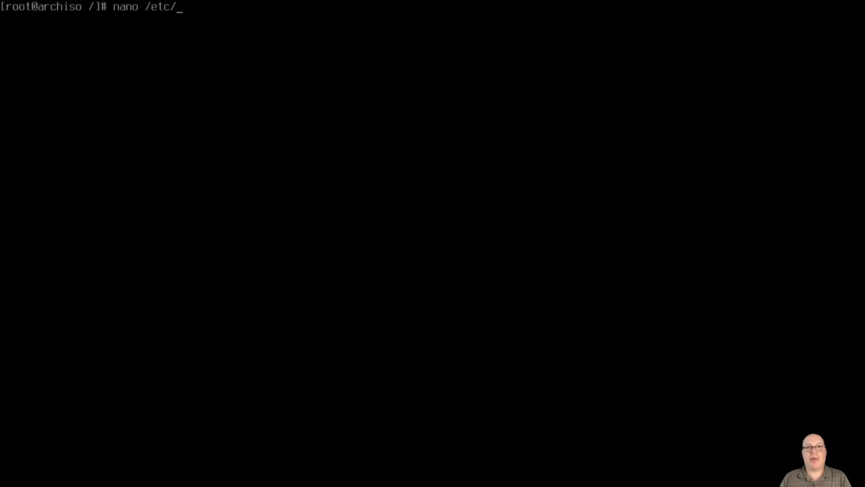
# Step: Add btrfs to BINARIES in /etc/mkinitcpio.conf and save the file from nano
pyautogui.write('mkinitcpio.')
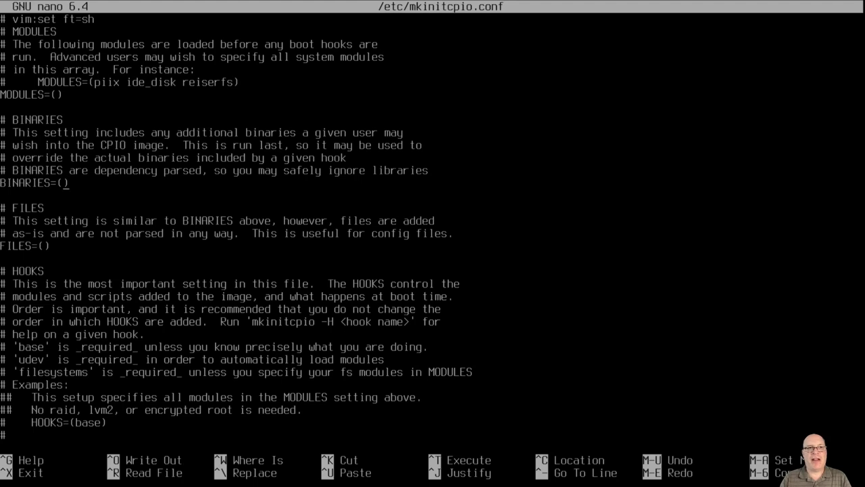
pyautogui.write('btrfs')
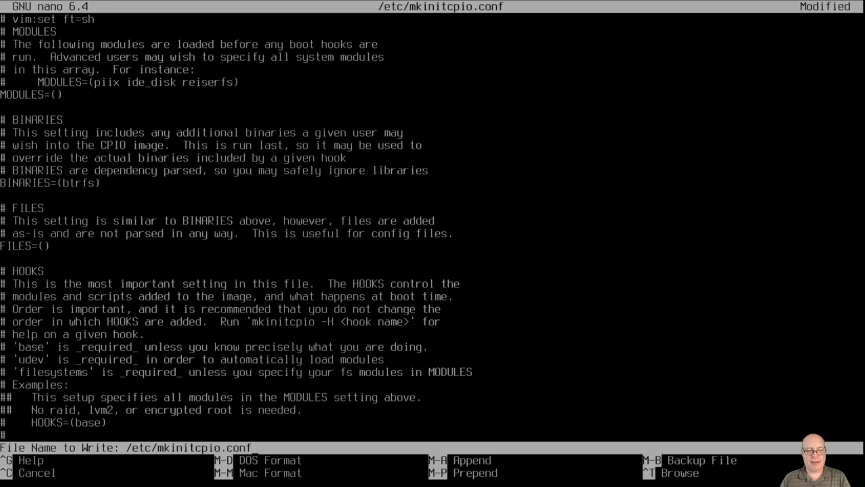
pyautogui.press('Enter')
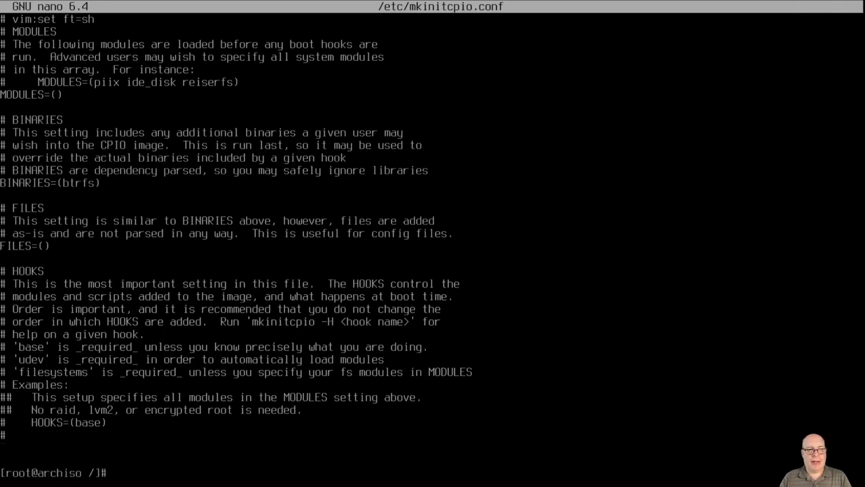
# Step: Rebuild the default and fallback initramfs images with mkinitcpio -p linux
pyautogui.write('mkini')
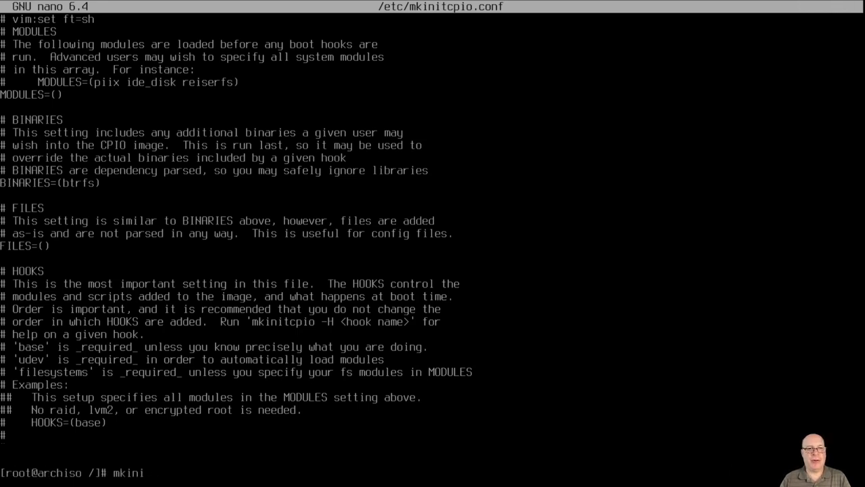
pyautogui.write('tcpio')
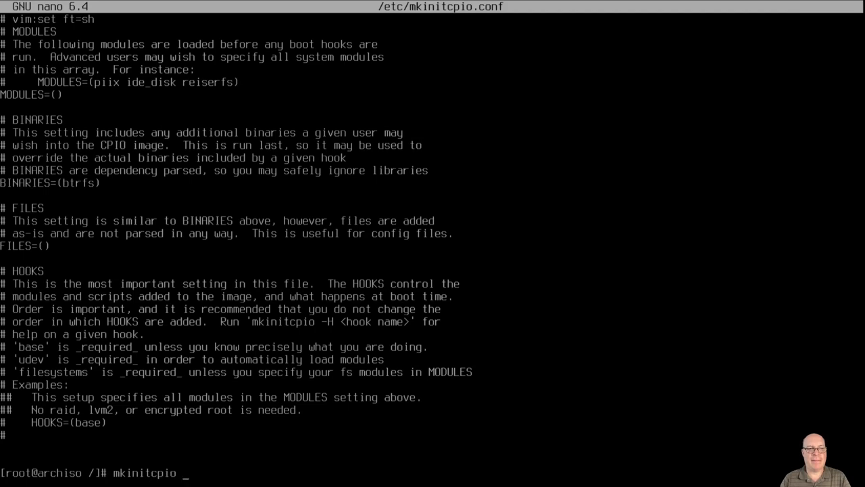
pyautogui.write('-p linux')
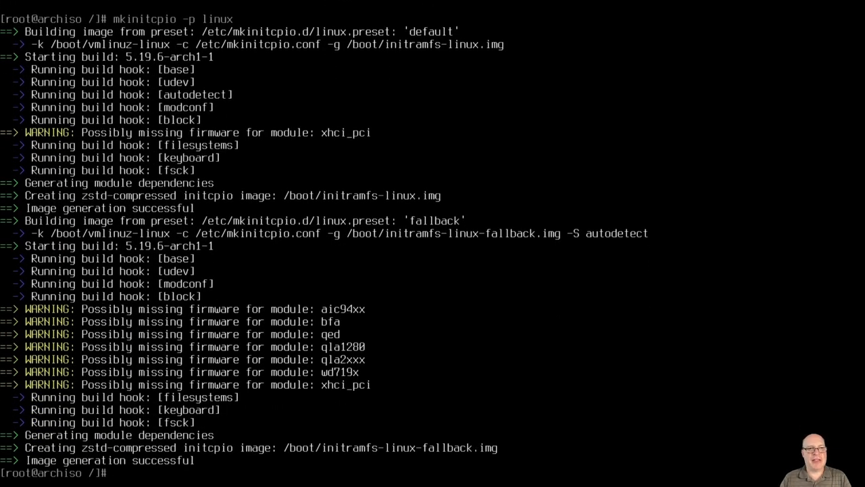
pyautogui.write('systemctl')
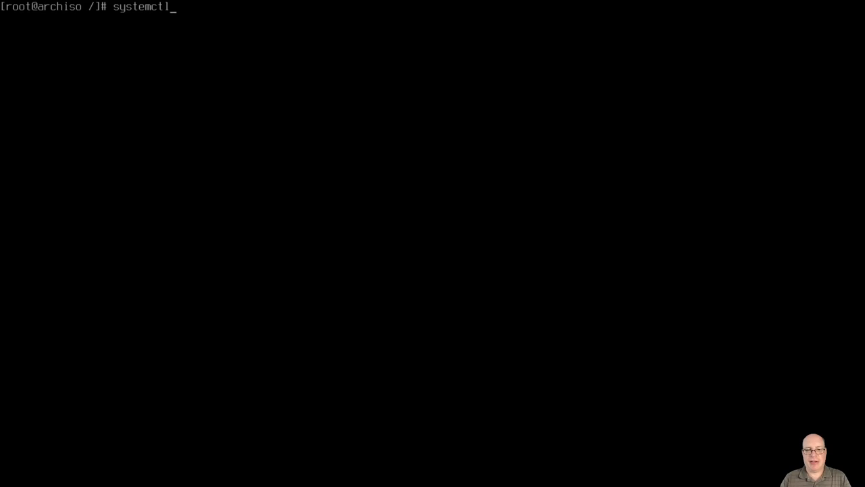
# Step: Enable the avahi-daemon and bluetooth services with systemctl enable
pyautogui.write('enable')
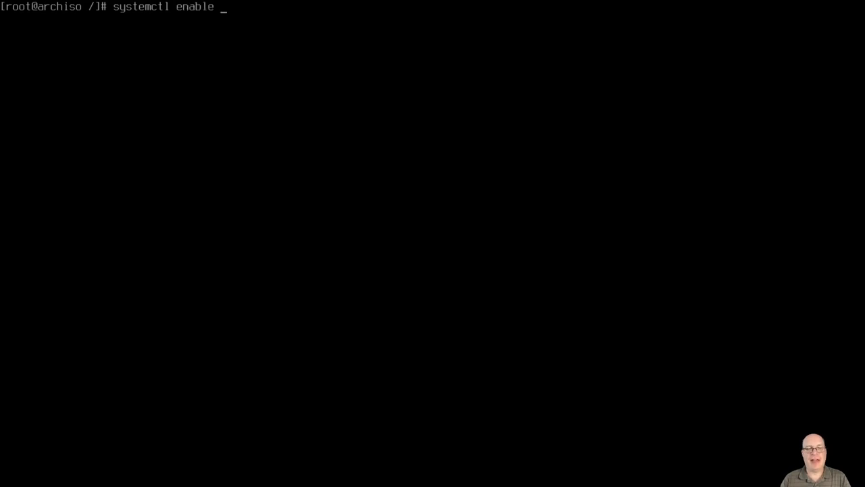
pyautogui.write('avahi-')
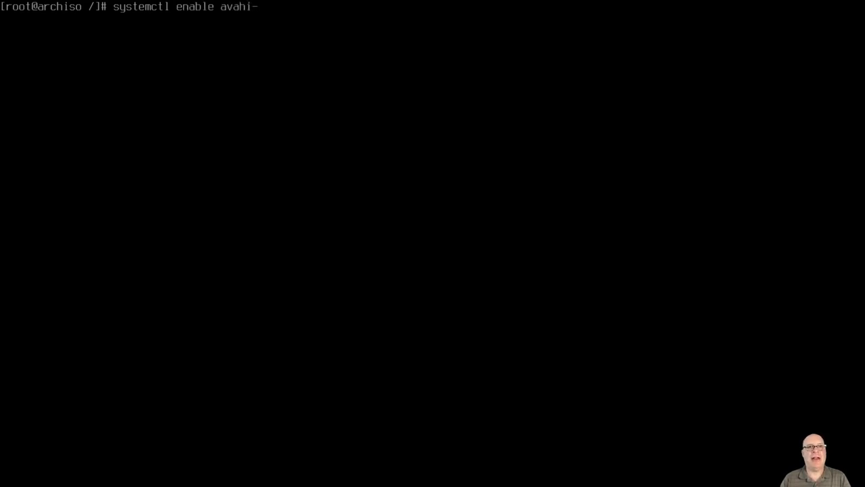
pyautogui.write('daemon')
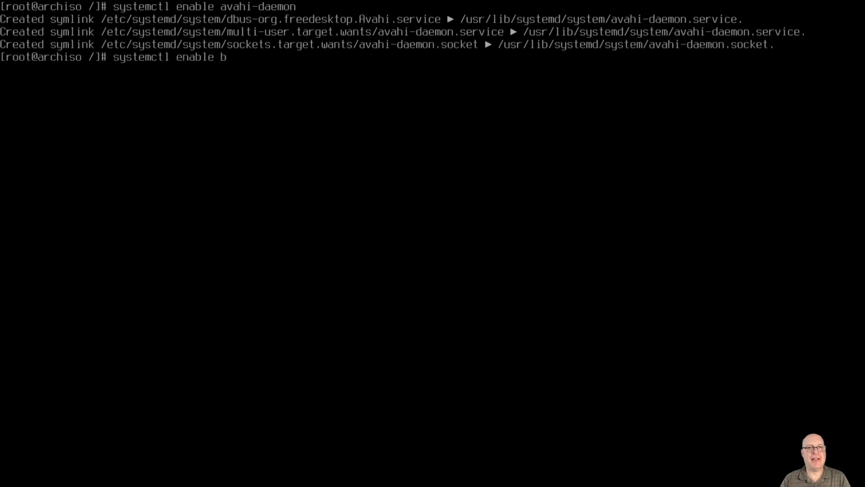
pyautogui.write('luetoo')
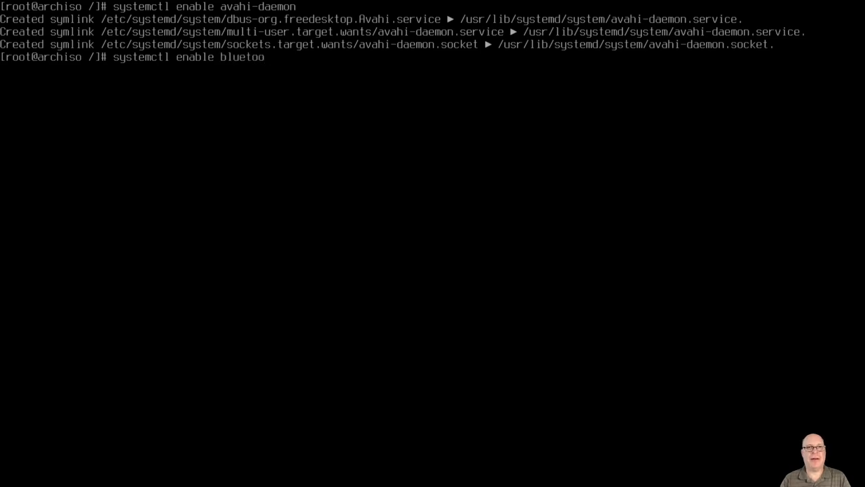
pyautogui.write('th.service')
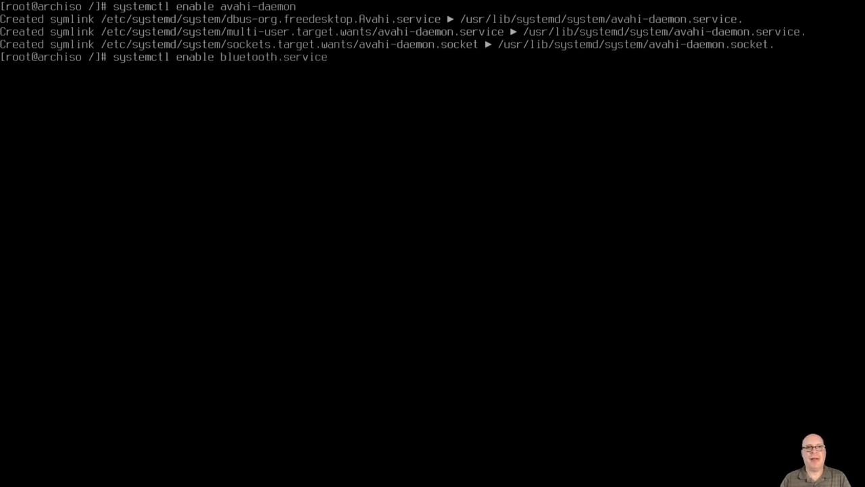
pyautogui.press('Return')
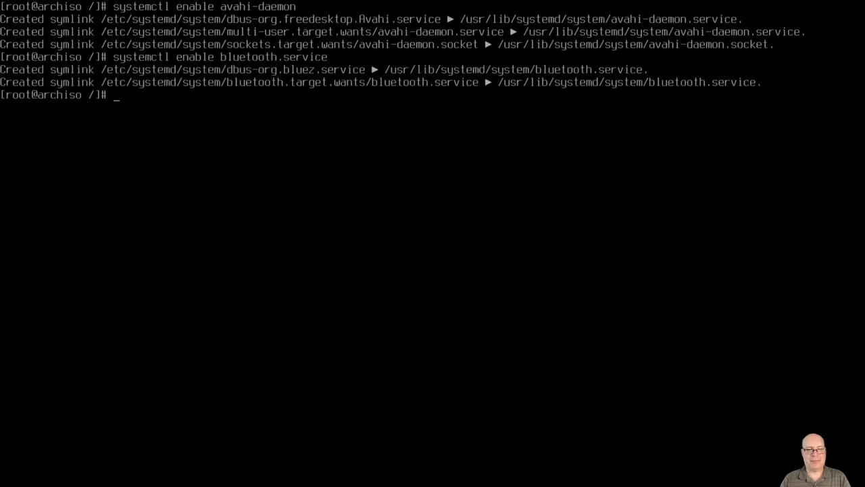
pyautogui.write('systemctl enable bluet.service')
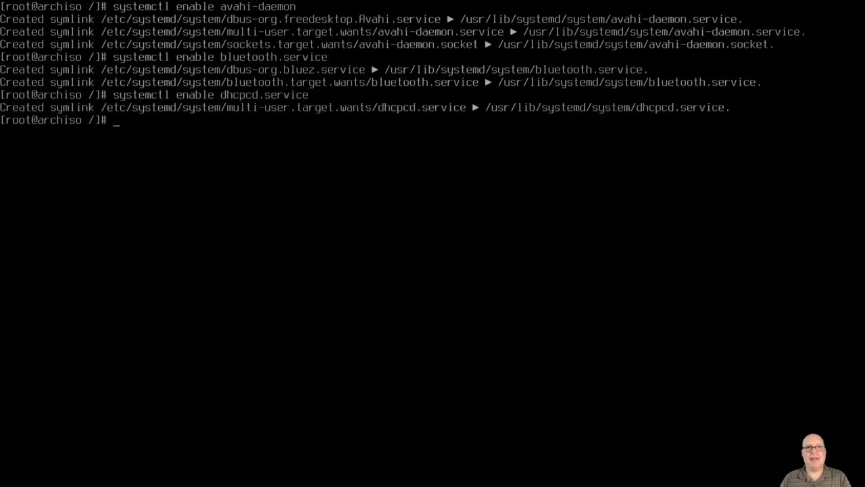
# Step: Enable dhcpcd, cups, firewalld and the fstrim.timer
pyautogui.write('systemctl enable dhcpcd.service')
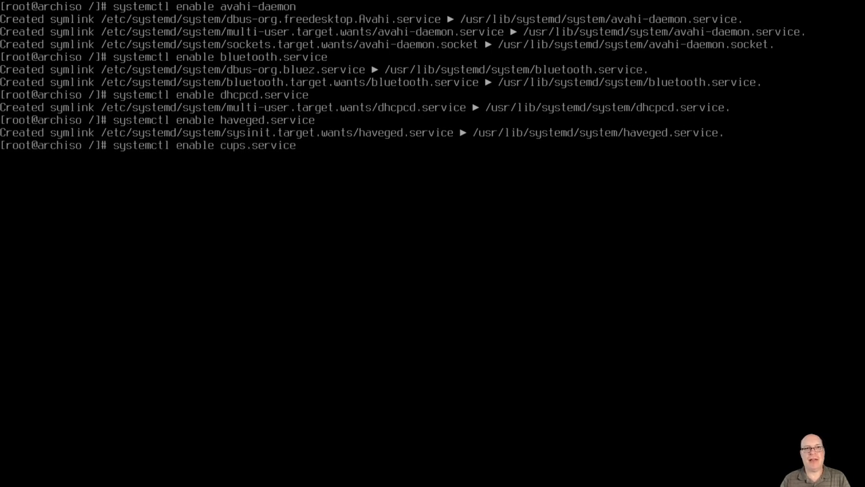
pyautogui.press('Return')
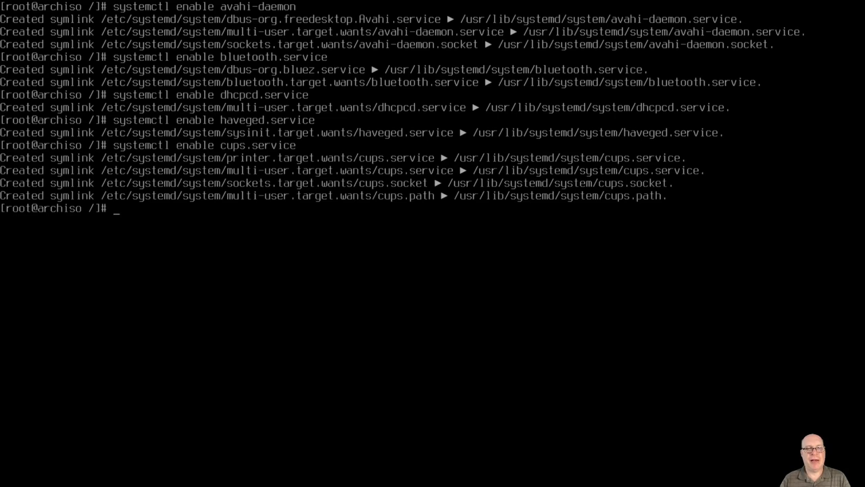
pyautogui.write('systemctl enable cups.service')
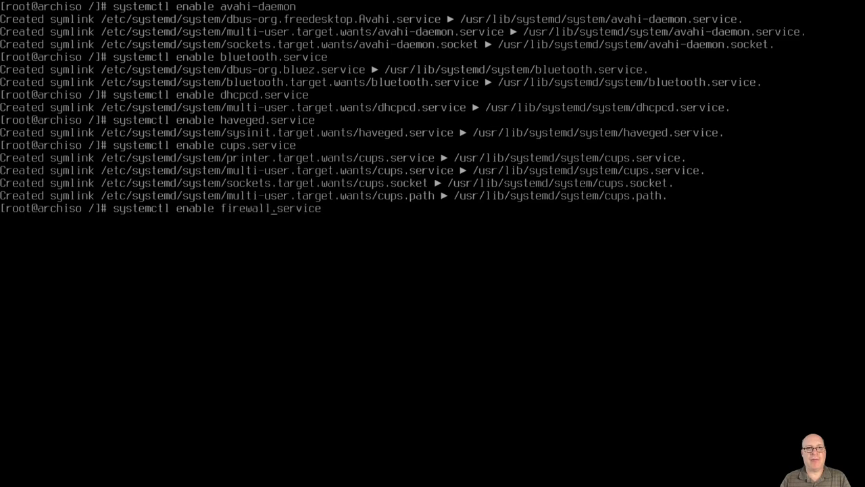
pyautogui.write('d')
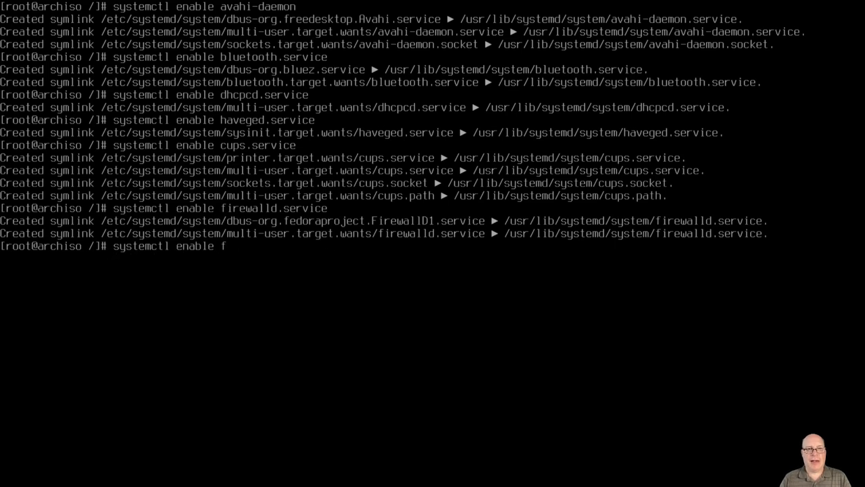
pyautogui.write('strim.')
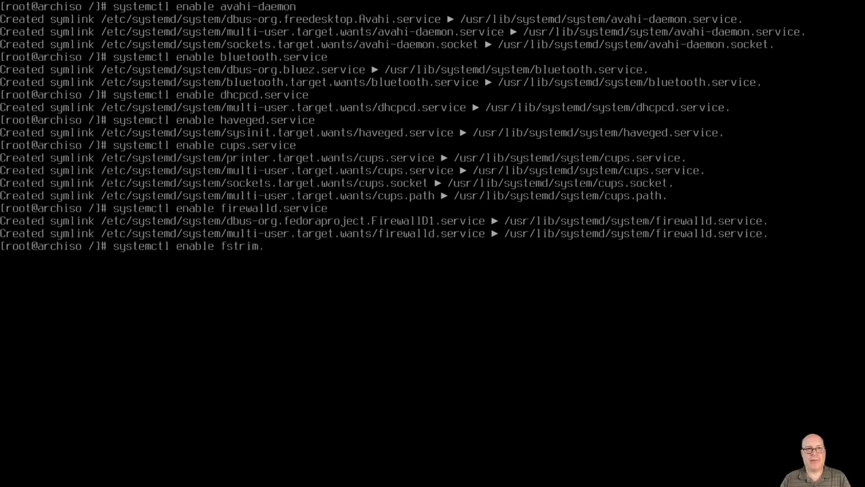
pyautogui.write('.timer')
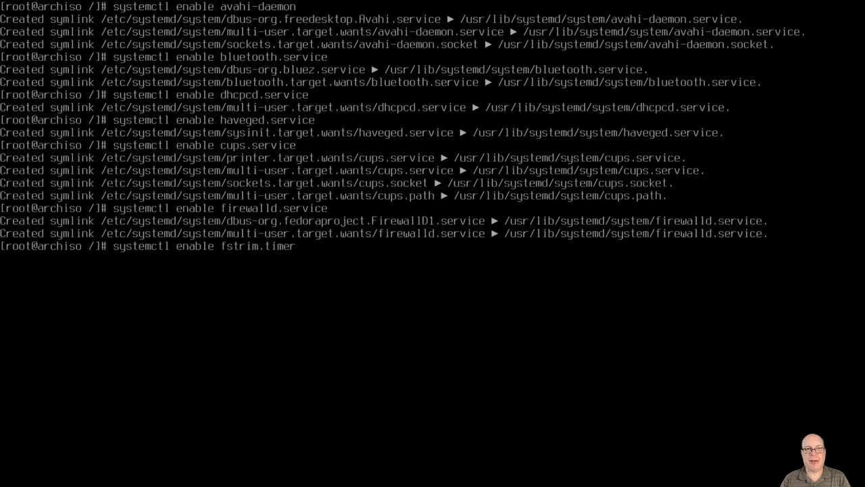
pyautogui.press('Return')
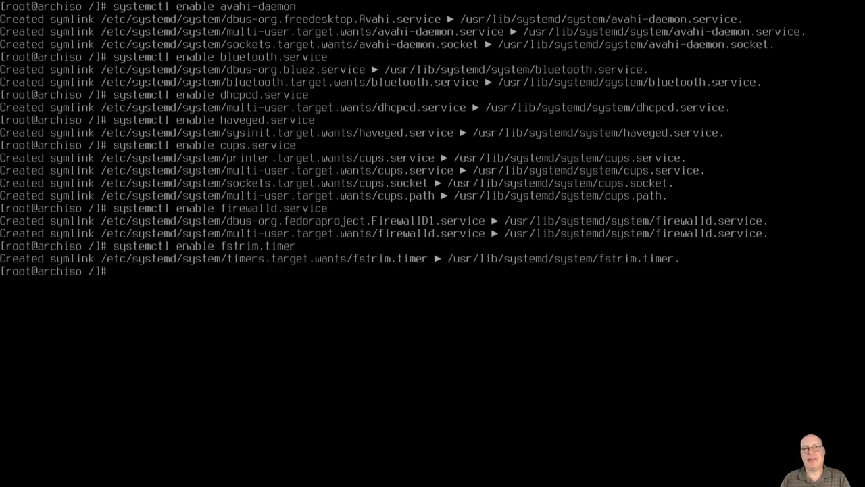
pyautogui.write('systemctl enable fstrim.timer')
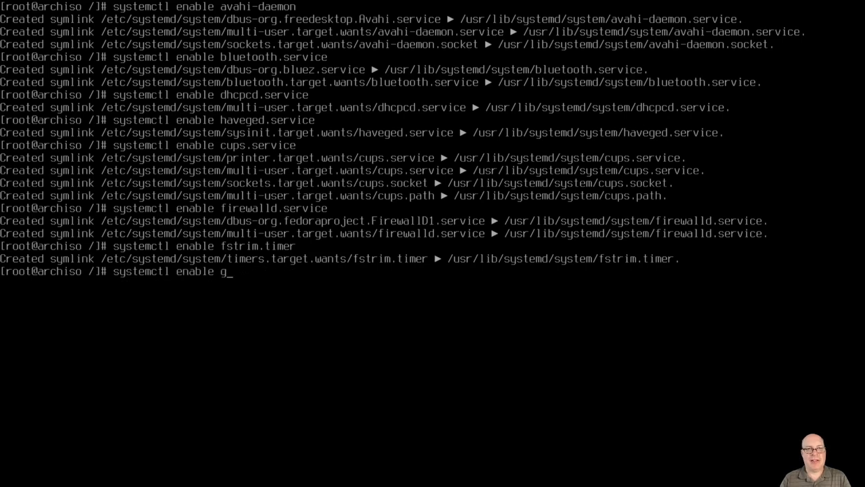
# Step: Enable the gdm and NetworkManager services at boot
pyautogui.write('dm.service')
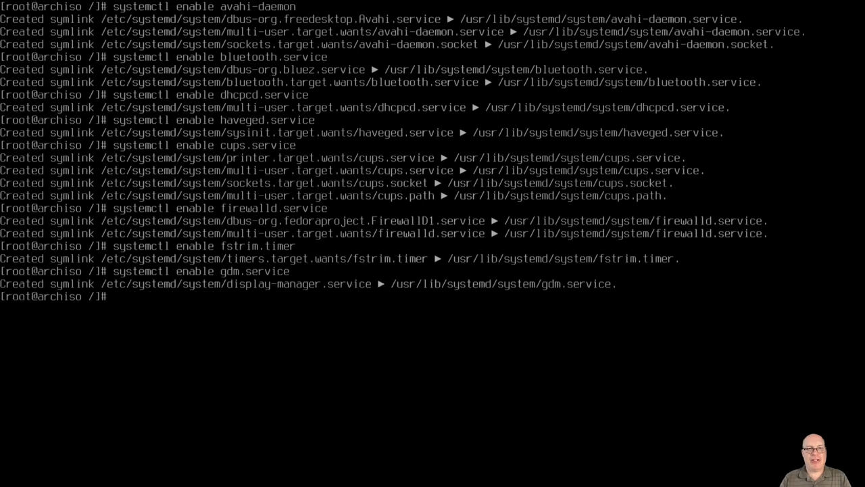
pyautogui.write('systemctl enable')
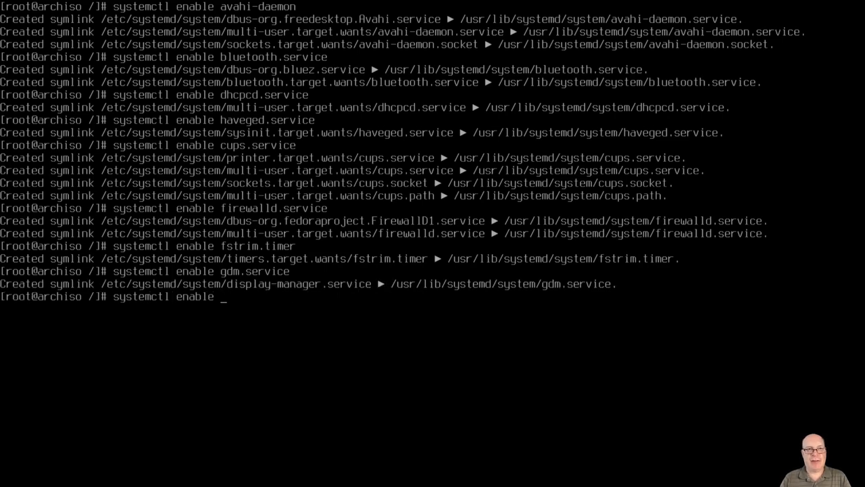
pyautogui.write('NetworkM')
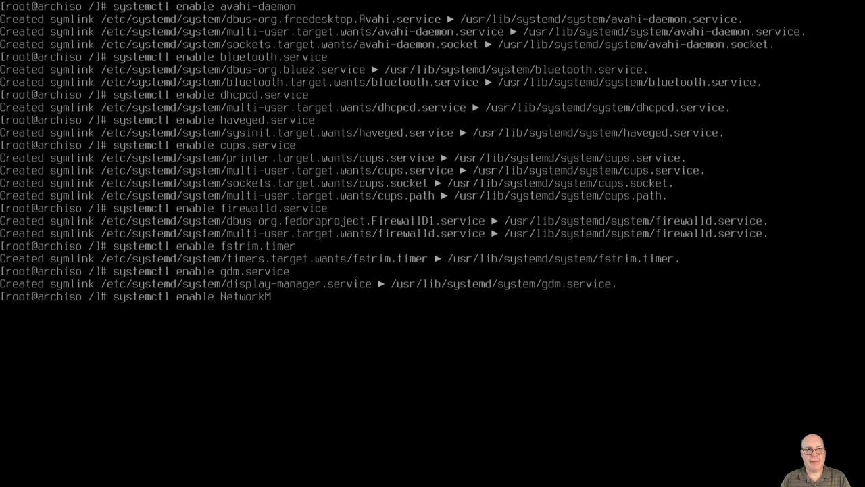
pyautogui.write('anager')
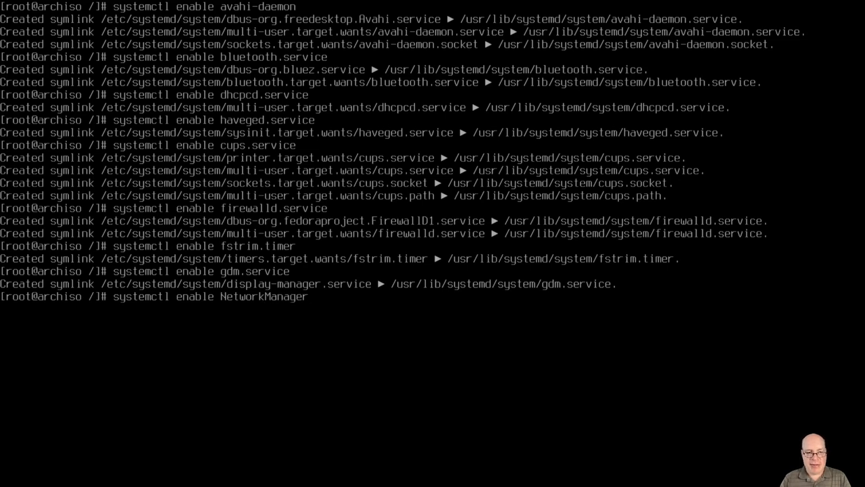
pyautogui.press('Return')
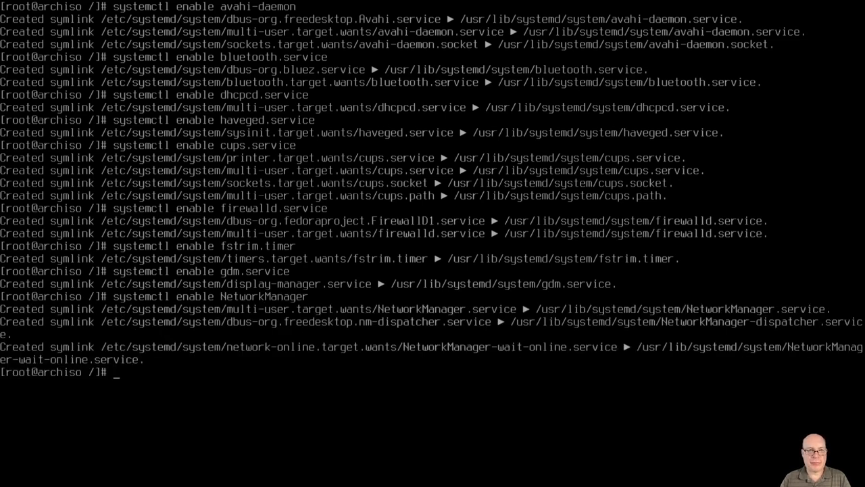
# Step: Enable plocate-updatedb.timer, sshd and upower, then exit the chroot
pyautogui.write('systemctl enable')
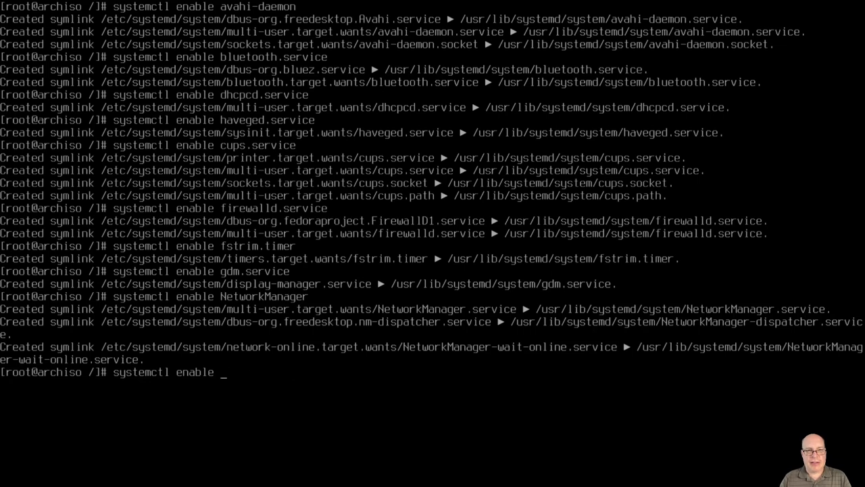
pyautogui.write('plocat')
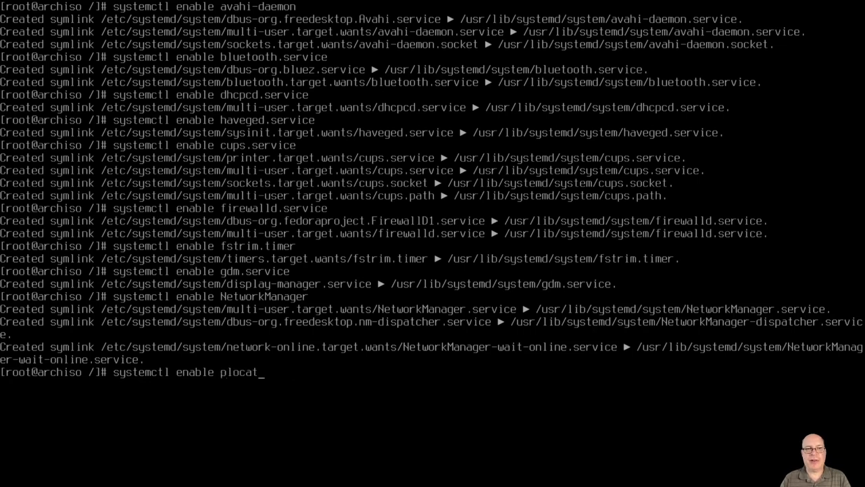
pyautogui.write('-')
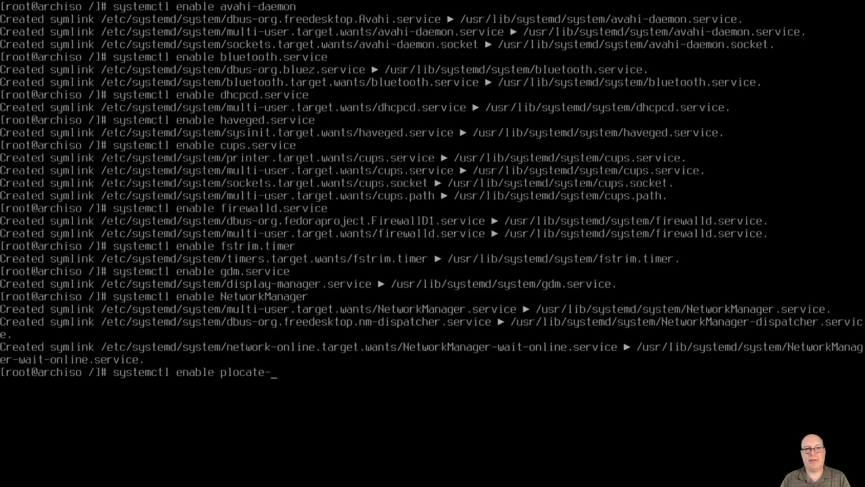
pyautogui.write('updatedb')
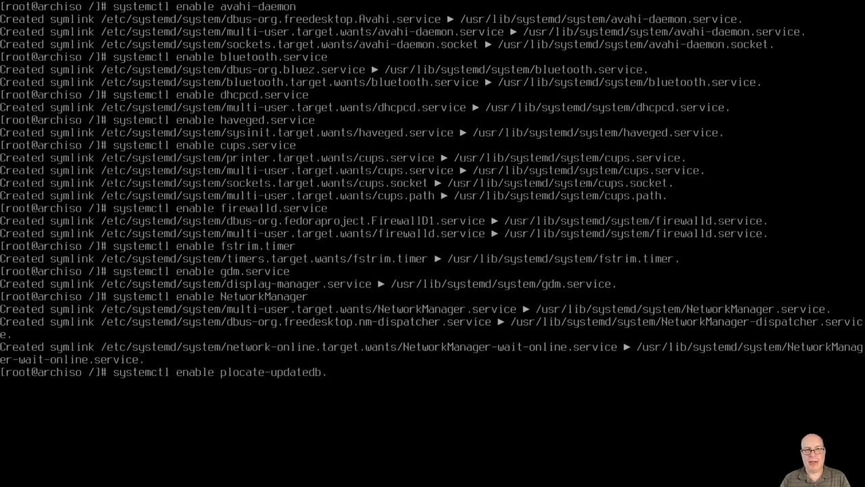
pyautogui.write('.timer')
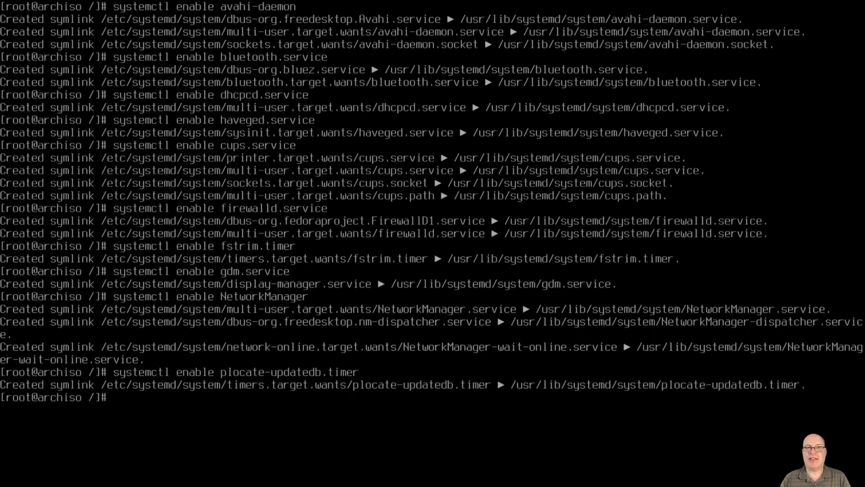
pyautogui.write('systemctl enable pl')
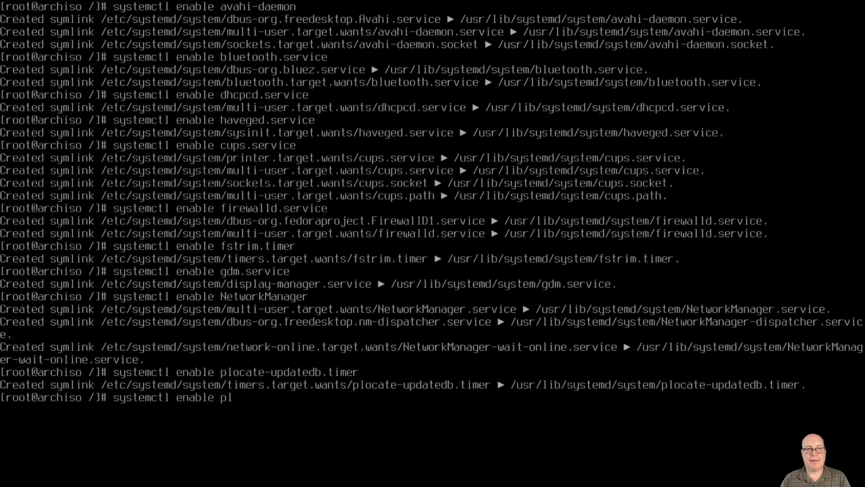
pyautogui.write('sshd')
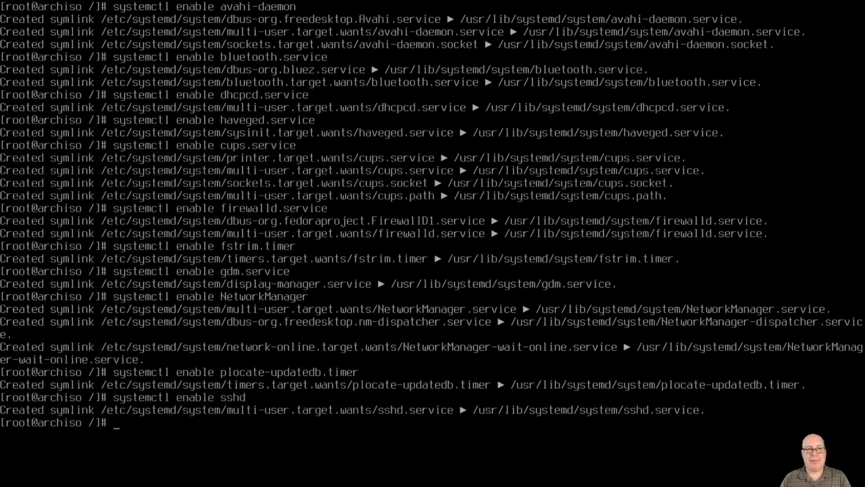
pyautogui.write('systemctl enable')
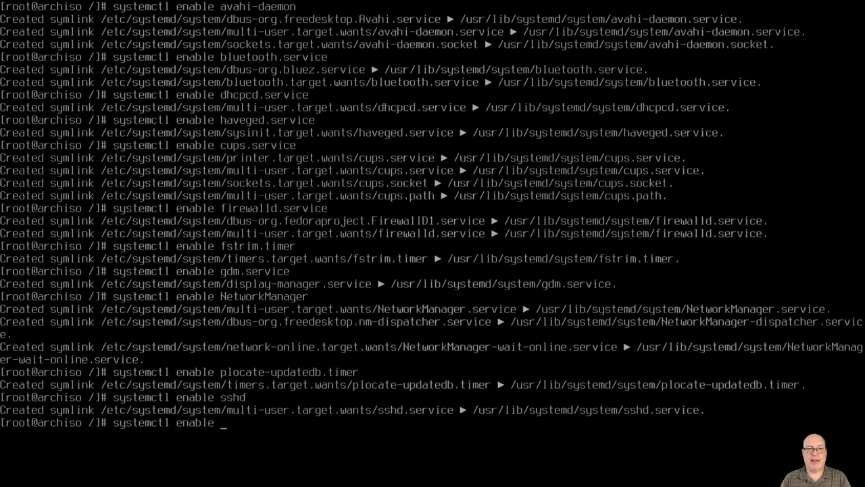
pyautogui.write('upower')
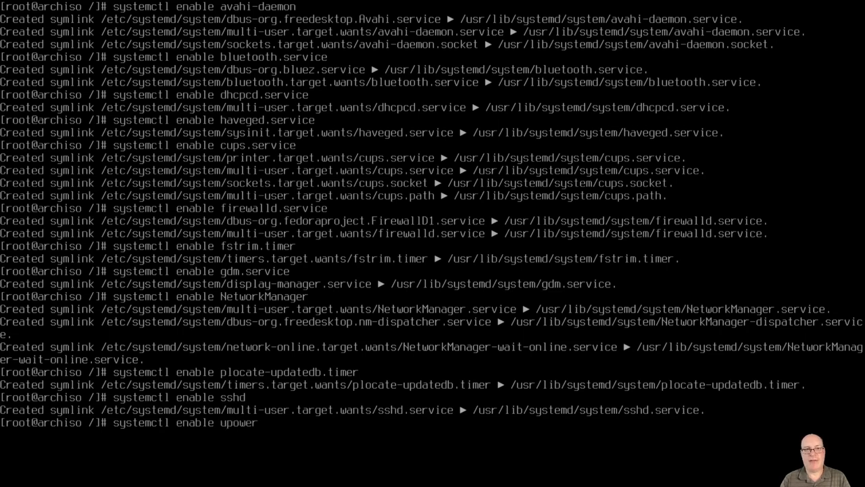
pyautogui.press('Return')
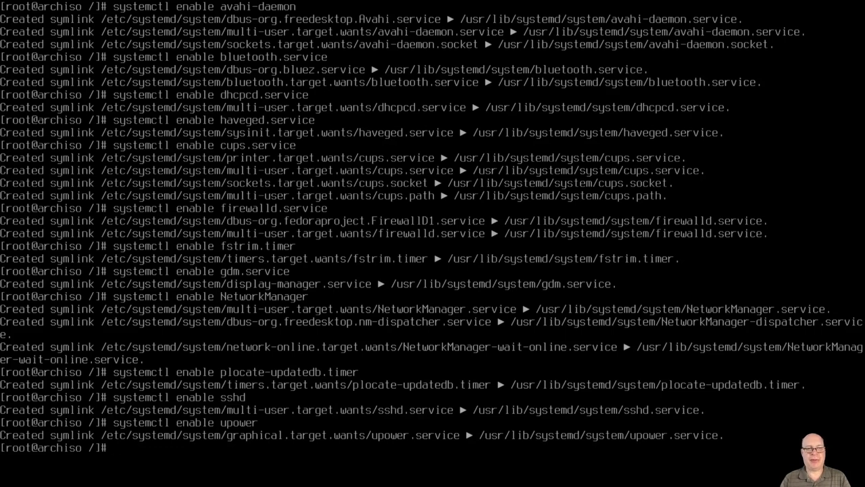
pyautogui.write('exit')
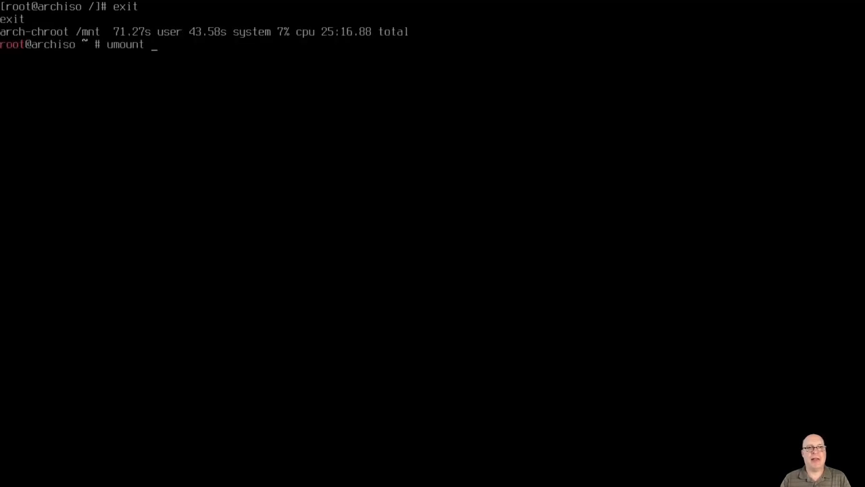
# Step: Unmount all mounted file systems with umount -a
pyautogui.write('-a')
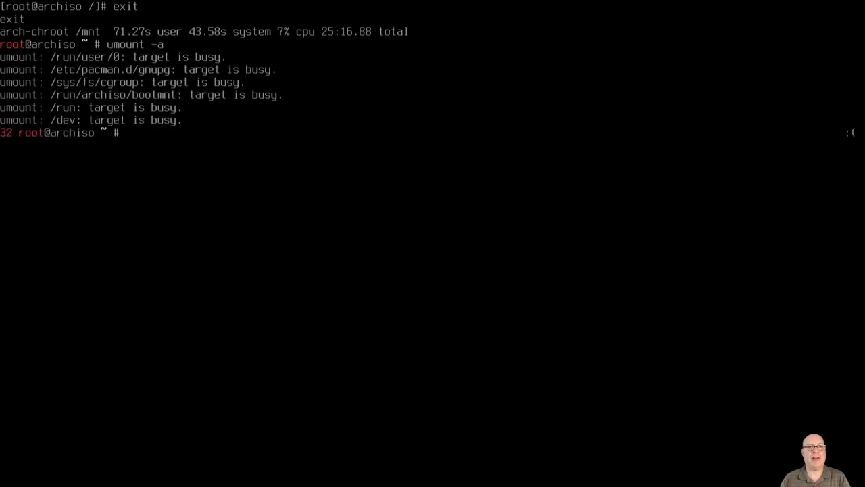
pyautogui.press('Return')
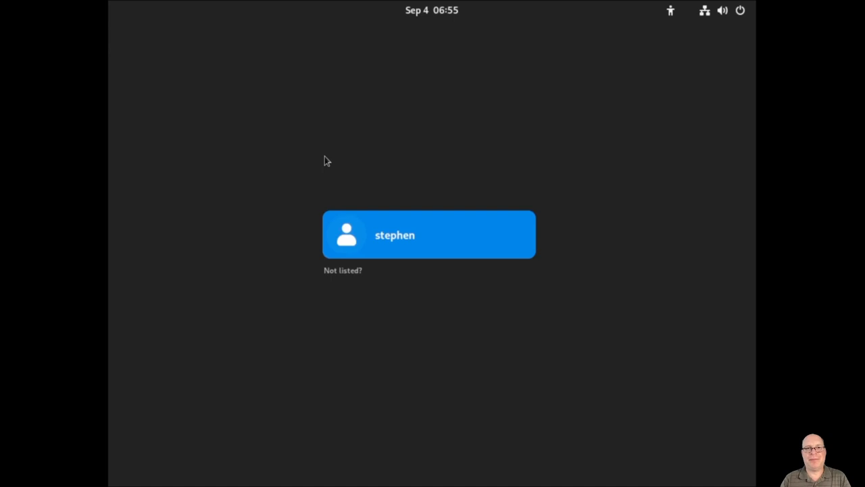
# Step: Log in as stephen with the standard GNOME session by entering the password
pyautogui.click(428, 234)
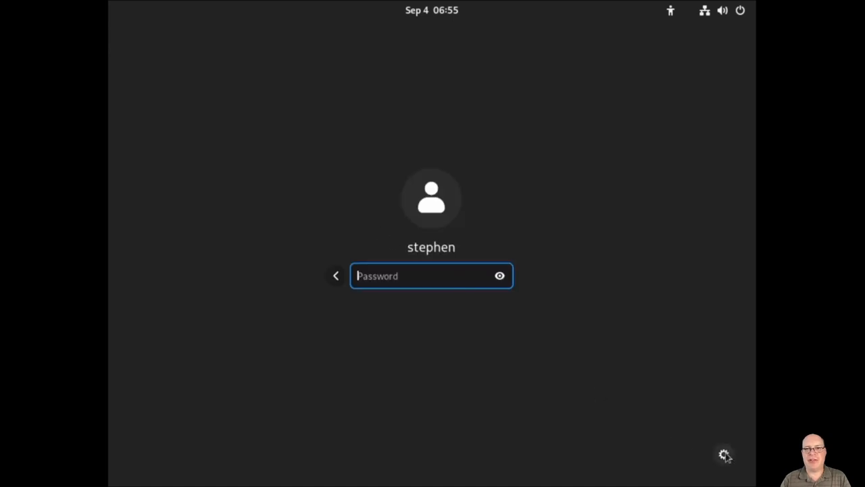
pyautogui.click(723, 454)
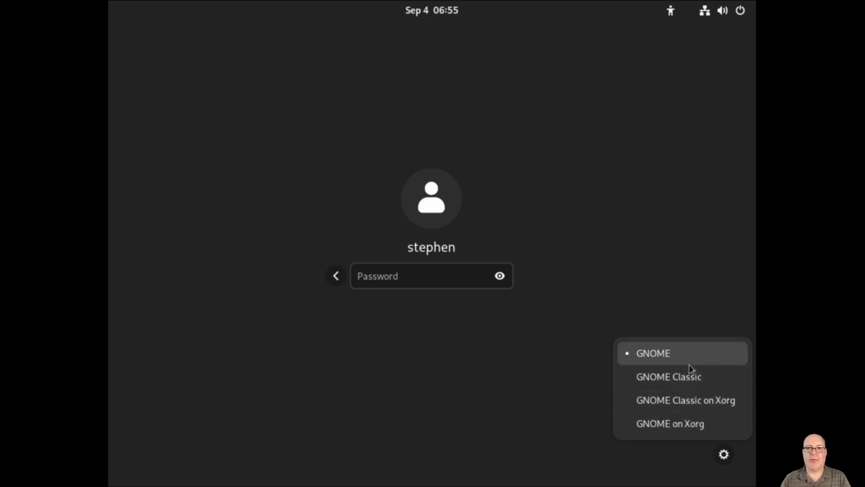
pyautogui.click(418, 276)
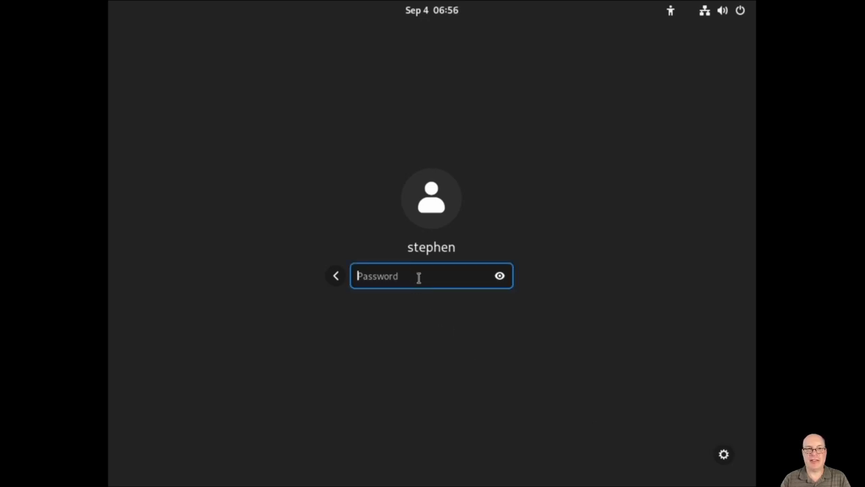
pyautogui.write('password')
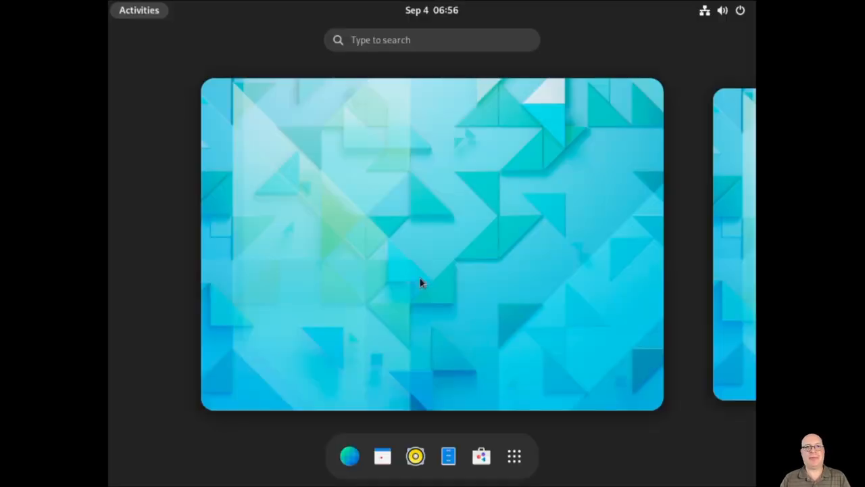
# Step: Launch Settings from Activities and switch Appearance style to Dark, browsing the backgrounds
pyautogui.write('setting')
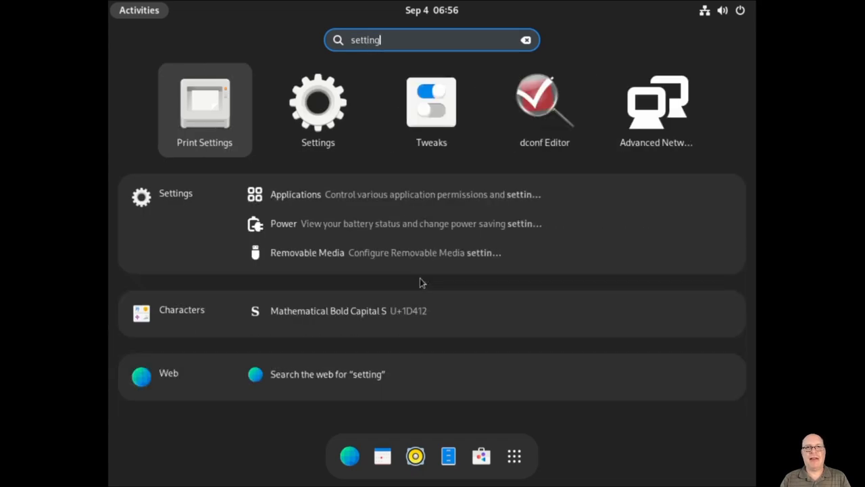
pyautogui.click(318, 102)
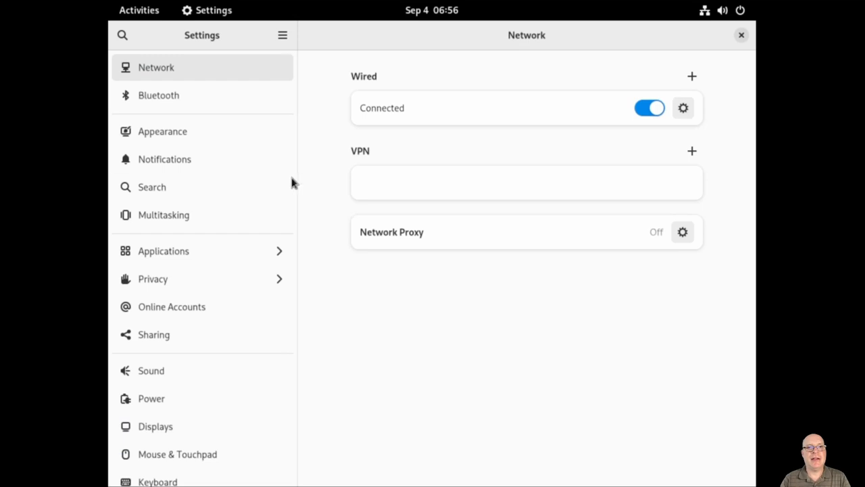
pyautogui.moveTo(203, 160)
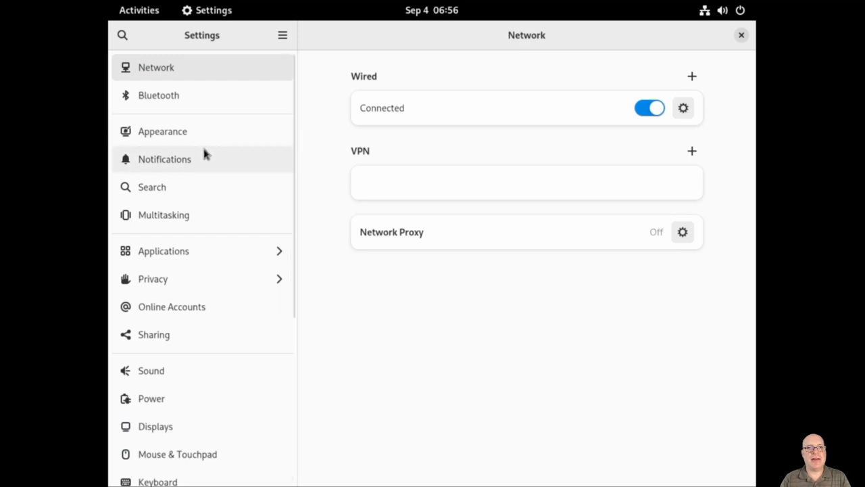
pyautogui.click(163, 131)
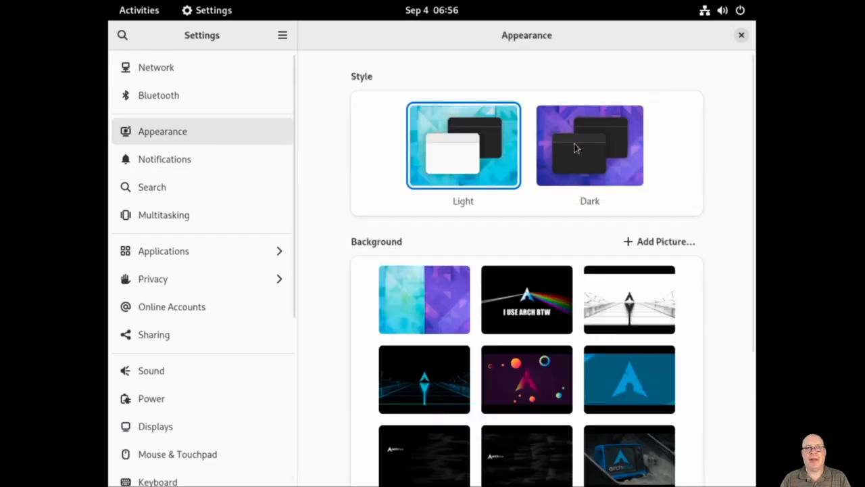
pyautogui.click(589, 144)
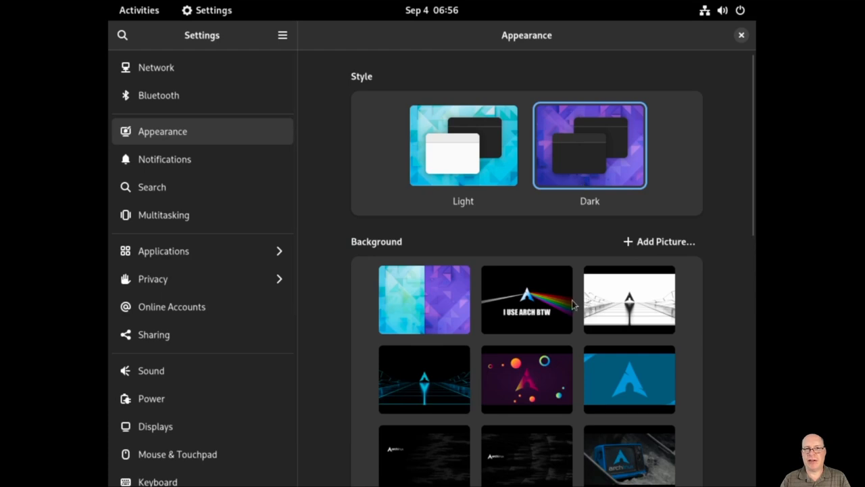
pyautogui.scroll(-3)
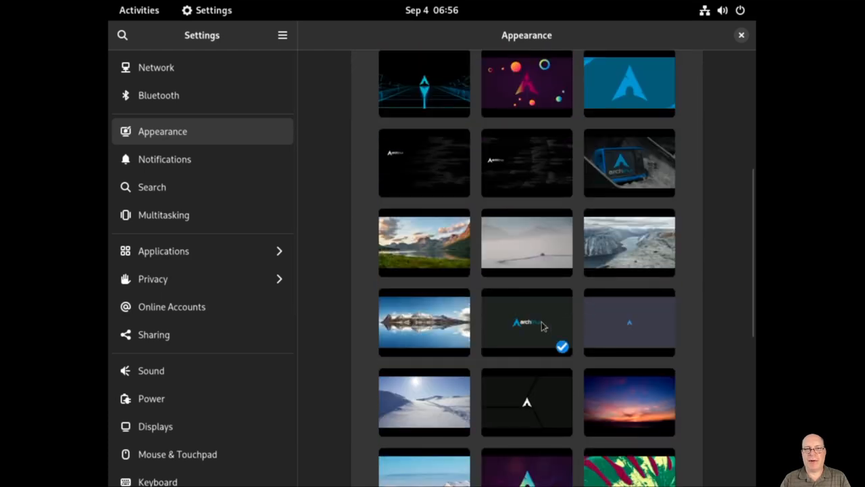
pyautogui.moveTo(603, 289)
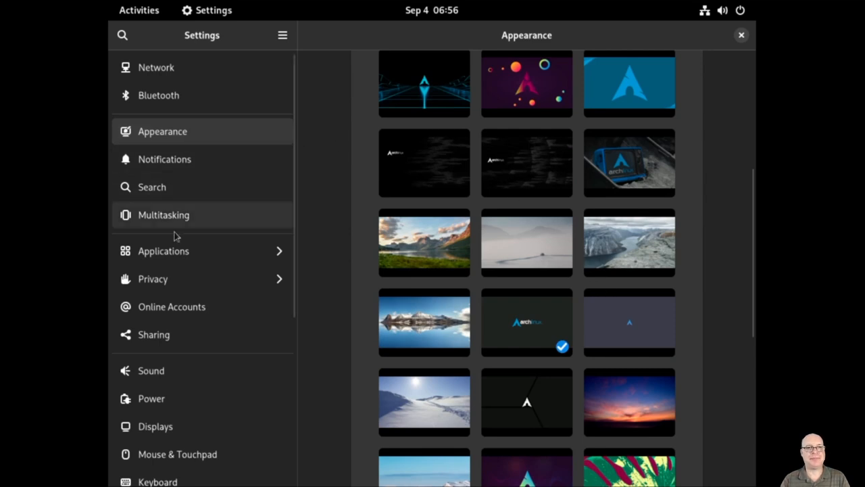
pyautogui.moveTo(176, 379)
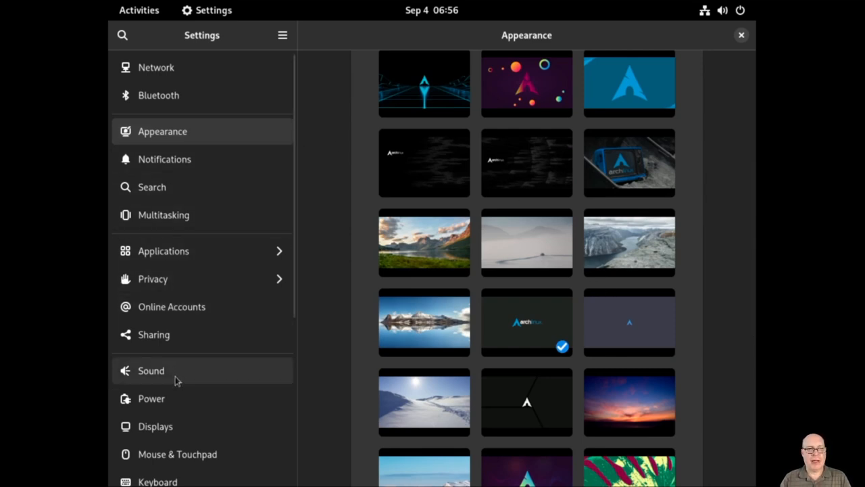
# Step: Turn off Automatic Suspend when idle on the Power page, then go to Displays
pyautogui.click(151, 398)
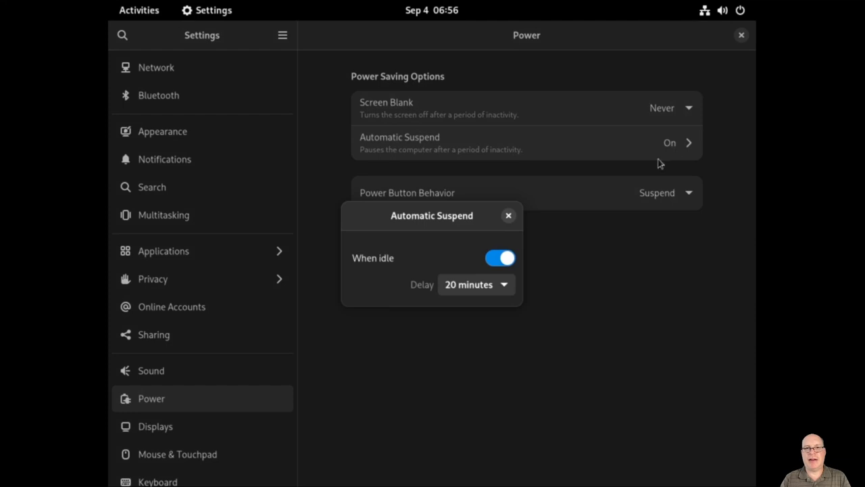
pyautogui.click(499, 257)
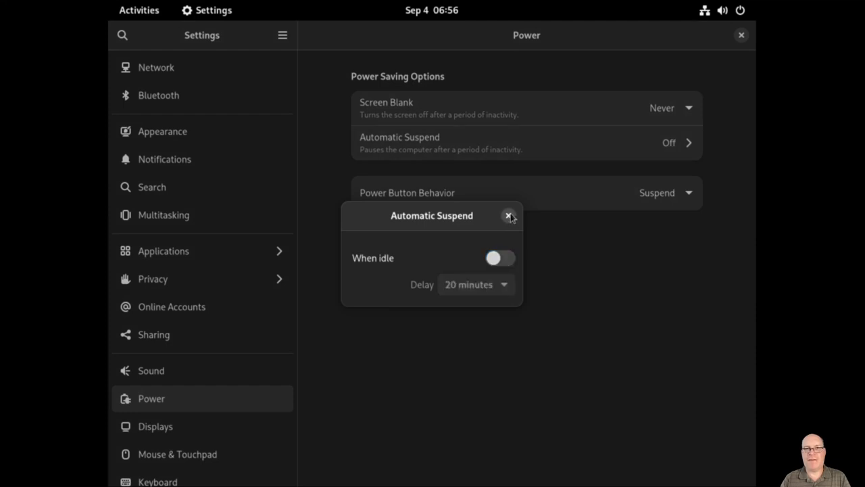
pyautogui.click(508, 217)
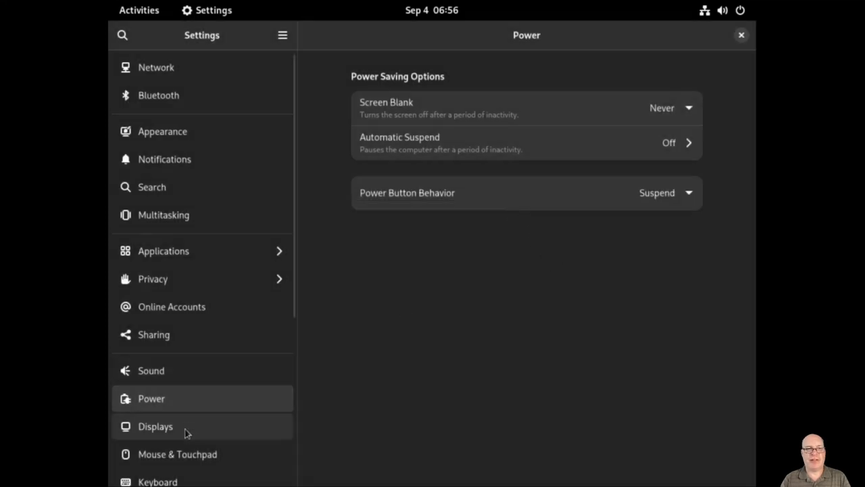
pyautogui.click(155, 425)
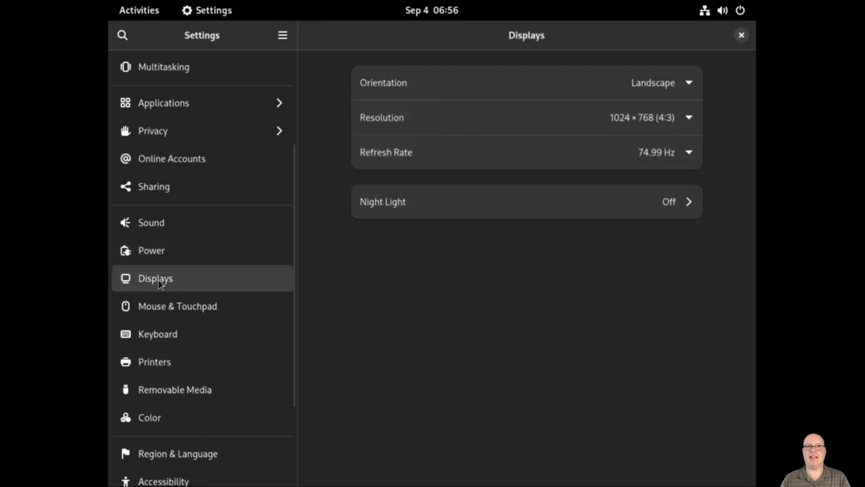
# Step: Set the display resolution to 1920 × 1080 (16:9) and apply it
pyautogui.click(690, 116)
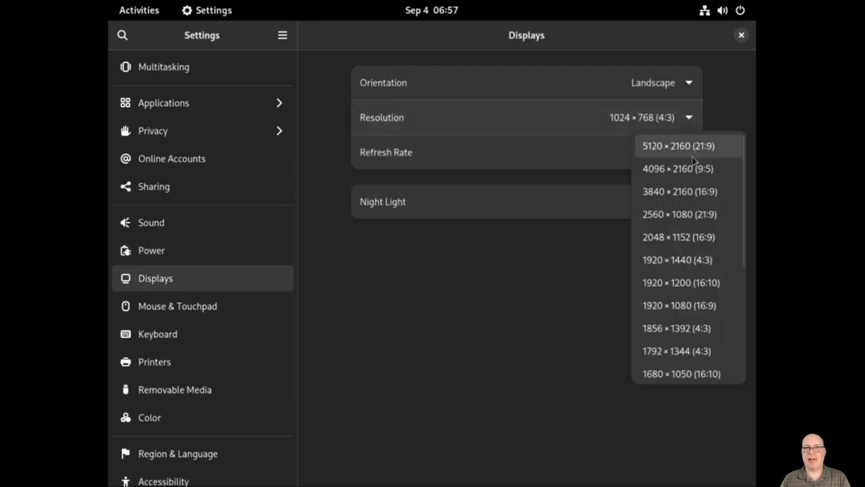
pyautogui.click(676, 305)
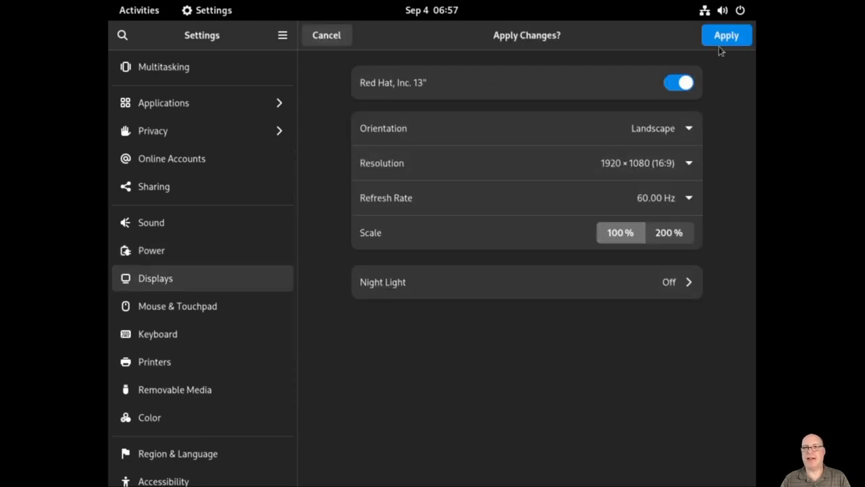
pyautogui.click(728, 35)
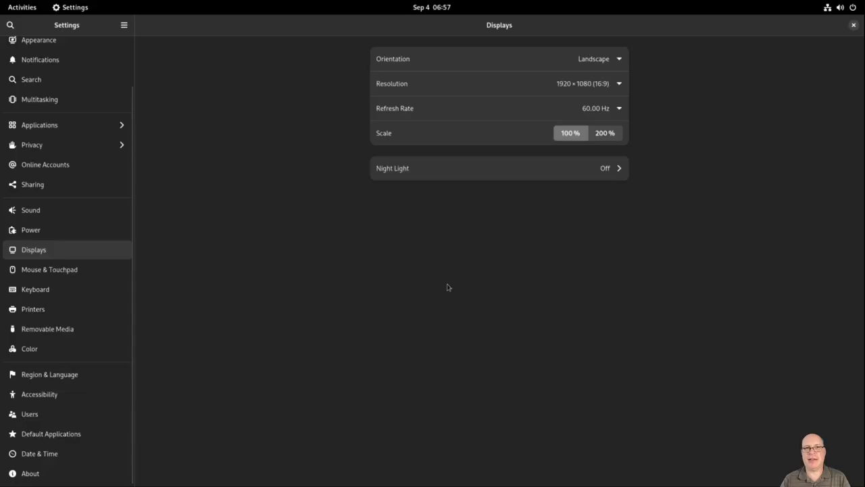
pyautogui.moveTo(98, 319)
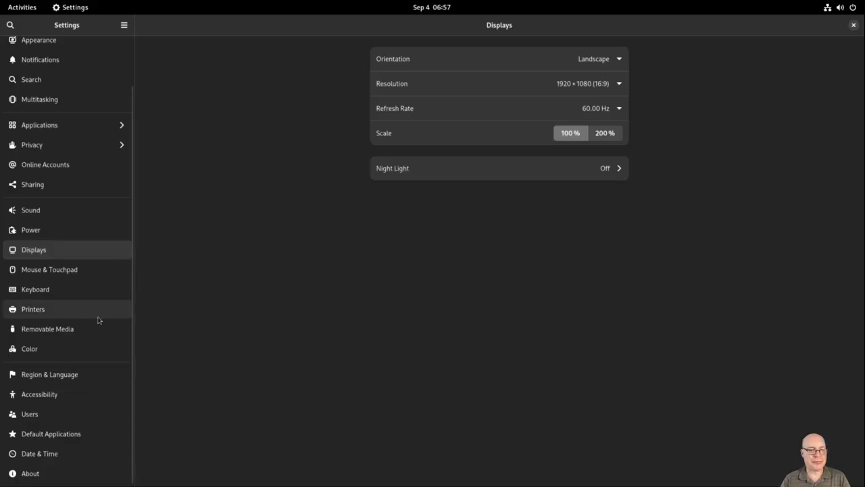
# Step: Turn on Large Text in the Accessibility settings
pyautogui.click(39, 394)
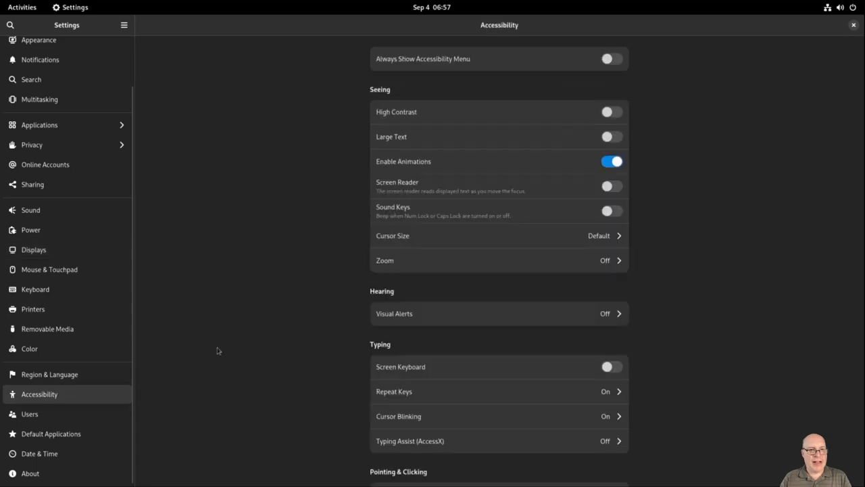
pyautogui.click(611, 137)
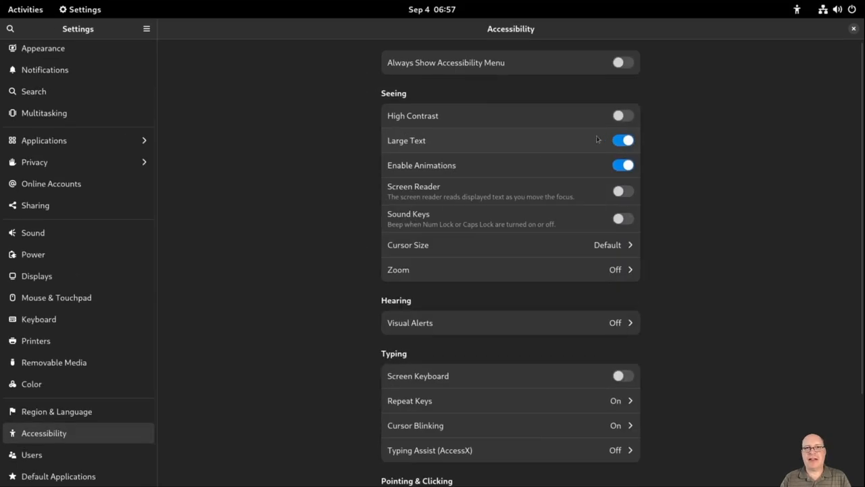
pyautogui.scroll(-3)
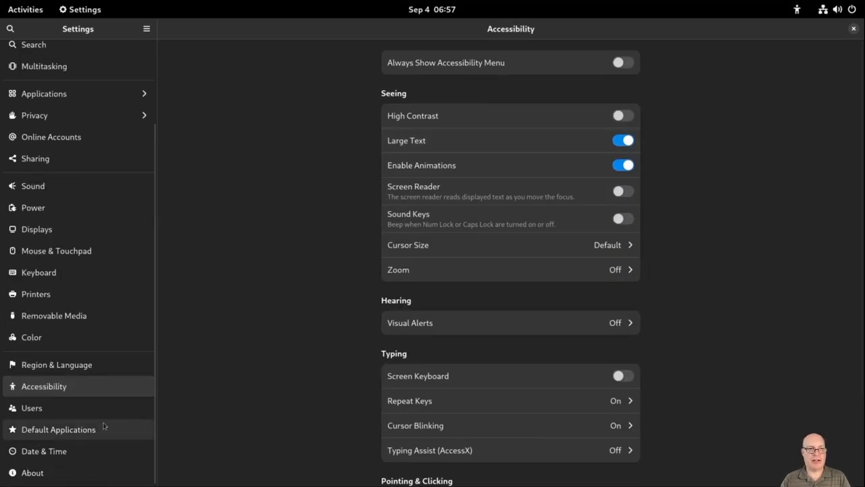
pyautogui.moveTo(44, 451)
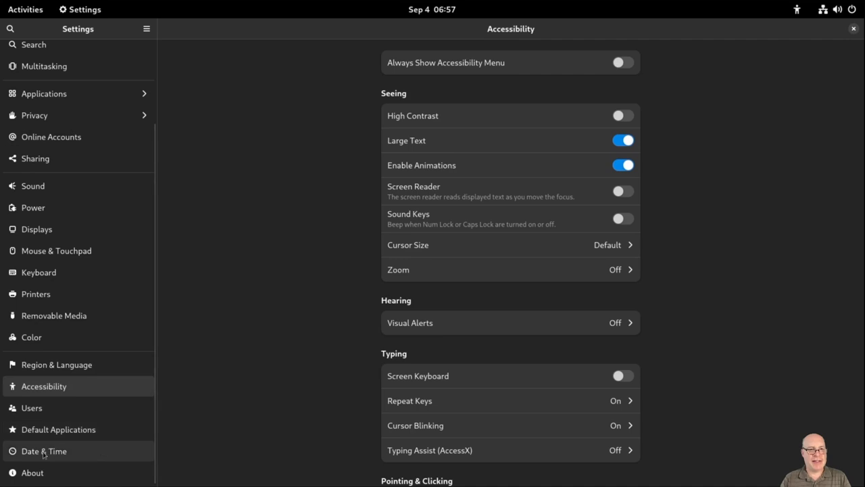
# Step: Enable automatic date and time, view the About system details, and close Settings
pyautogui.click(44, 452)
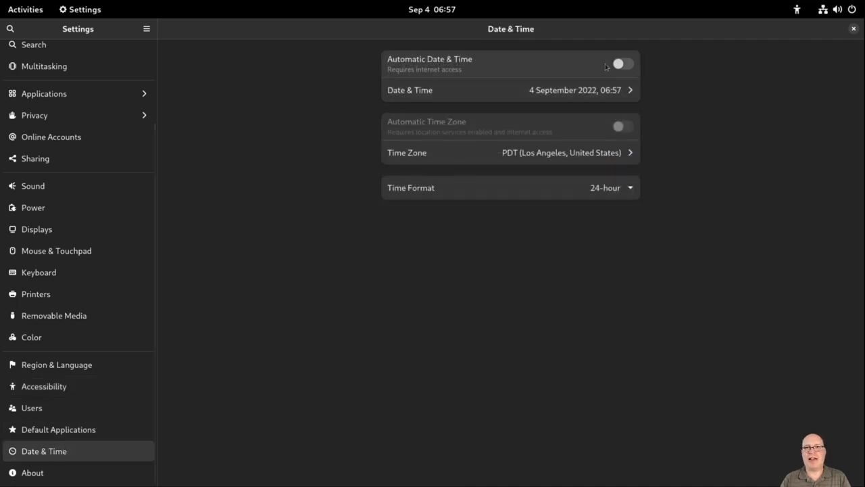
pyautogui.click(621, 64)
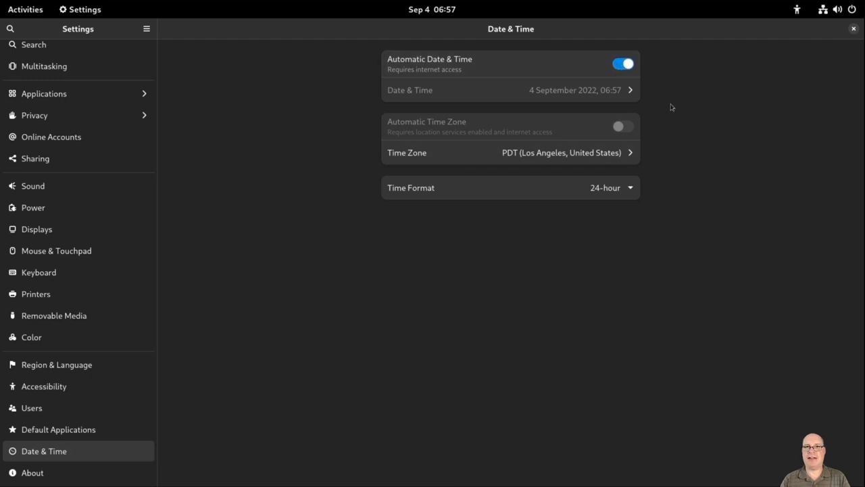
pyautogui.moveTo(310, 276)
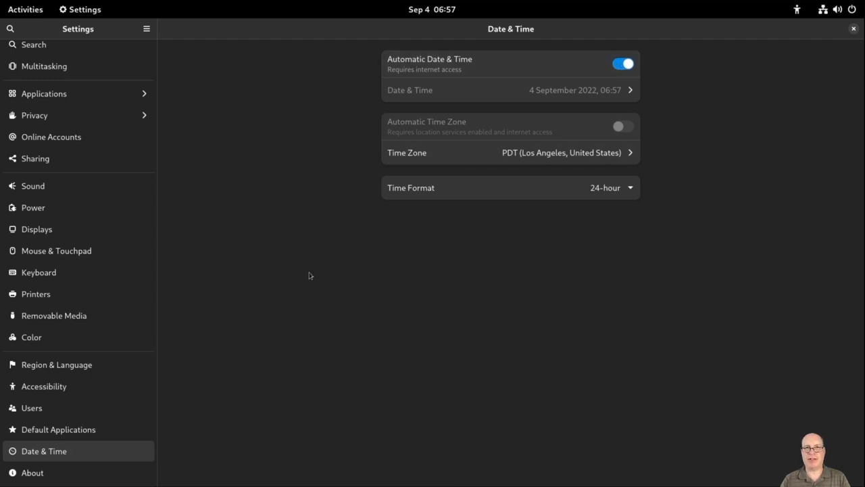
pyautogui.moveTo(33, 473)
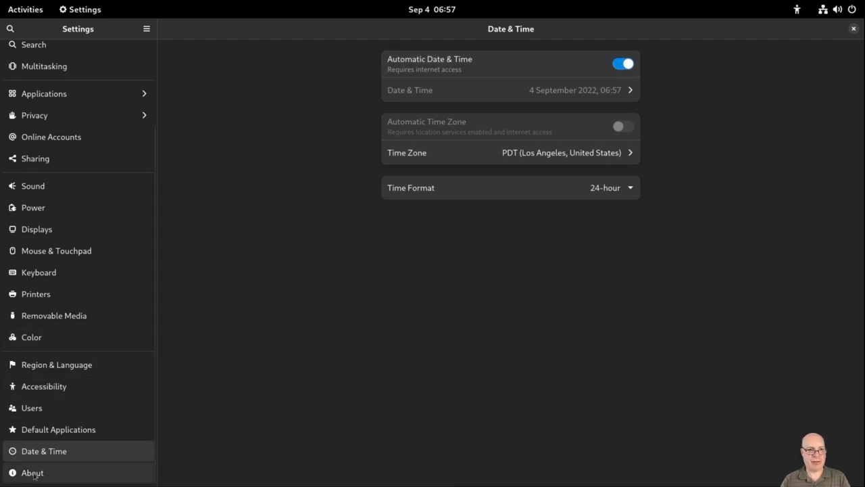
pyautogui.click(33, 473)
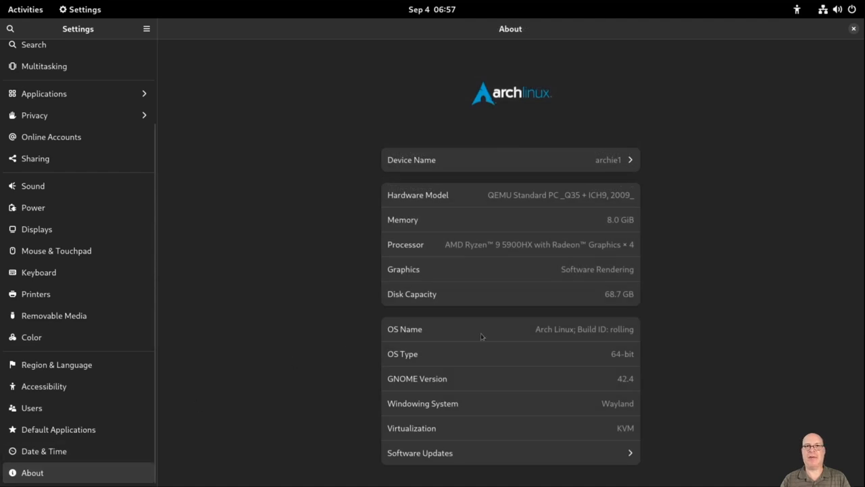
pyautogui.moveTo(194, 434)
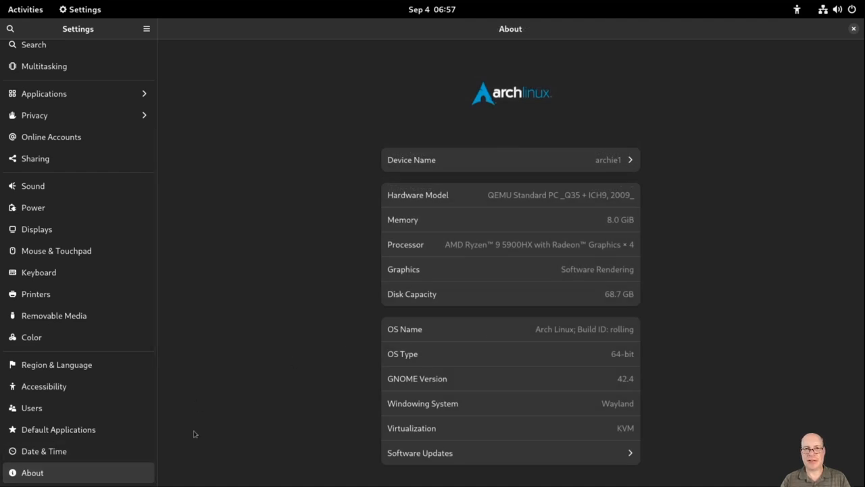
pyautogui.moveTo(853, 29)
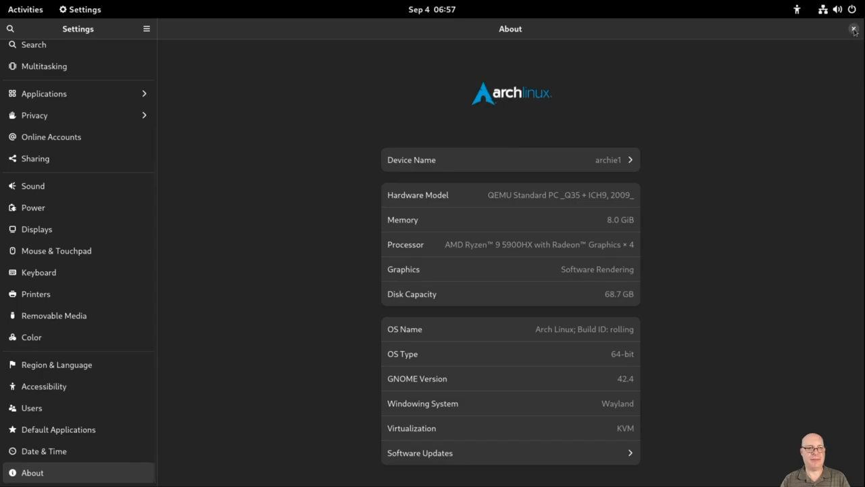
pyautogui.click(853, 28)
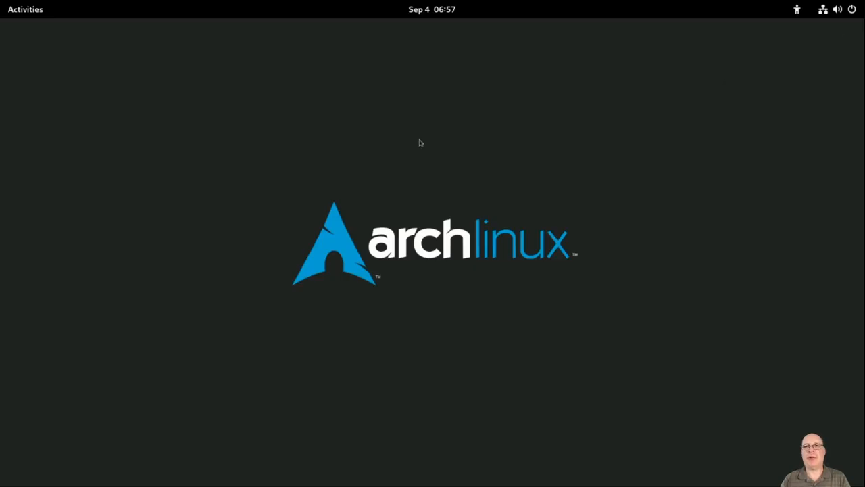
# Step: Enable the Maximize and Minimize titlebar buttons under Window Titlebars, then close Tweaks
pyautogui.click(24, 9)
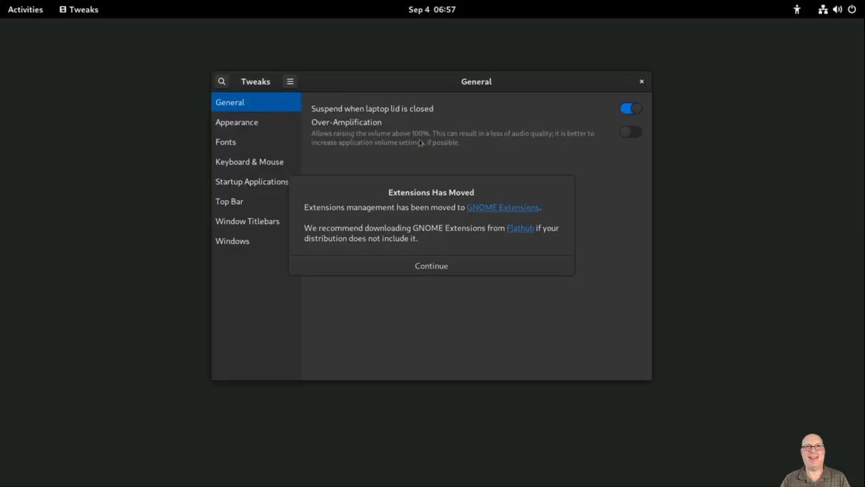
pyautogui.click(430, 265)
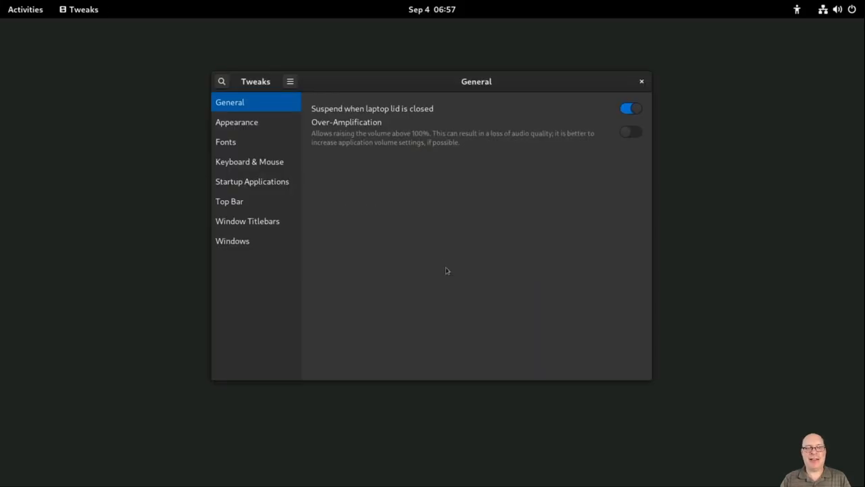
pyautogui.moveTo(279, 158)
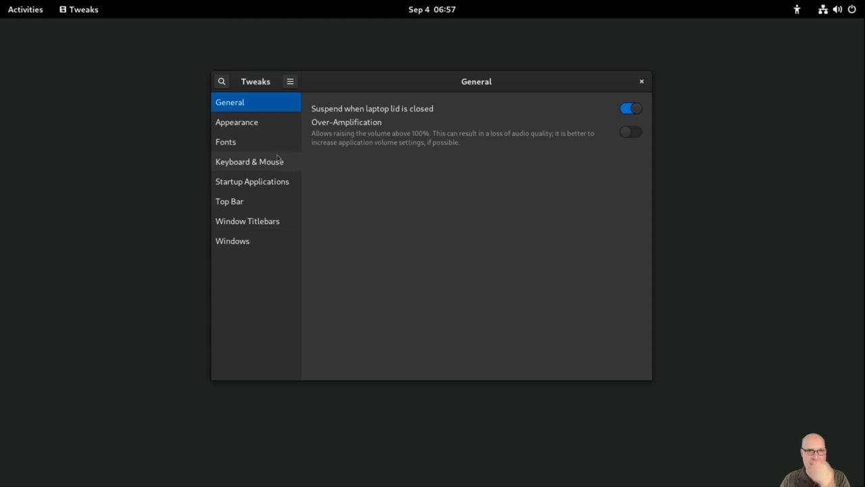
pyautogui.moveTo(232, 197)
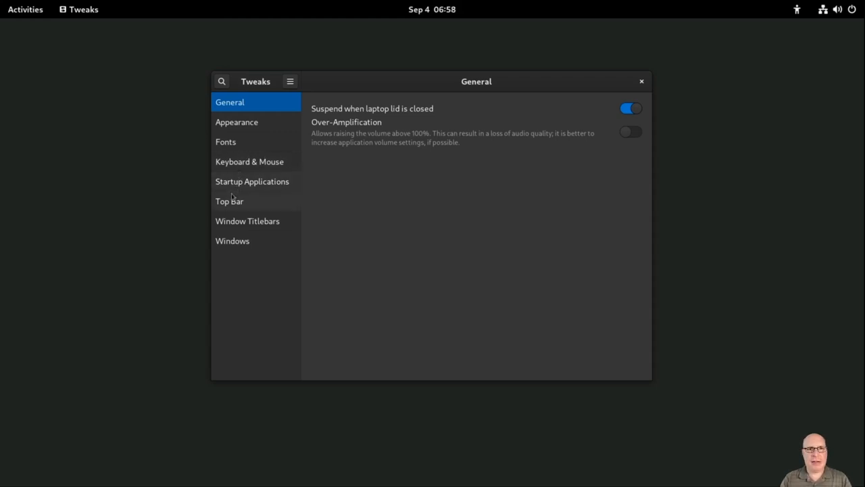
pyautogui.click(247, 221)
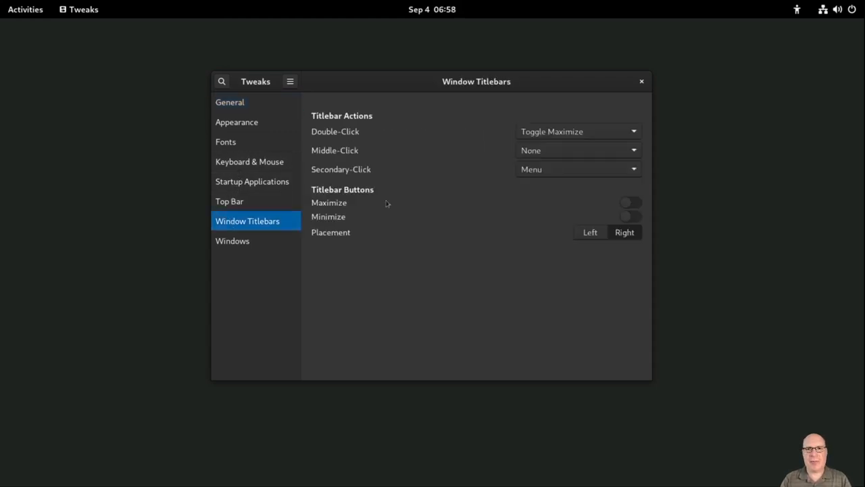
pyautogui.click(630, 202)
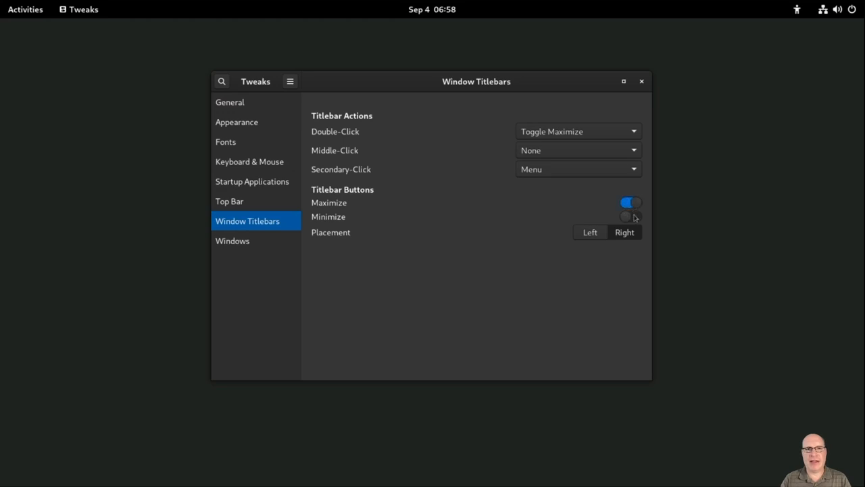
pyautogui.click(630, 217)
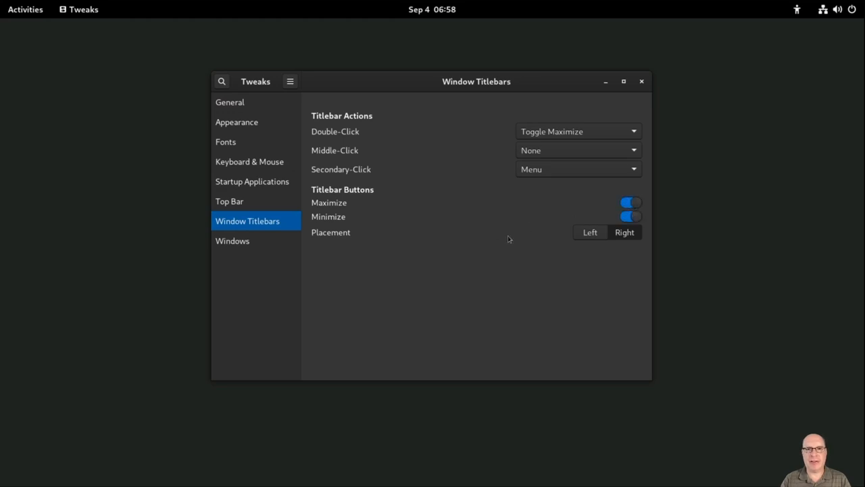
pyautogui.moveTo(640, 83)
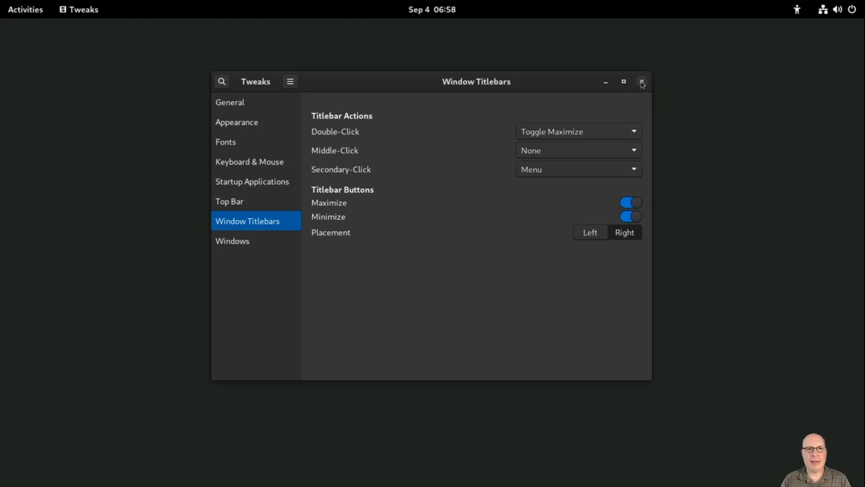
pyautogui.click(641, 81)
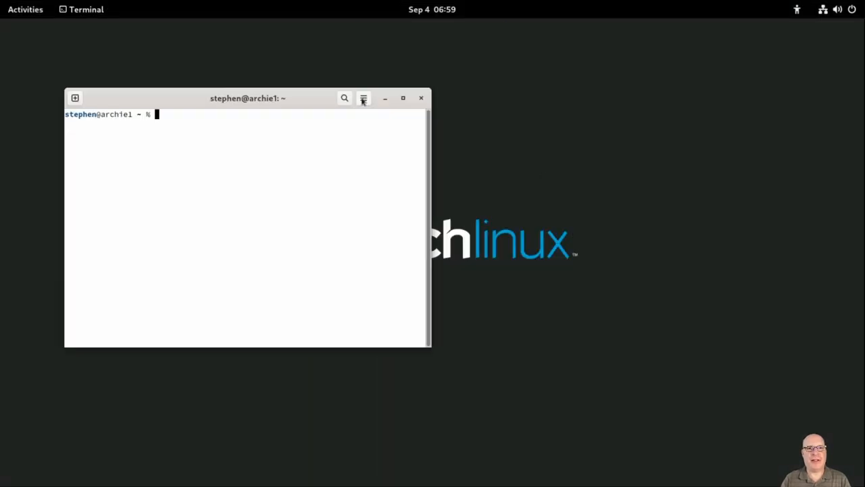
# Step: In the Unnamed profile, turn off the terminal bell and pick the GNOME dark colour scheme
pyautogui.click(363, 97)
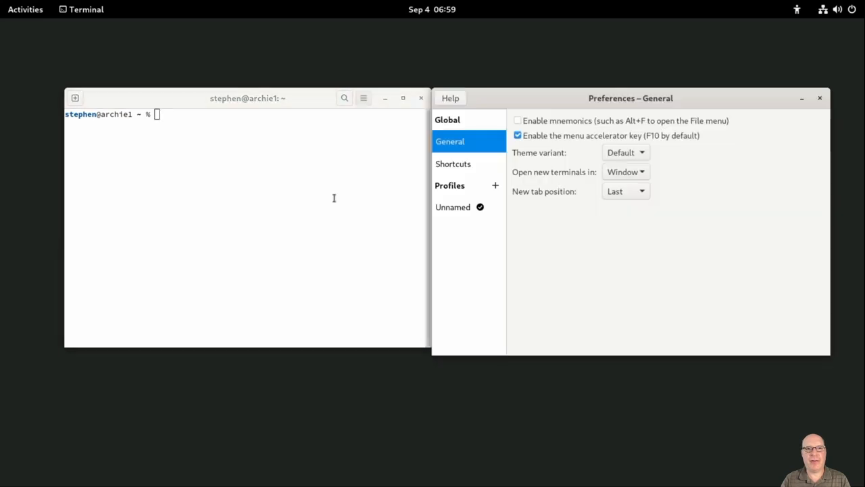
pyautogui.click(453, 207)
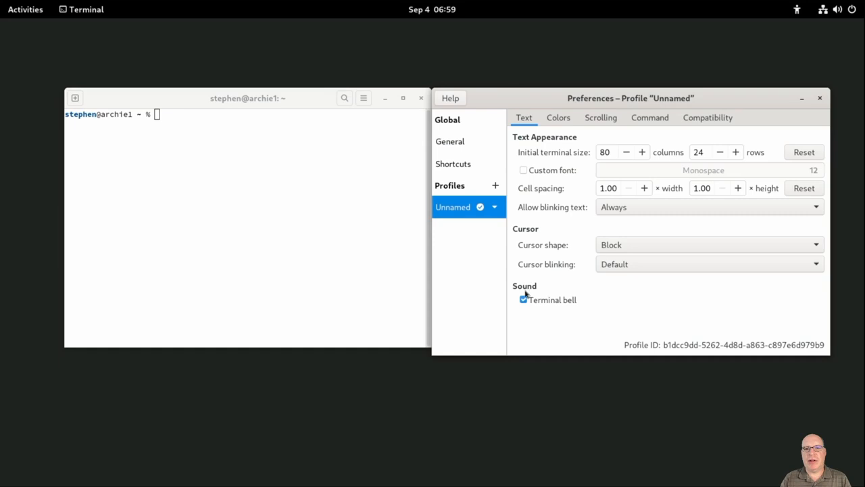
pyautogui.click(558, 116)
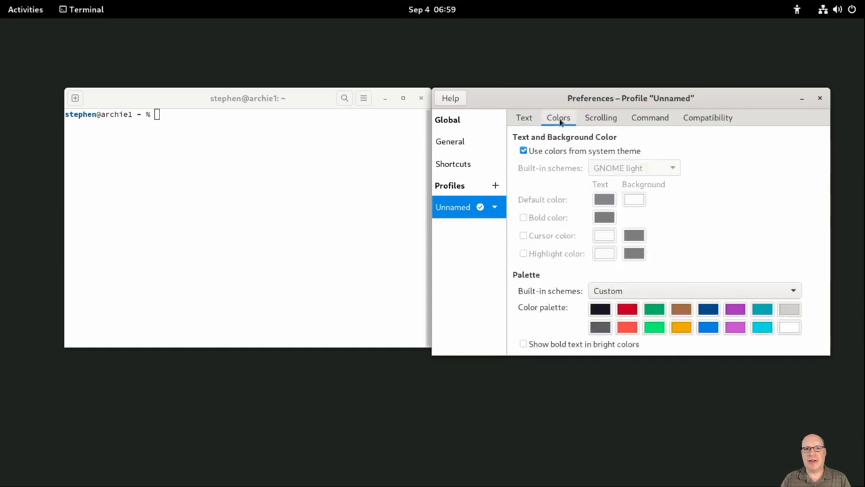
pyautogui.click(632, 167)
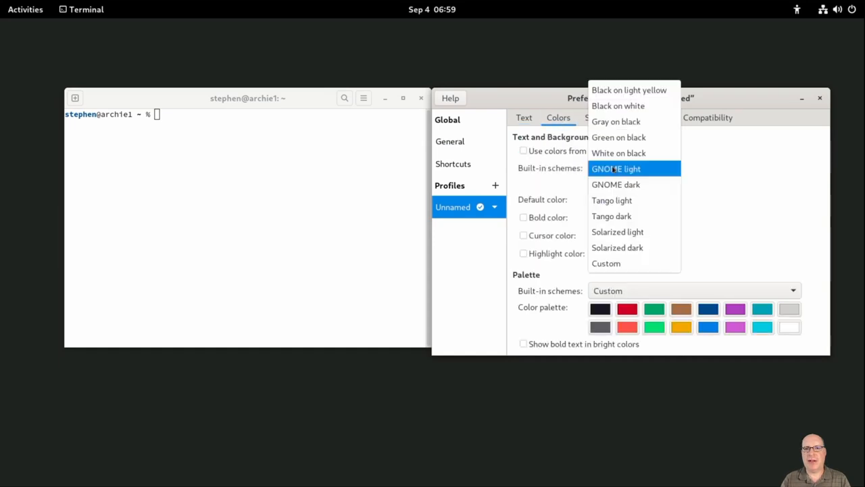
pyautogui.click(616, 184)
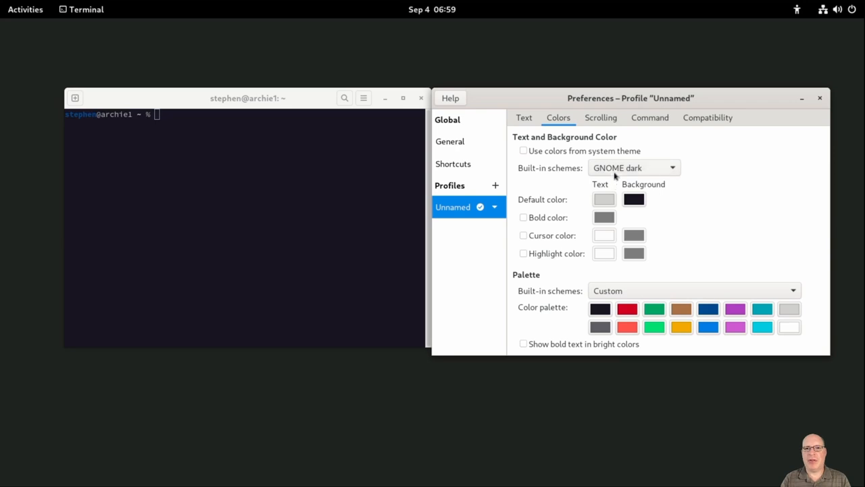
# Step: Hide the scrollbar and remove the scrollback line limit in the profile's Scrolling options
pyautogui.click(600, 117)
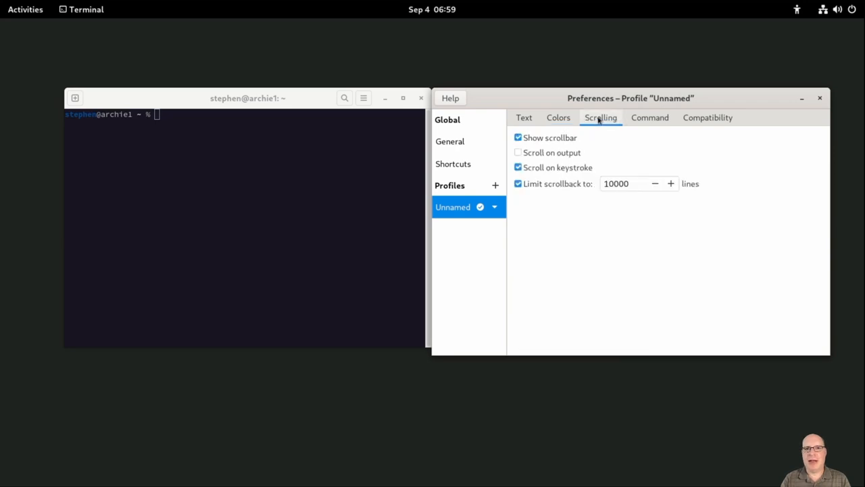
pyautogui.click(517, 138)
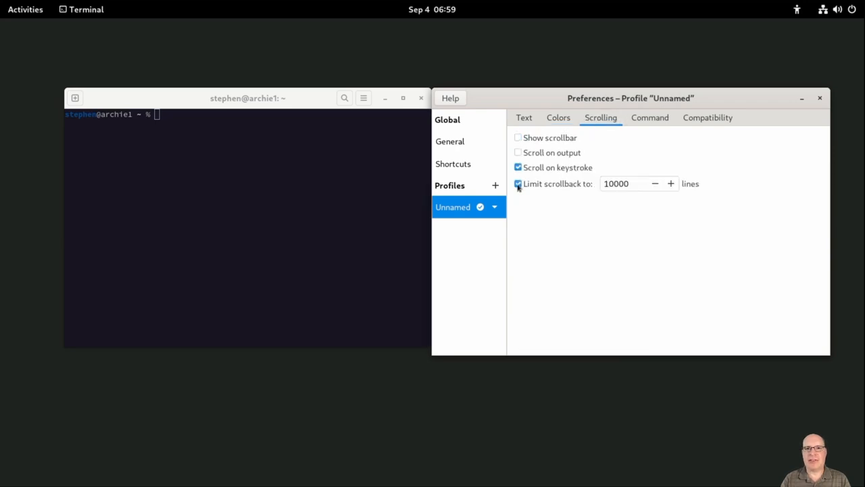
pyautogui.click(517, 183)
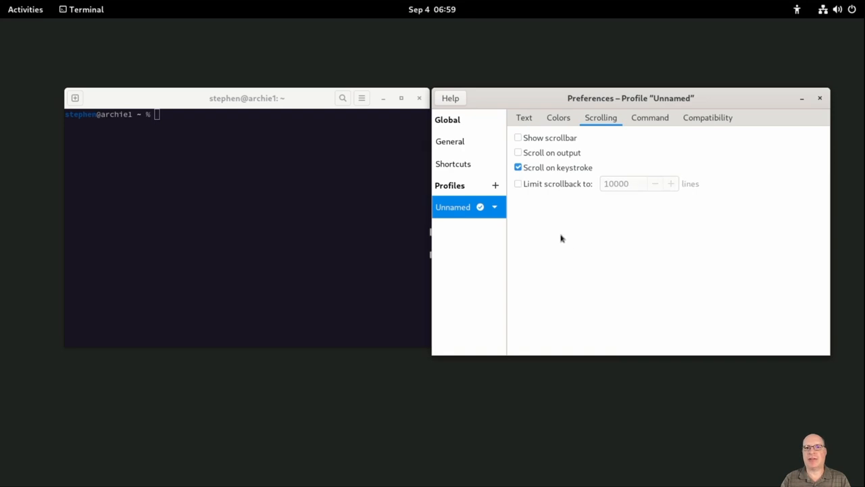
# Step: Rename the profile to 'Stephen' and close the preferences window
pyautogui.click(525, 116)
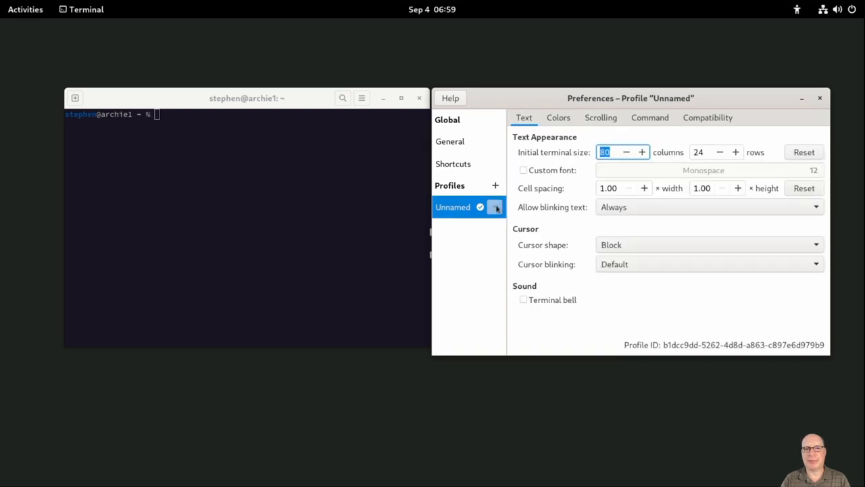
pyautogui.click(495, 207)
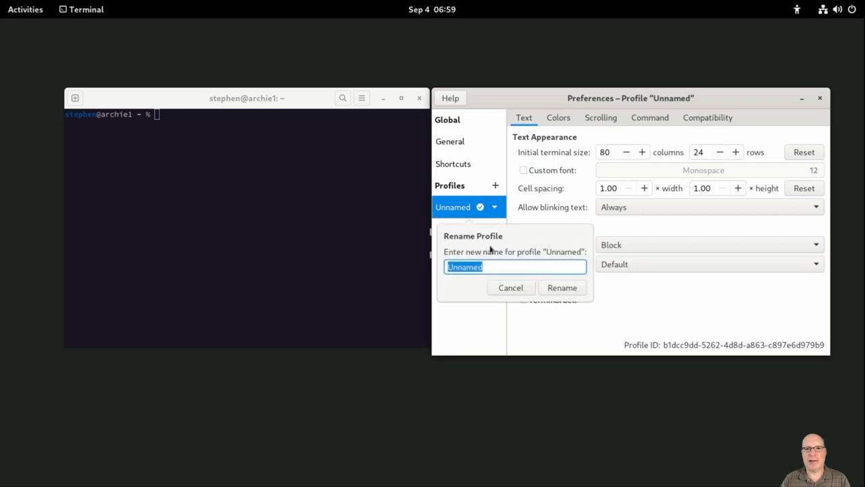
pyautogui.write('Stephen')
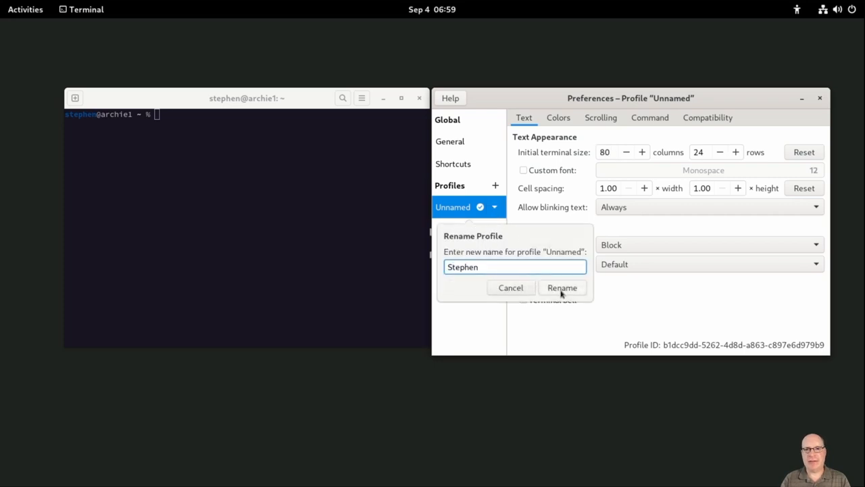
pyautogui.click(562, 287)
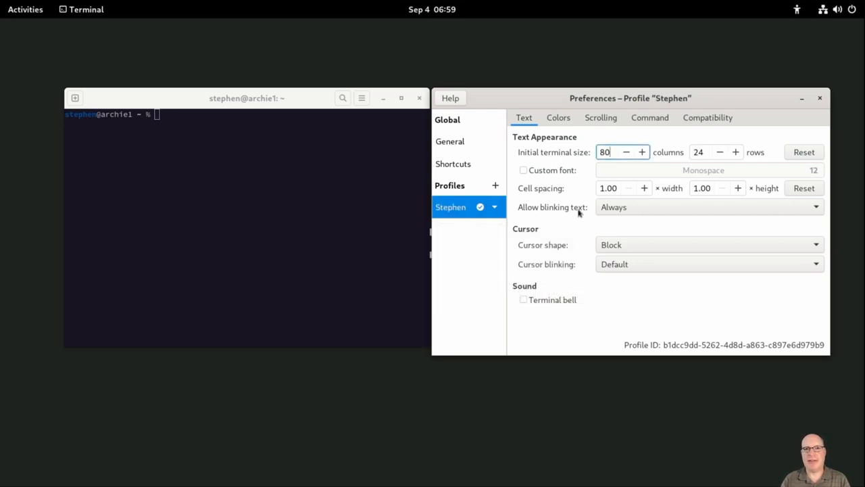
pyautogui.click(819, 97)
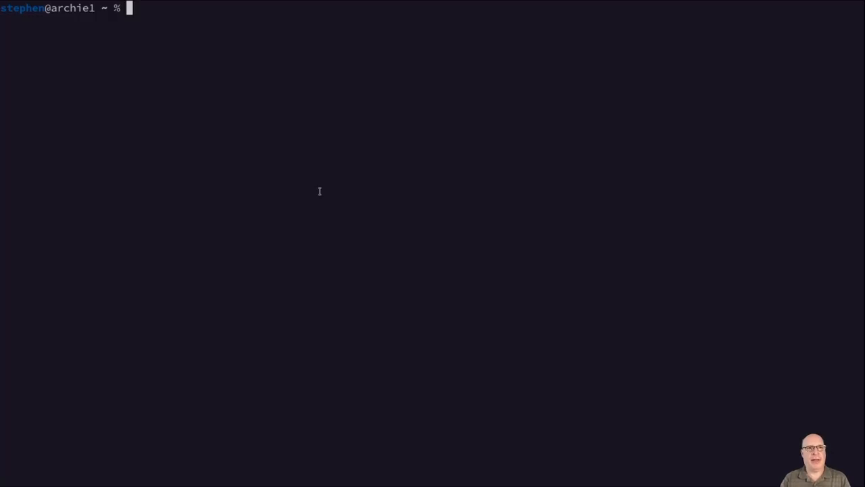
pyautogui.write('git clone ht')
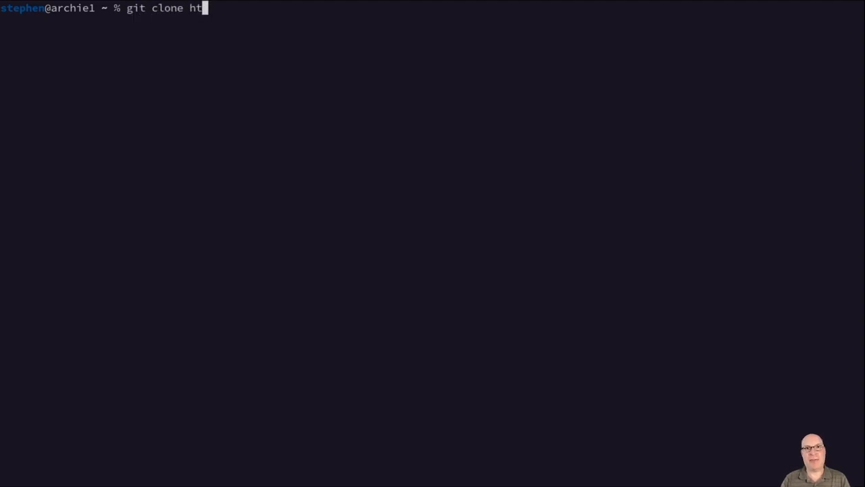
pyautogui.write('tps://aur')
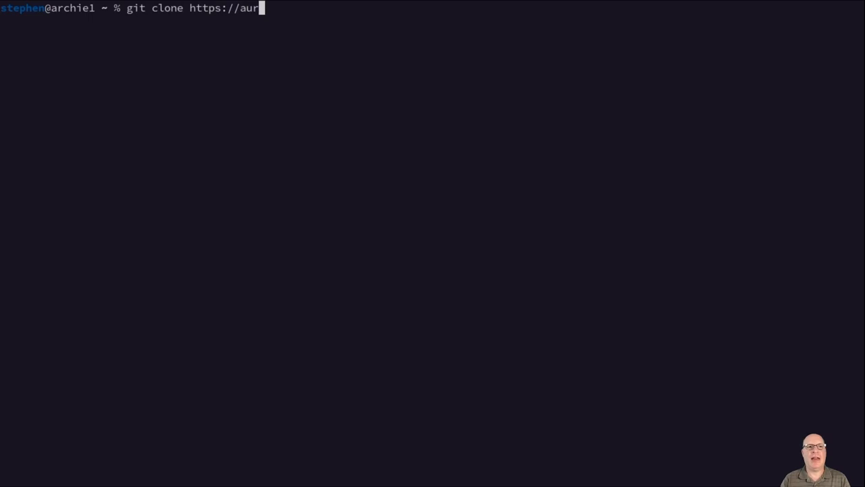
pyautogui.write('.archlinux')
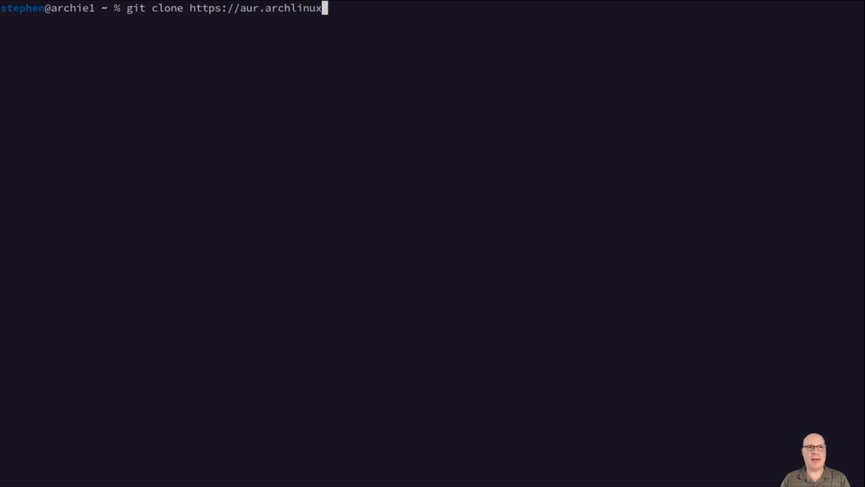
pyautogui.write('.org/pa')
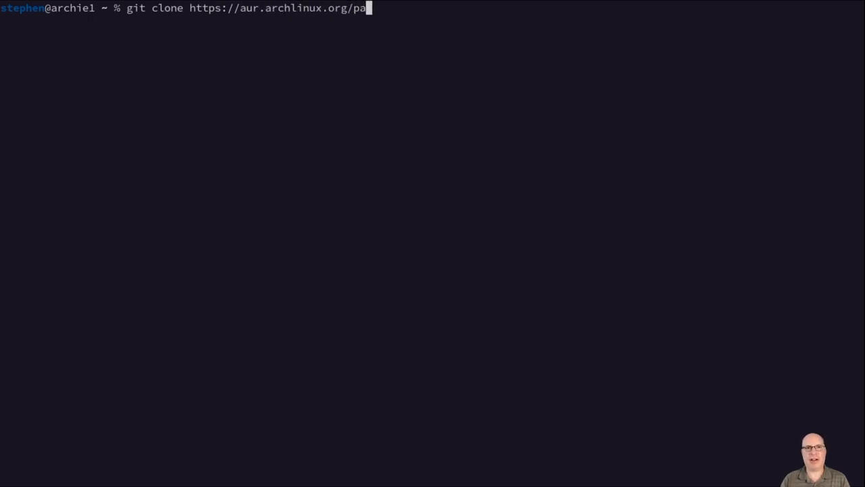
pyautogui.write('ru')
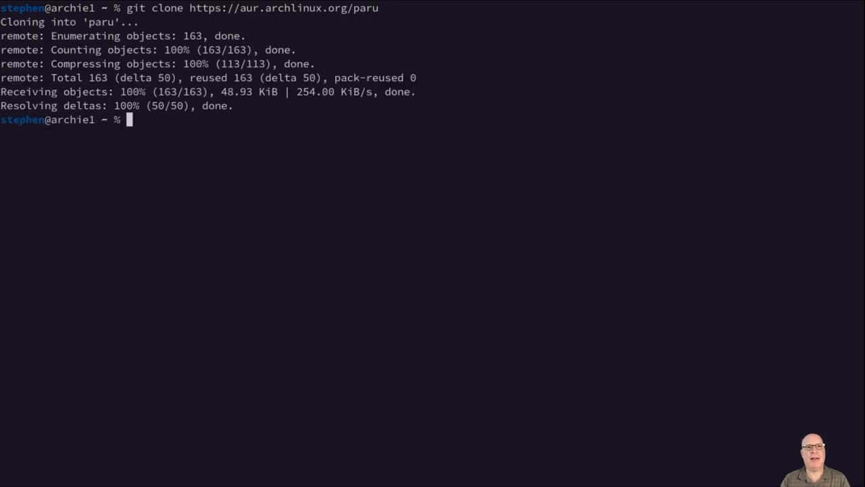
pyautogui.write('cd paru')
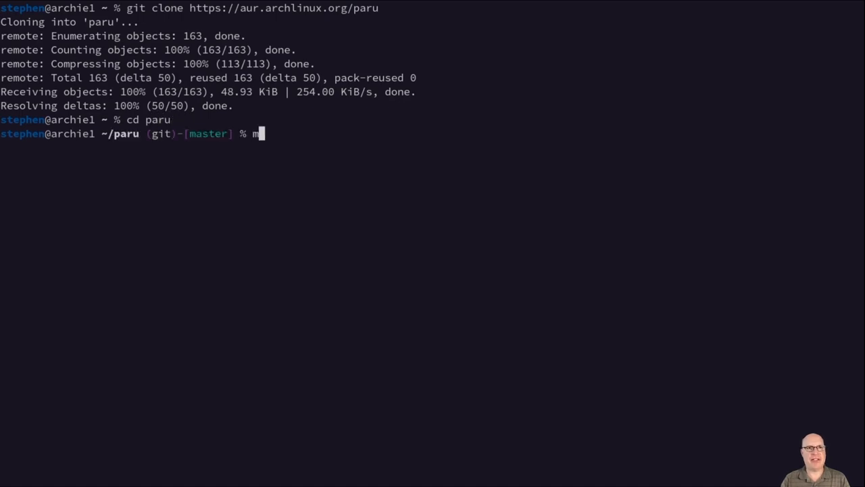
# Step: Build and install paru with makepkg -si, accepting the rust build dependency
pyautogui.write('akepkg')
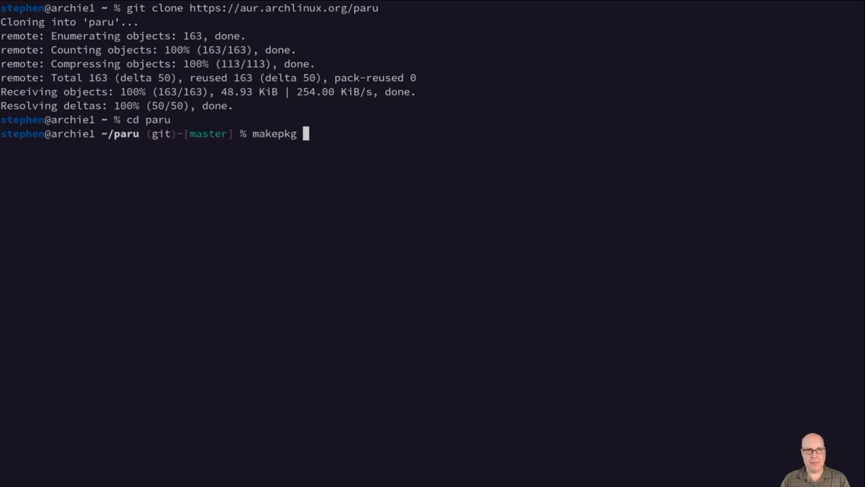
pyautogui.write('-si')
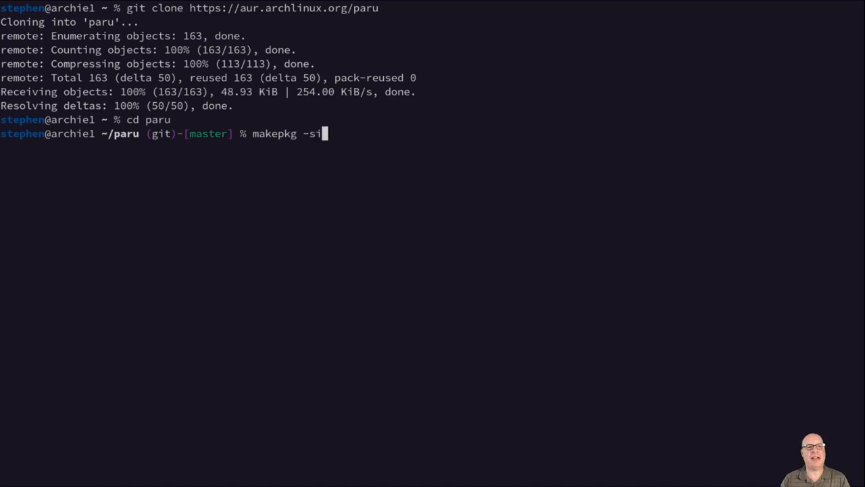
pyautogui.press('Return')
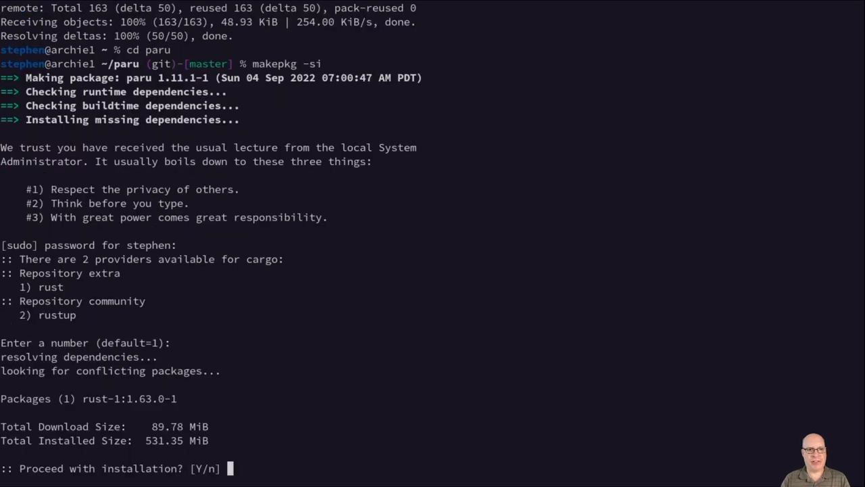
pyautogui.press('Return')
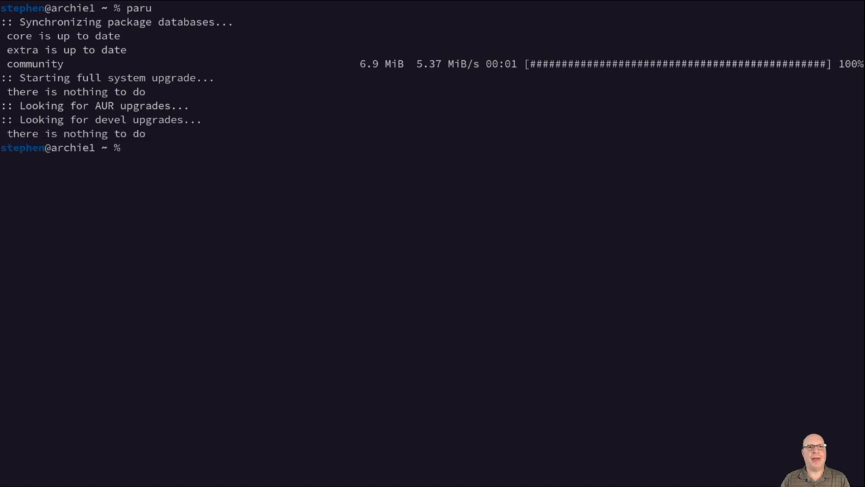
# Step: Run paru to sync databases with nothing to upgrade, then clear the terminal
pyautogui.write('rm')
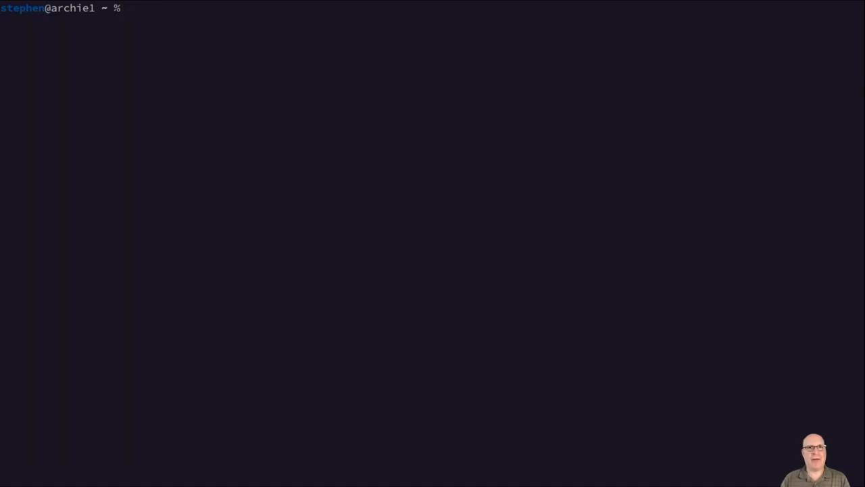
# Step: Install snapper-support with paru -S, then start a root shell with sudo
pyautogui.write('SNAPPER!')
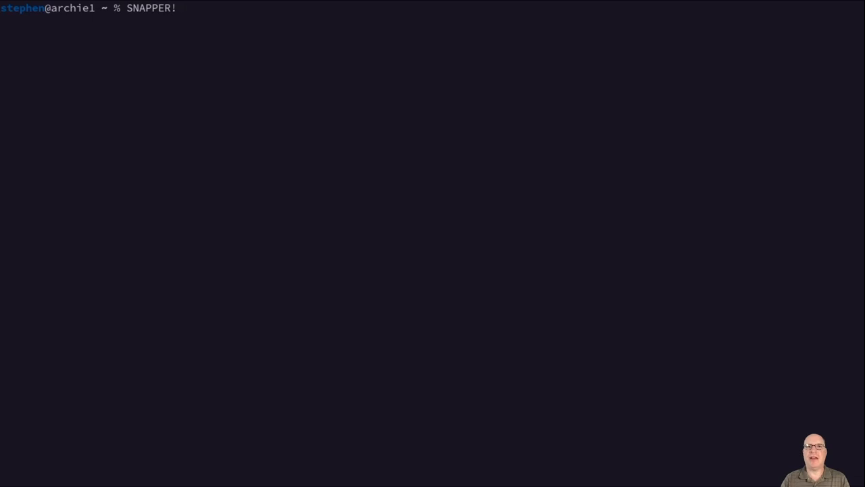
pyautogui.write('paru')
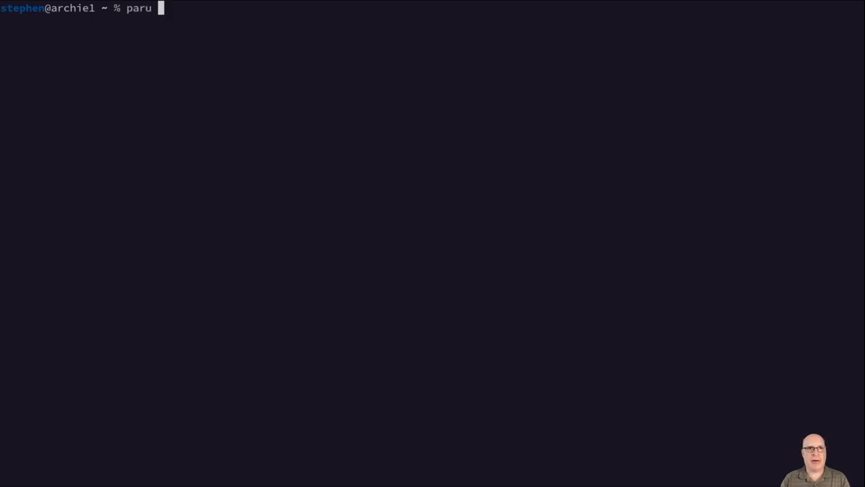
pyautogui.write('-S snapper')
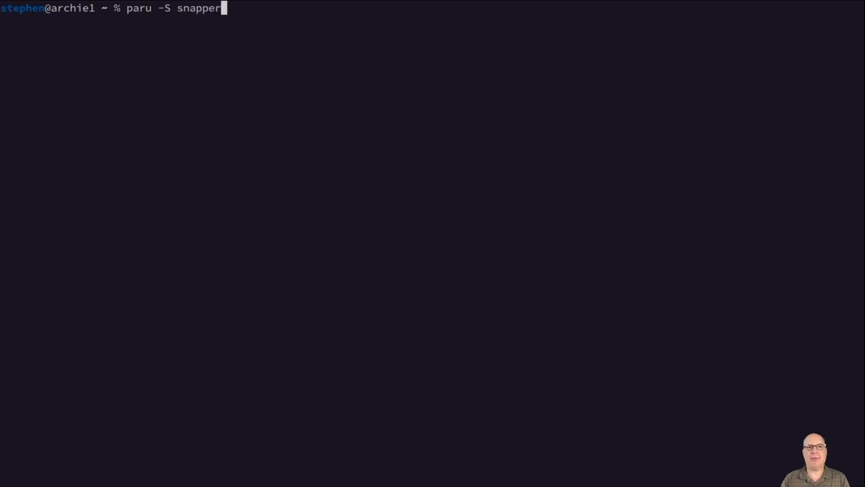
pyautogui.write('-suppo')
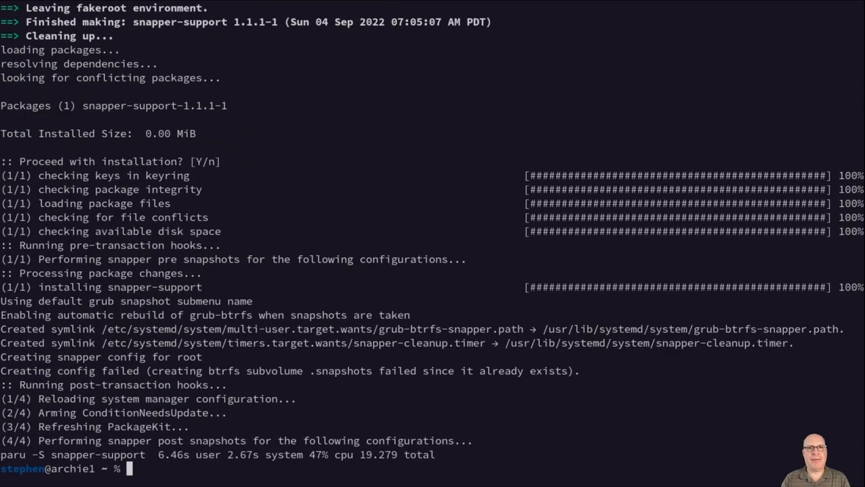
pyautogui.write('sudo -s')
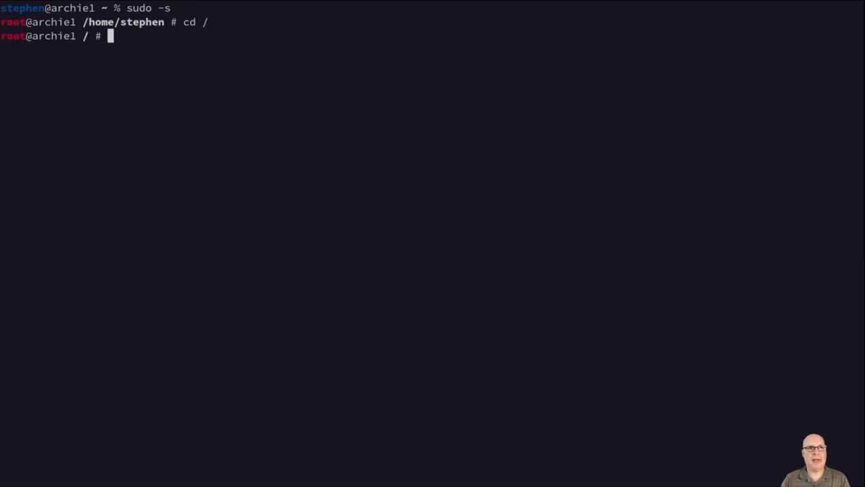
# Step: Unmount /.snapshots and remove the directory with rm -r
pyautogui.write('um')
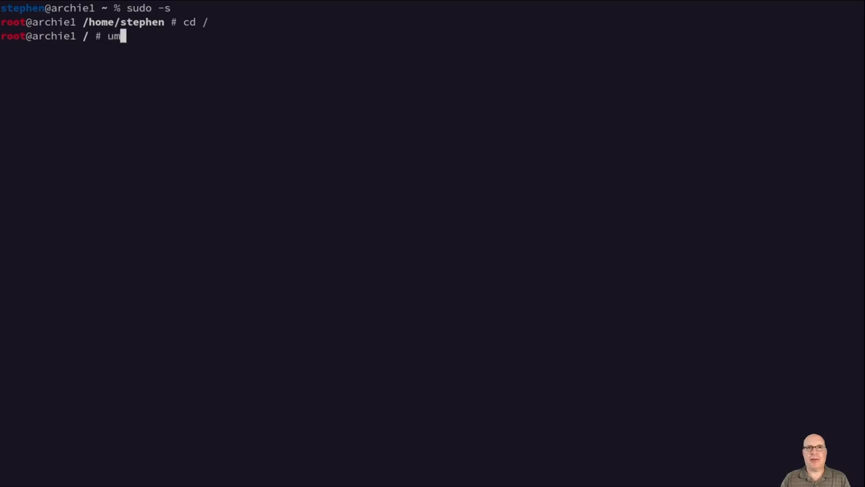
pyautogui.write('ount /.')
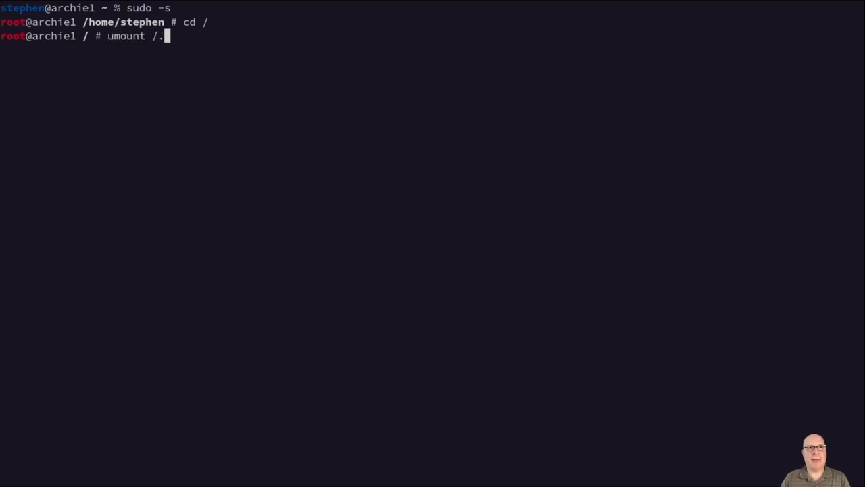
pyautogui.write('snapshots')
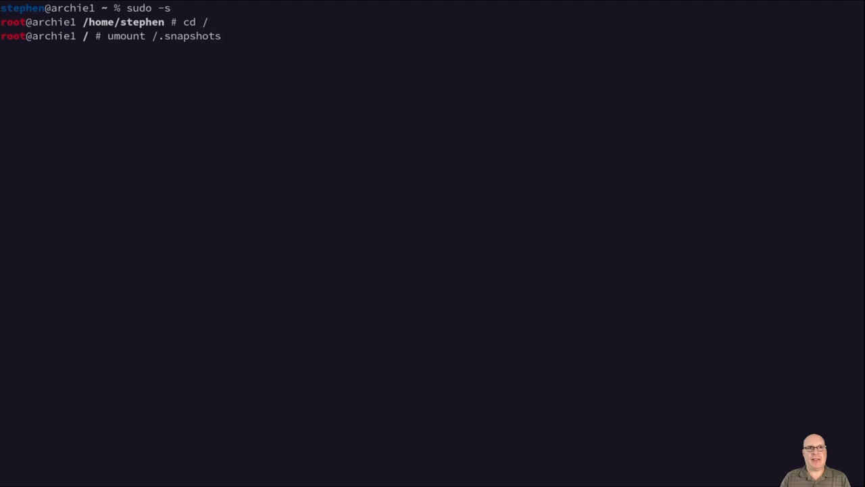
pyautogui.write('rm')
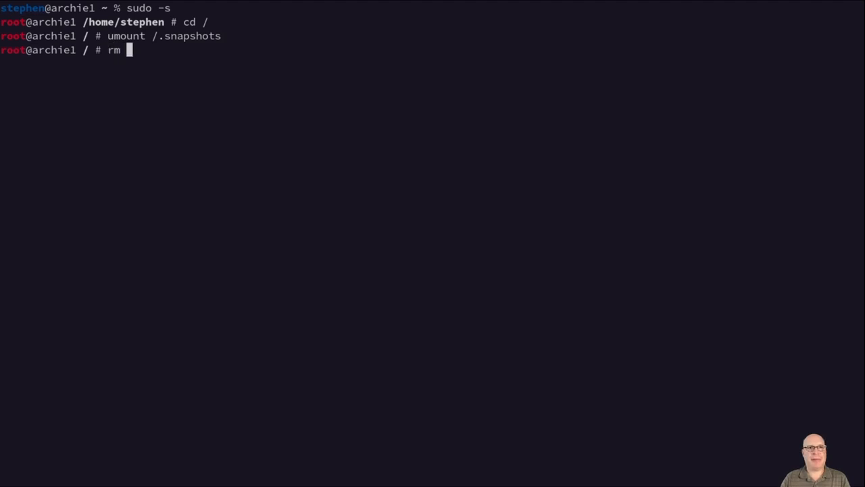
pyautogui.write('-r /.snapshot')
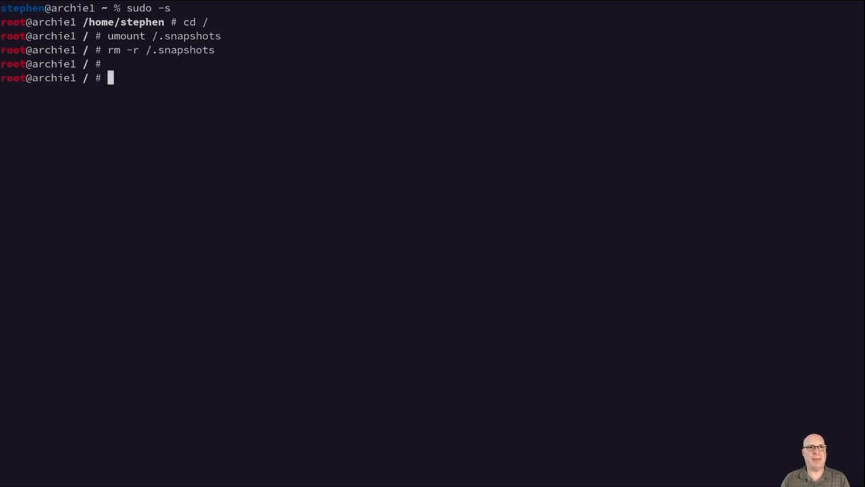
# Step: Create a snapper config named root for / with snapper -c root create-config /
pyautogui.write('snapper -c')
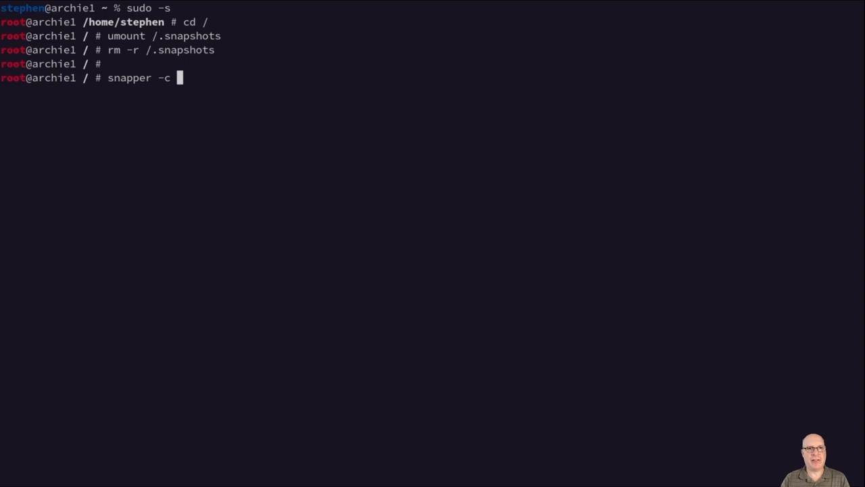
pyautogui.write('root create')
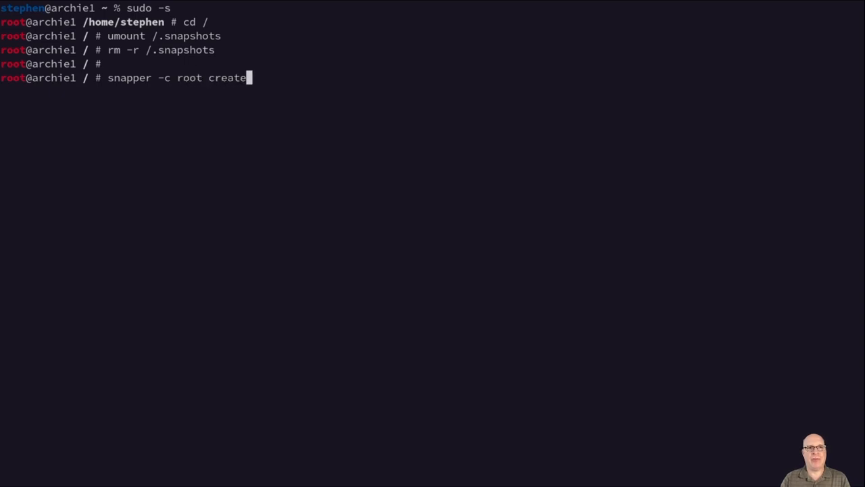
pyautogui.write('-config /')
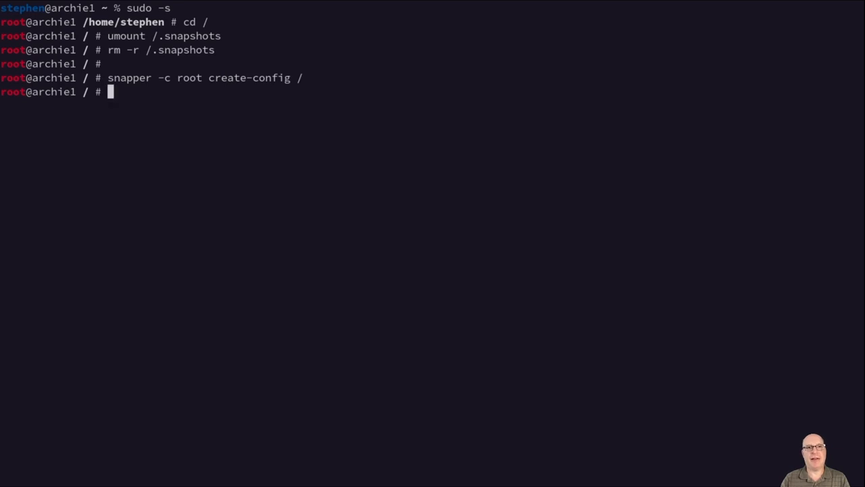
pyautogui.write('btrfs sub')
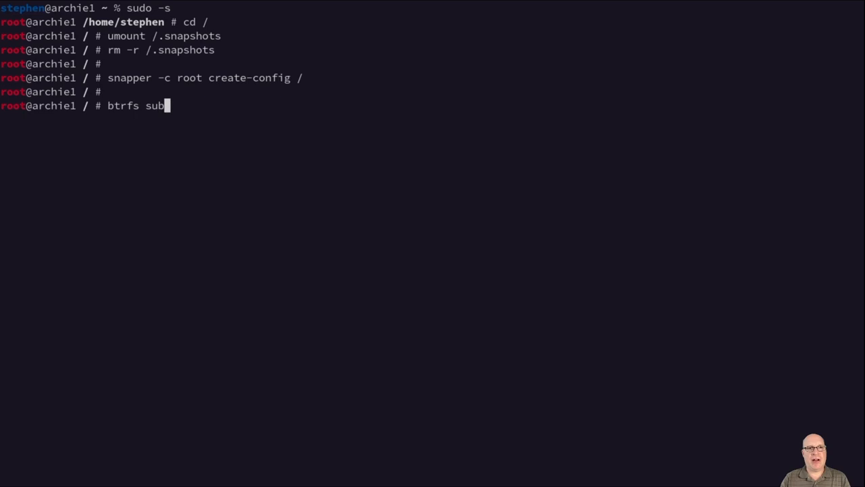
# Step: List btrfs subvolumes of / and delete the nested /.snapshots subvolume snapper created
pyautogui.write('vol lis /')
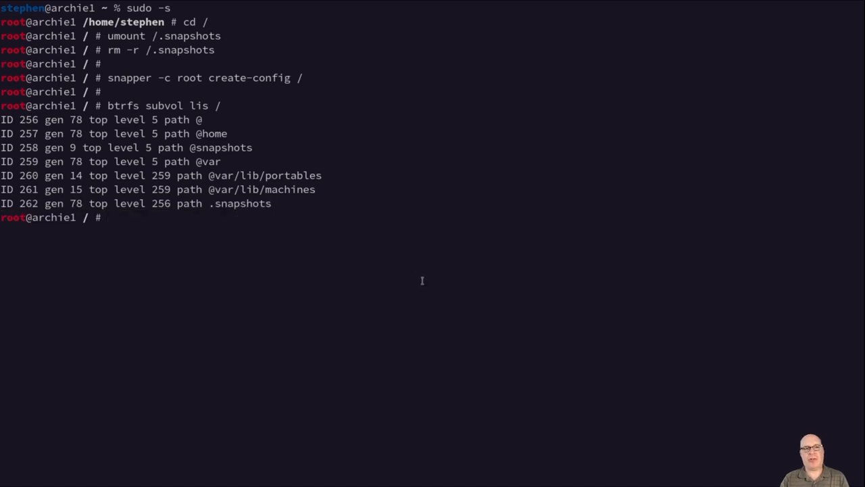
pyautogui.write('btrfs subvol del /.sn')
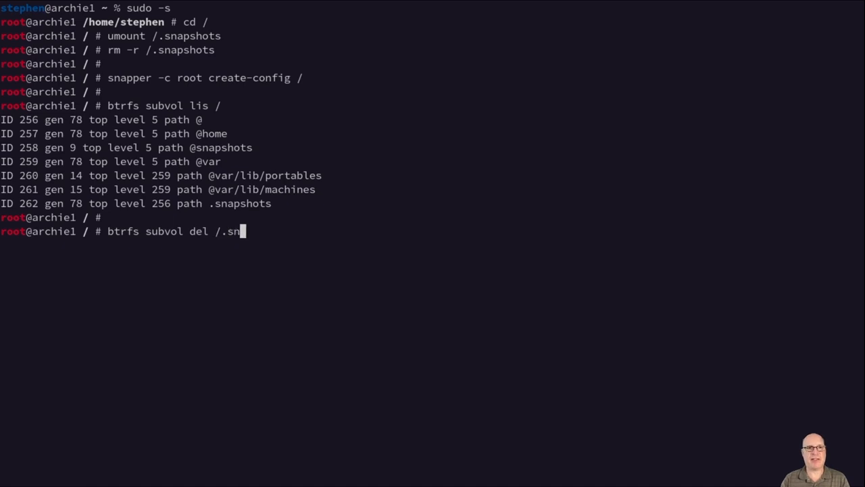
pyautogui.write('apshots')
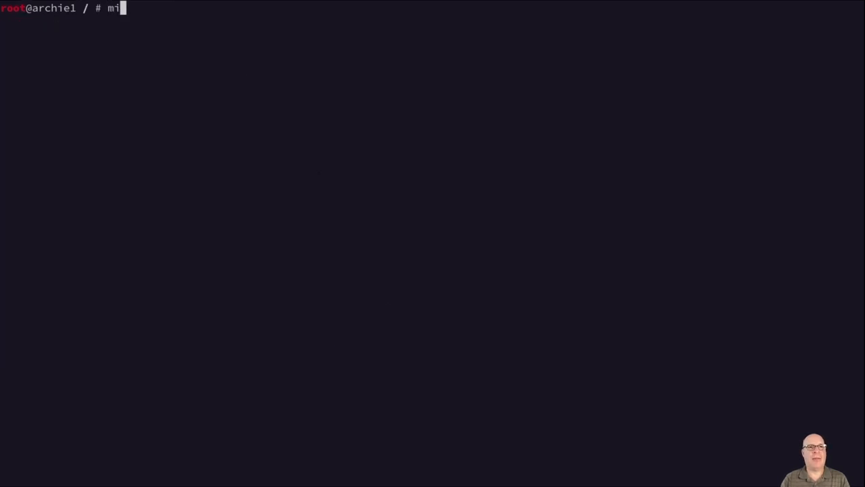
# Step: Recreate .snapshots with mkdir, remount everything with mount -a, and verify with lsblk
pyautogui.write('kdir')
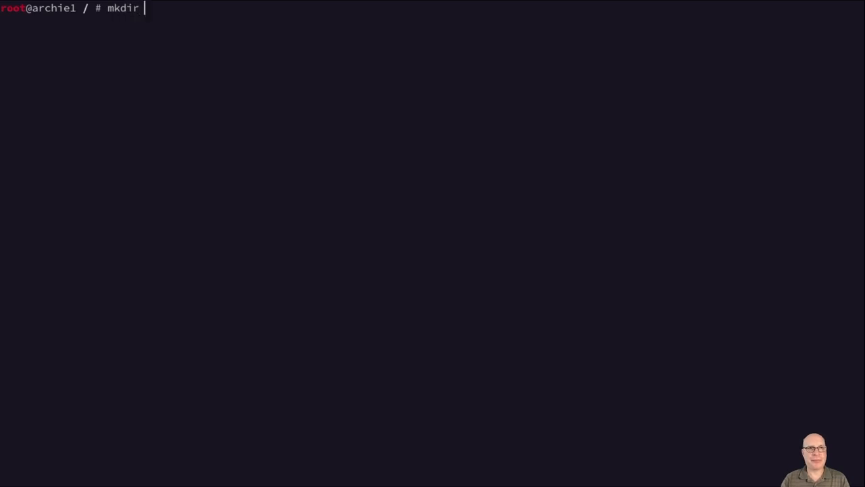
pyautogui.write('.sn')
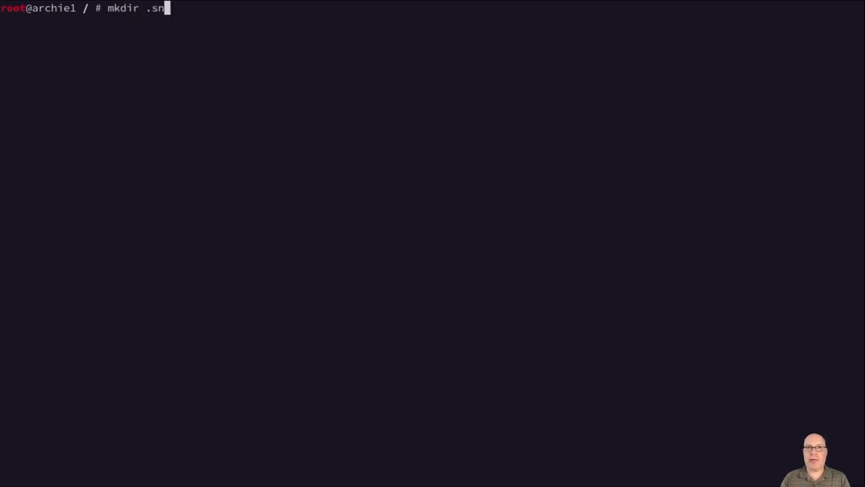
pyautogui.write('apshots')
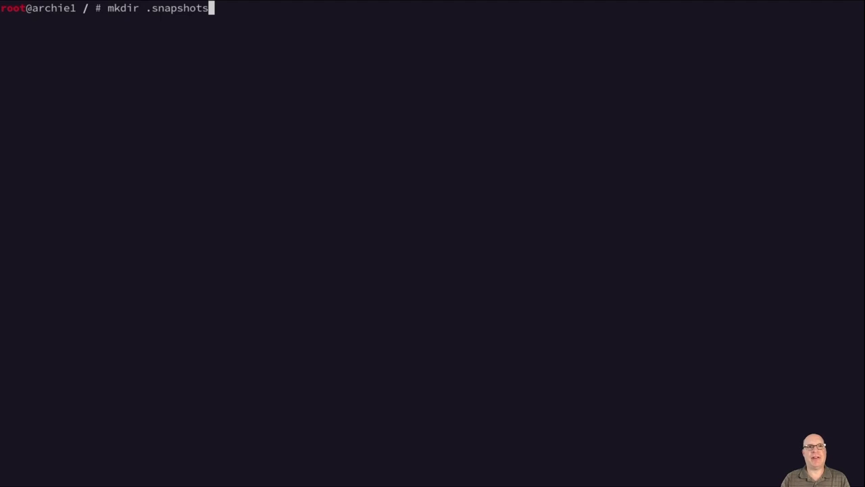
pyautogui.write('mount -a')
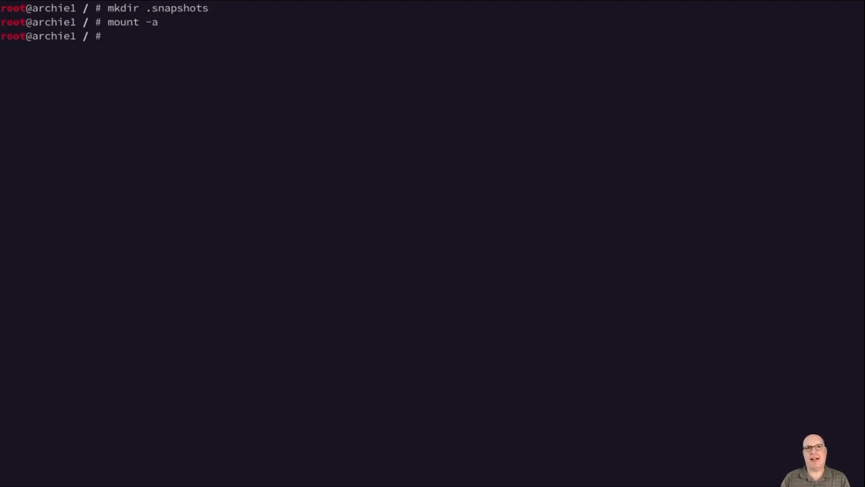
pyautogui.write('lsblk')
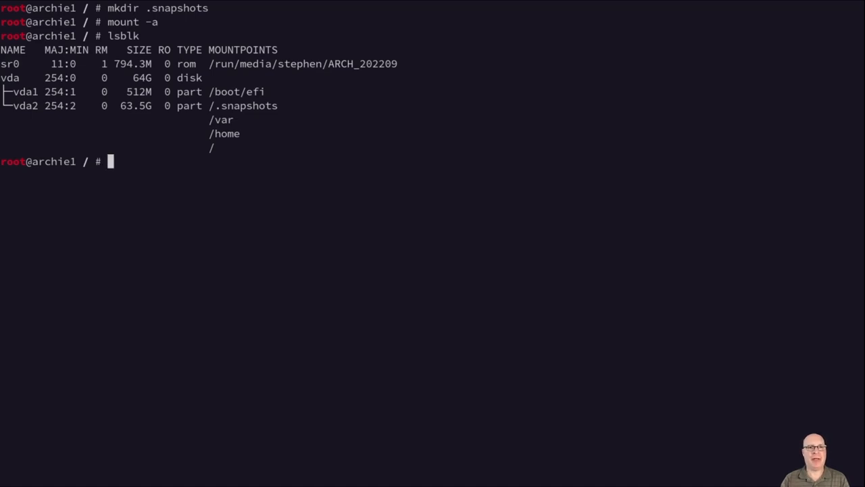
pyautogui.write('btrfs')
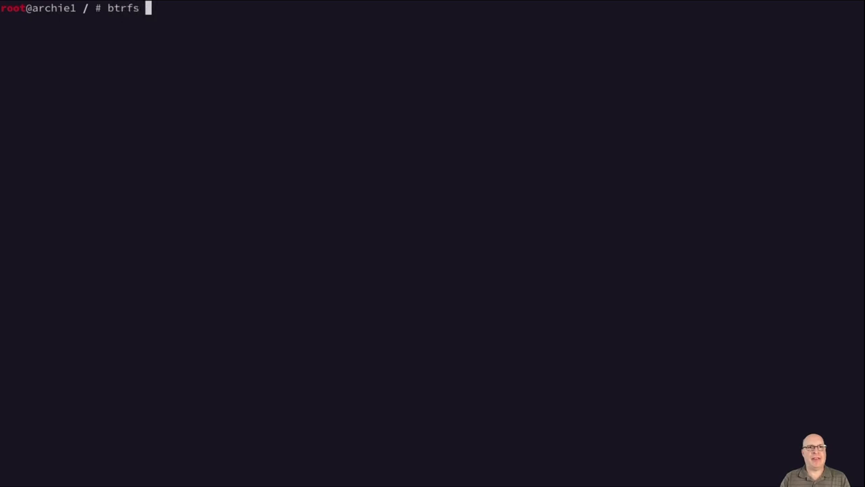
# Step: Check the current default btrfs subvolume with get-def and list the subvolumes of /
pyautogui.write('subvol')
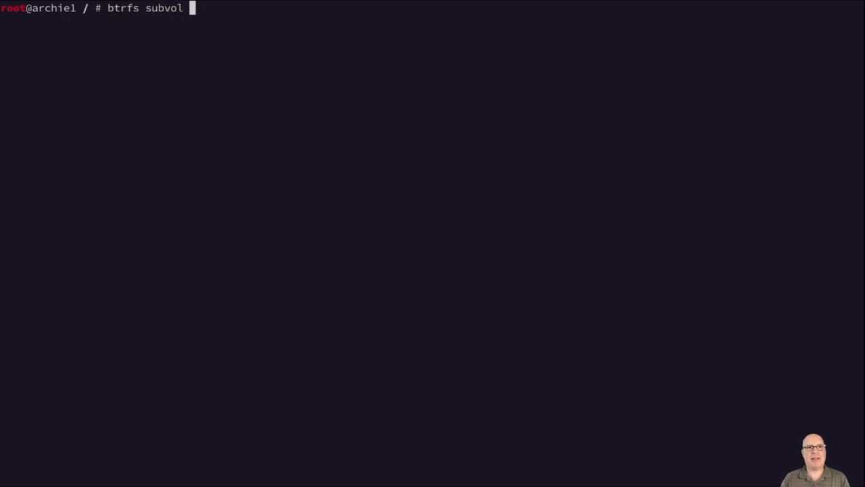
pyautogui.write('get-def')
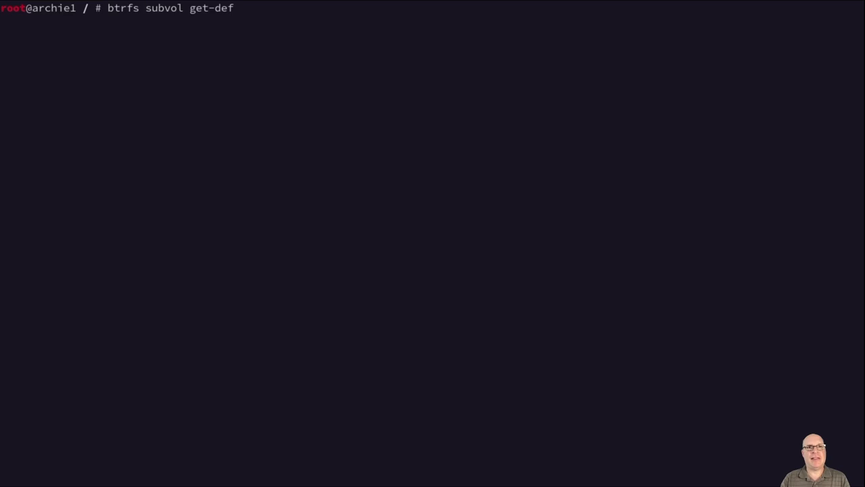
pyautogui.press('Return')
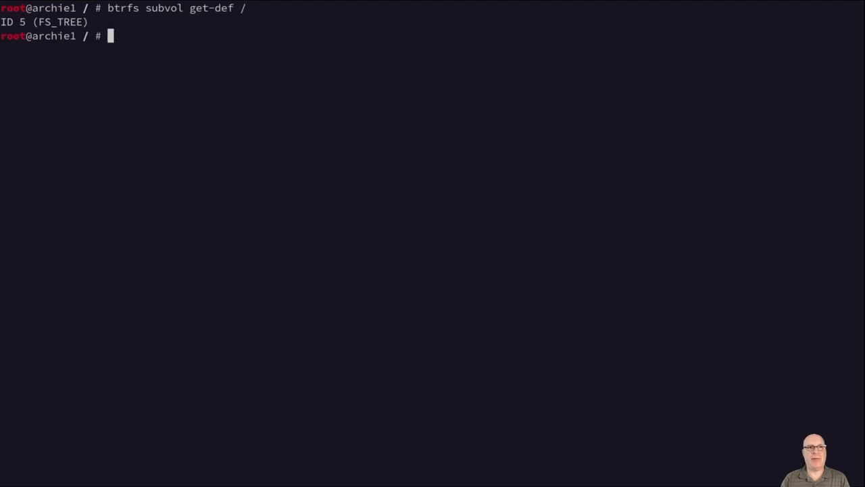
pyautogui.write('btrfs')
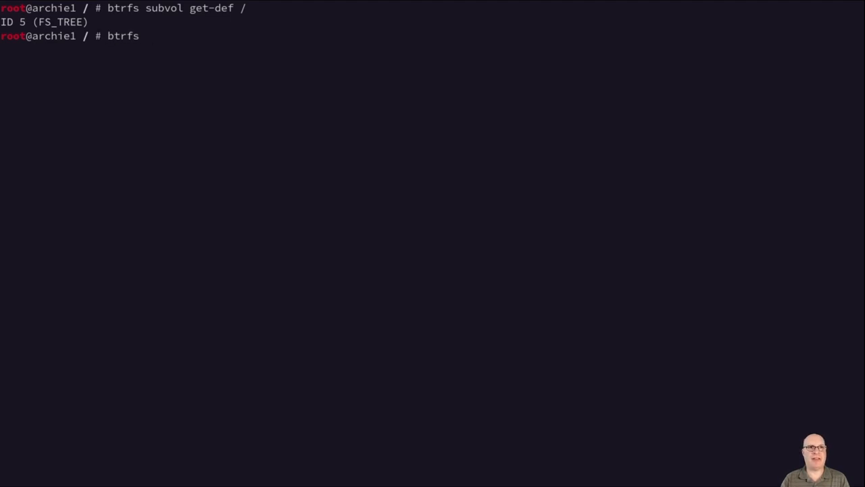
pyautogui.write('subvol lis /')
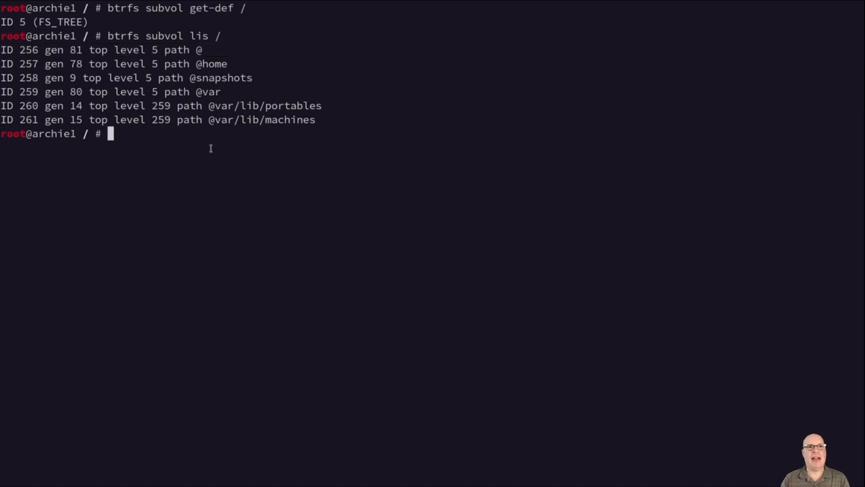
# Step: Set subvolume 256 (@) as the btrfs default with set-def 256 / and confirm it
pyautogui.write('btrfs subvol set')
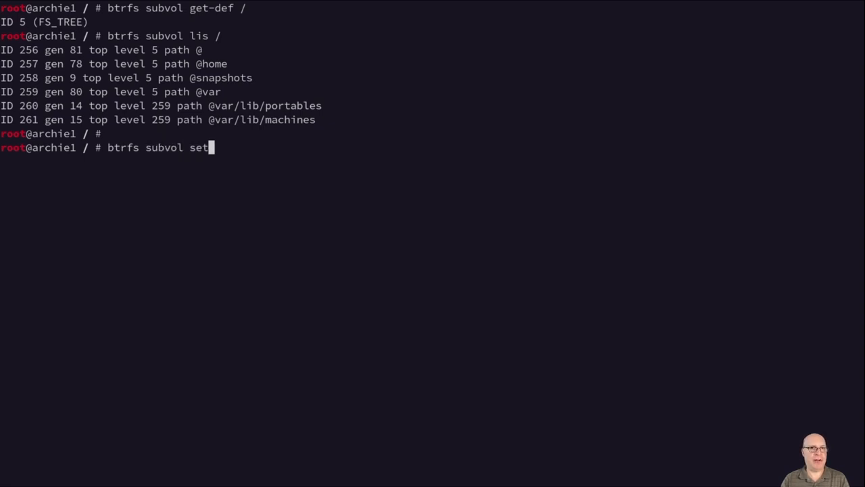
pyautogui.write('-def')
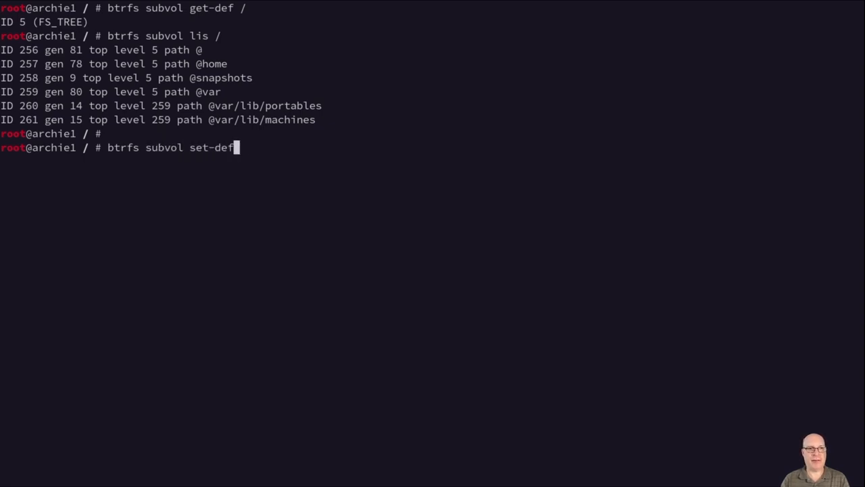
pyautogui.write('256 /')
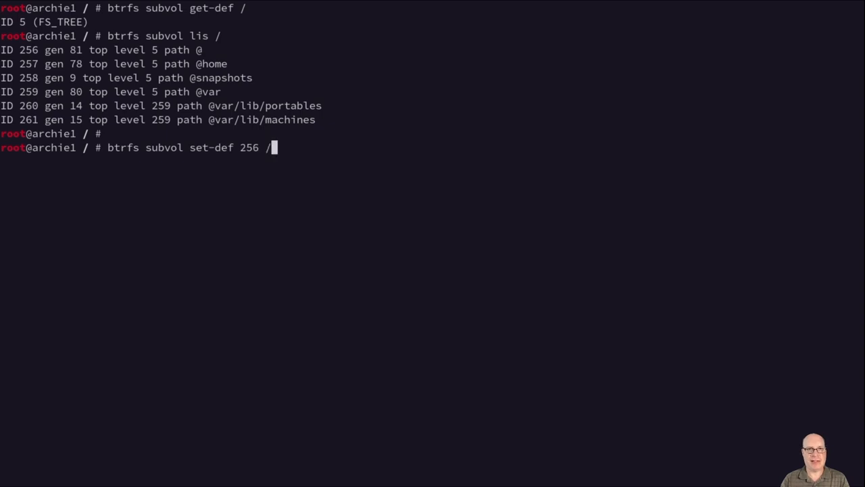
pyautogui.press('Enter')
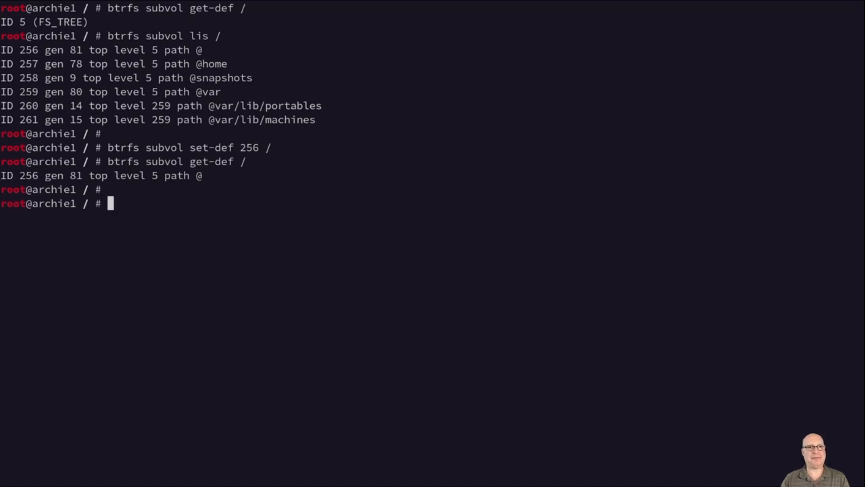
pyautogui.write('snapper')
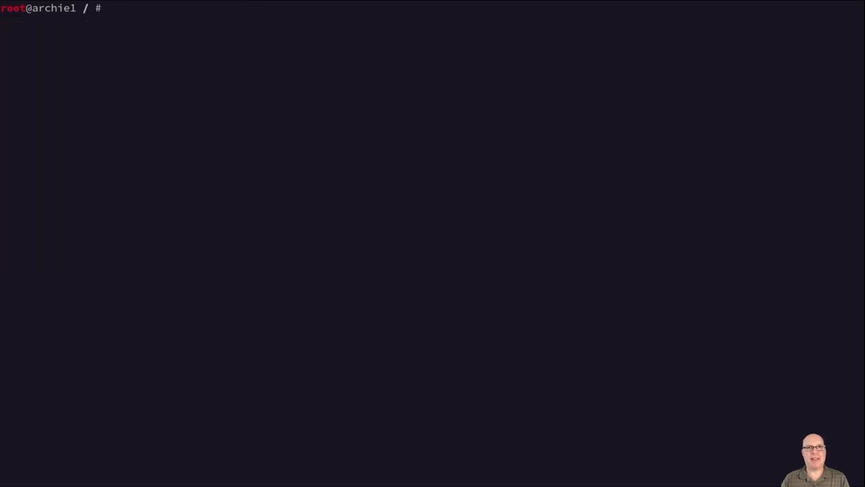
# Step: Open /etc/snapper/configs/root in vim and set ALLOW_GROUPS="wheel"
pyautogui.write('vim /etc')
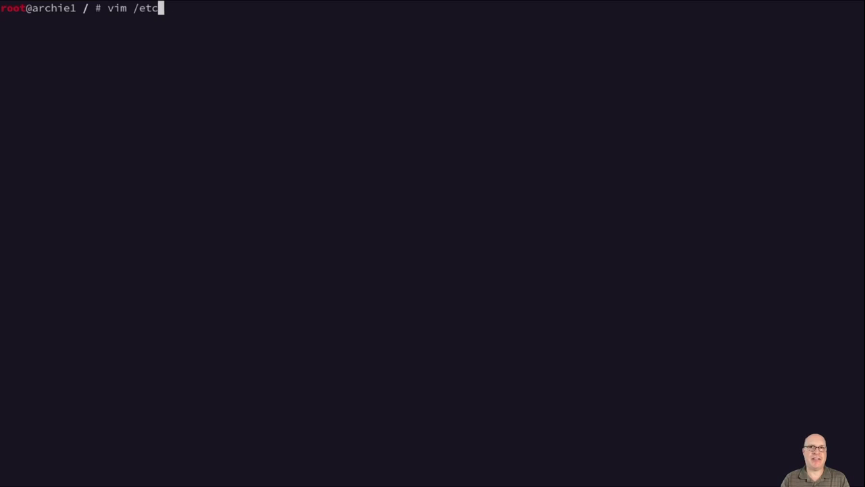
pyautogui.write('/snapper/conf')
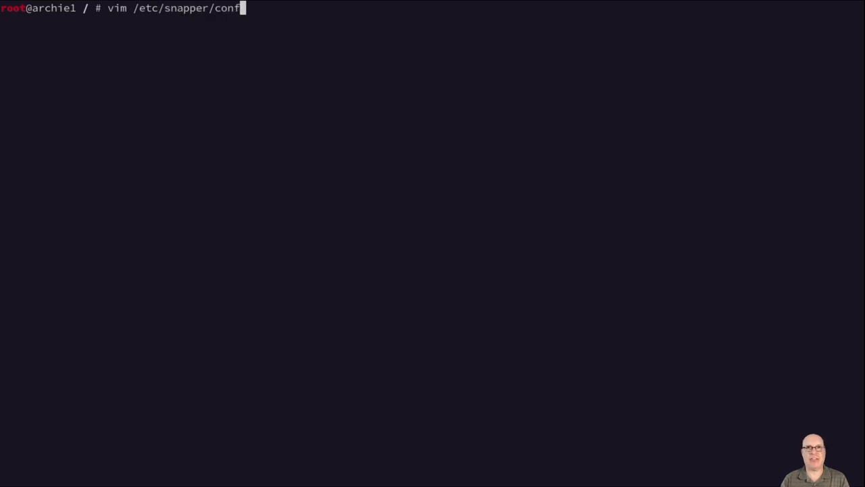
pyautogui.write('igs/root')
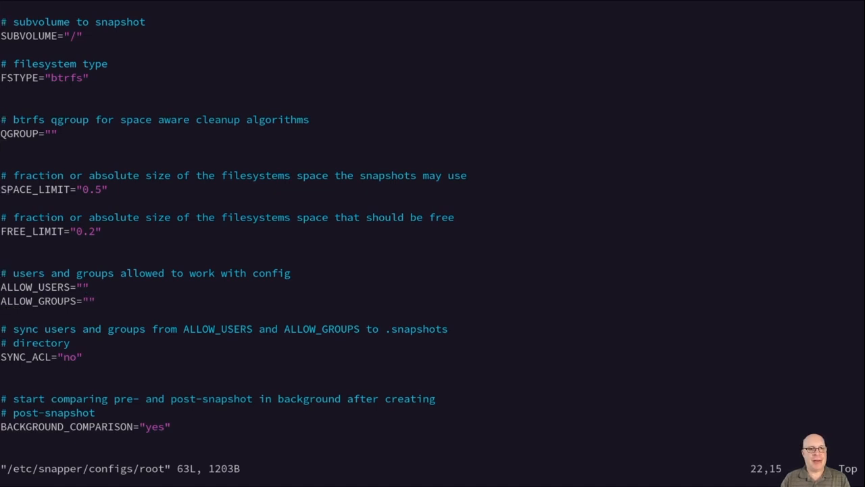
pyautogui.write('wheel')
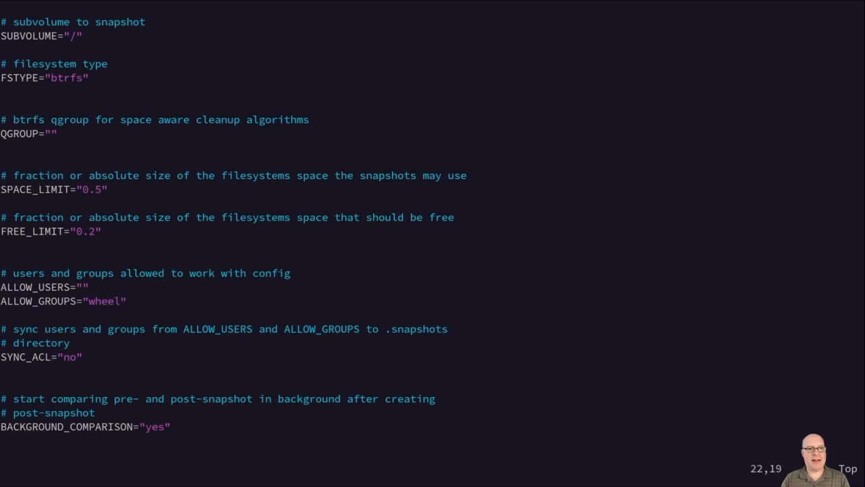
# Step: Set TIMELINE_LIMIT_HOURLY to 5, then save and quit vim
pyautogui.scroll(-3)
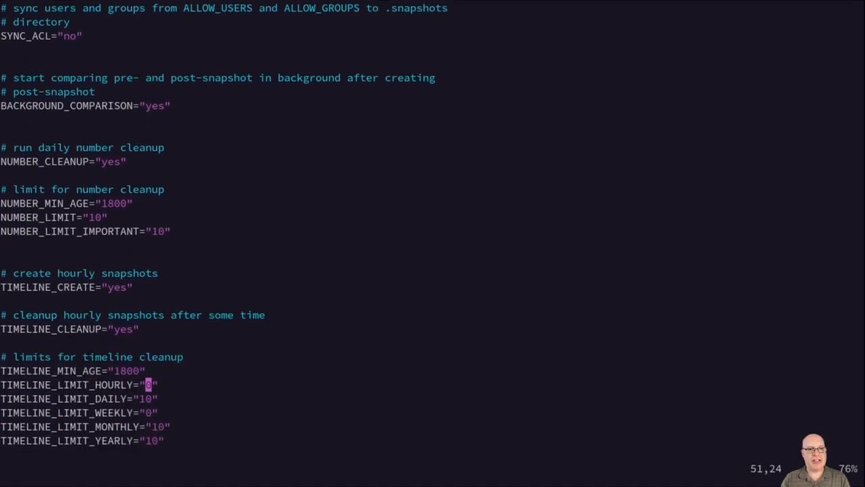
pyautogui.write('5')
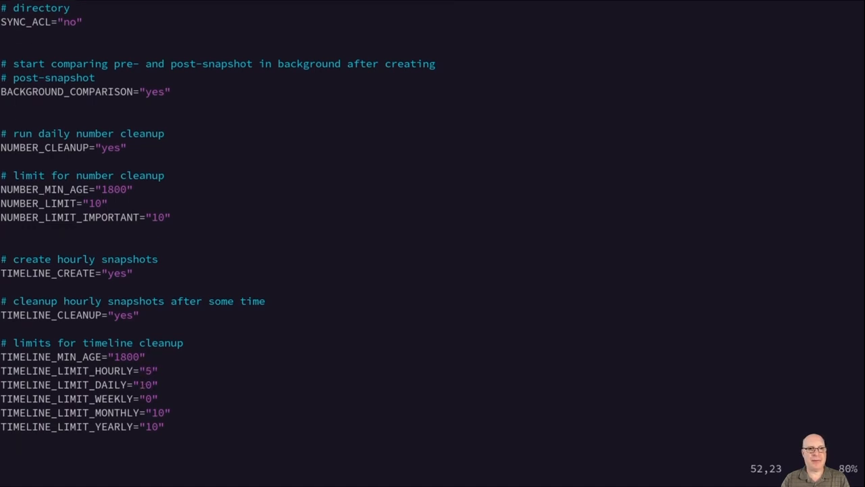
pyautogui.write('5')
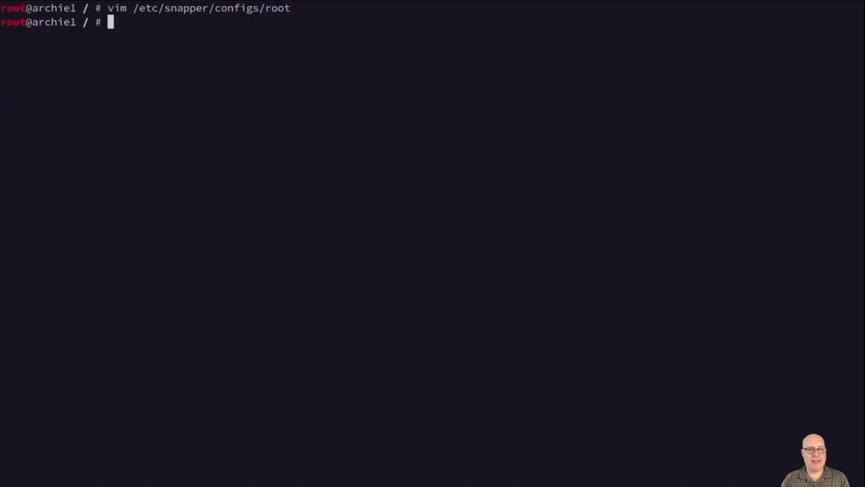
# Step: Give the wheel group ownership of /.snapshots recursively with chown -R :wheel
pyautogui.write('ch')
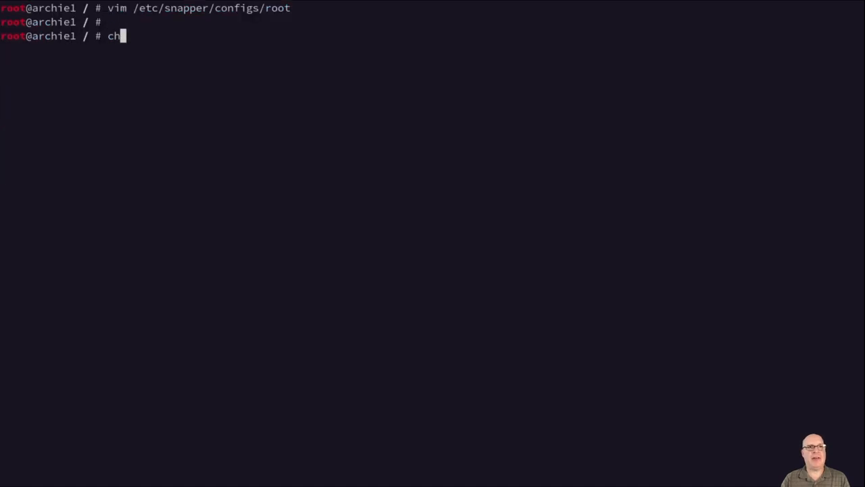
pyautogui.write('own')
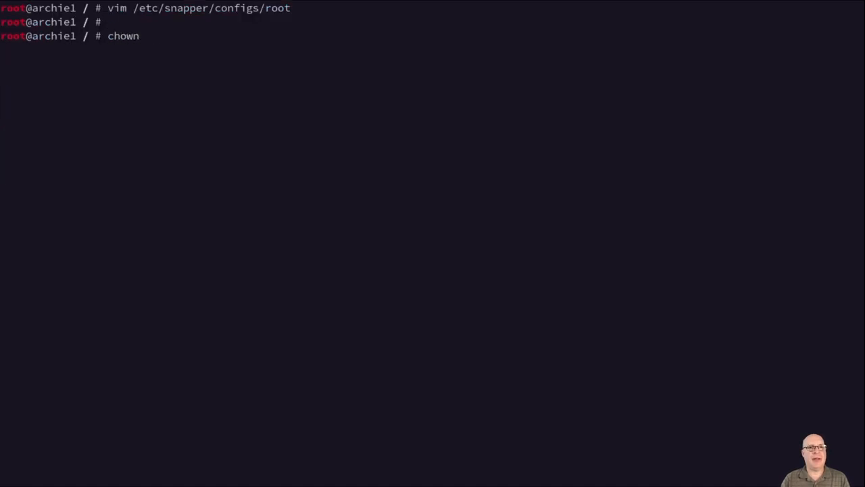
pyautogui.write('-R :wheel /.snapshots')
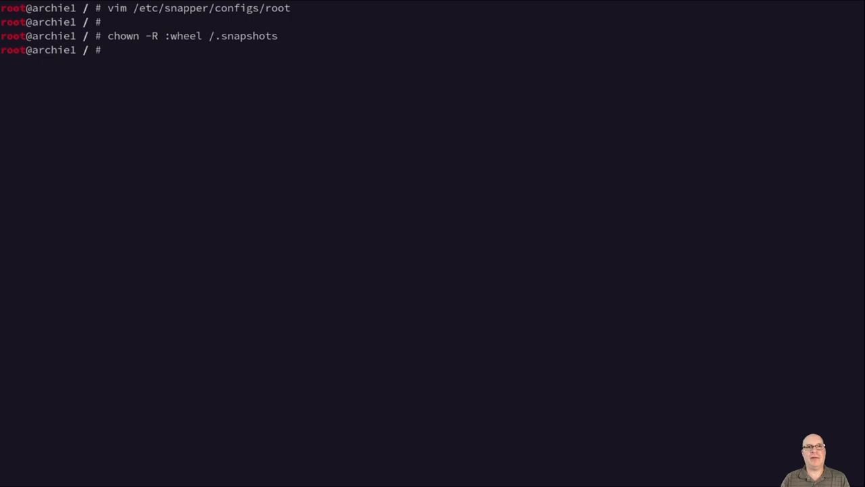
# Step: Leave root, list snapshots with snapper ls as the ordinary user, then regain a root shell via sudo
pyautogui.write('exit')
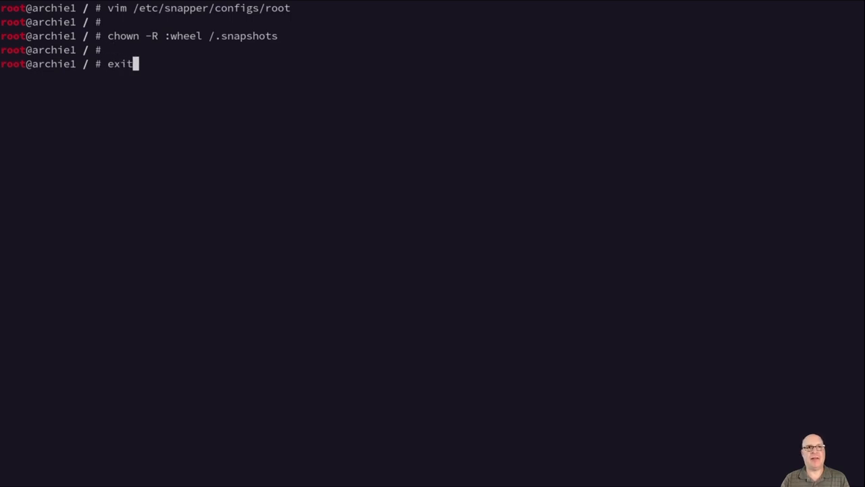
pyautogui.press('Return')
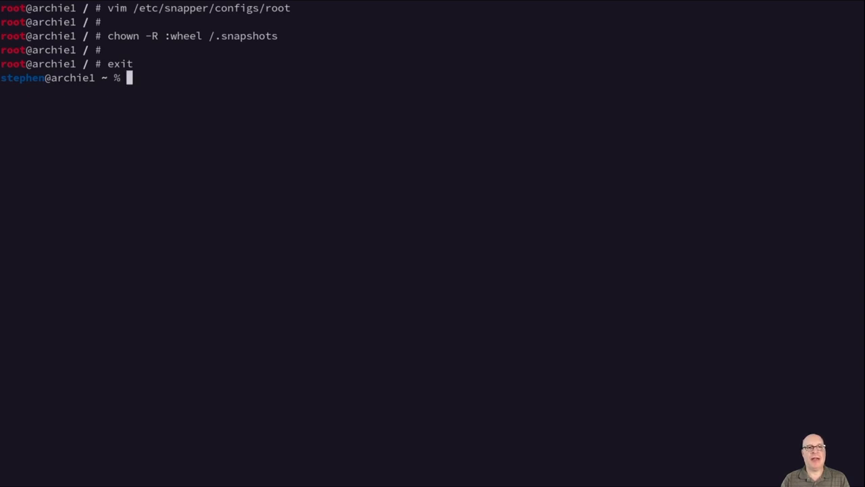
pyautogui.write('snapper')
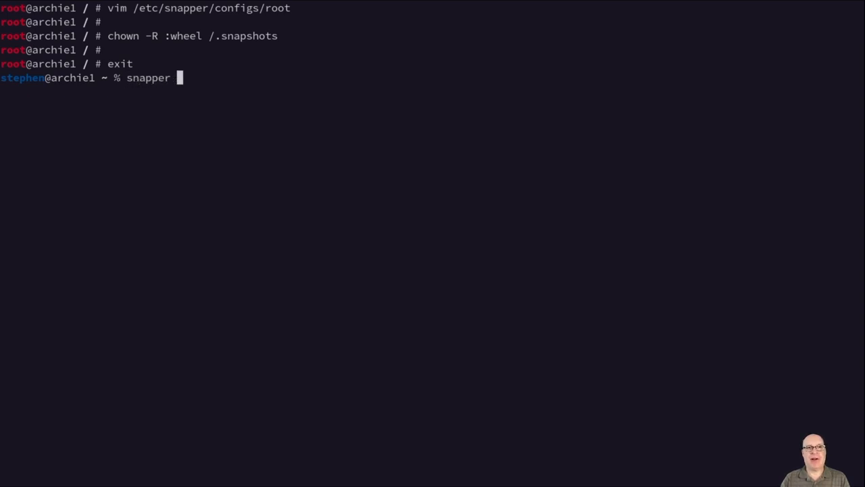
pyautogui.write('ls')
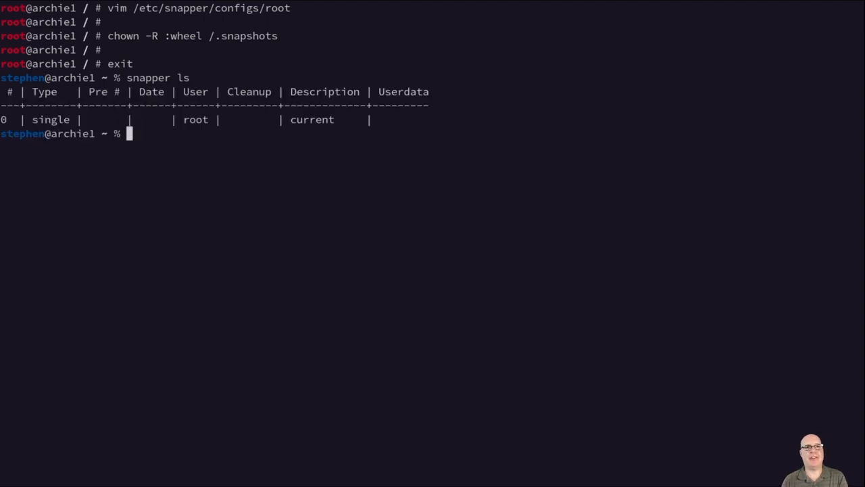
pyautogui.write('sudo -s')
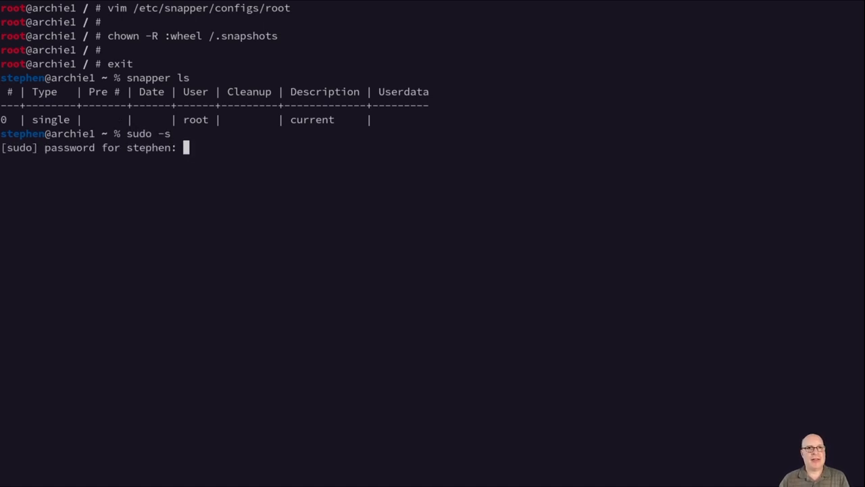
pyautogui.press('Enter')
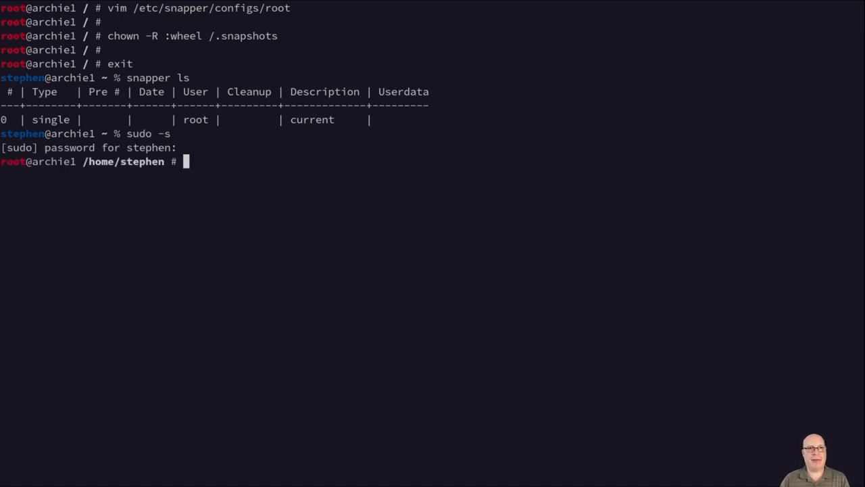
# Step: Enable and start the grub-btrfs.path unit so GRUB watches for new snapshots
pyautogui.write('cd /')
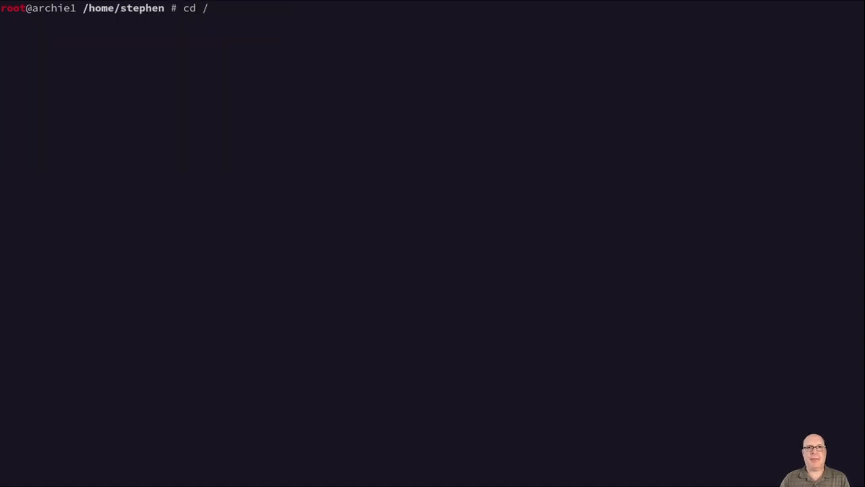
pyautogui.write('s')
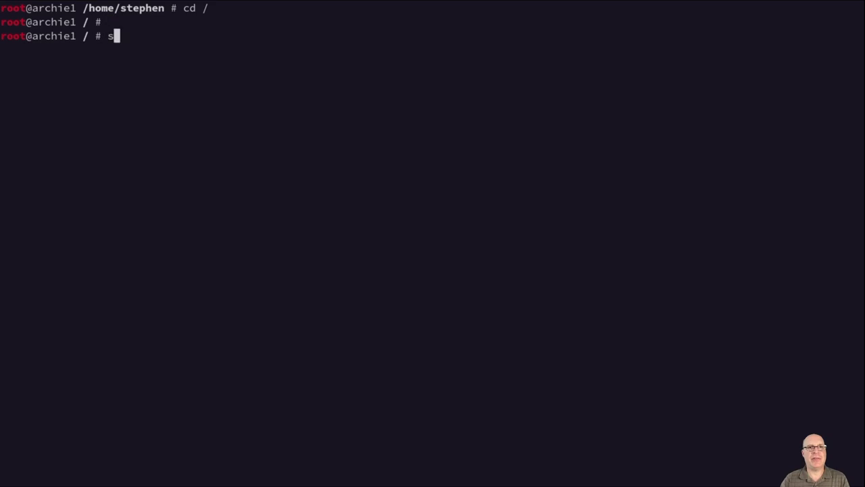
pyautogui.write('ystemctl')
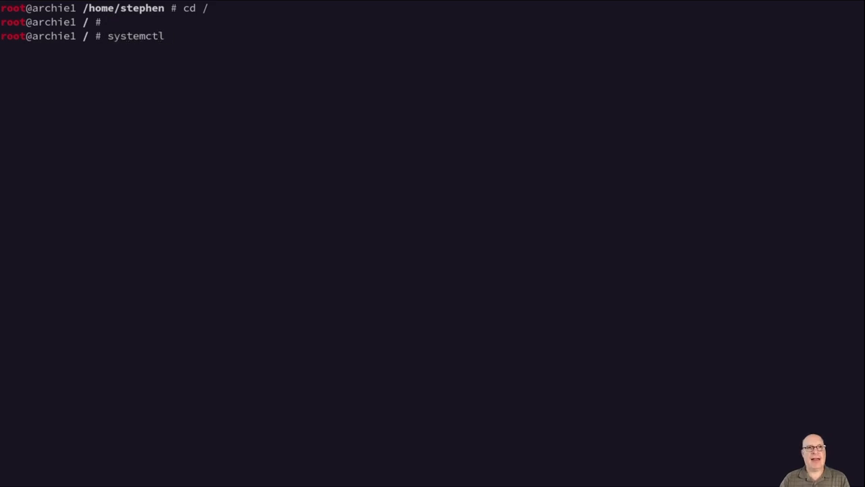
pyautogui.write('enable')
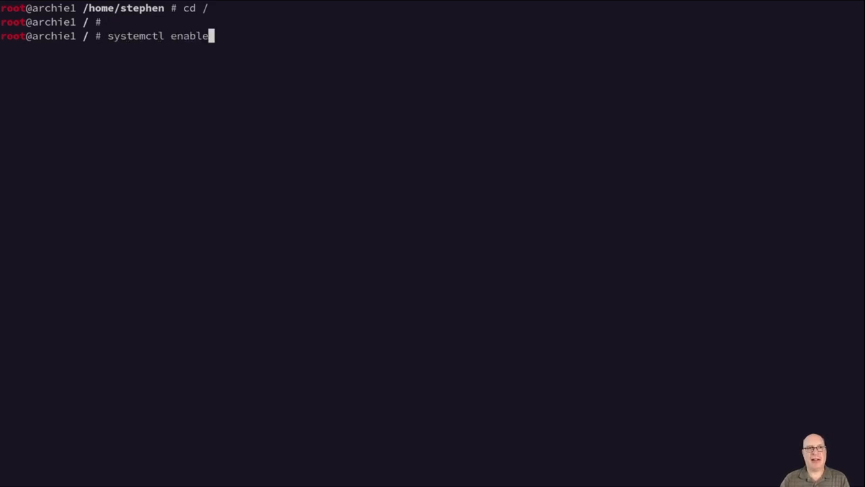
pyautogui.write('--now')
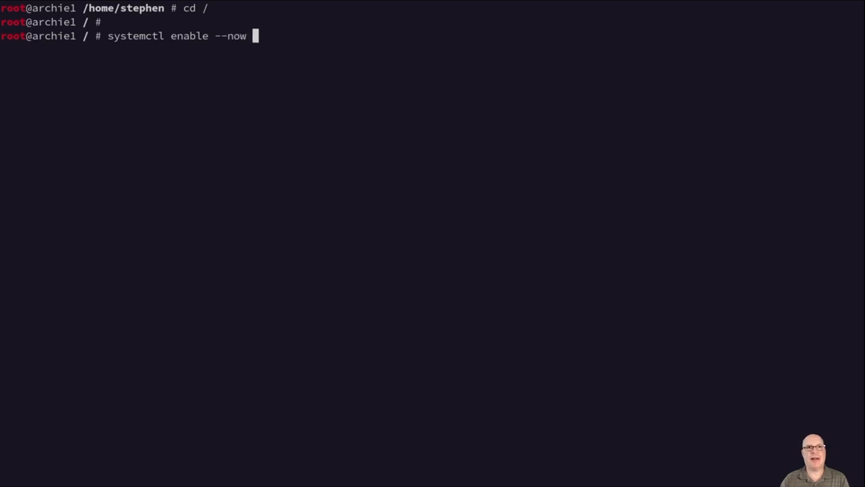
pyautogui.write('grub-btrf')
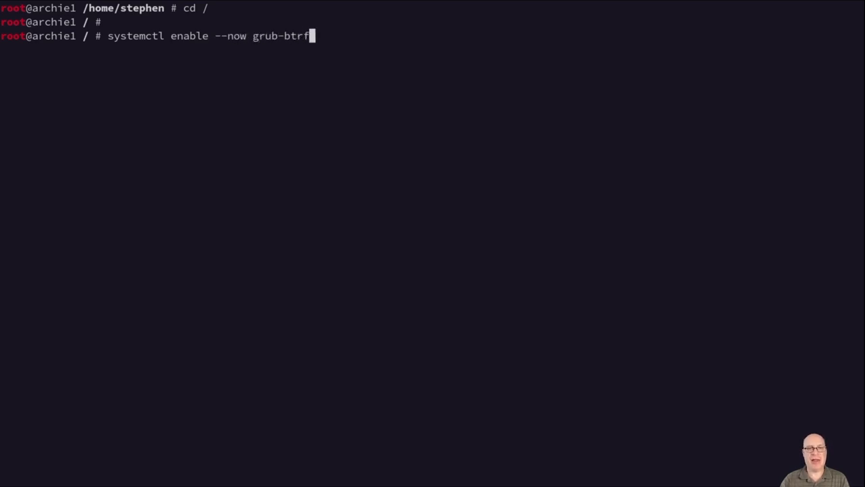
pyautogui.write('s.path')
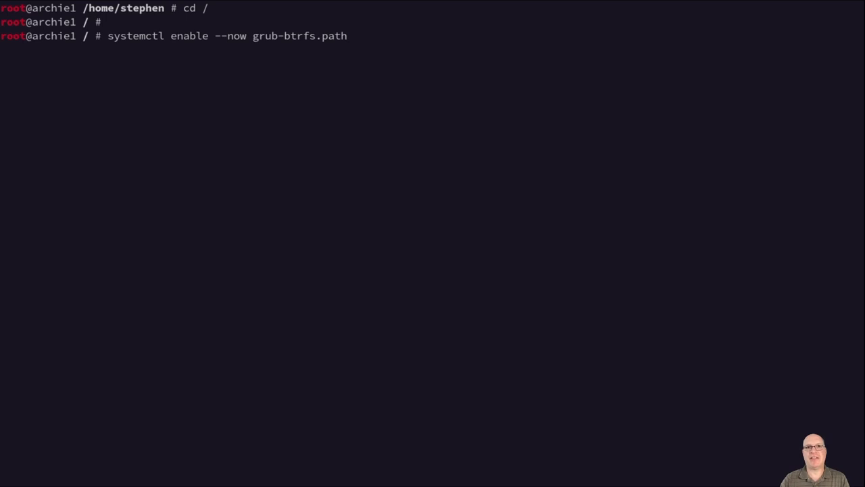
pyautogui.press('Return')
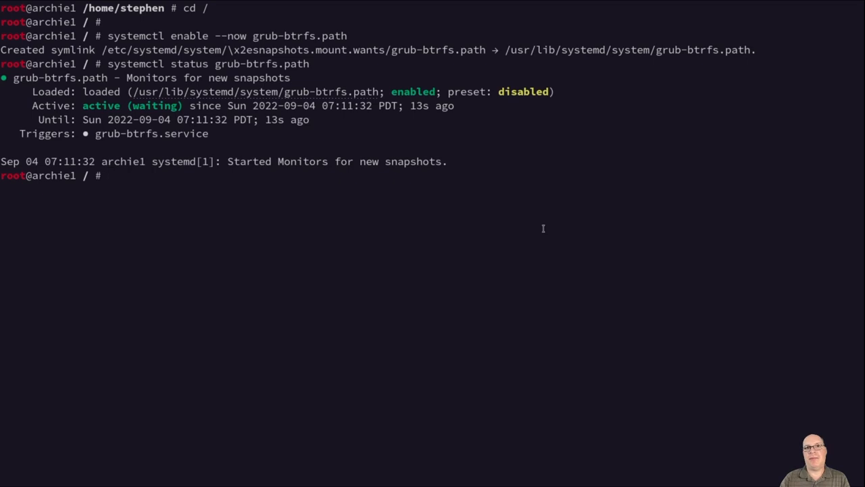
# Step: Regenerate /boot/grub/grub.cfg with grub-mkconfig and clear the console
pyautogui.write('grub')
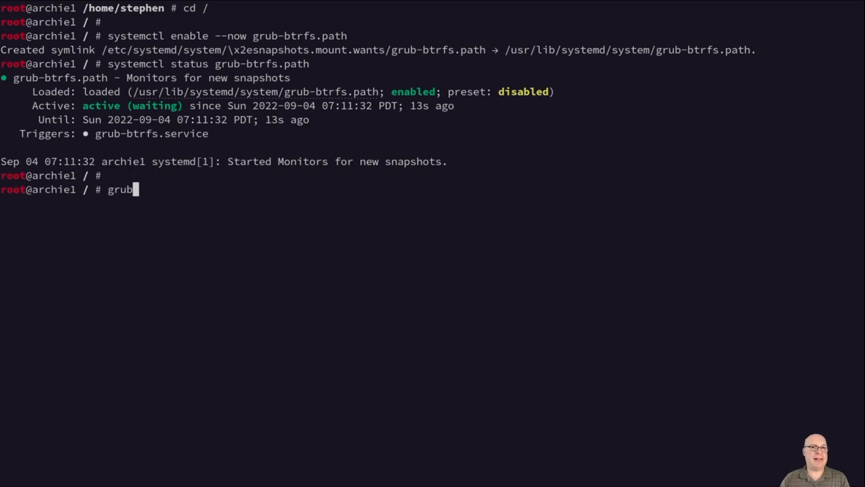
pyautogui.write('-mkconfig')
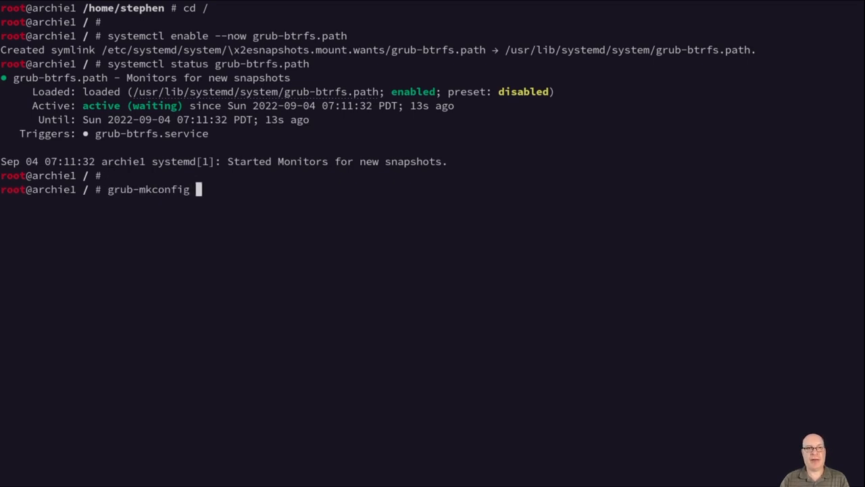
pyautogui.write('-o /boot')
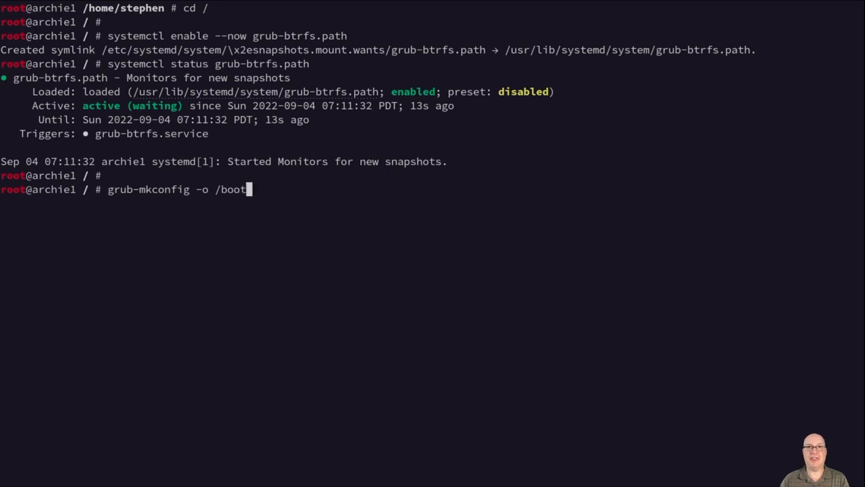
pyautogui.write('/grub/')
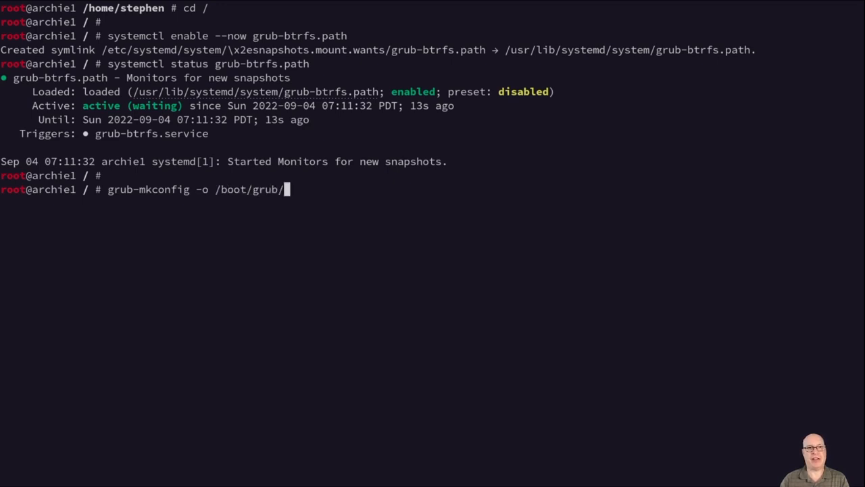
pyautogui.write('grub.cfg')
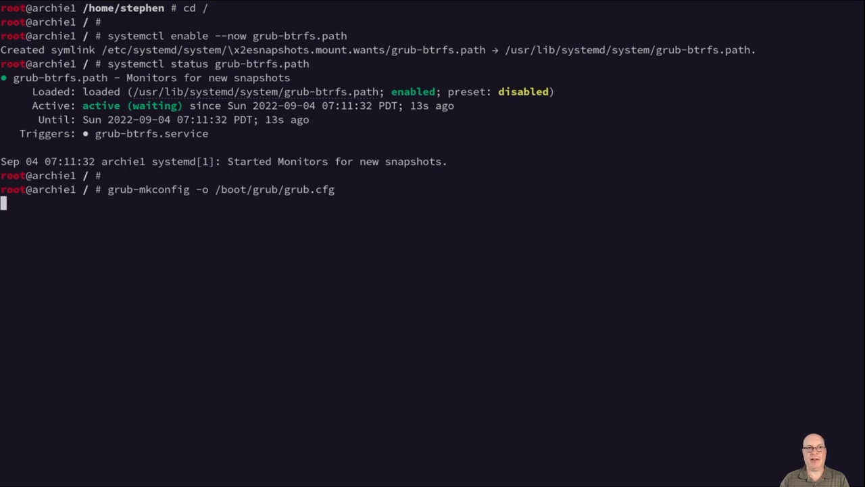
pyautogui.press('Return')
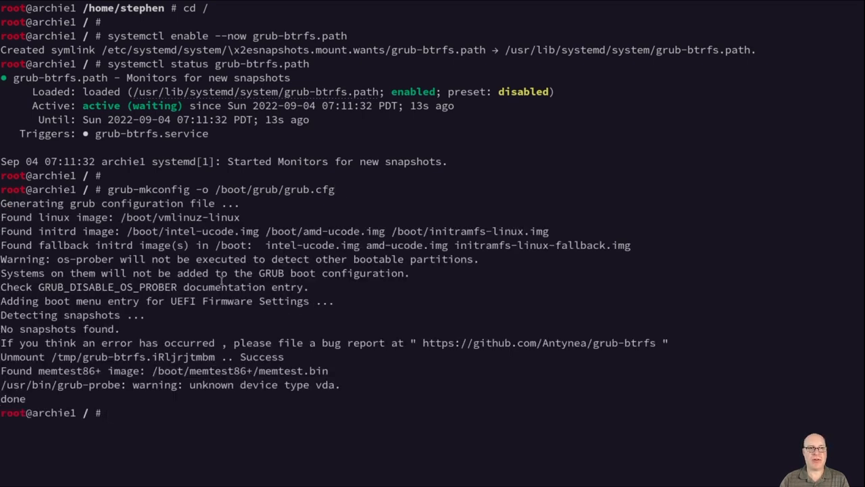
pyautogui.doubleClick(59, 328)
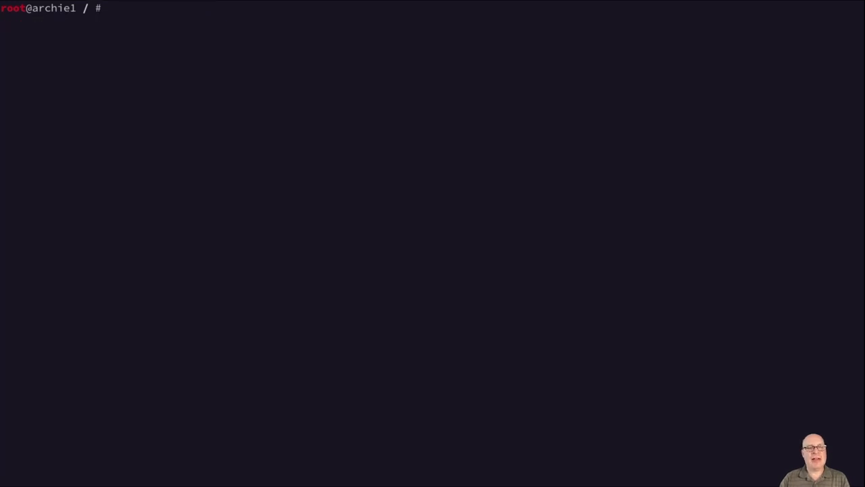
# Step: Enable and start the snapper-timeline and snapper-cleanup timers with systemctl enable --now
pyautogui.write('system')
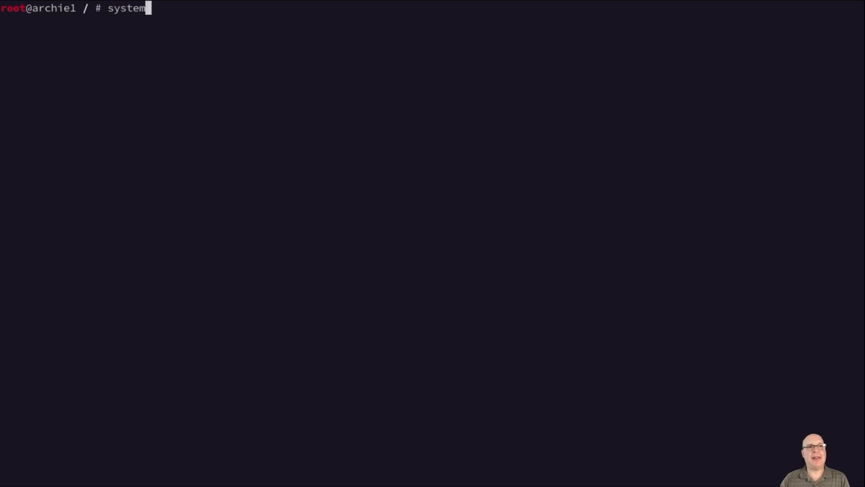
pyautogui.write('ctl')
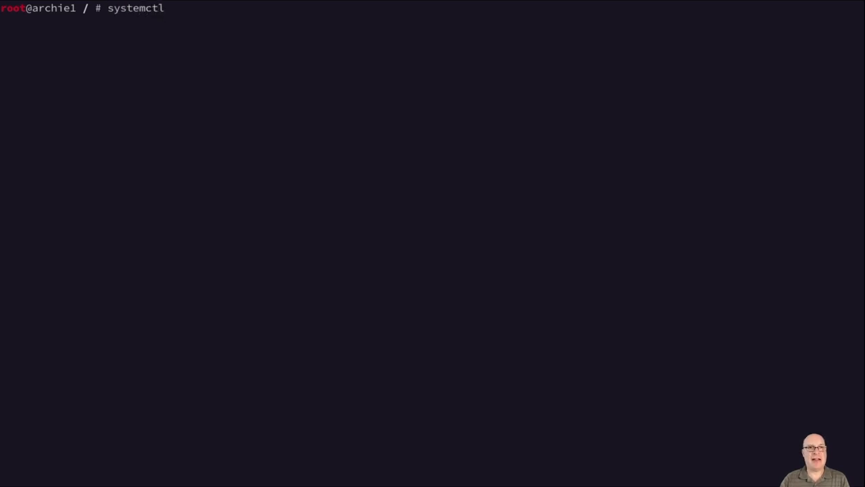
pyautogui.write('enable --')
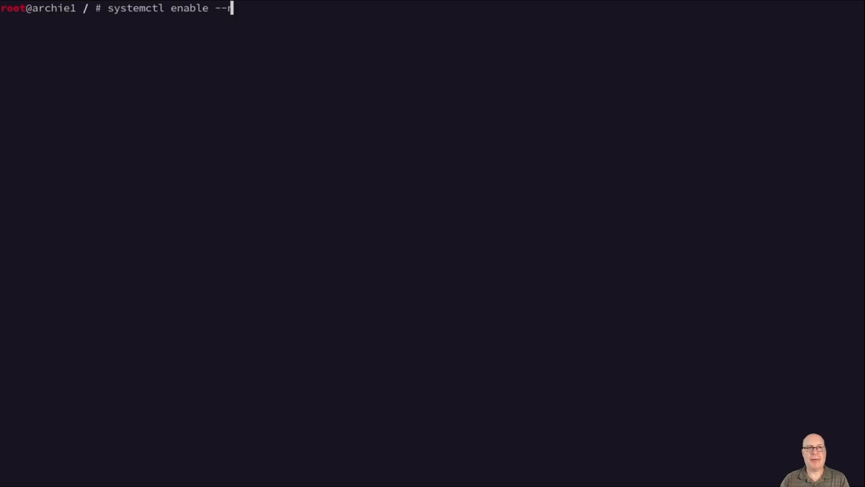
pyautogui.write('now snapper')
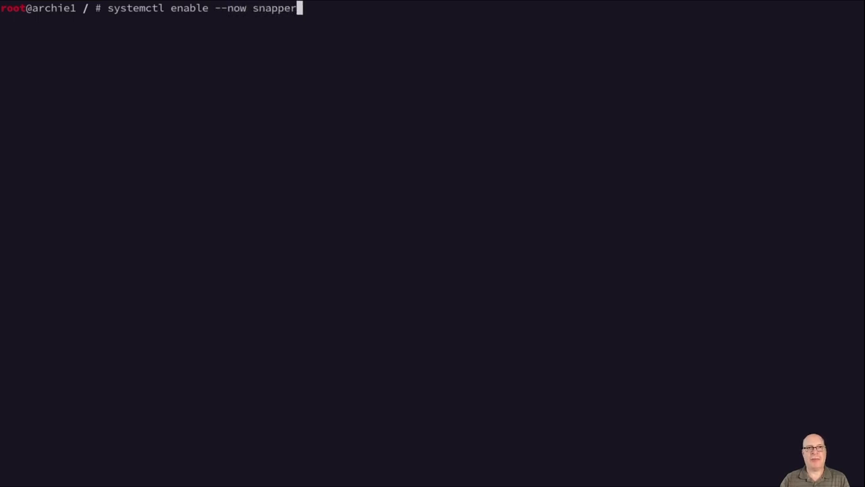
pyautogui.write('-timeline.timer')
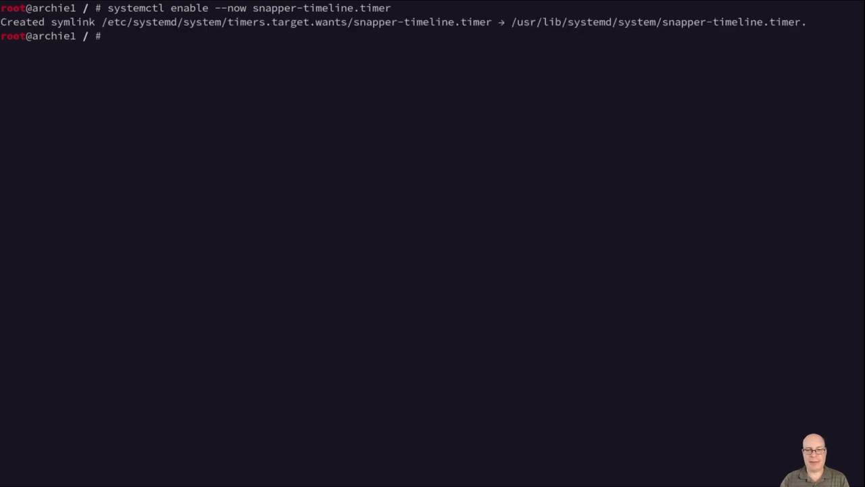
pyautogui.write('systemctl enable --now snapper-timeline.t')
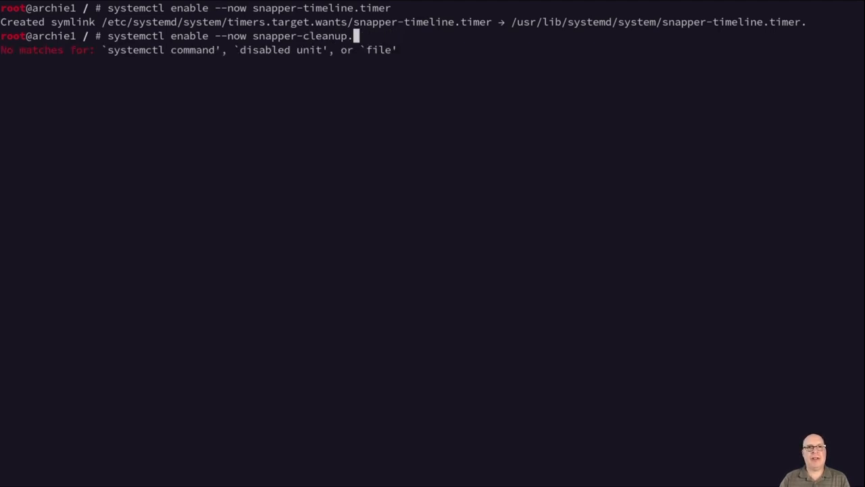
pyautogui.press('Return')
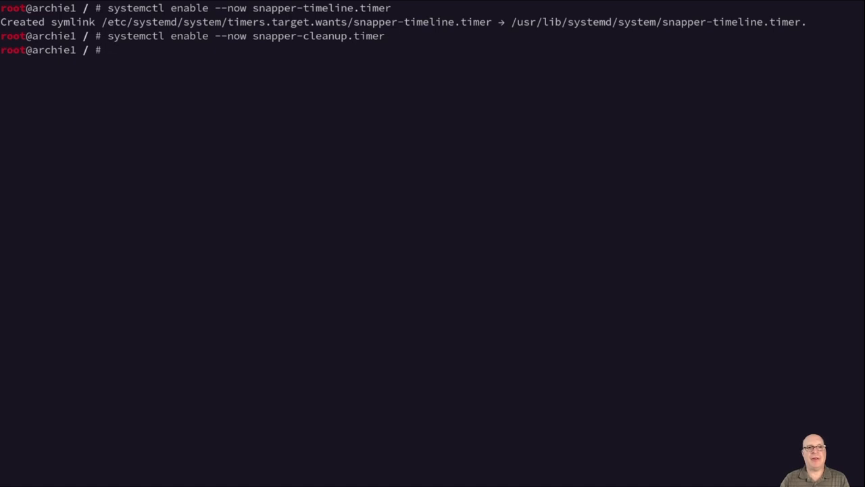
# Step: Create a root snapshot described "***Base System Configuration***" with snapper -c root create
pyautogui.write('s')
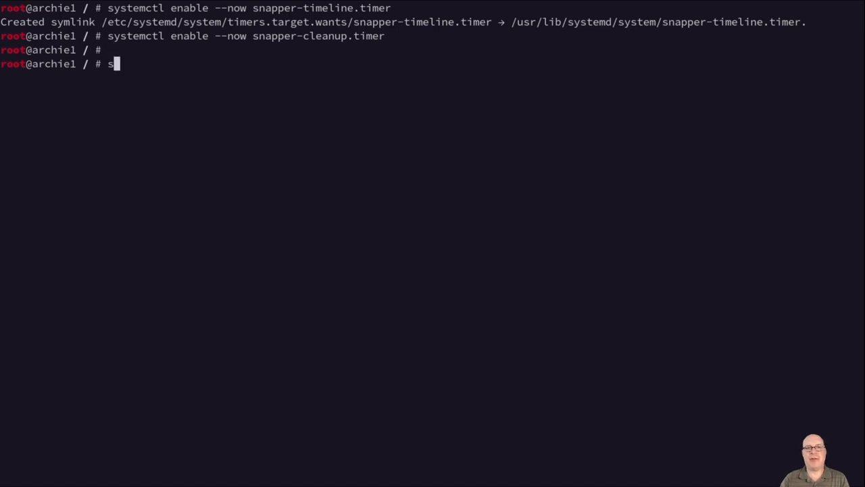
pyautogui.write('napper')
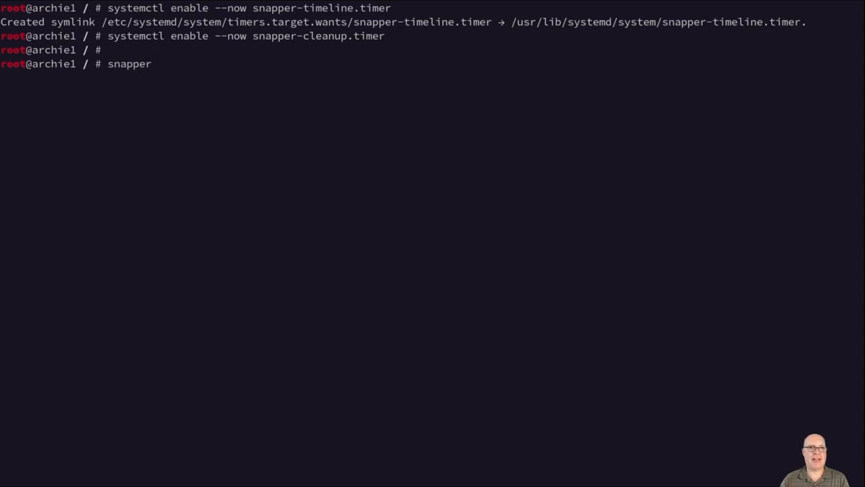
pyautogui.write('-c root')
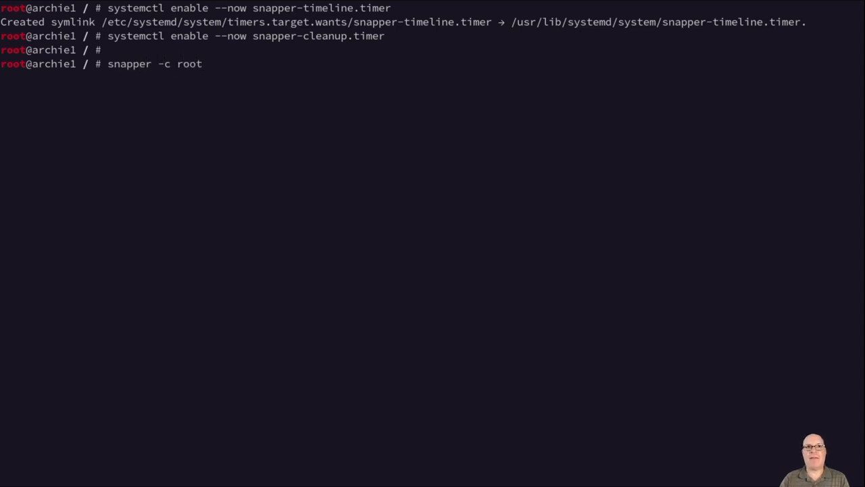
pyautogui.write('create')
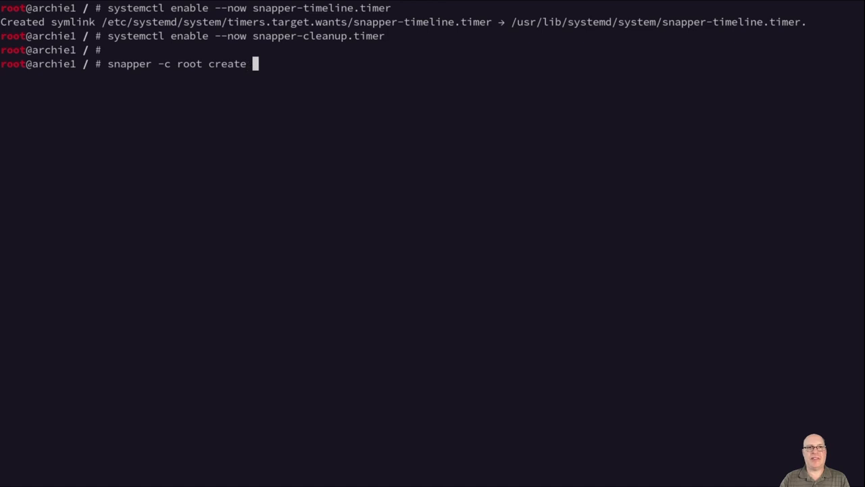
pyautogui.write('-d "')
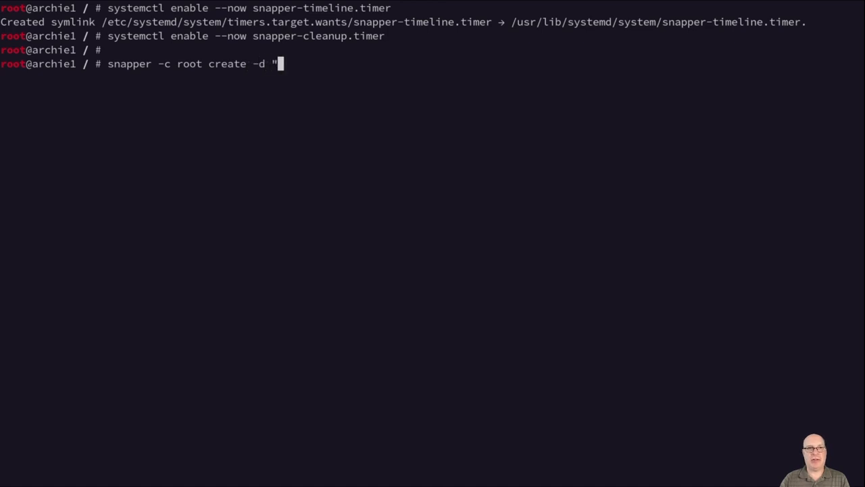
pyautogui.write('***')
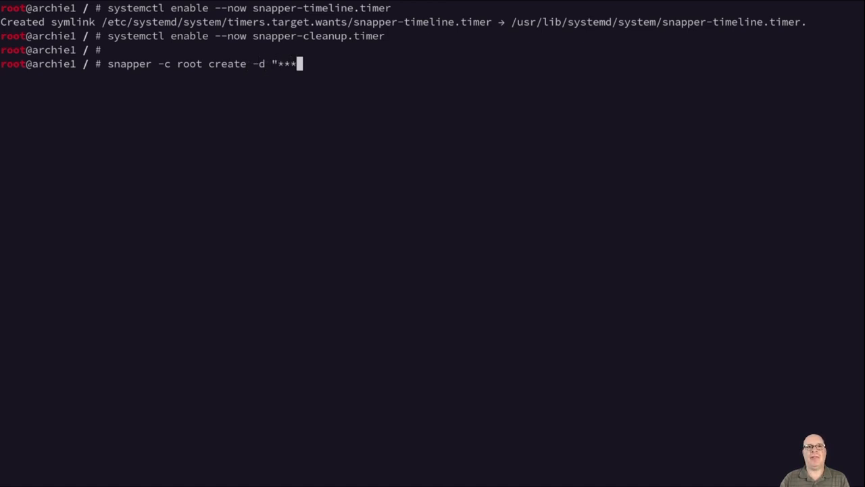
pyautogui.write('Base System Confi')
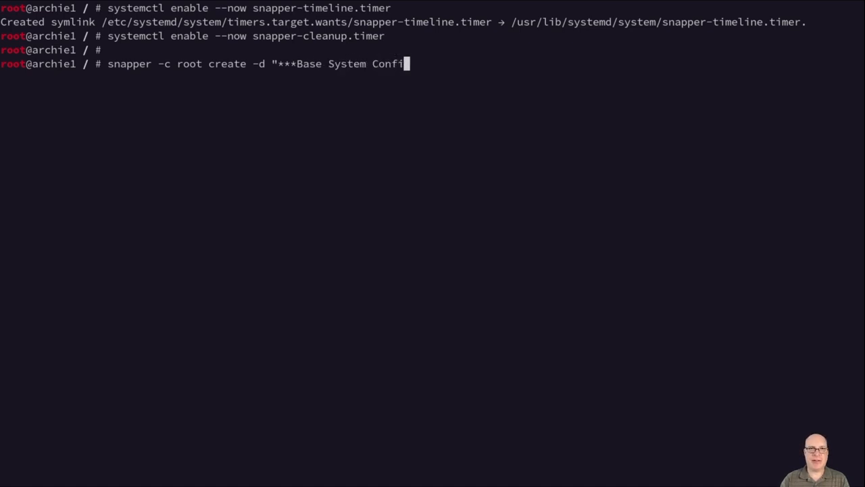
pyautogui.write('guration')
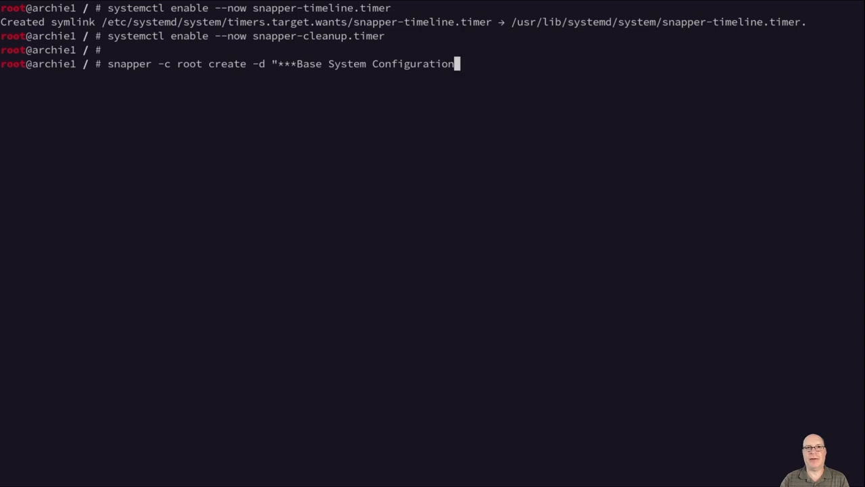
pyautogui.write('***"')
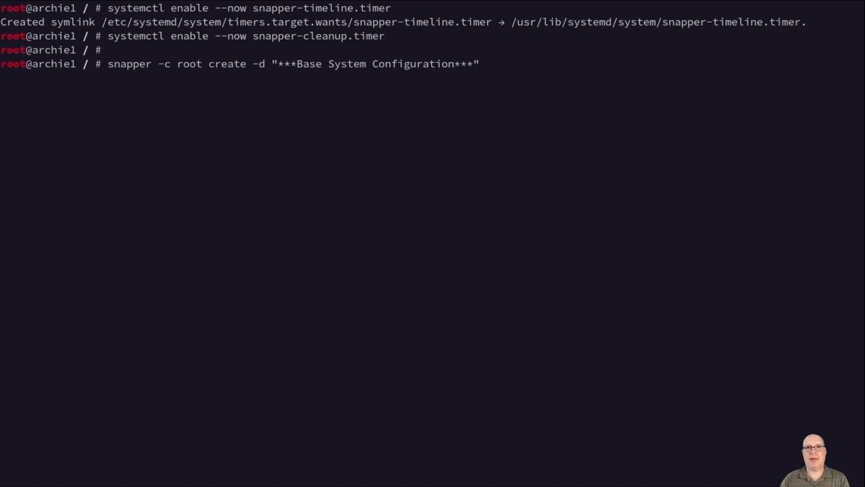
pyautogui.press('Return')
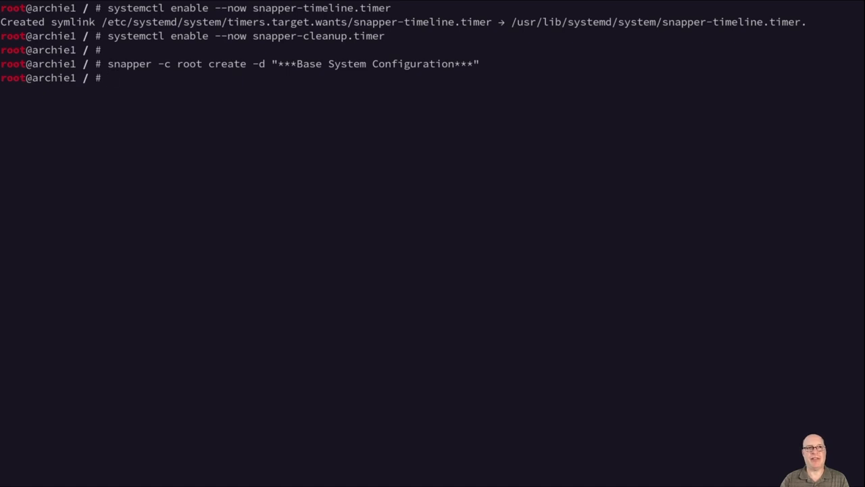
# Step: Check the new snapshot with snapper ls and regenerate /boot/grub/grub.cfg so GRUB lists it
pyautogui.write('snapper ls')
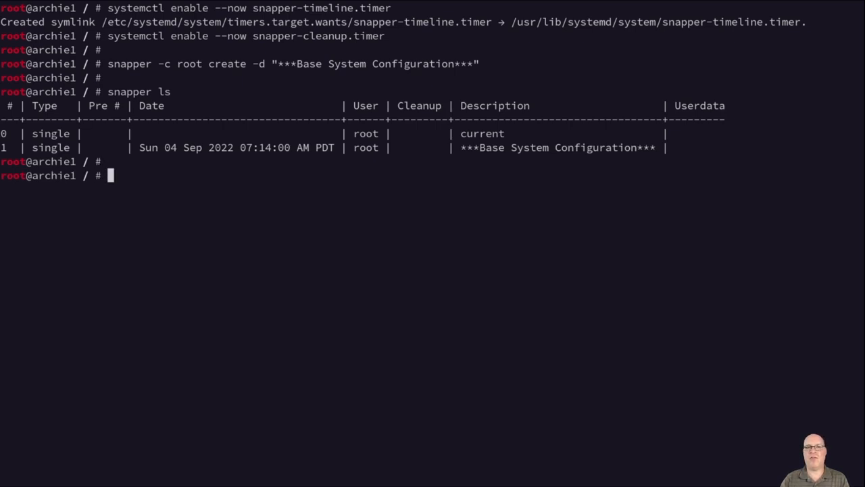
pyautogui.write('grub-mkco')
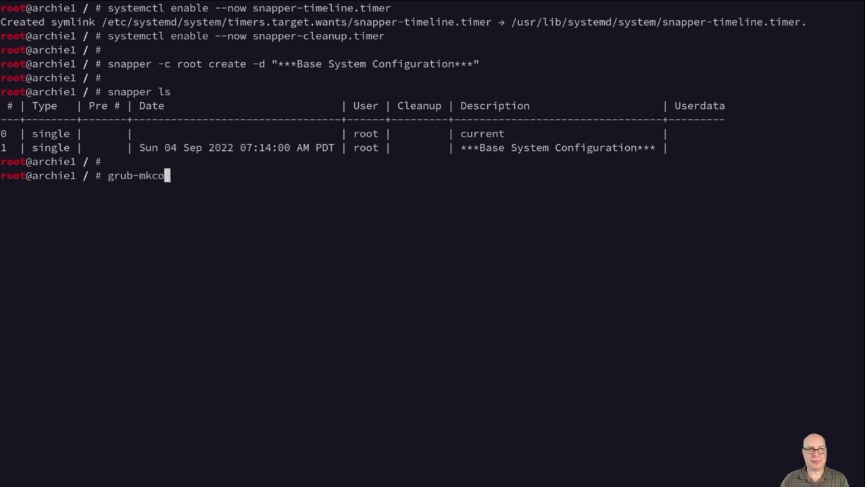
pyautogui.write('nfig -o')
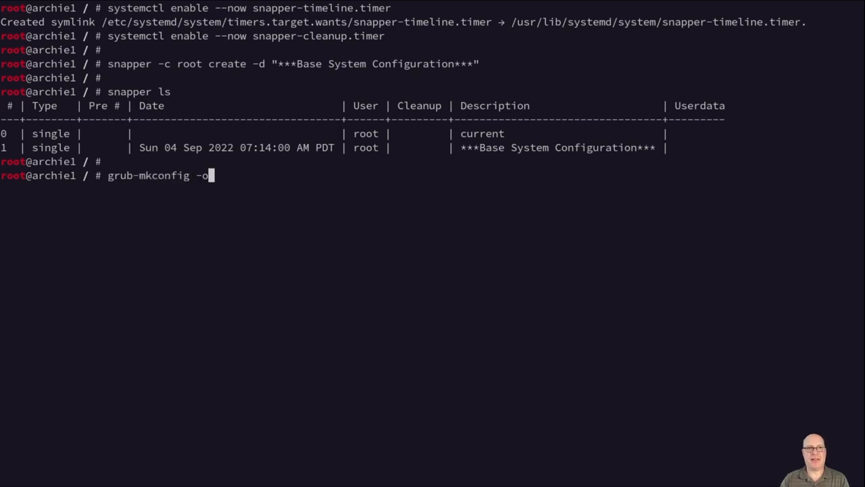
pyautogui.write('/boot/g')
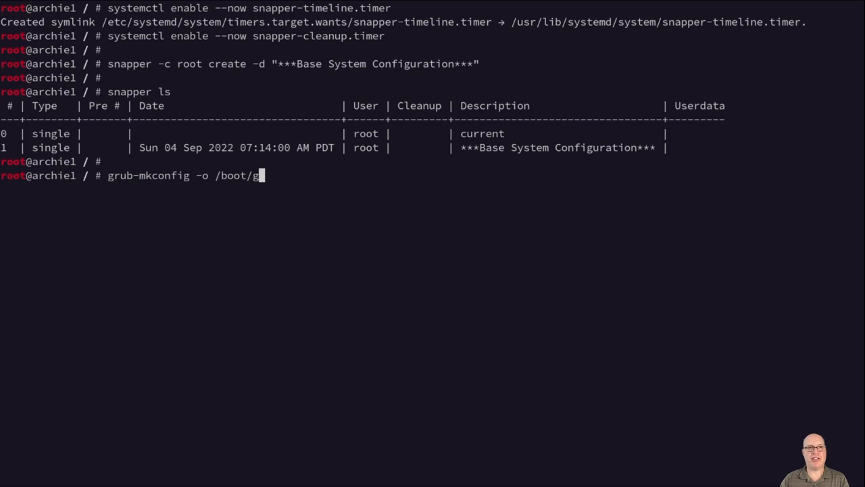
pyautogui.write('rub/grub.cfg')
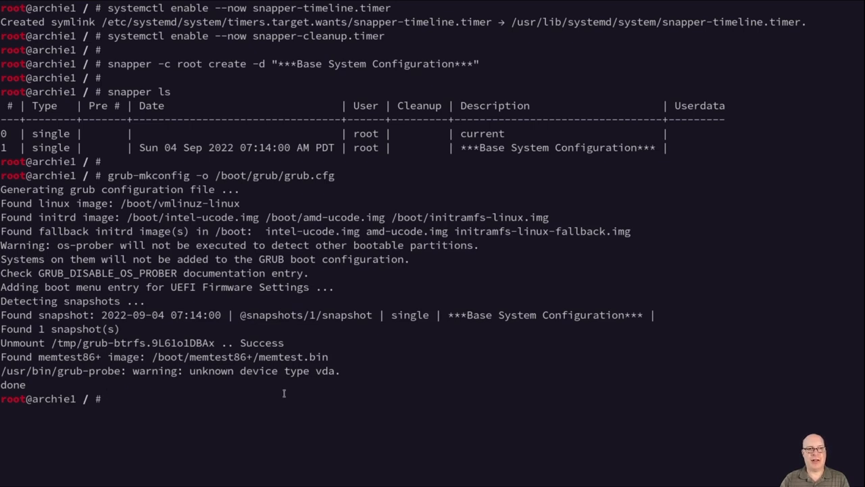
# Step: Return to the regular user and list the root directory and current snapshots
pyautogui.write('exit')
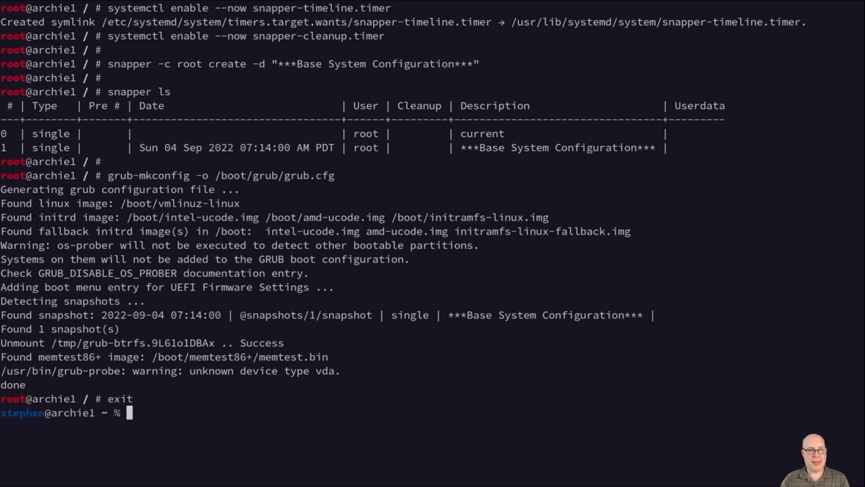
pyautogui.write('ls')
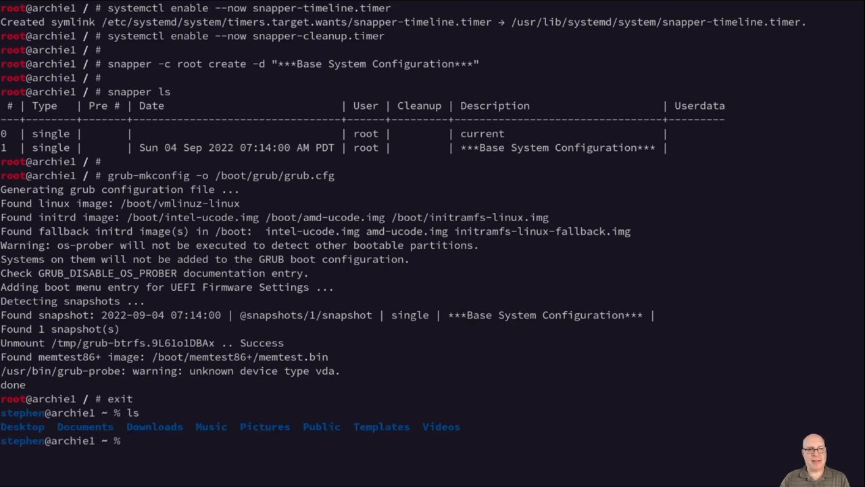
pyautogui.write('snapper ls')
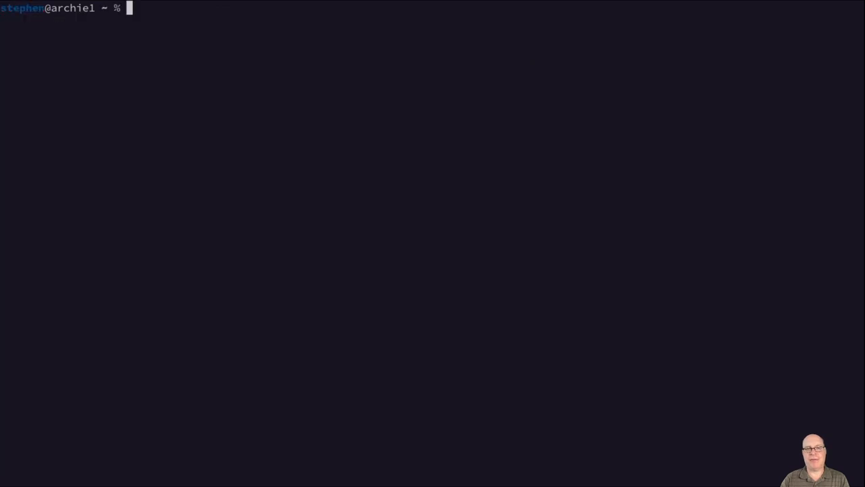
# Step: Install zram-generator with paru -S and verify snapper took pre/post snapshots
pyautogui.write('paru -')
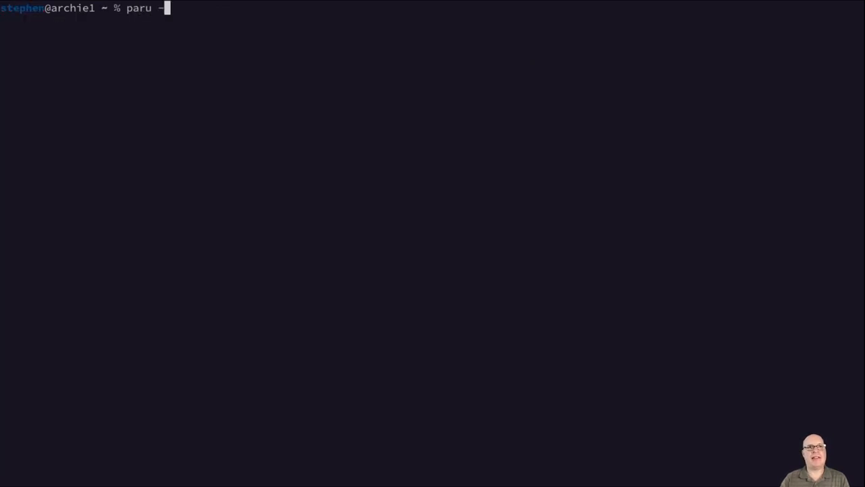
pyautogui.write('S zram')
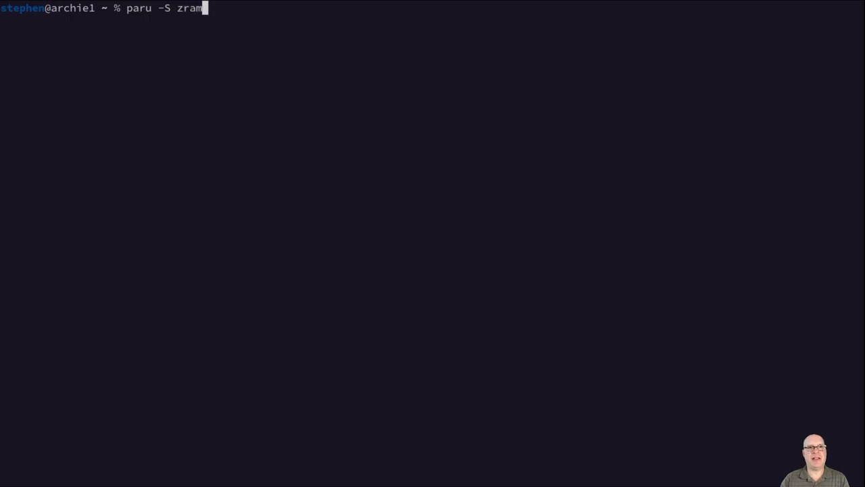
pyautogui.write('-generator')
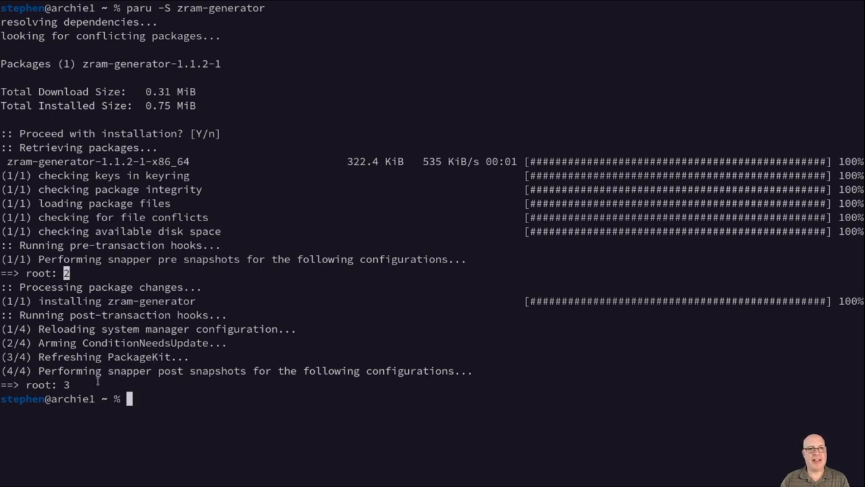
pyautogui.moveTo(273, 395)
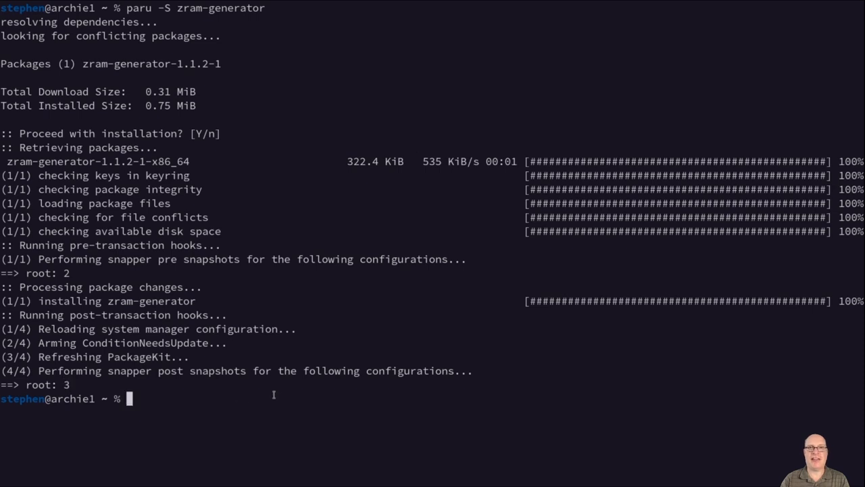
pyautogui.write('snapper')
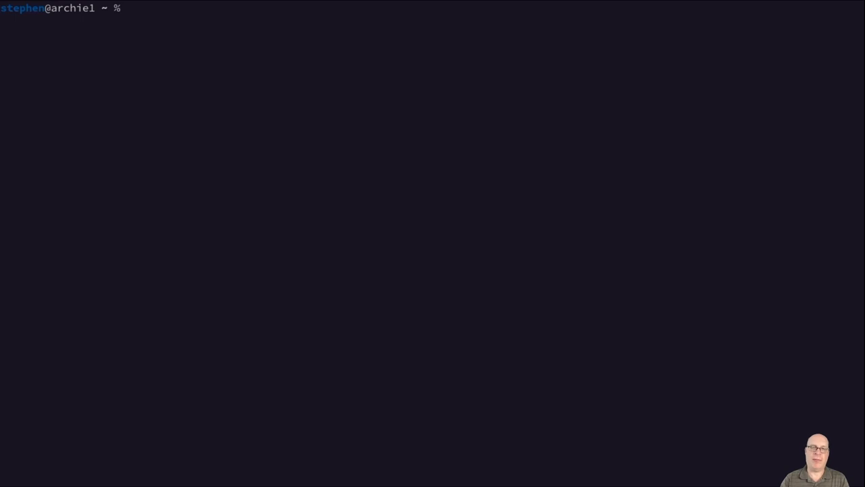
# Step: Create /etc/systemd/zram-generator.conf in nano as root
pyautogui.write('sudo nano')
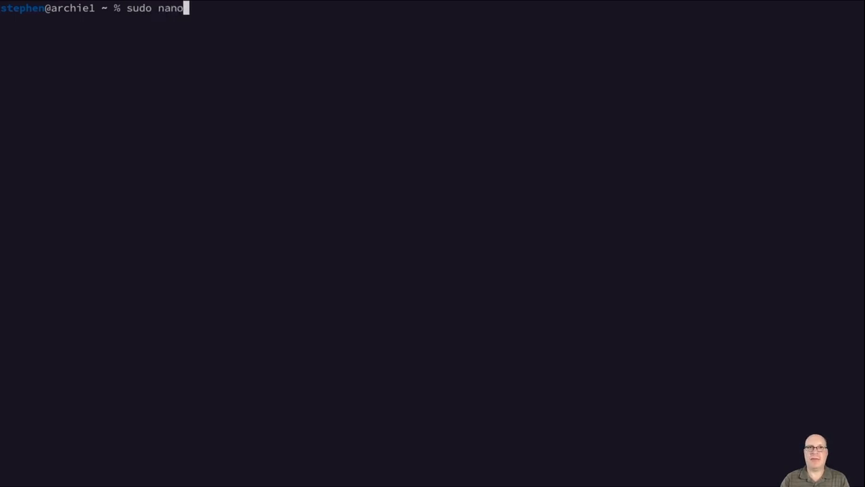
pyautogui.write('/etc/')
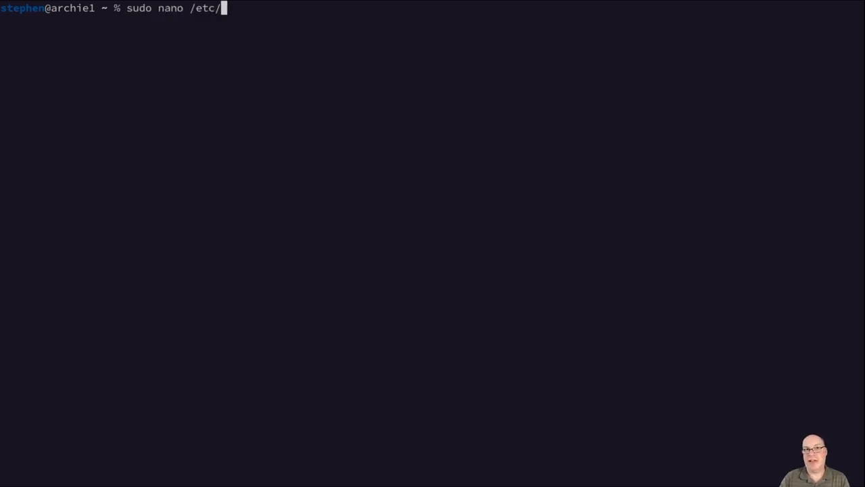
pyautogui.write('systemd')
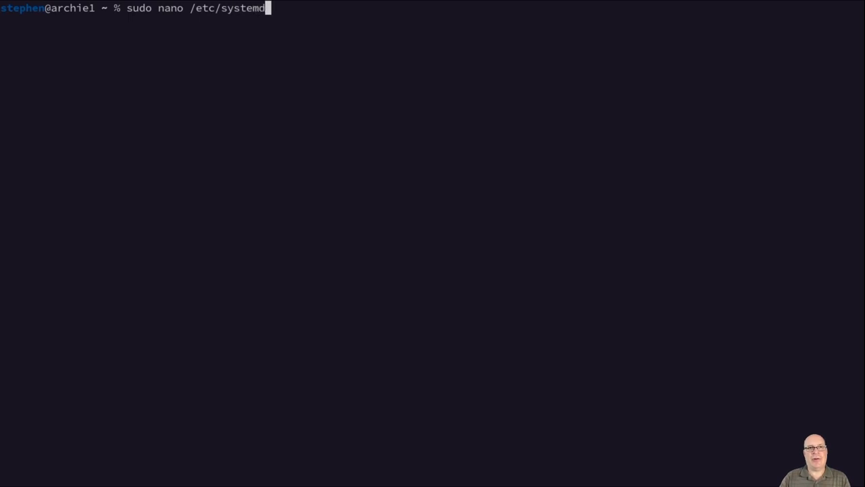
pyautogui.write('/zr')
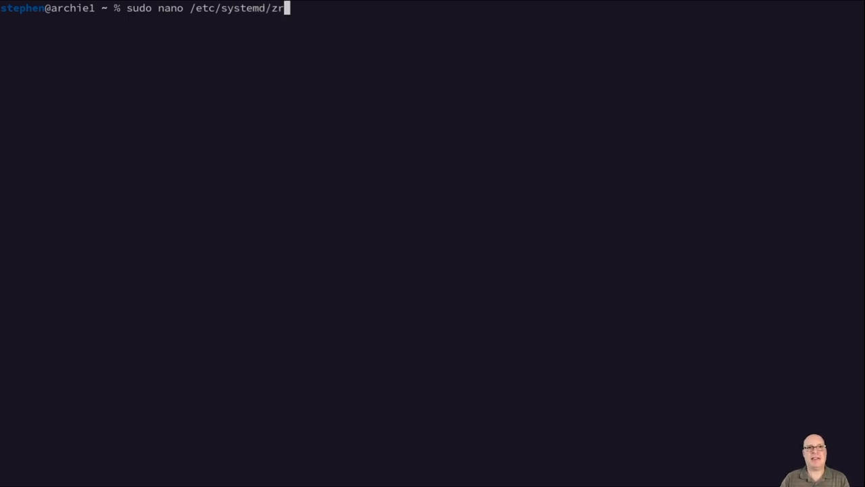
pyautogui.write('am-generat')
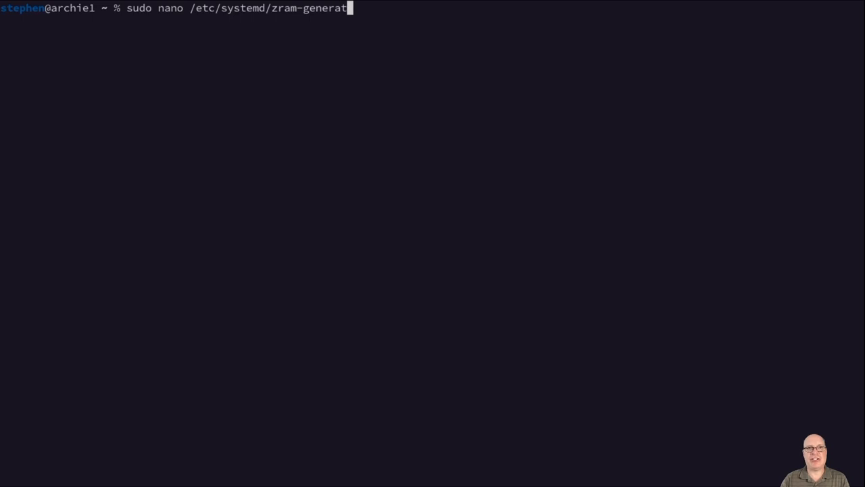
pyautogui.write('or.conf')
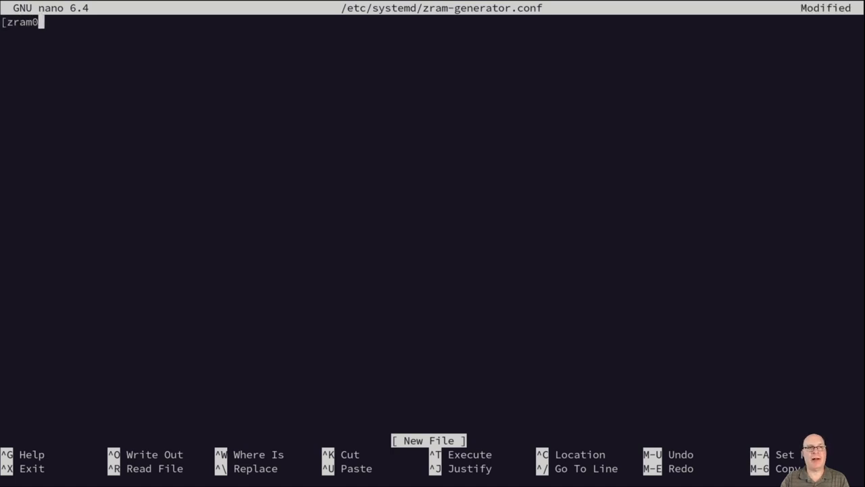
# Step: Add zram-size = ram / 4 under [zram0], save the file and close nano
pyautogui.press('Enter')
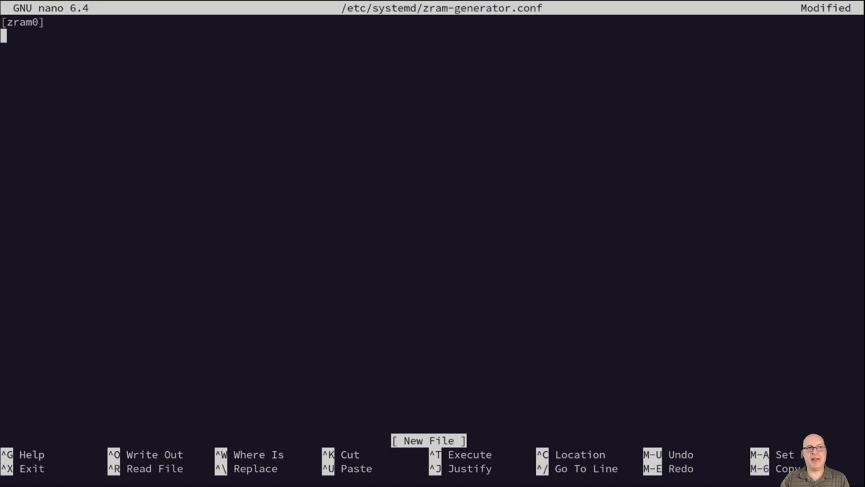
pyautogui.write('zram')
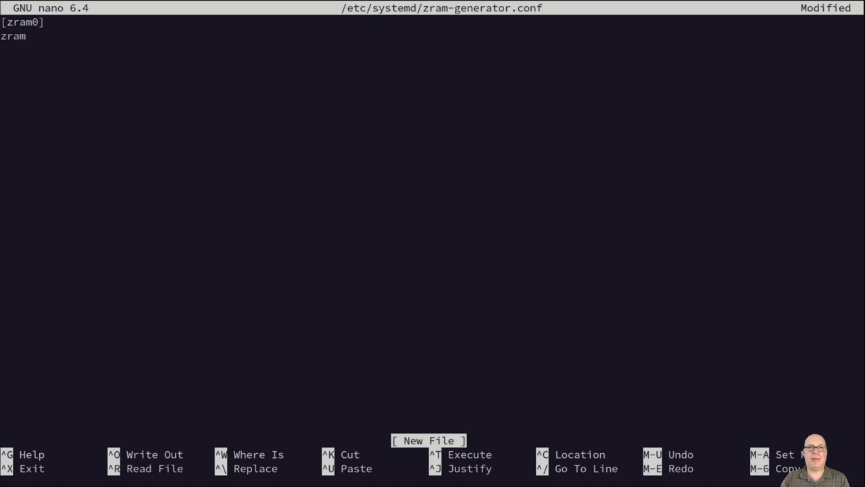
pyautogui.write('-size = ram')
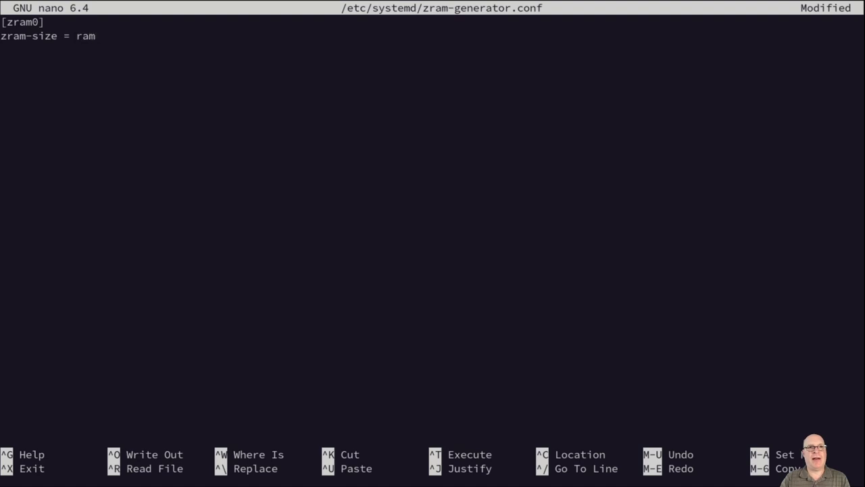
pyautogui.write('/ 4')
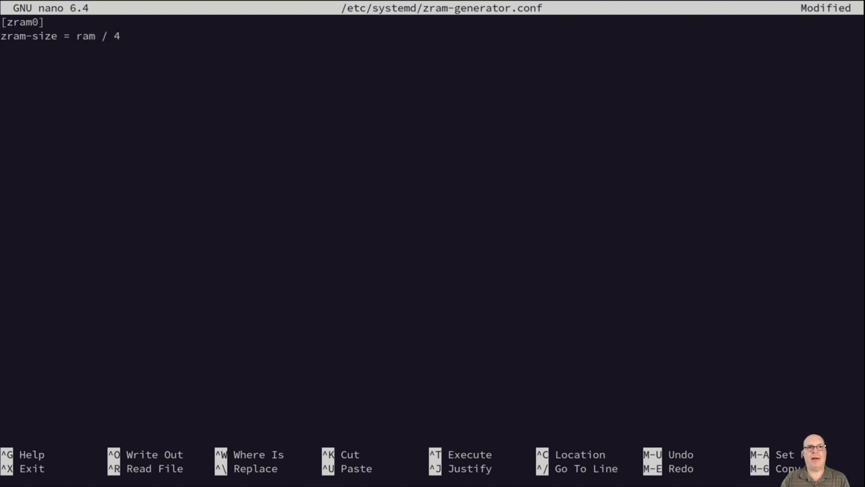
pyautogui.press('Enter')
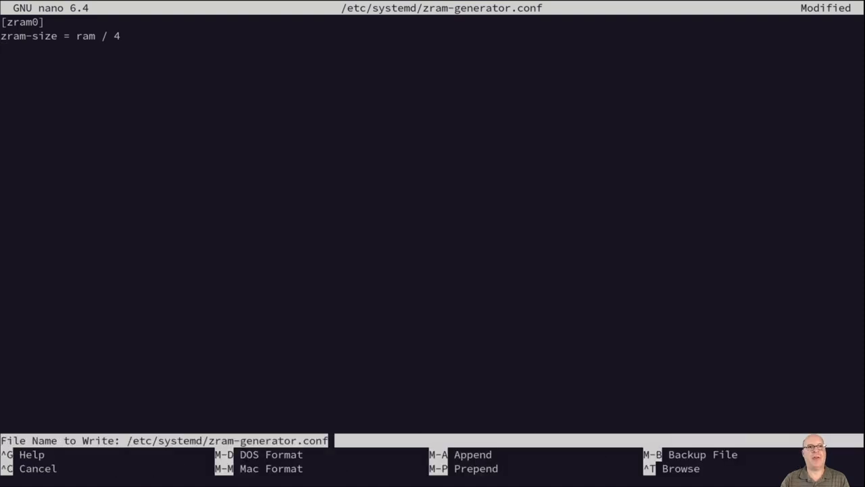
pyautogui.press('Enter')
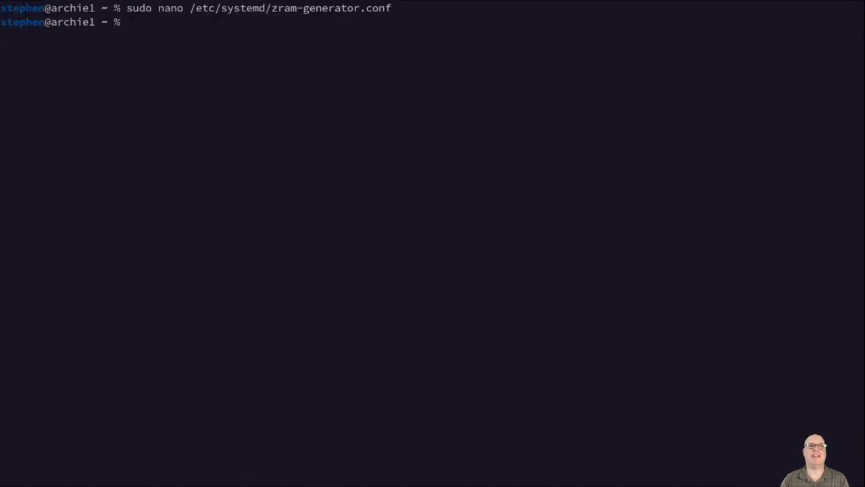
# Step: Reload systemd and start /dev/zram0 with sudo systemctl
pyautogui.write('sudo')
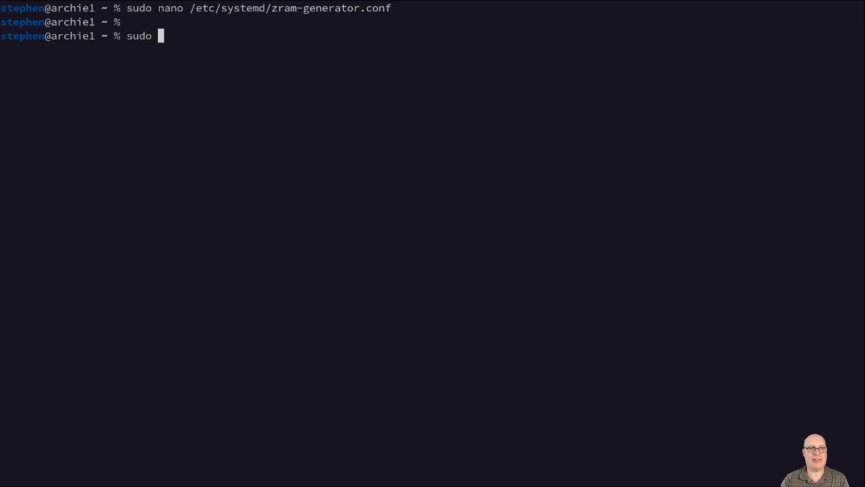
pyautogui.write('systemctl')
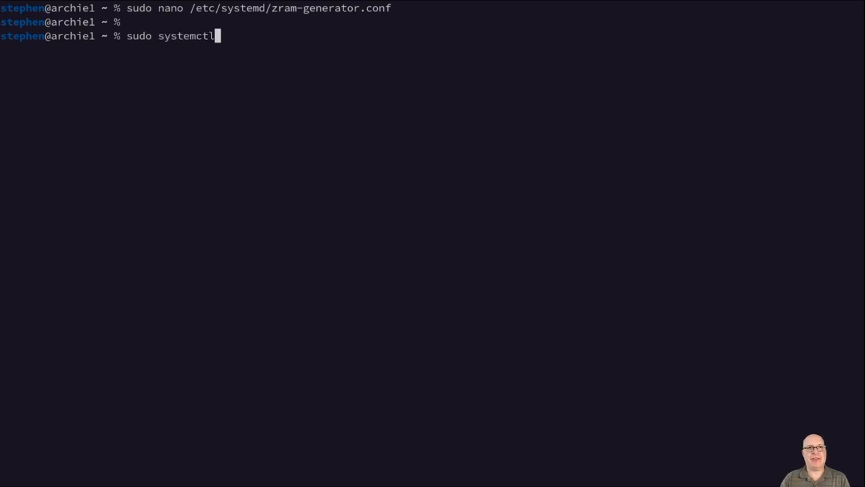
pyautogui.write('daemon')
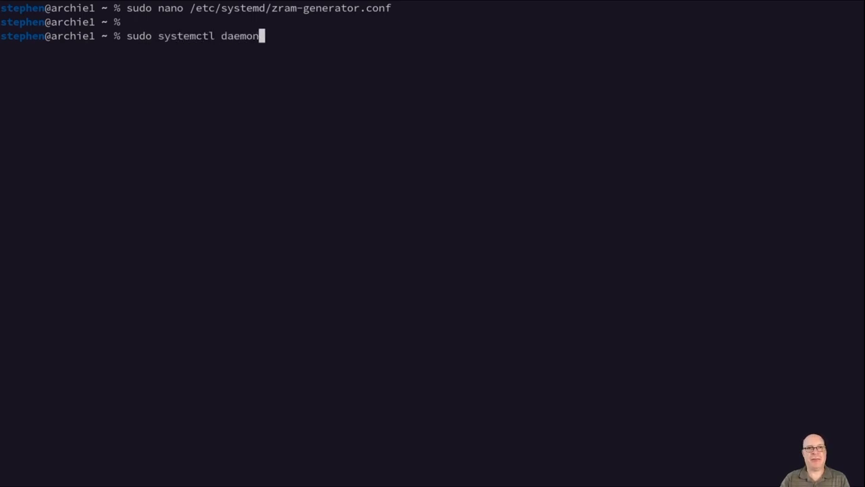
pyautogui.write('-reload')
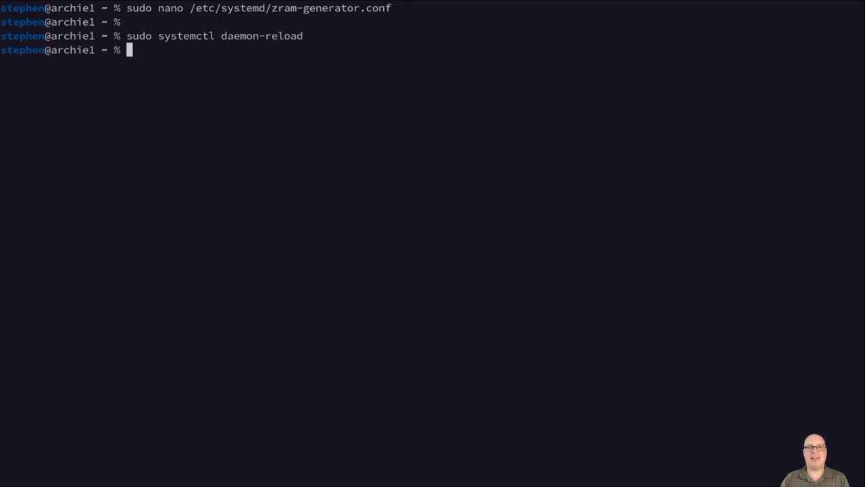
pyautogui.write('sudo syste')
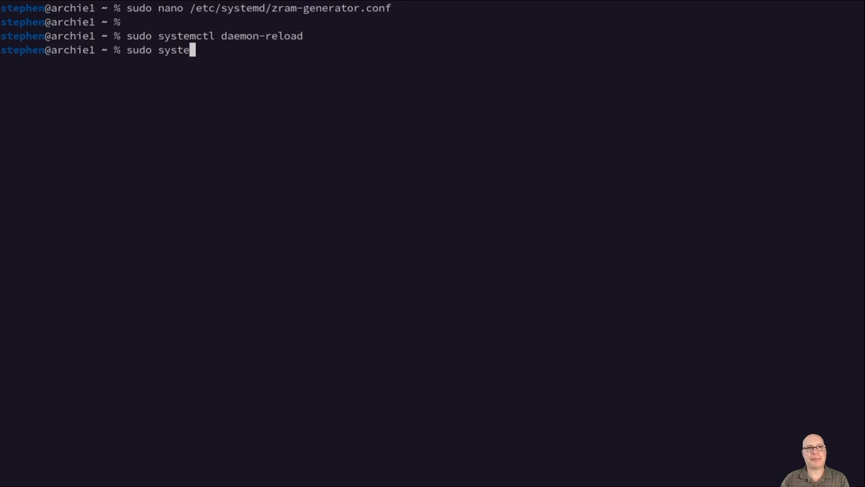
pyautogui.write('mctl start')
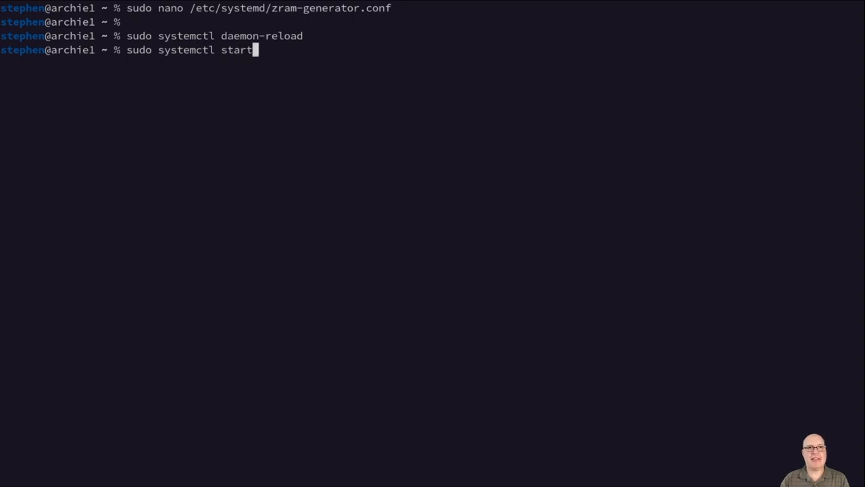
pyautogui.write('/dev/')
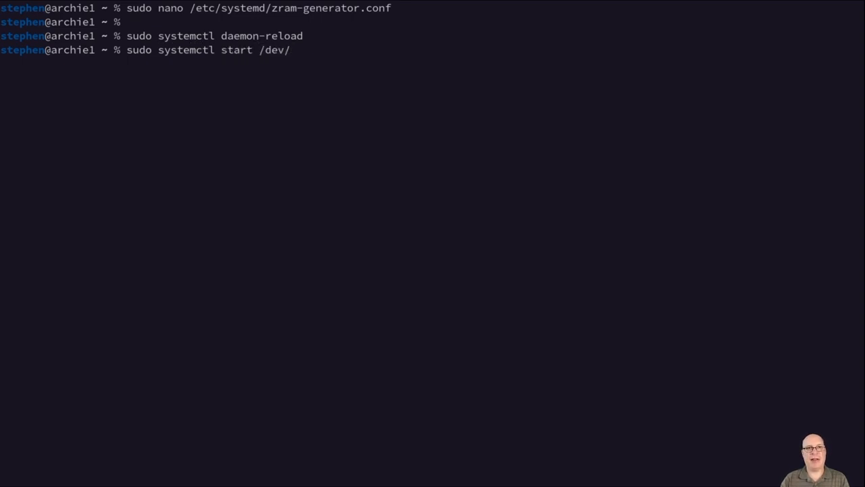
pyautogui.write('zram0')
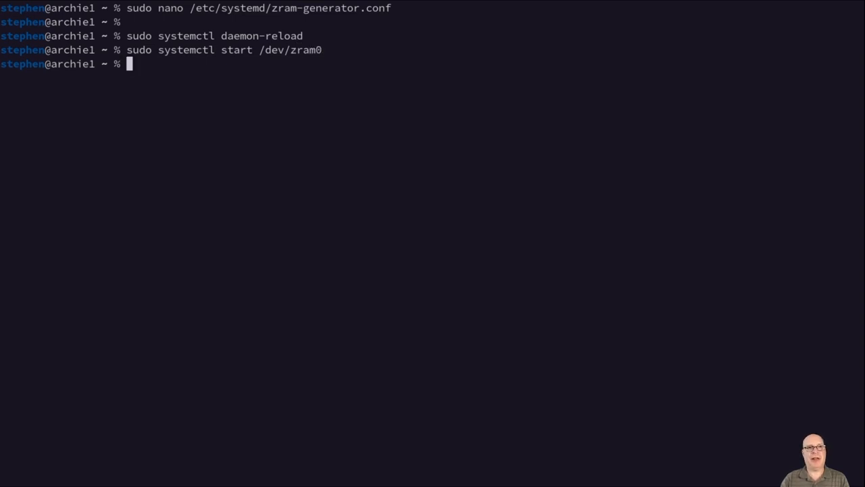
# Step: Confirm 1.9Gi swap with free -h, then install duf and neofetch via paru
pyautogui.write('free -h')
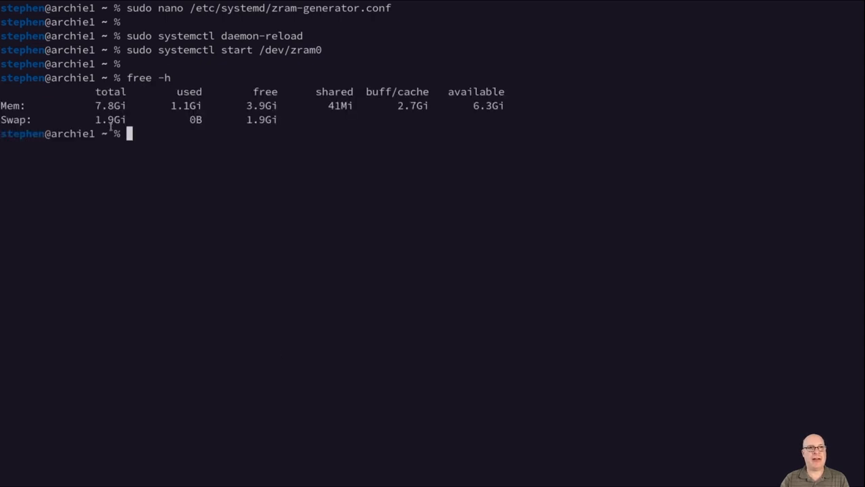
pyautogui.doubleClick(110, 119)
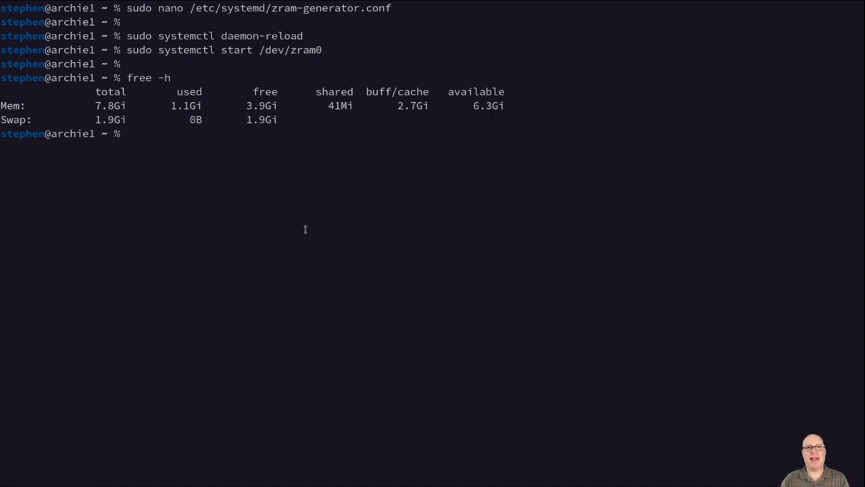
pyautogui.write('paru -S duf neo')
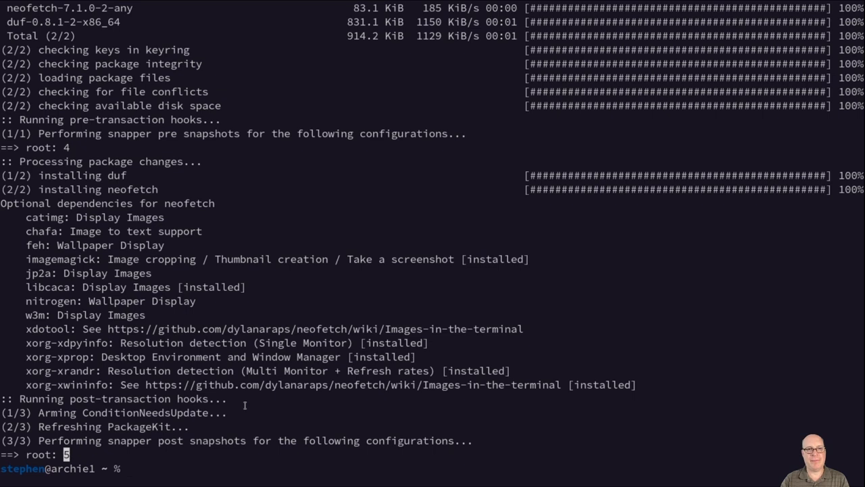
# Step: List snapshots 1–5 with snapper ls, show disk usage with duf, and begin rebooting
pyautogui.write('snapper ls')
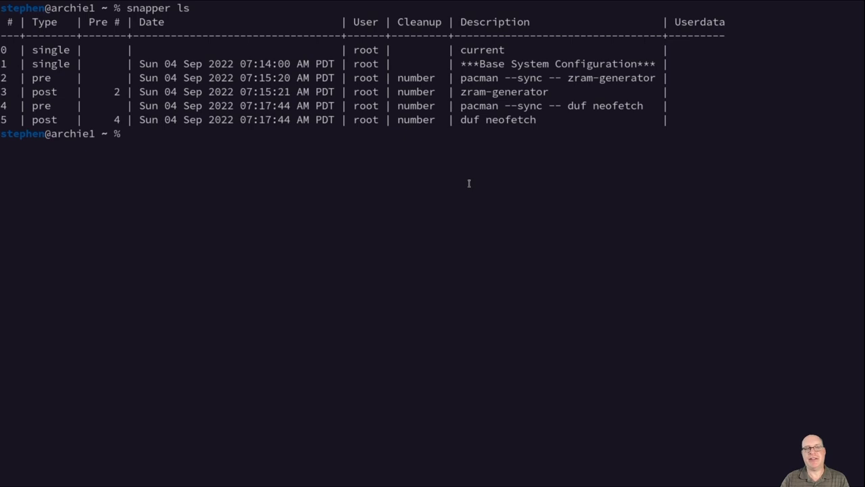
pyautogui.write('duf')
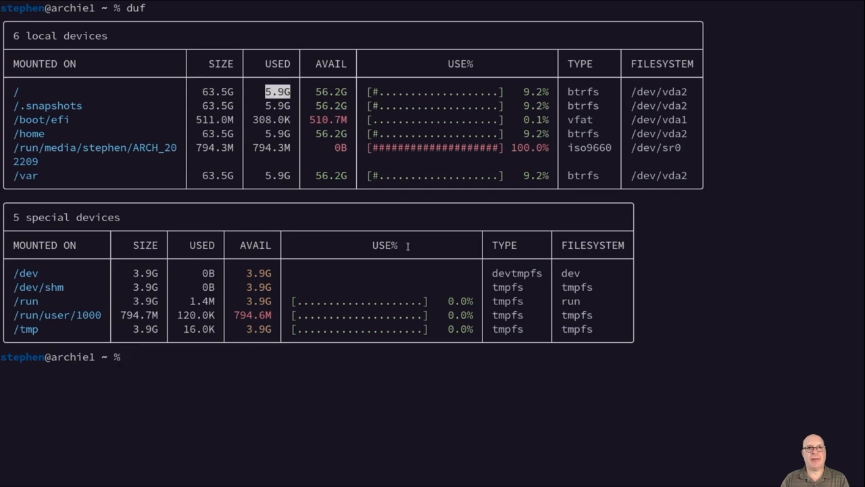
pyautogui.moveTo(411, 246)
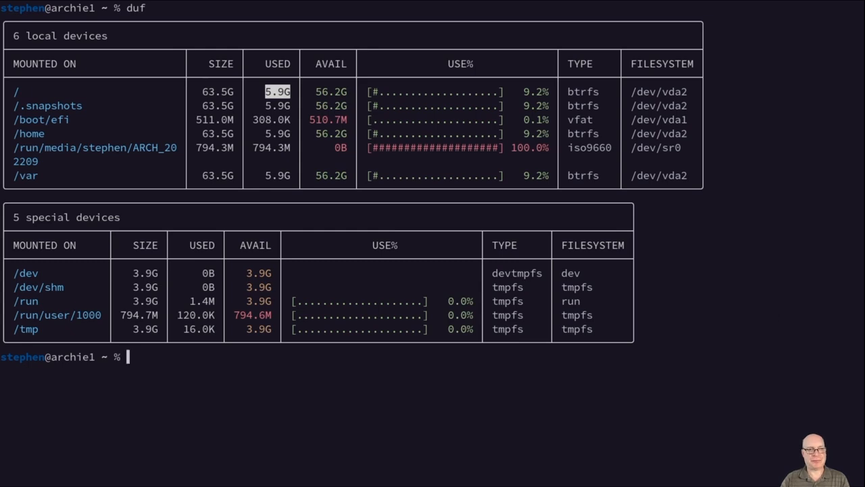
pyautogui.write('reb')
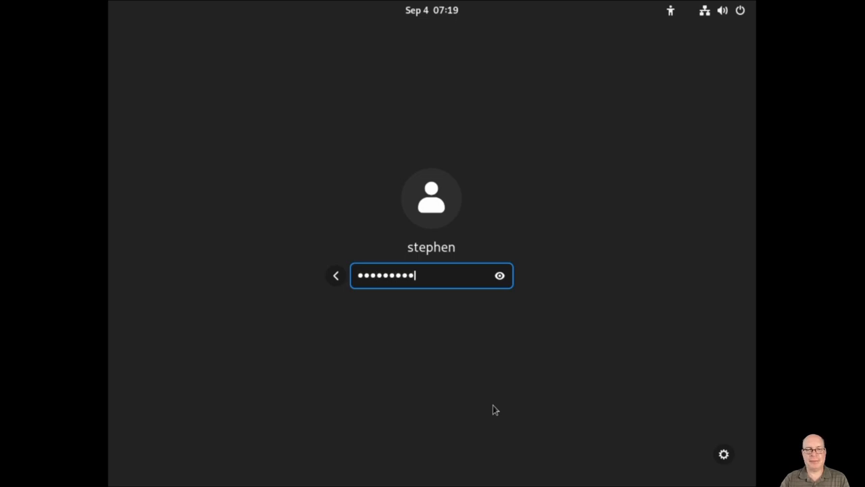
# Step: Log in at the GDM screen and launch Terminal from the Activities search 'te'
pyautogui.press('Return')
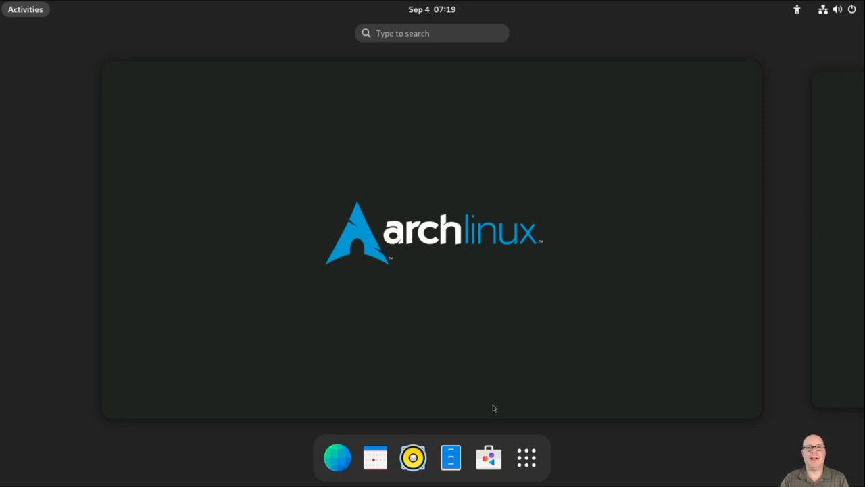
pyautogui.moveTo(493, 324)
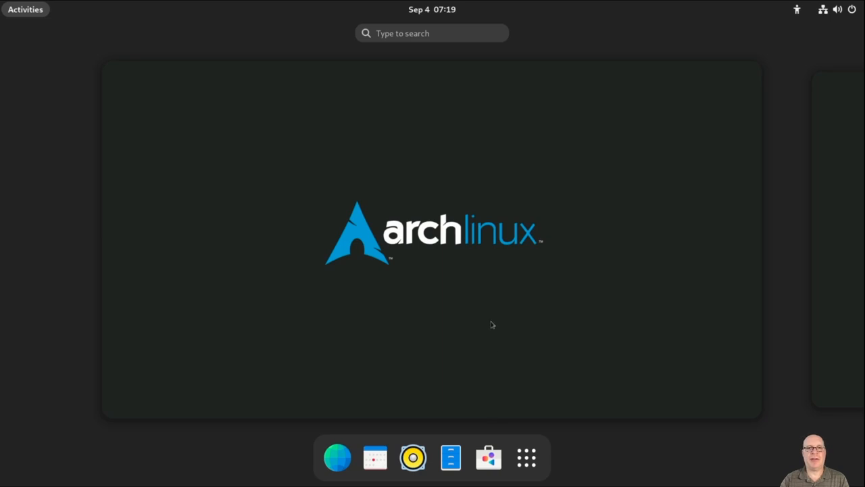
pyautogui.write('te')
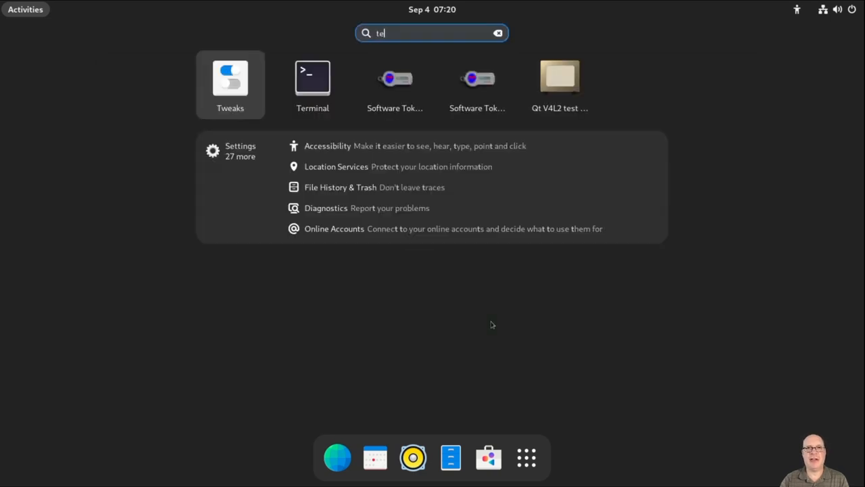
pyautogui.click(313, 79)
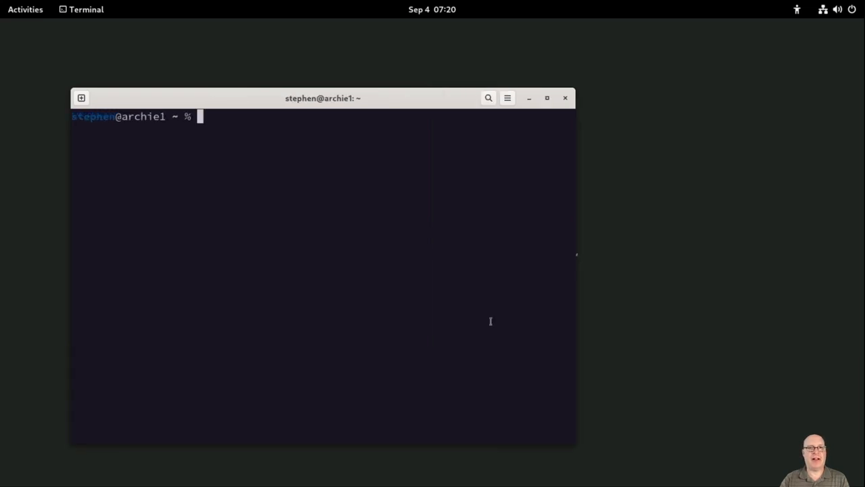
# Step: Maximize the terminal, become root with sudo -s and list the root directory
pyautogui.click(546, 97)
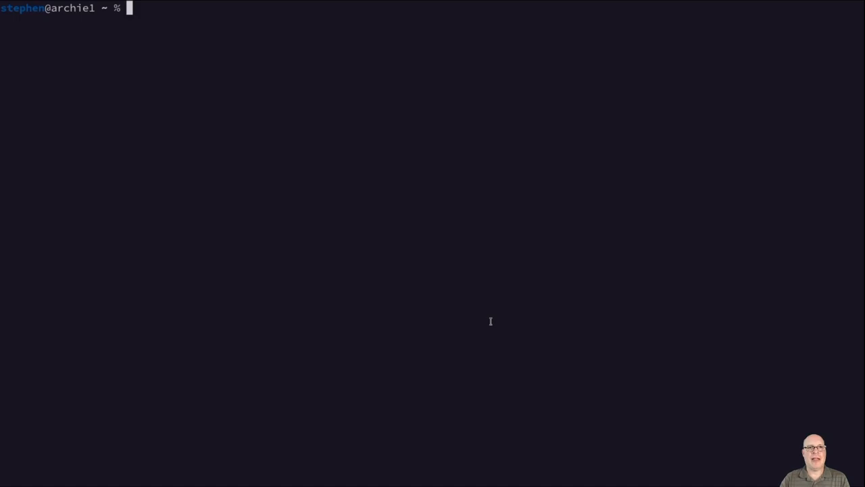
pyautogui.write('sudo -s')
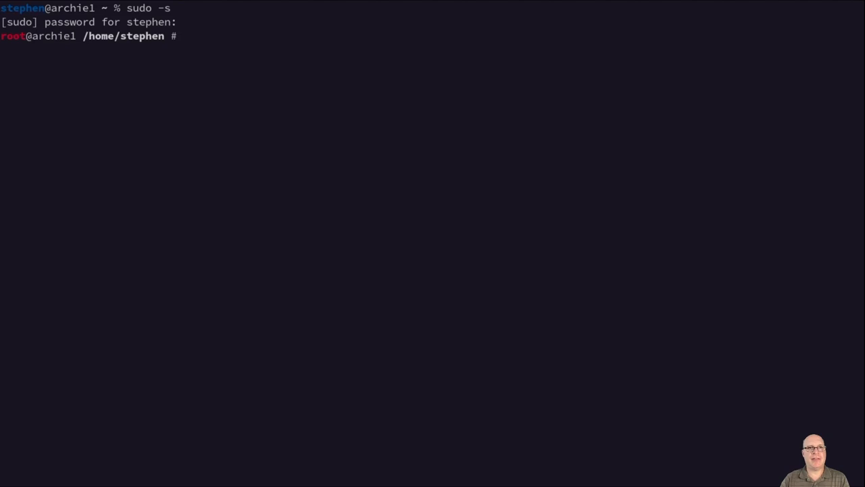
pyautogui.write('cd /')
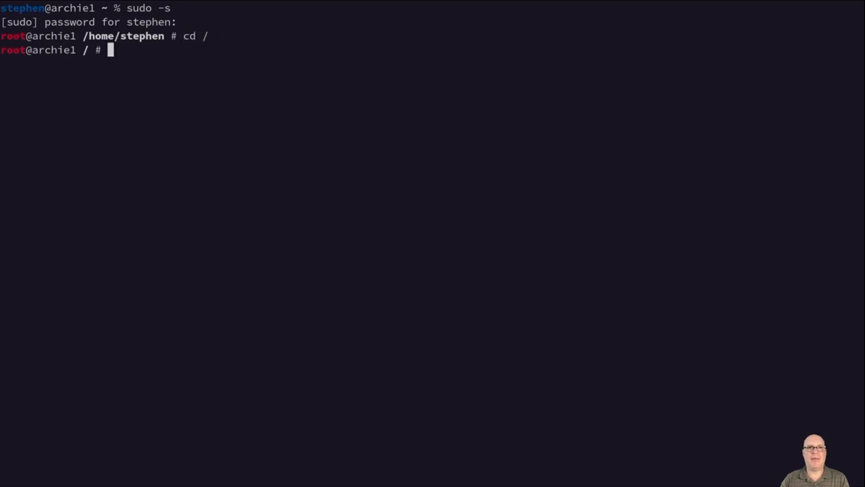
pyautogui.write('ls')
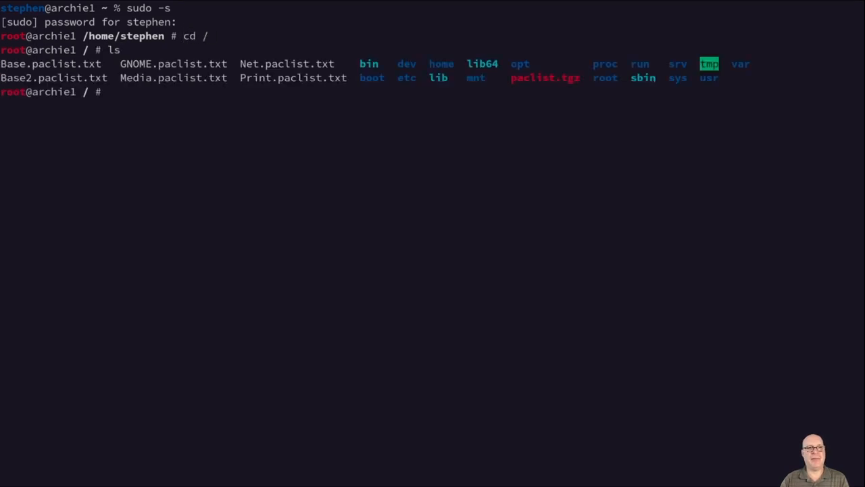
# Step: Remove the leftover *.txt files and paclist.tgz from /, then run neofetch
pyautogui.write('rm')
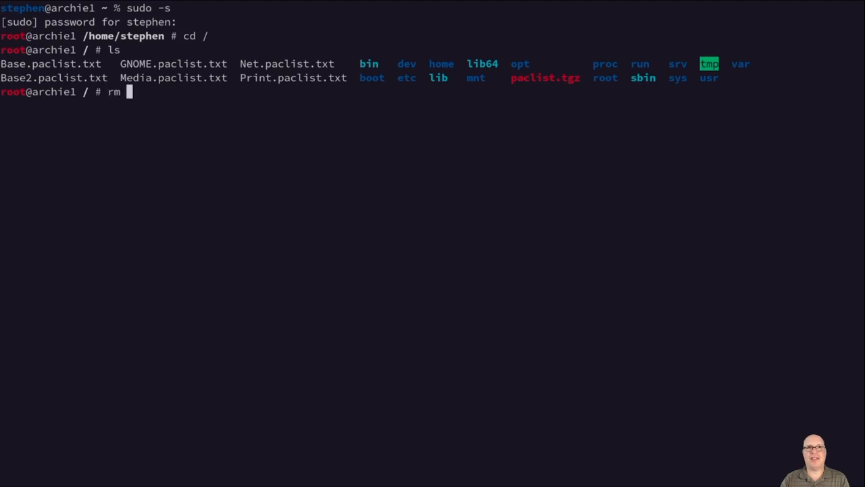
pyautogui.write('*.txt')
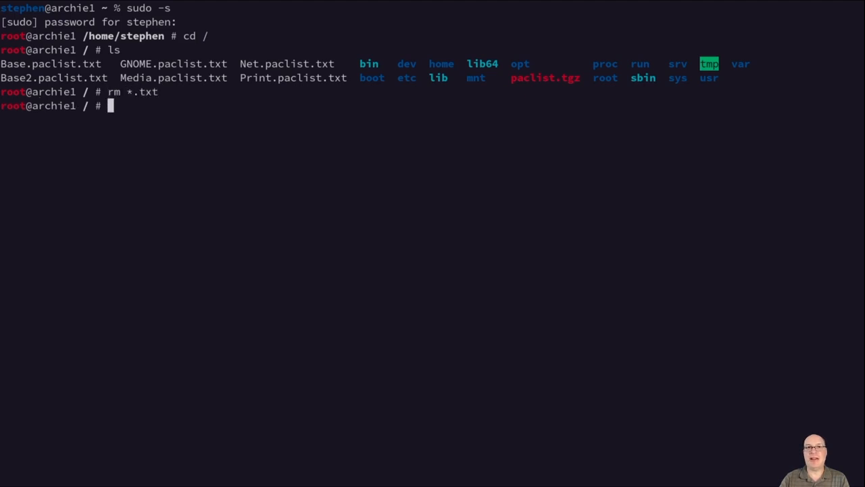
pyautogui.write('rm pac')
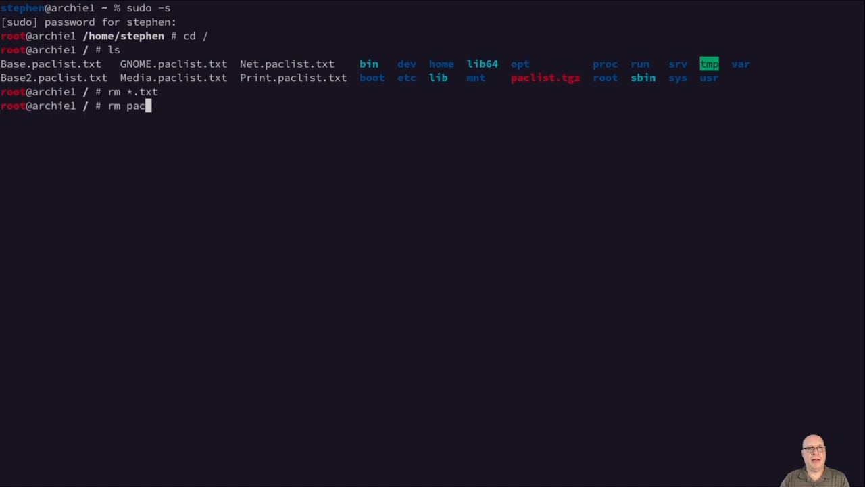
pyautogui.write('list.tgz')
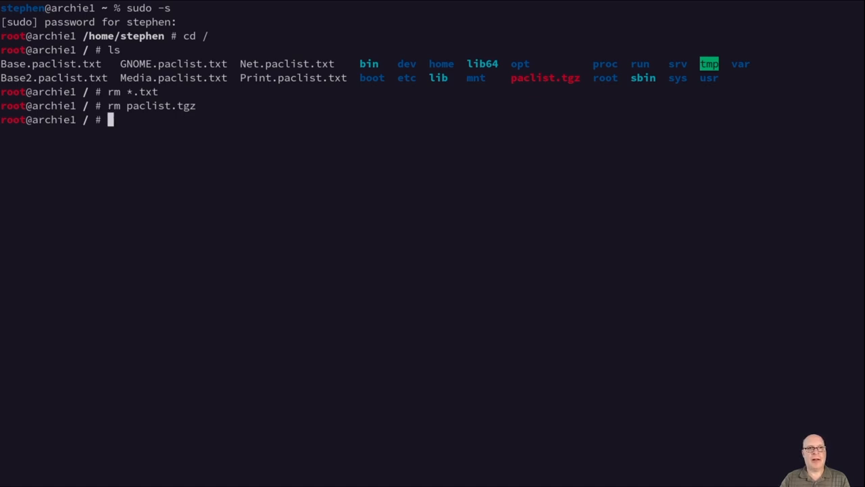
pyautogui.write('neofetch')
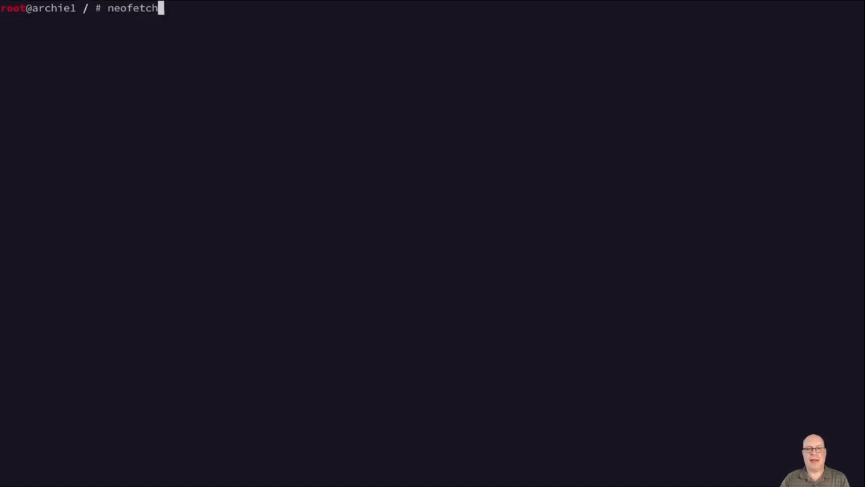